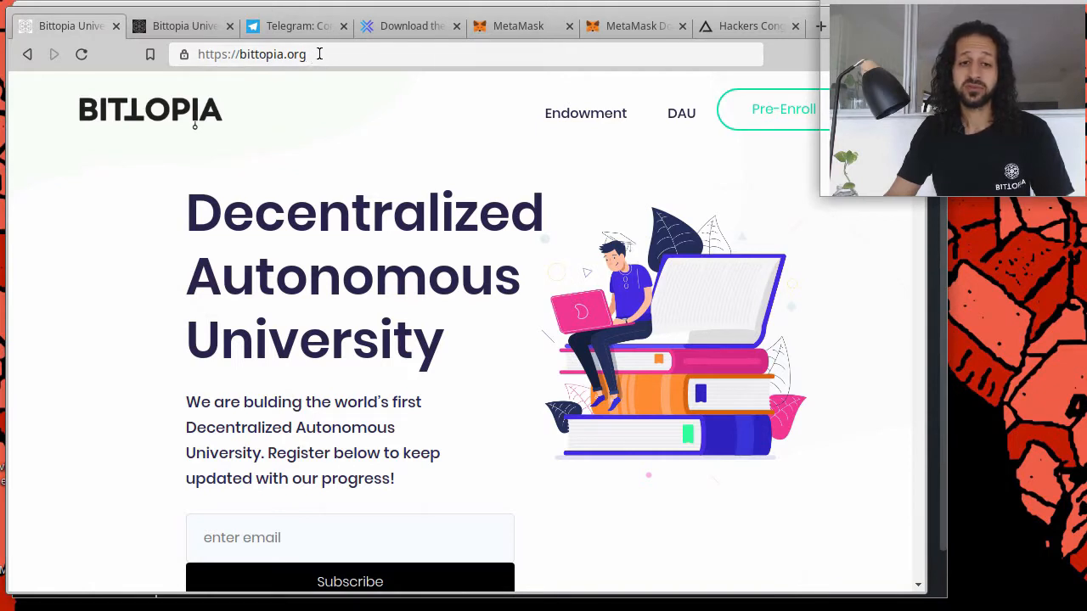
mouse_move(405, 97)
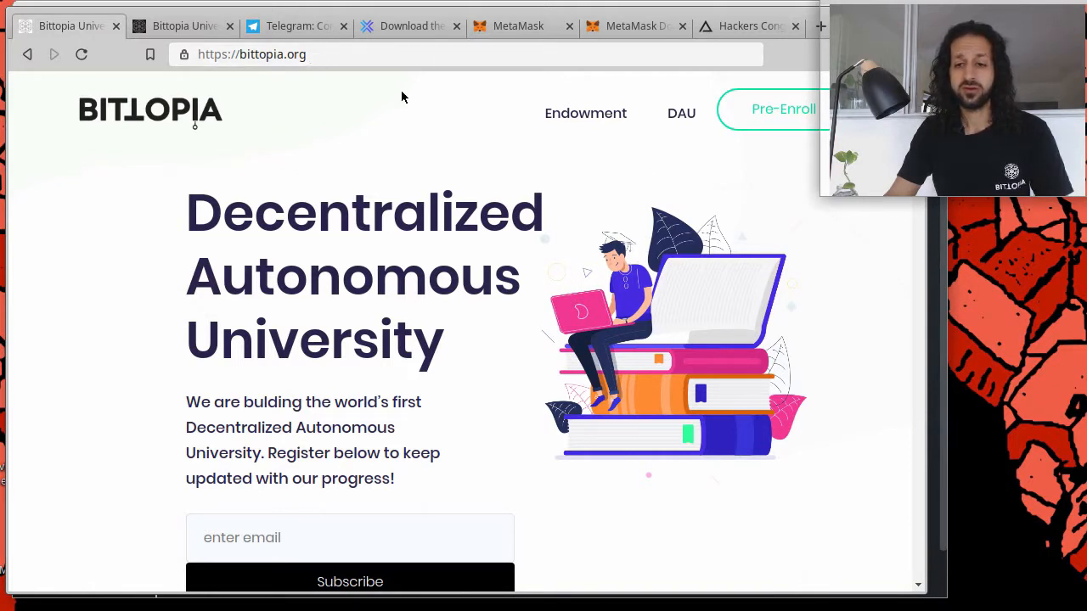
mouse_move(679, 144)
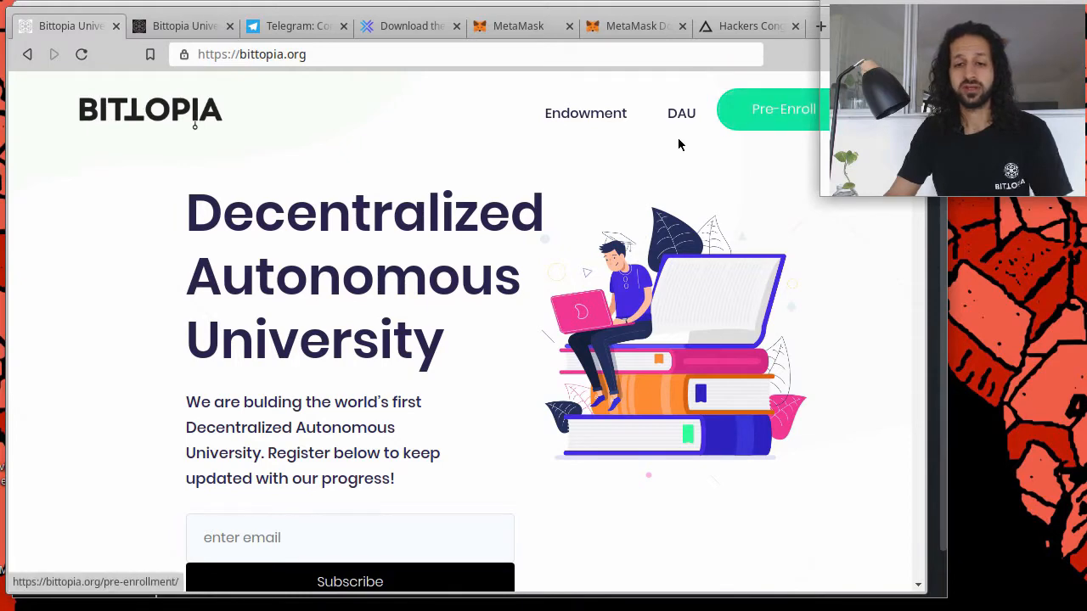
- Scroll the Bittopia homepage down to its Stay Updated and Connect footer and enter the campus chat room
scroll(down, 3)
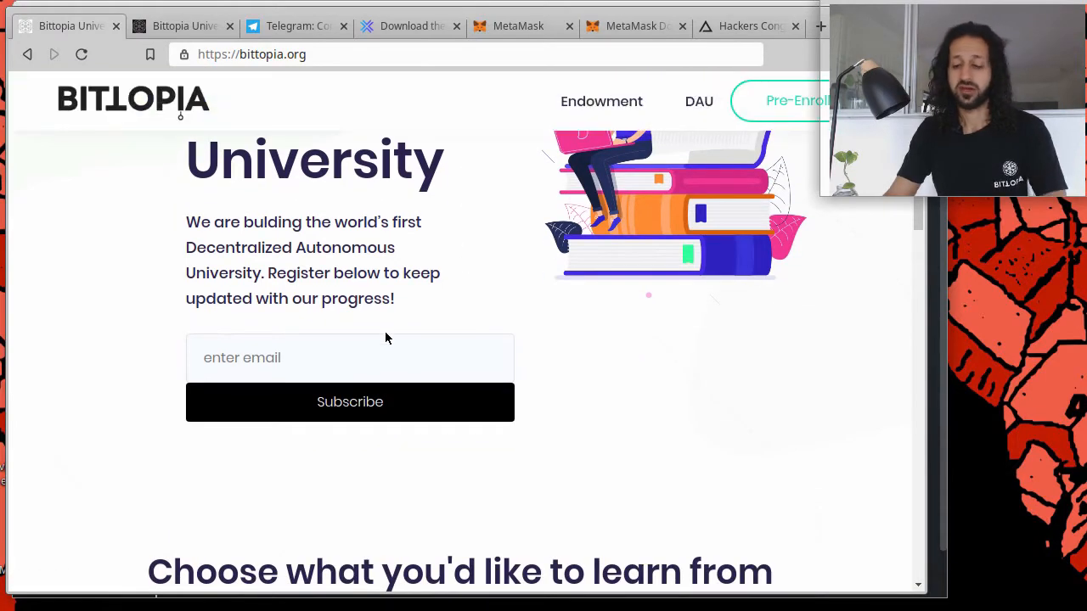
scroll(down, 3)
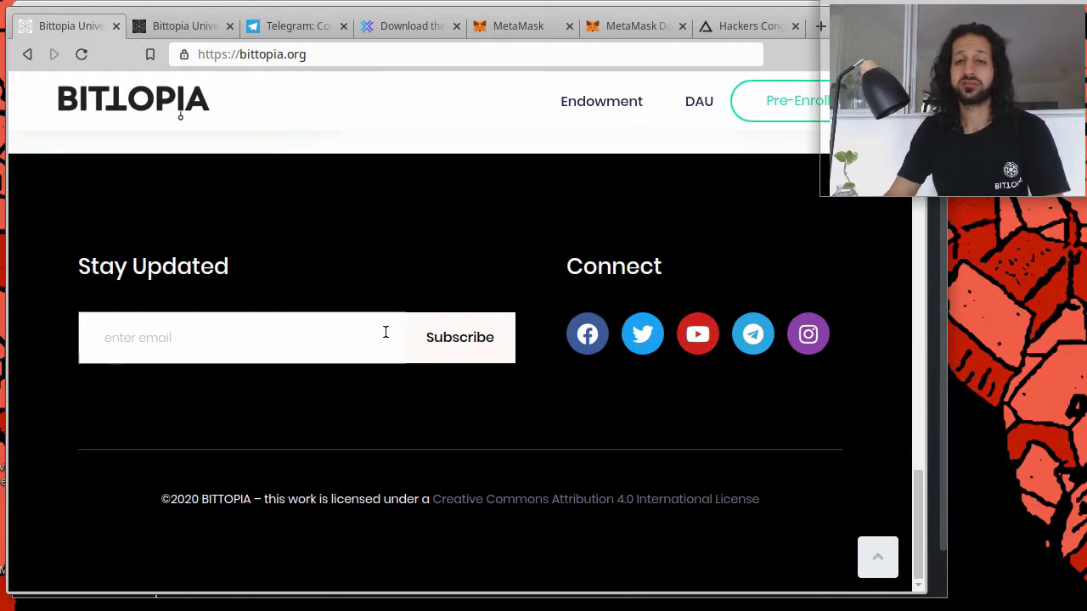
click(458, 336)
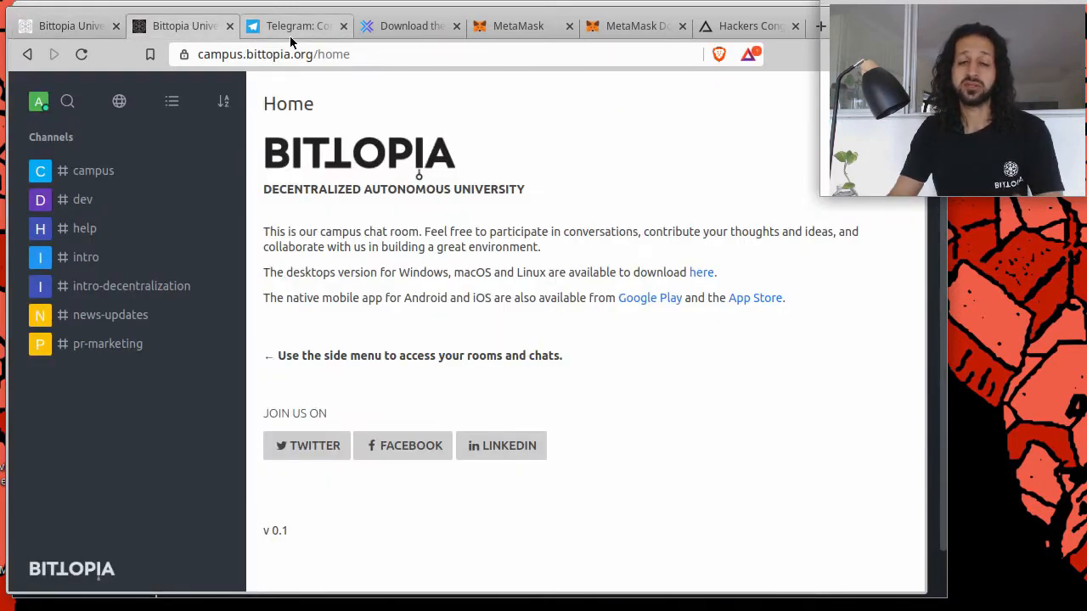
mouse_move(296, 26)
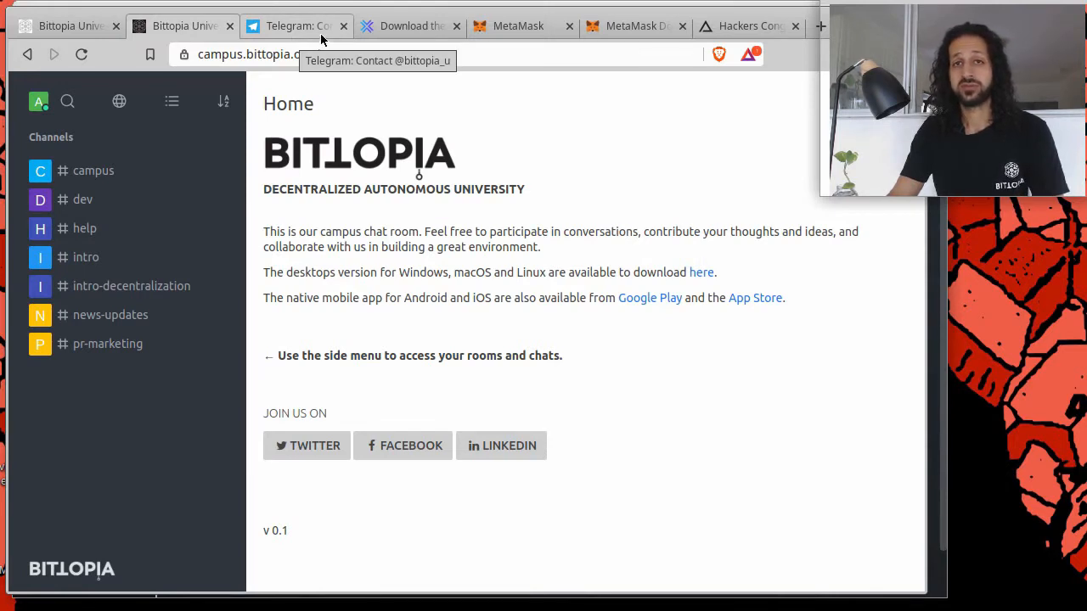
- Switch to the Telegram page for the Bittopia University | Open group with 38 members
click(296, 25)
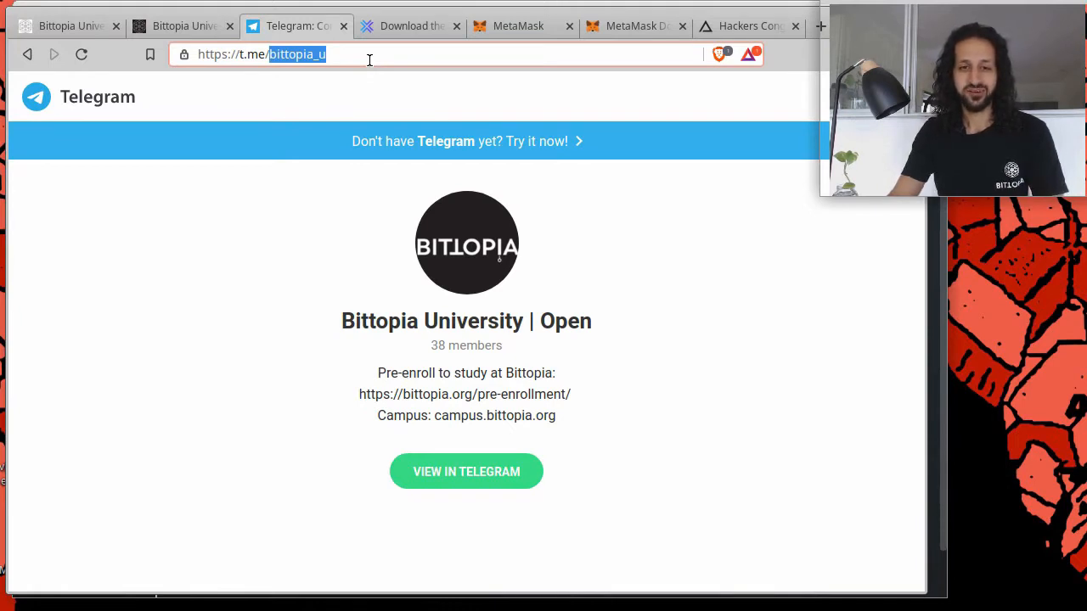
mouse_move(506, 37)
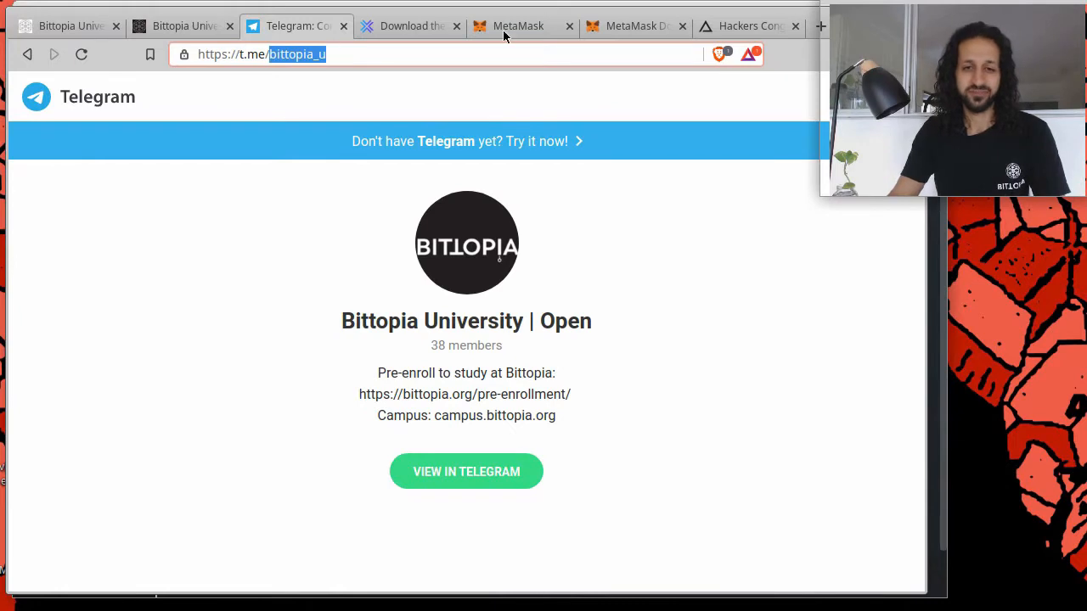
- Switch to the Exodus Crypto Wallet home page at exodus.io
click(411, 25)
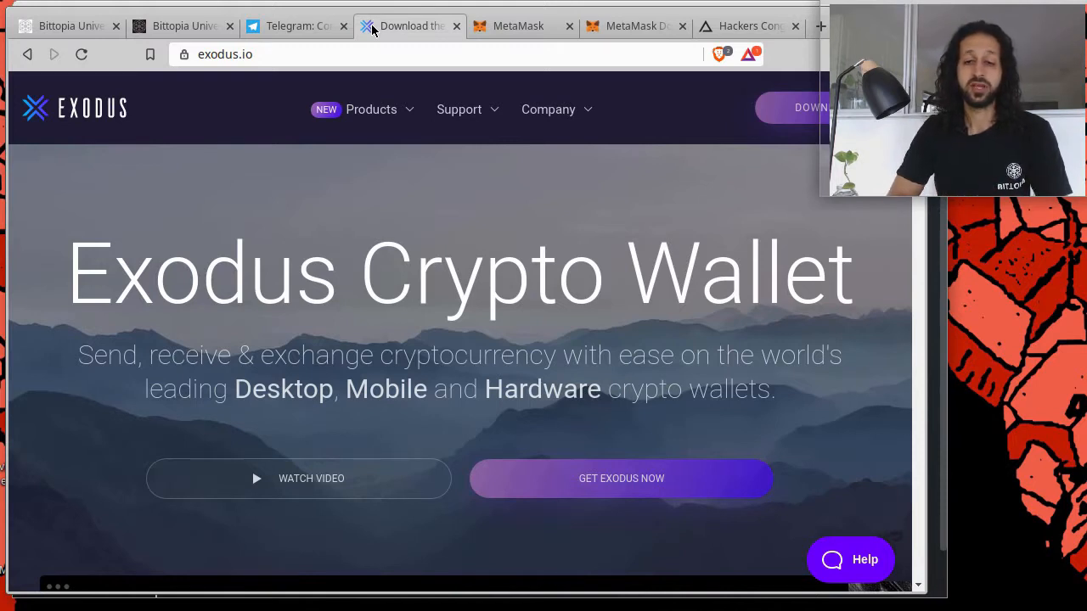
mouse_move(380, 159)
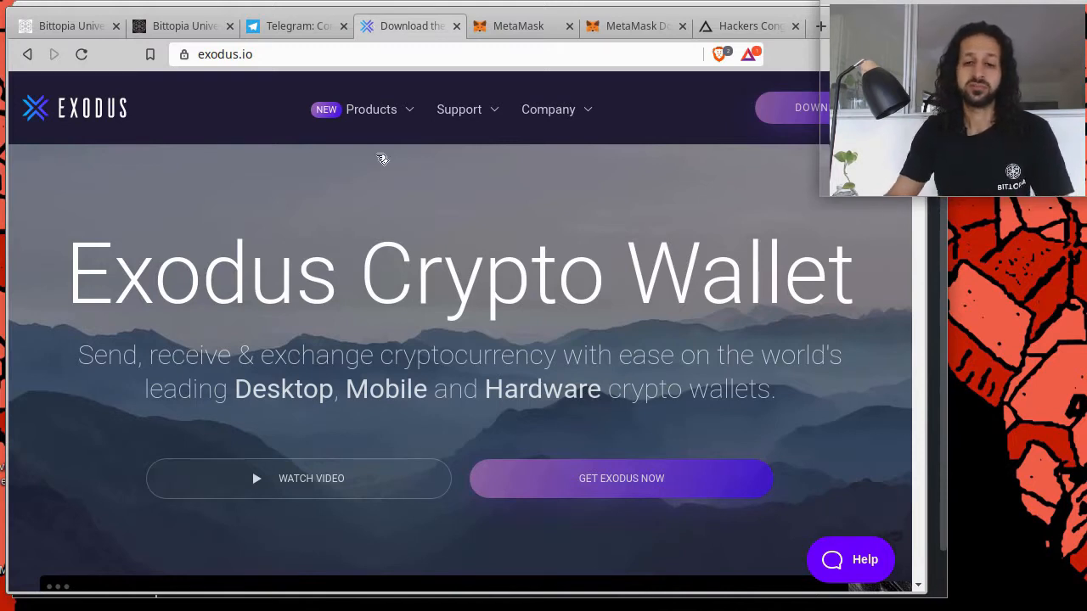
mouse_move(394, 228)
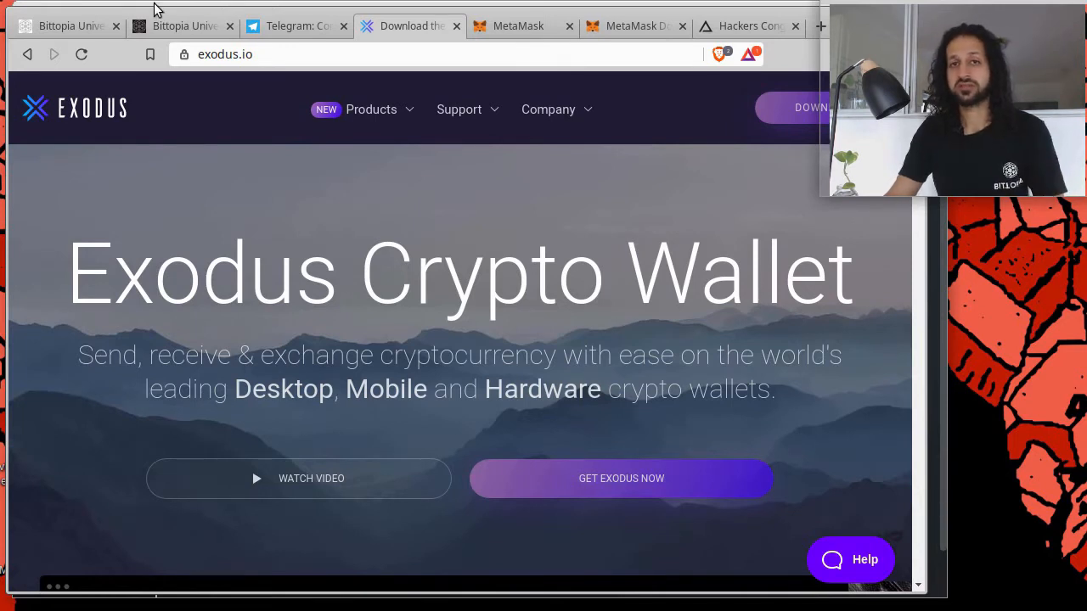
mouse_move(649, 241)
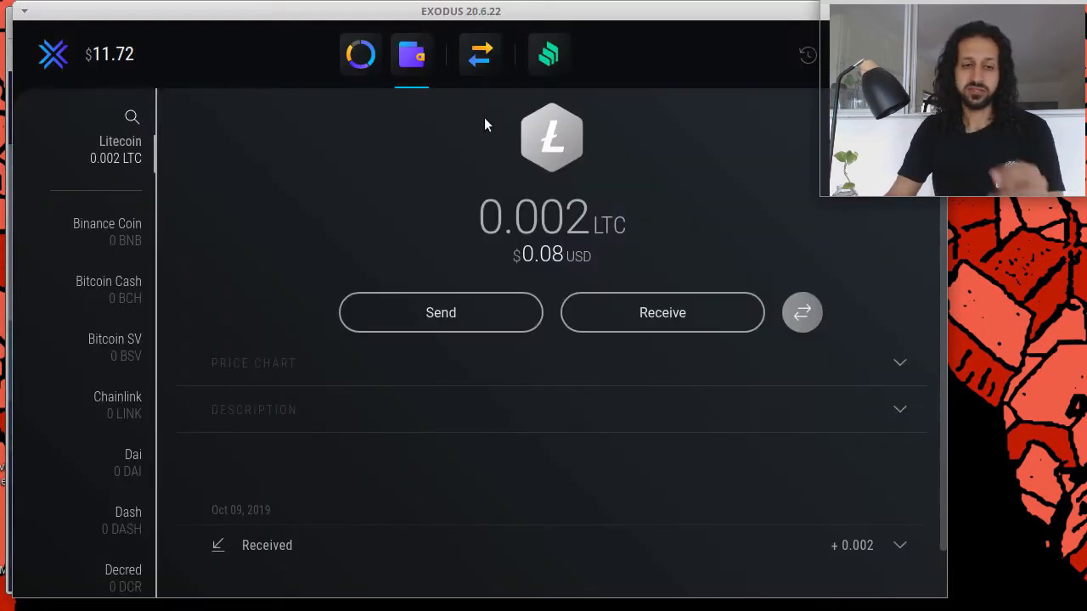
mouse_move(502, 121)
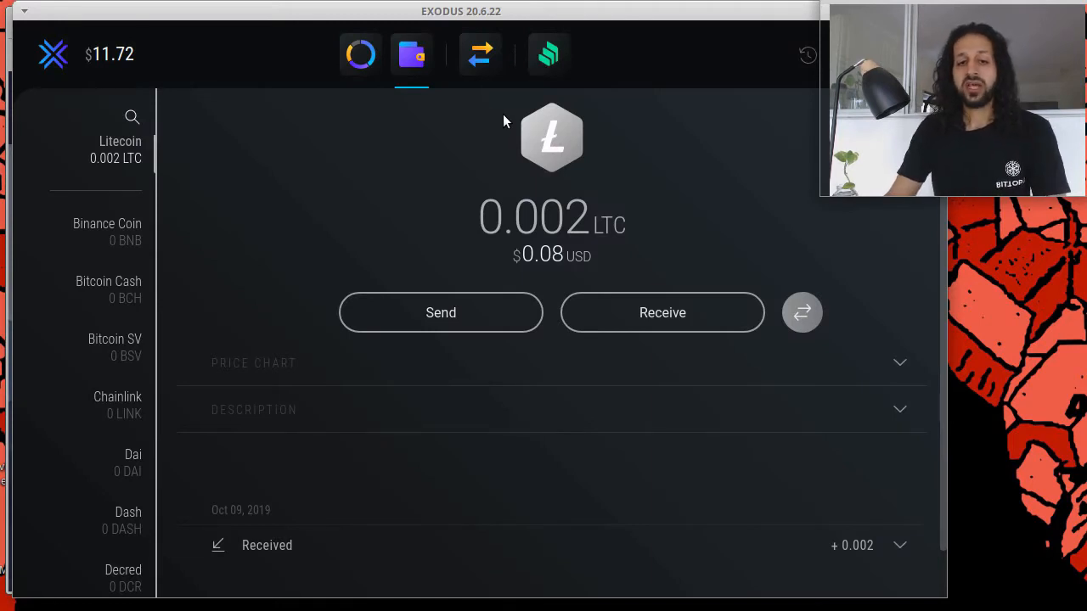
mouse_move(139, 231)
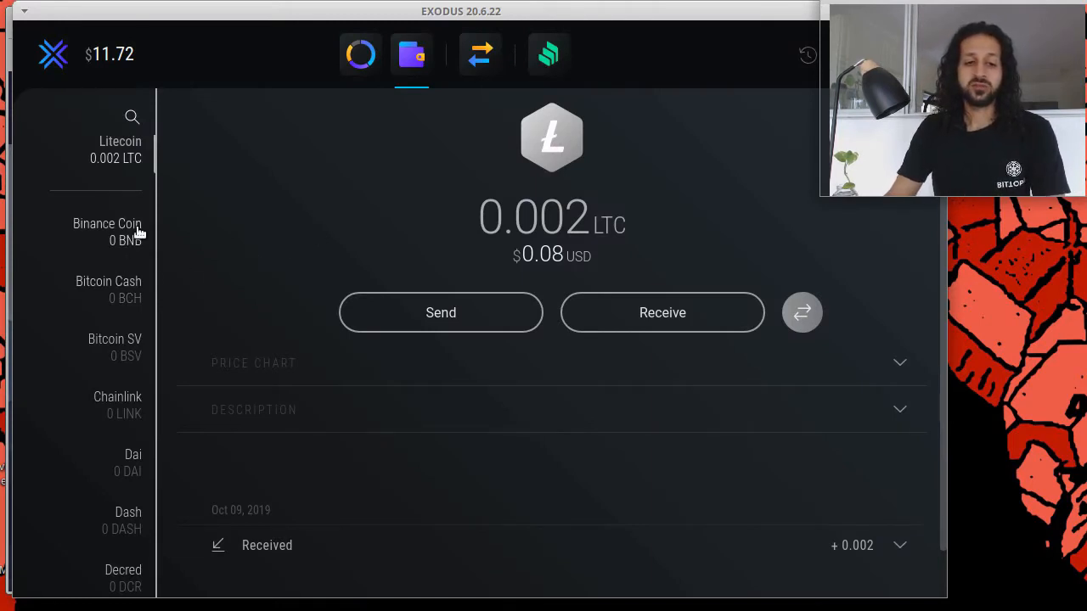
- Scroll the Exodus asset list up to show Bitcoin and Ethereum above Litecoin
scroll(up, 3)
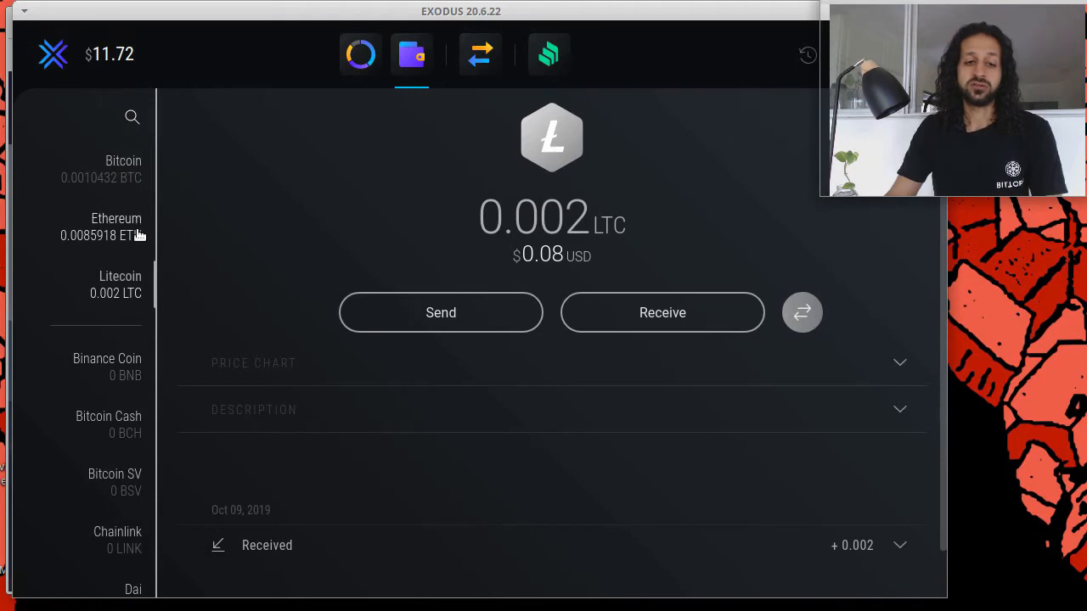
mouse_move(132, 241)
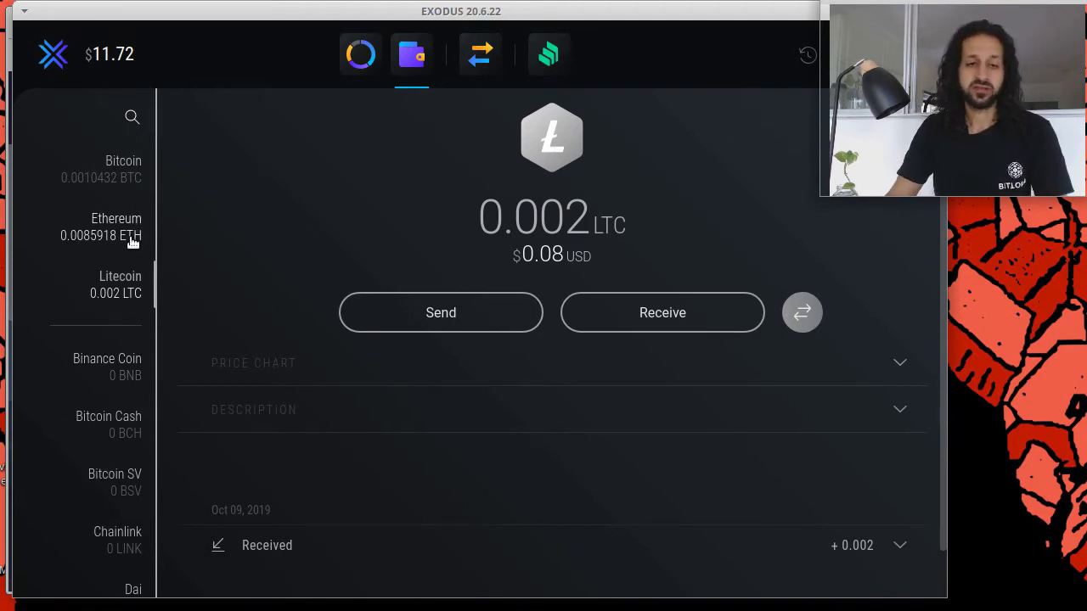
mouse_move(140, 234)
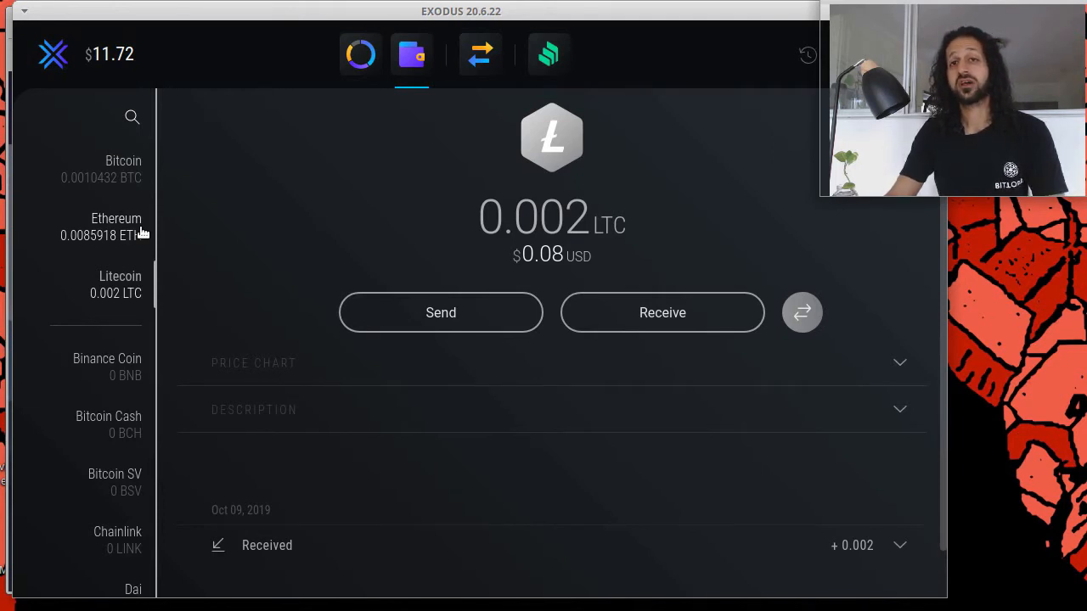
mouse_move(135, 231)
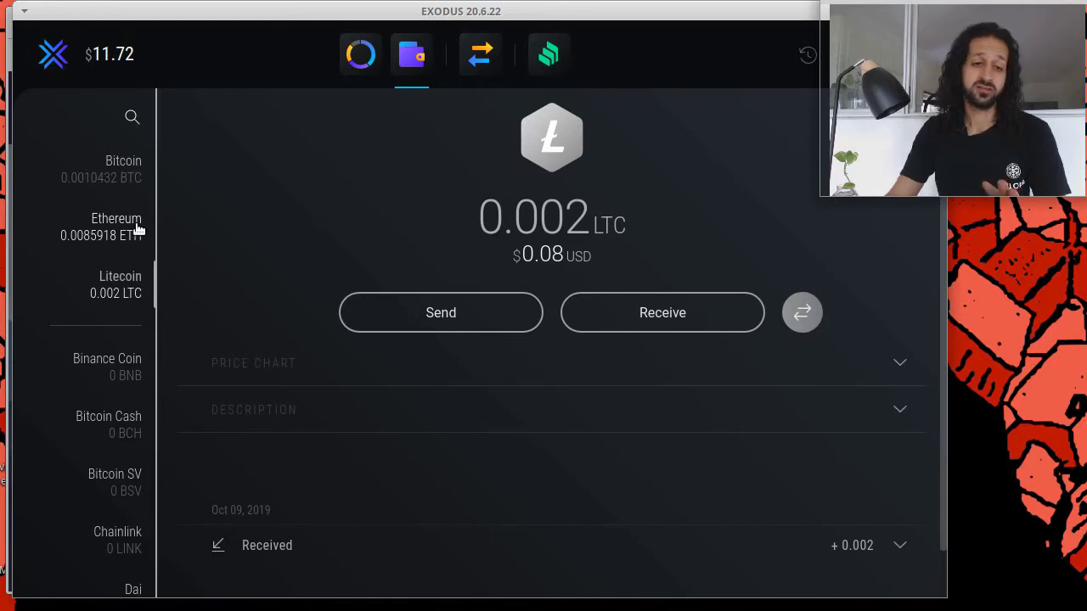
mouse_move(178, 201)
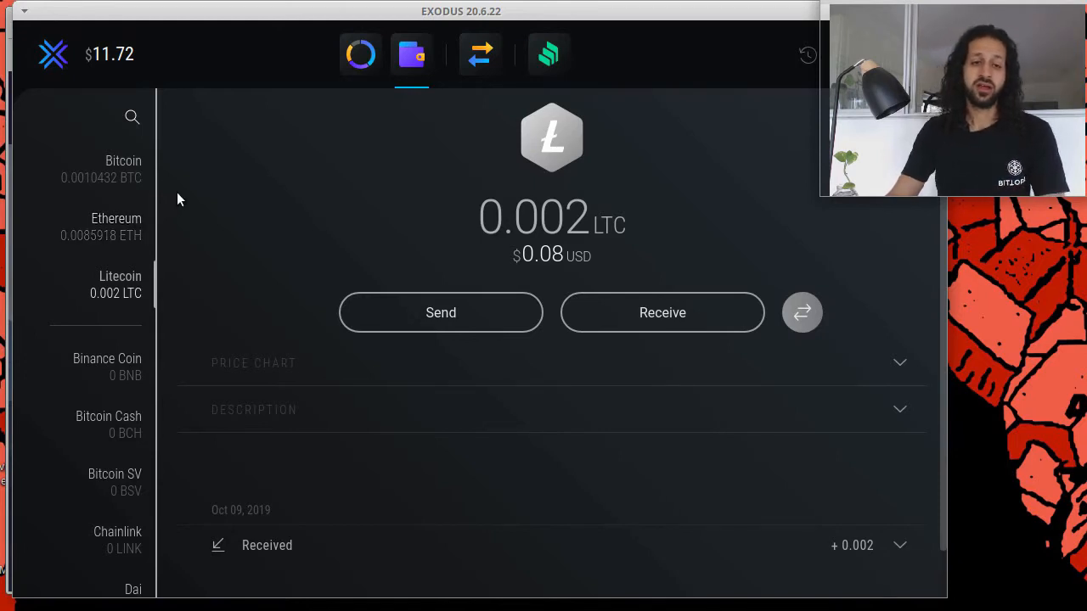
mouse_move(132, 261)
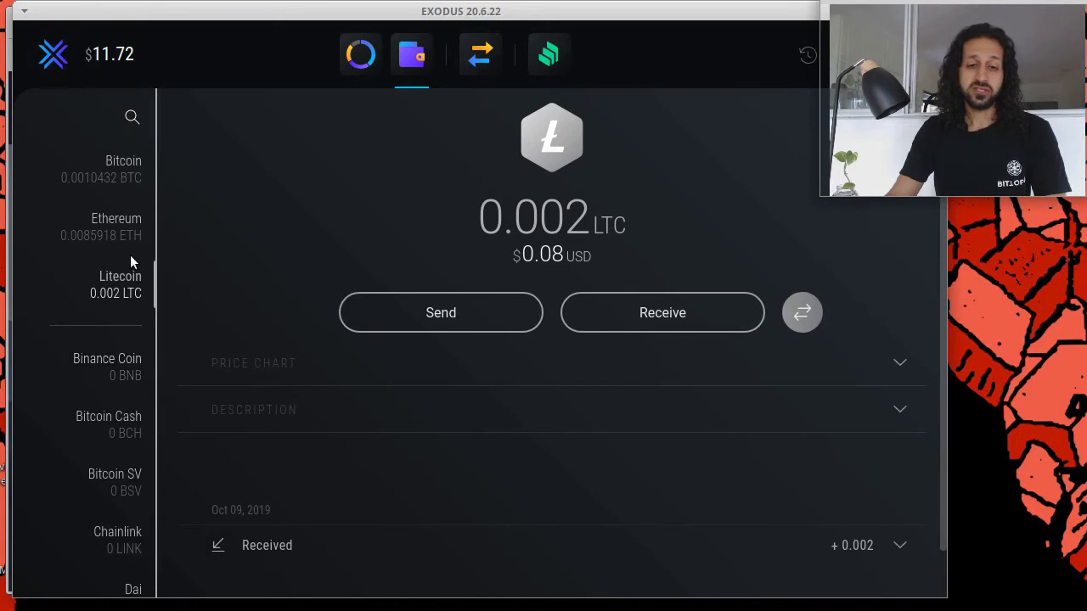
mouse_move(630, 247)
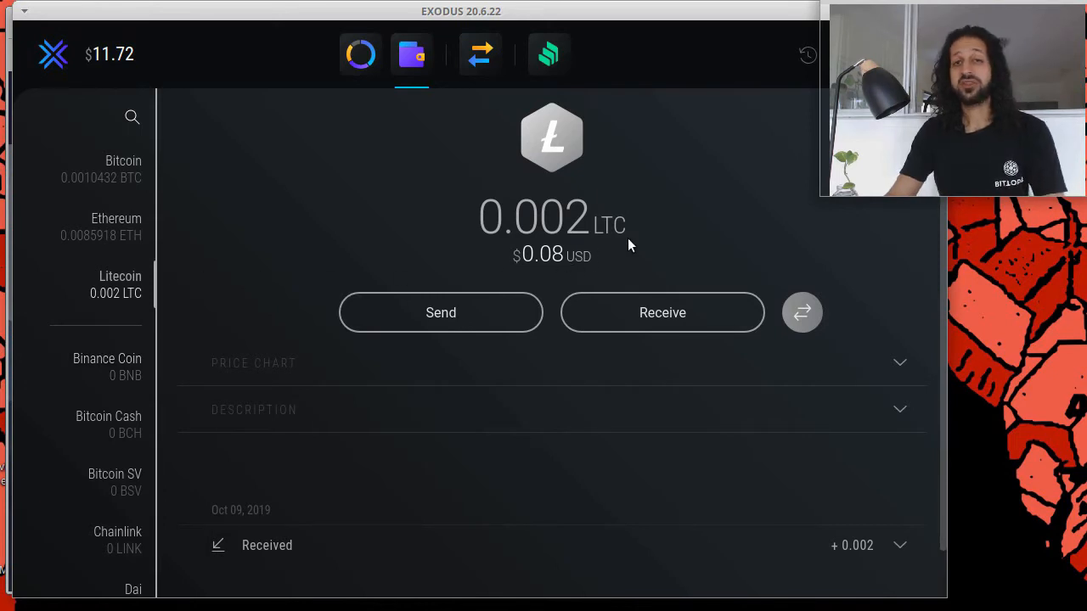
mouse_move(705, 289)
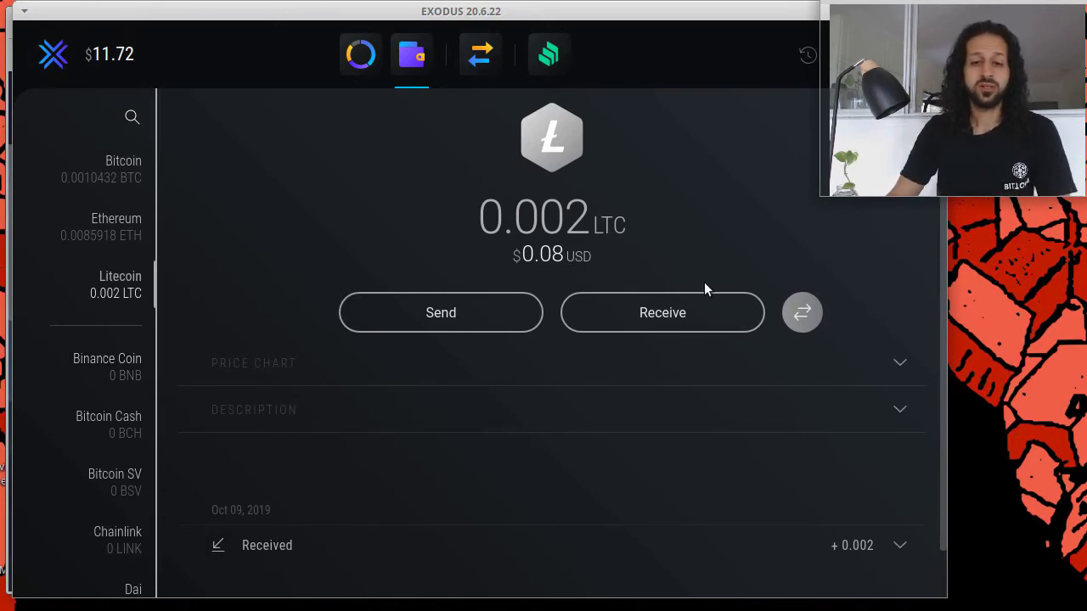
mouse_move(709, 238)
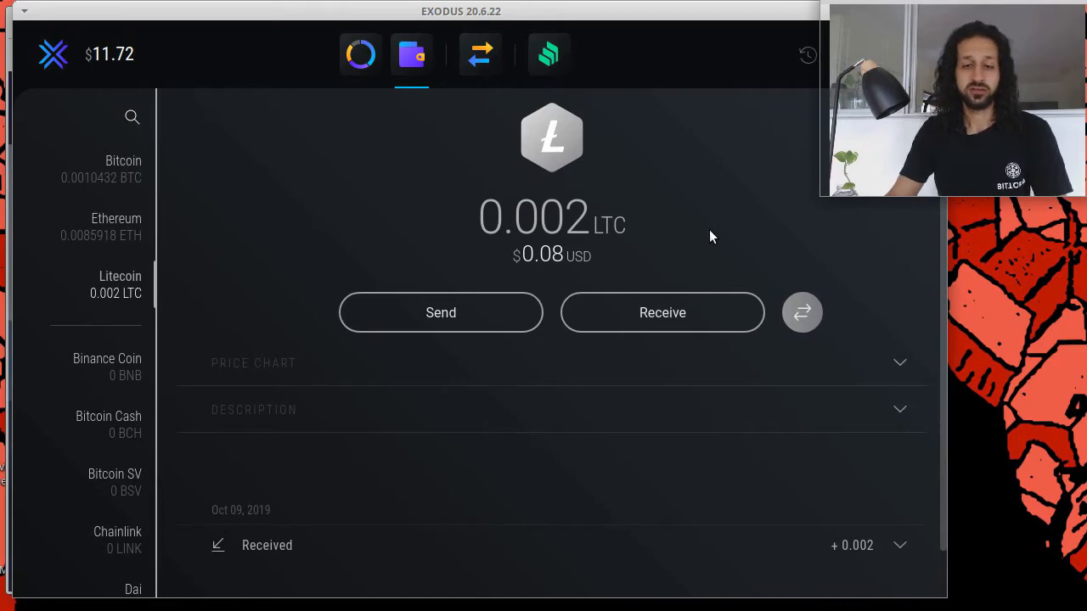
mouse_move(726, 300)
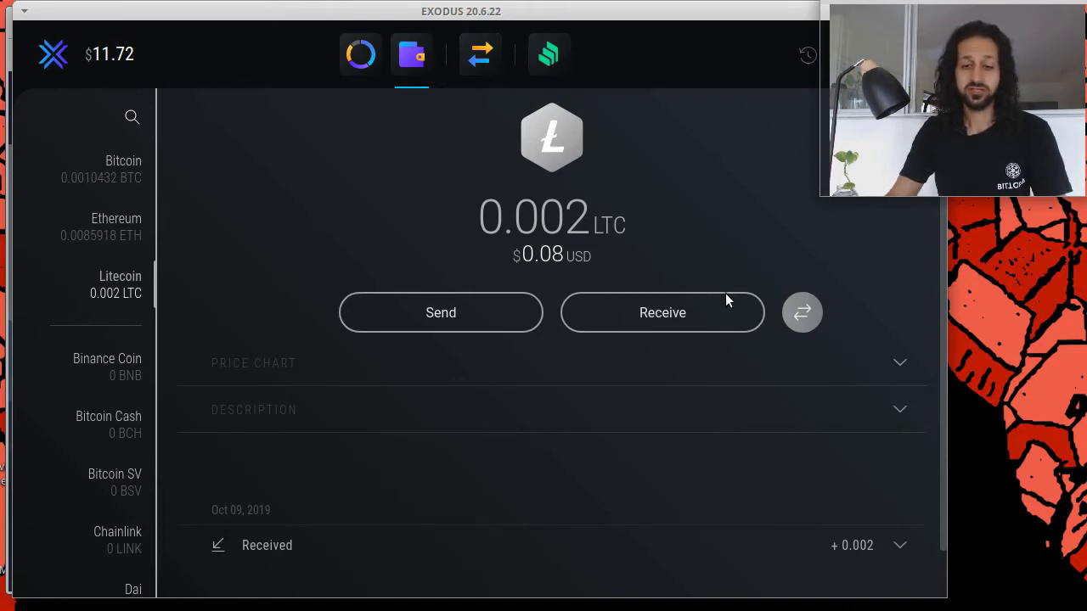
- Show the Litecoin receiving address and its QR code
click(662, 312)
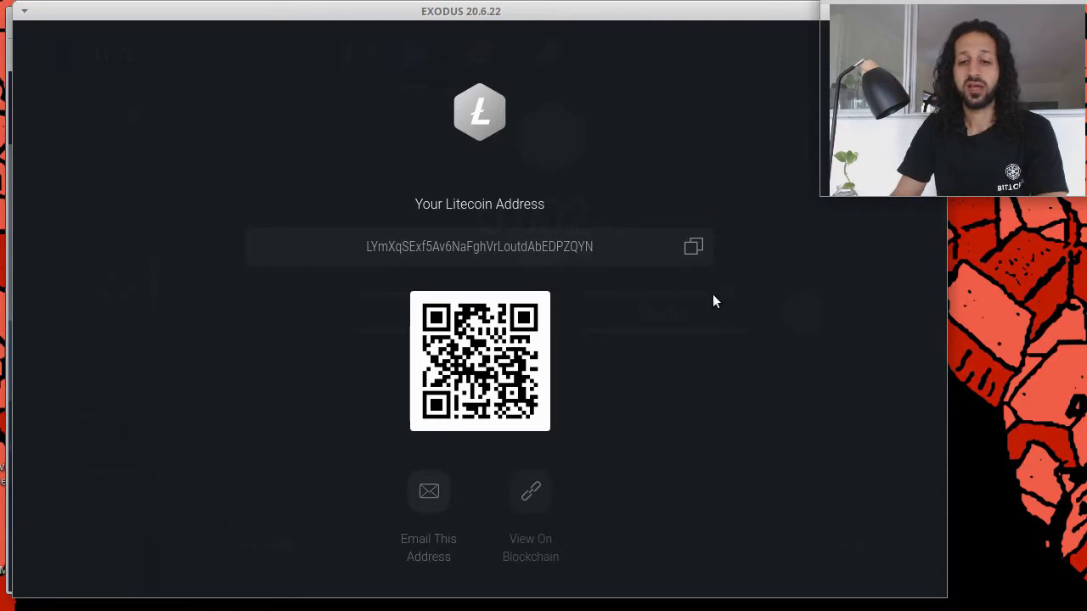
mouse_move(695, 309)
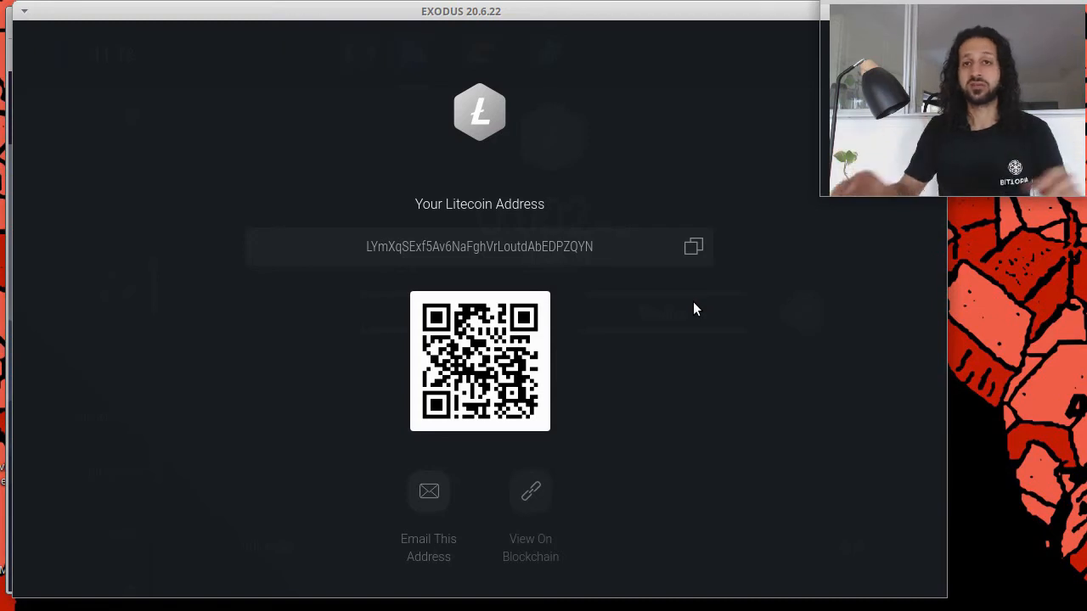
mouse_move(675, 351)
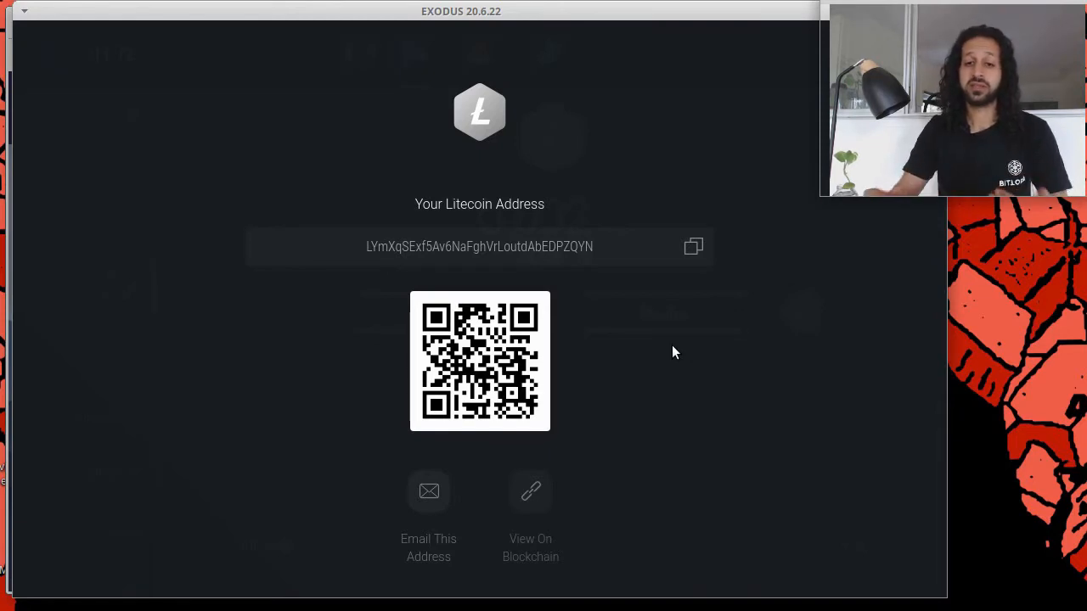
mouse_move(637, 374)
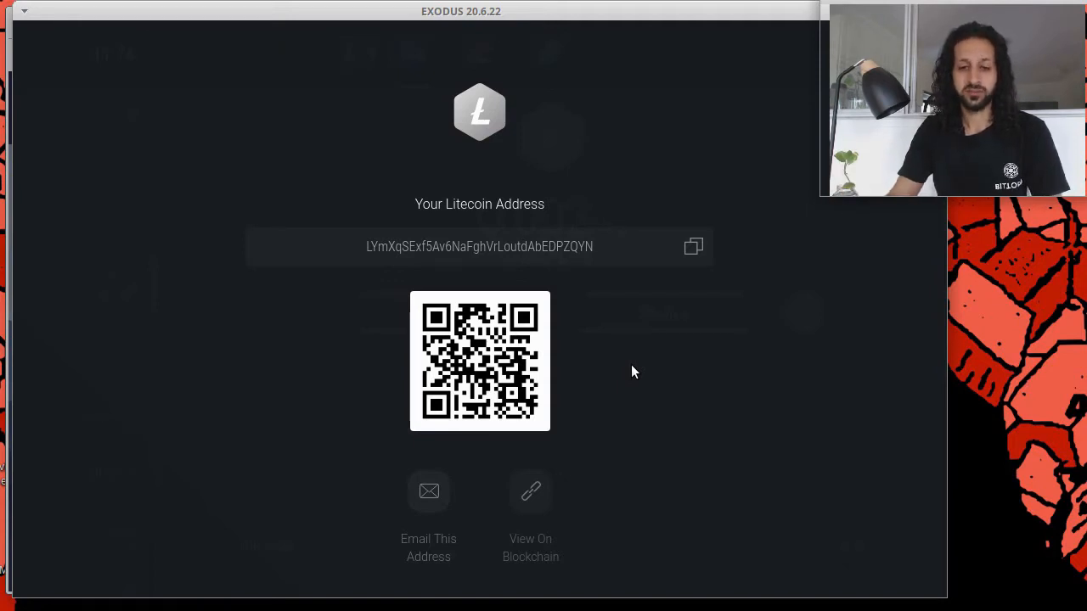
click(411, 54)
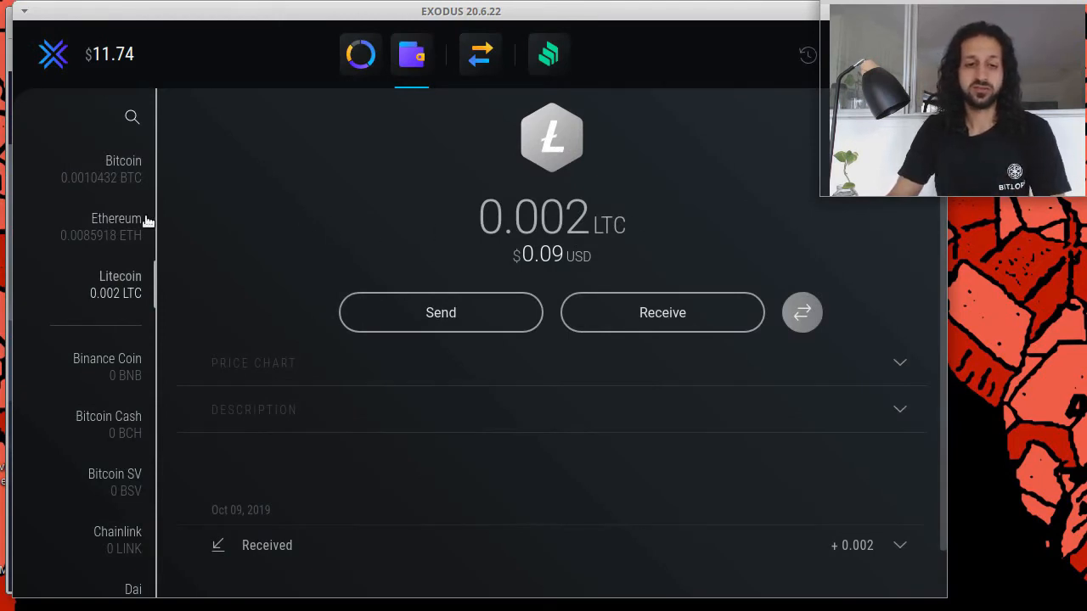
mouse_move(142, 179)
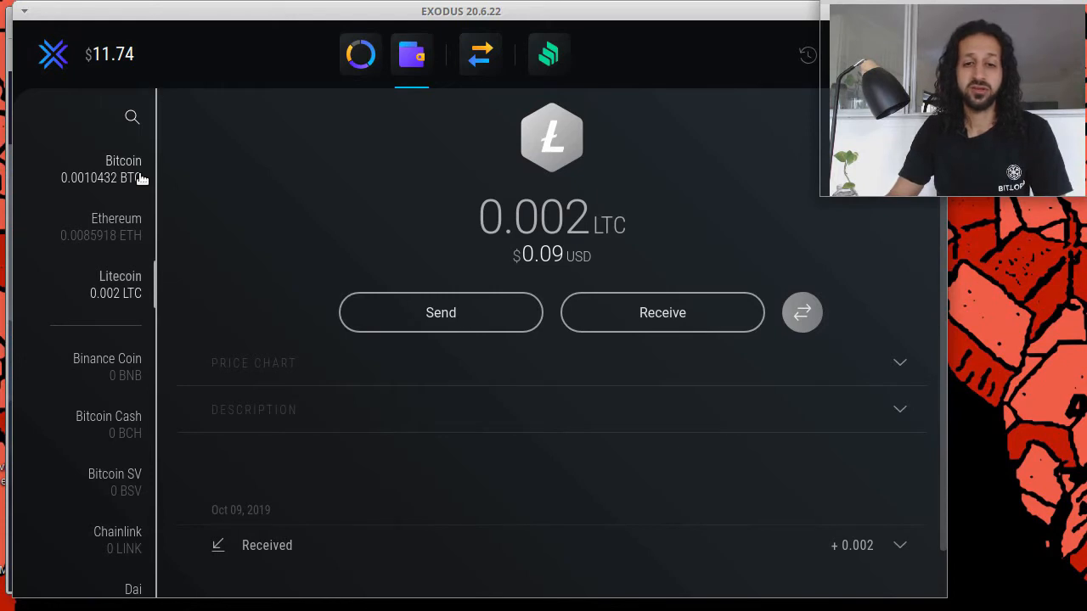
mouse_move(702, 195)
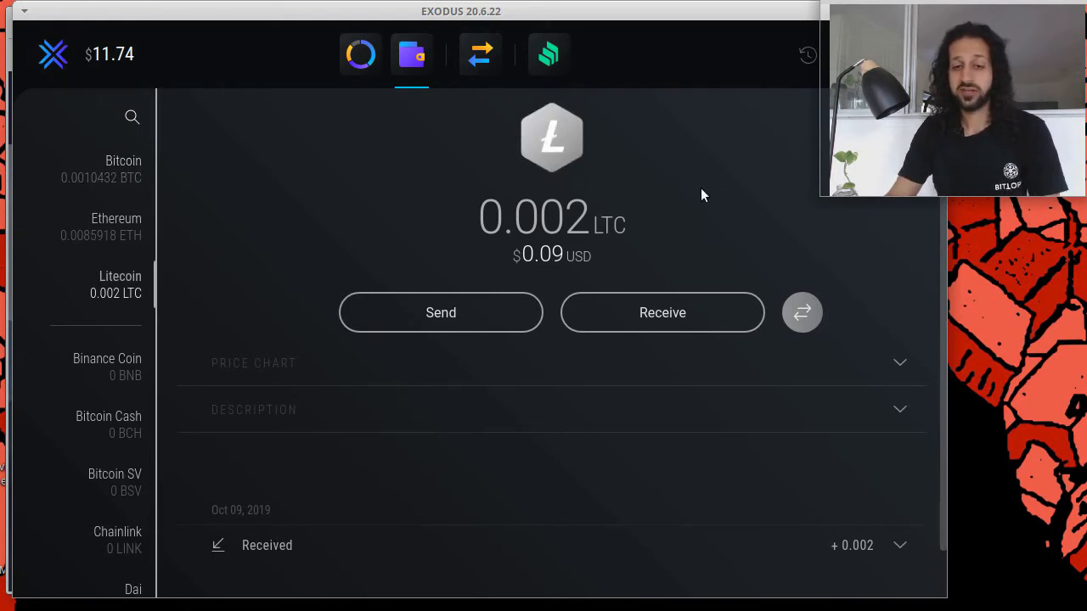
mouse_move(170, 183)
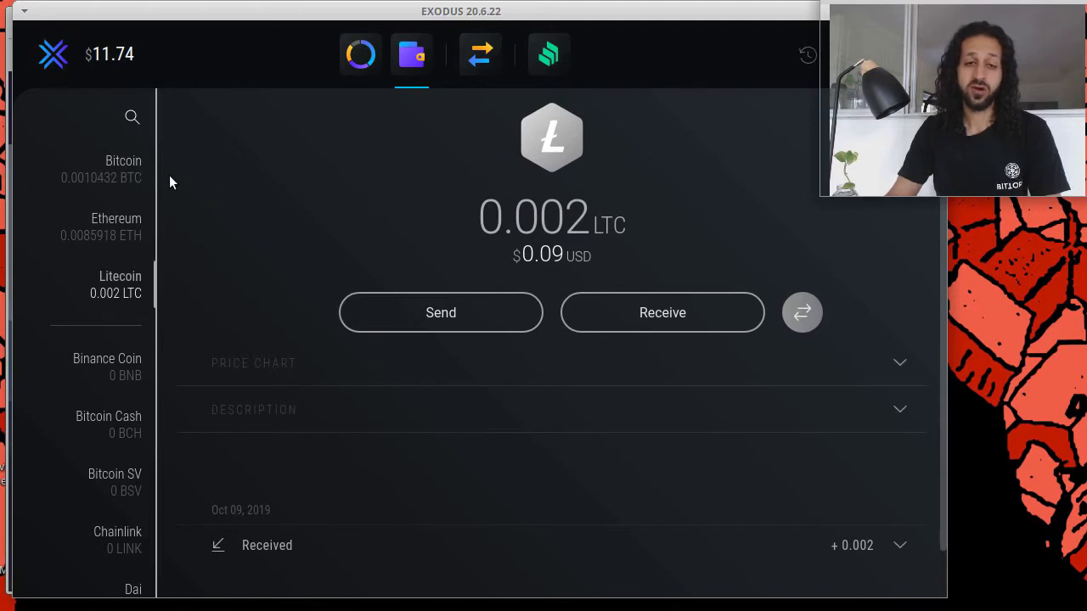
mouse_move(228, 180)
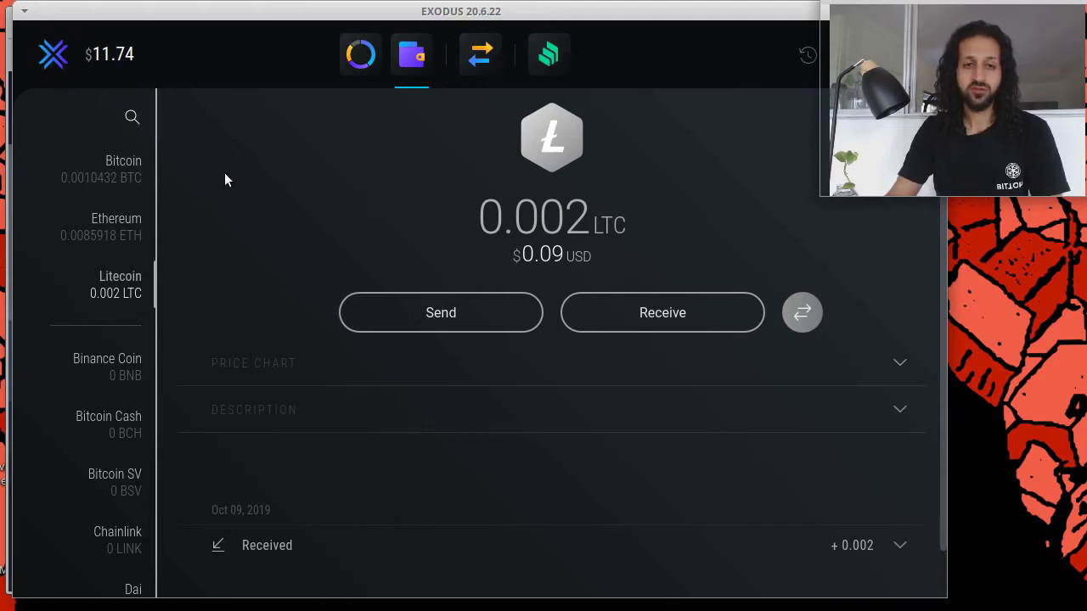
- Switch to the Ethereum wallet holding 0.0085918034 ETH
click(116, 228)
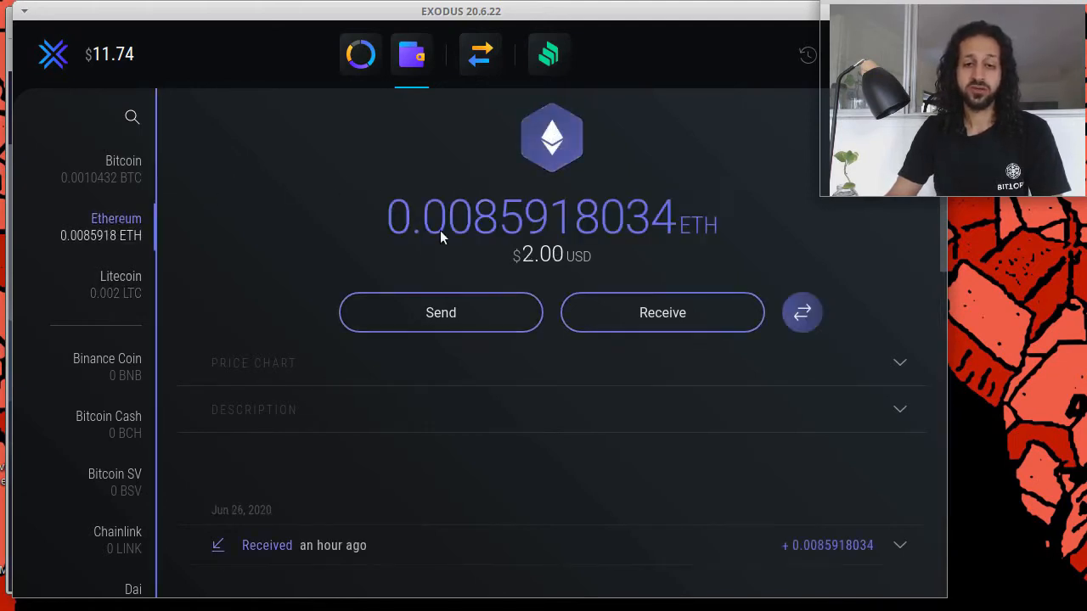
mouse_move(364, 206)
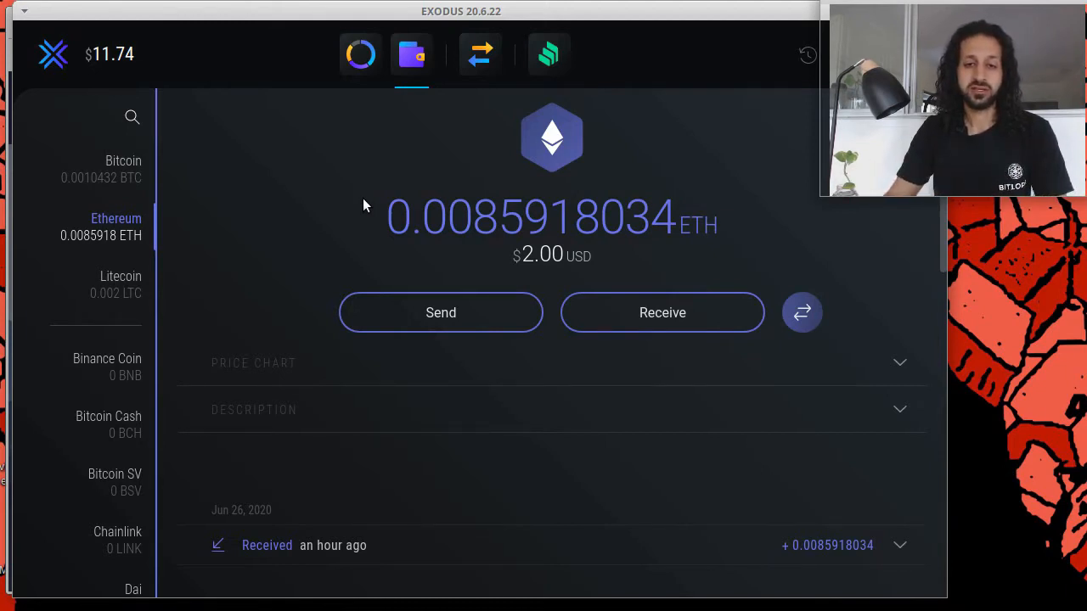
mouse_move(524, 183)
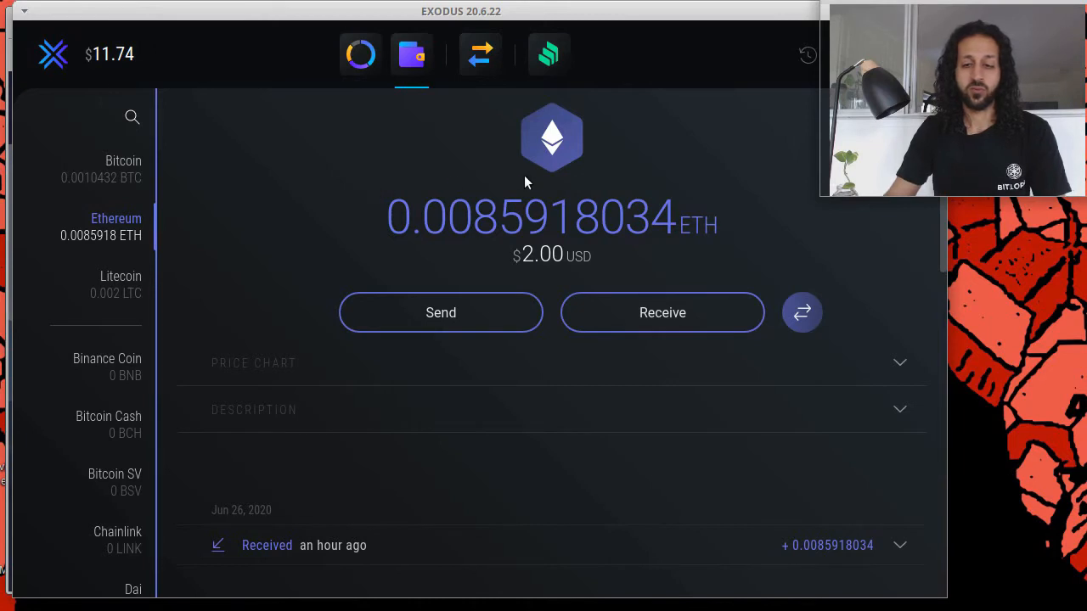
mouse_move(677, 178)
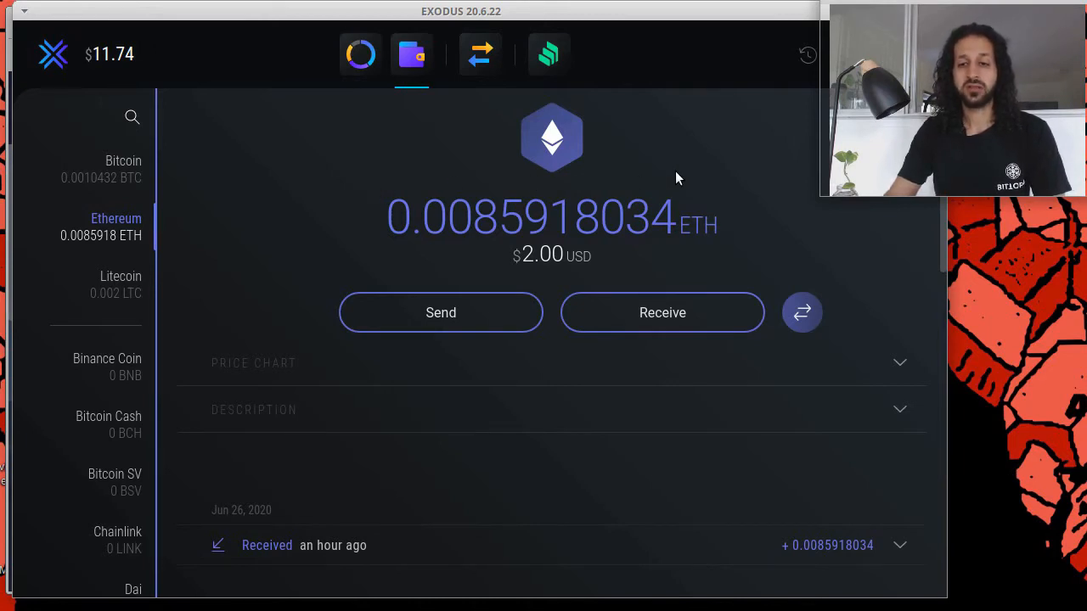
mouse_move(710, 175)
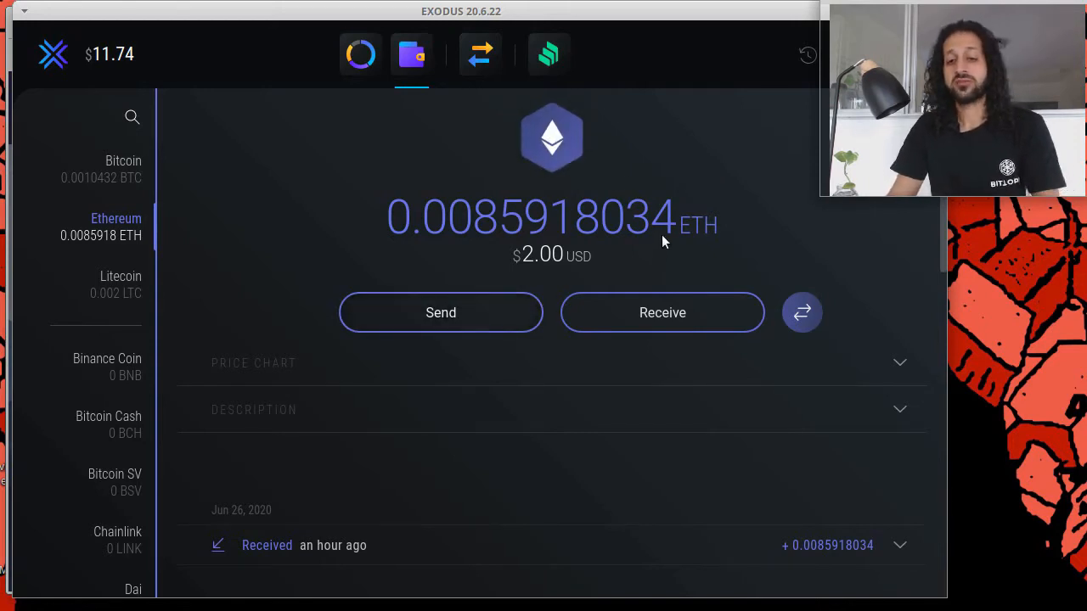
mouse_move(838, 197)
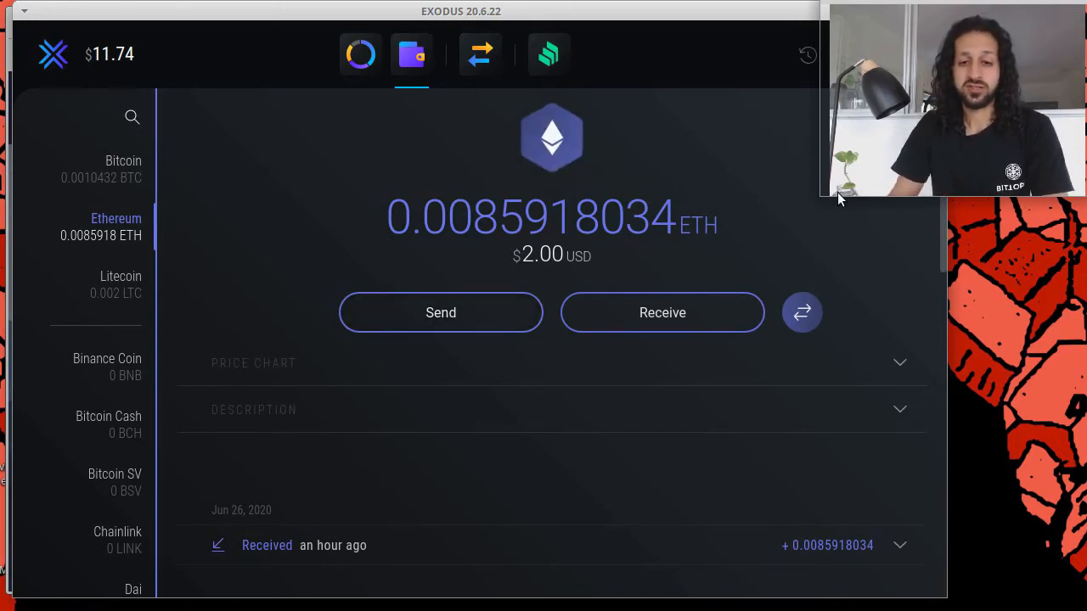
mouse_move(693, 213)
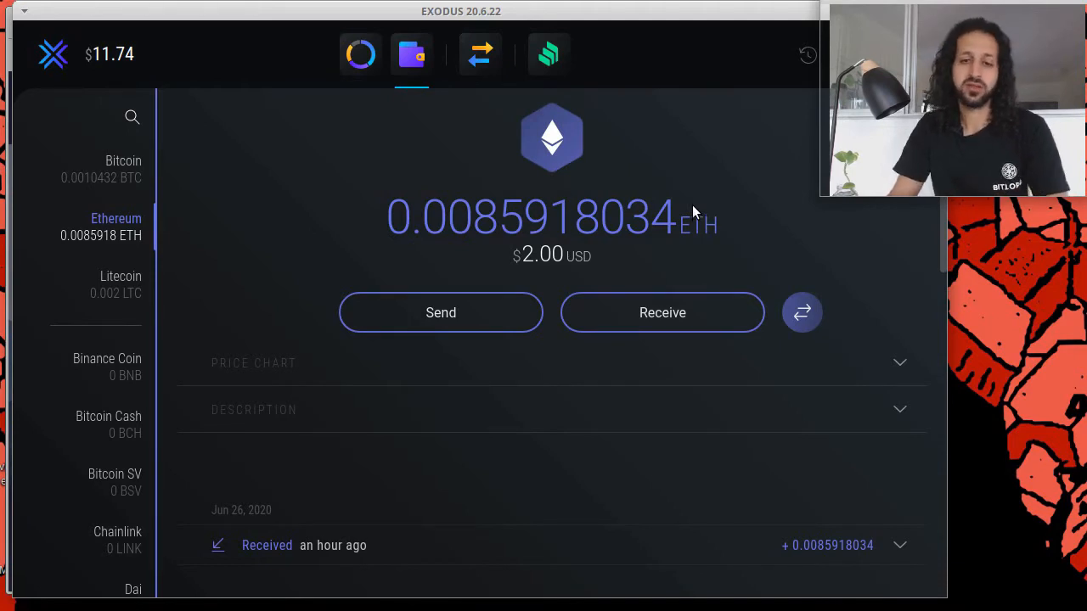
mouse_move(693, 176)
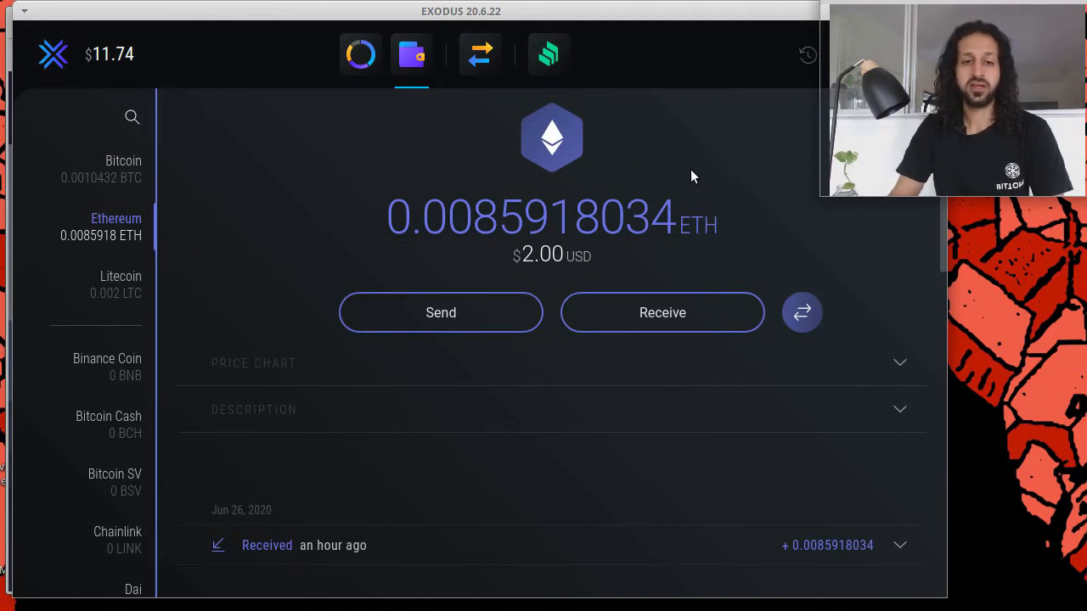
mouse_move(24, 263)
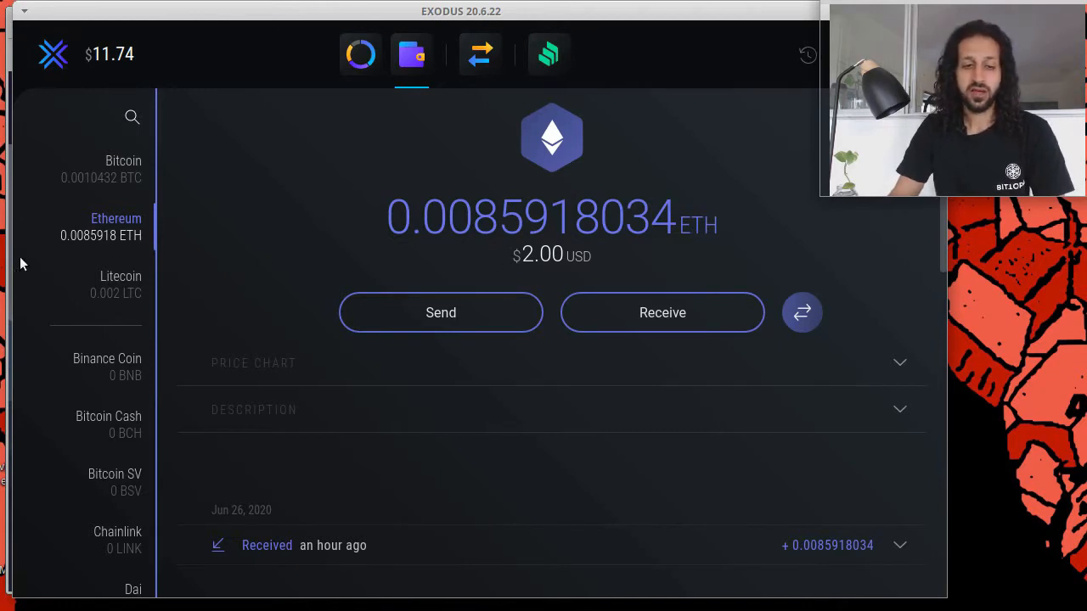
- Switch to the Litecoin wallet and show its receiving address with QR code
click(119, 285)
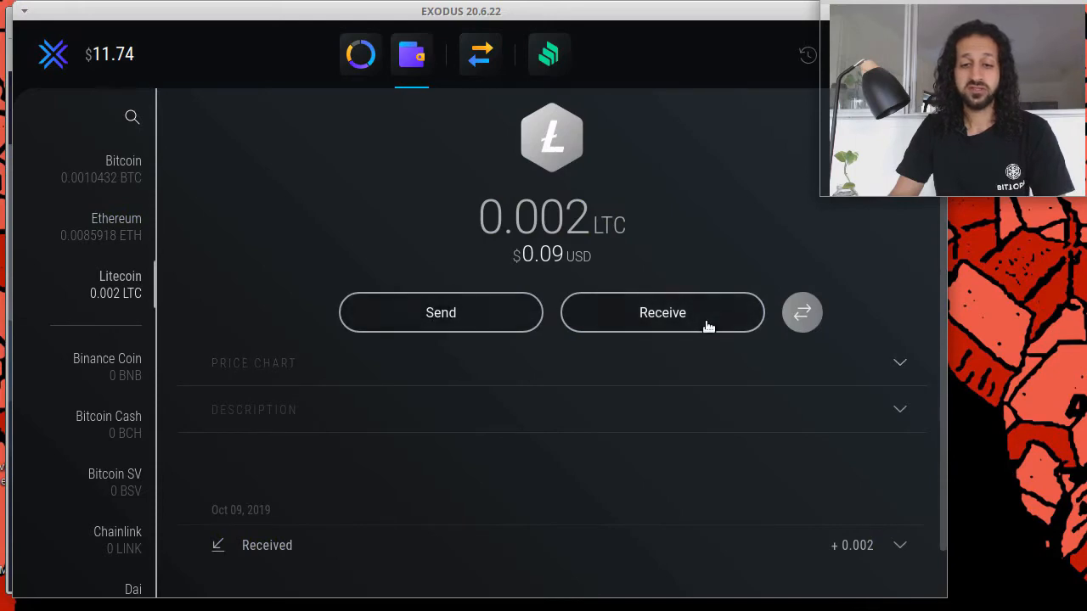
click(662, 312)
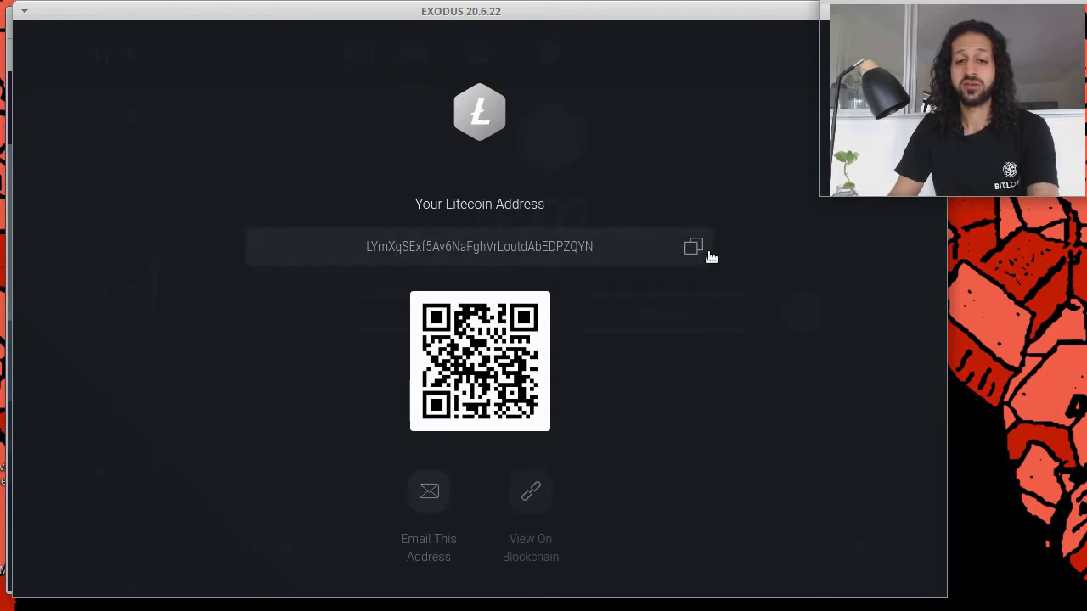
mouse_move(859, 312)
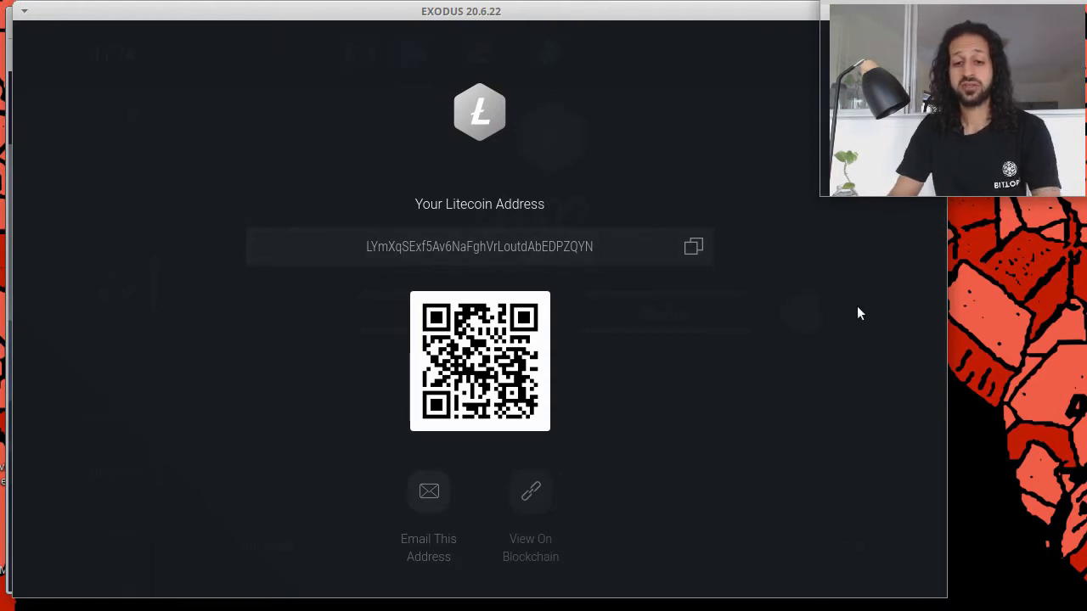
mouse_move(859, 326)
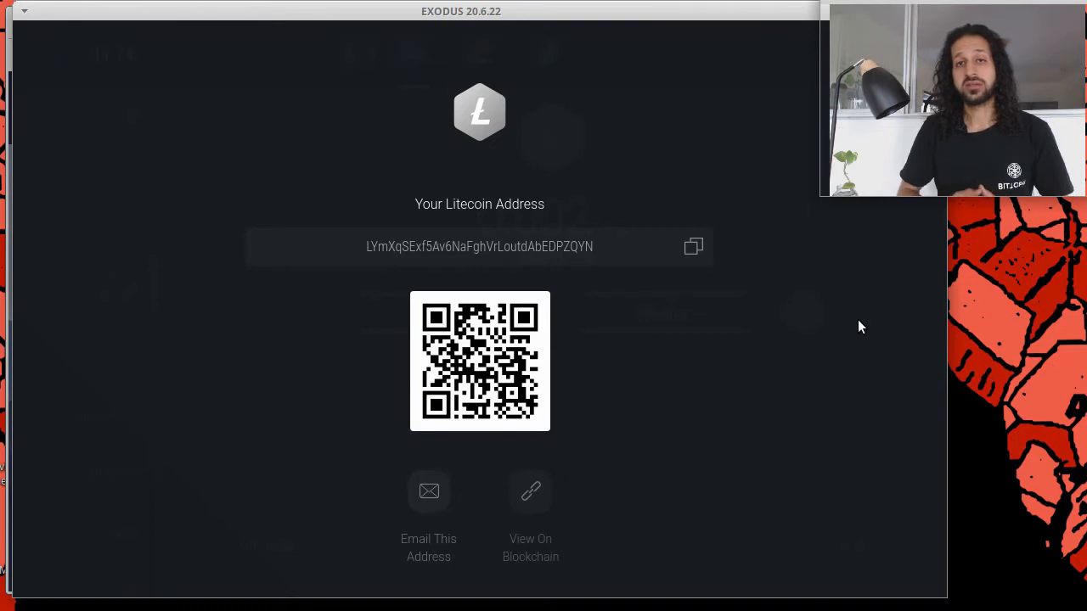
mouse_move(750, 271)
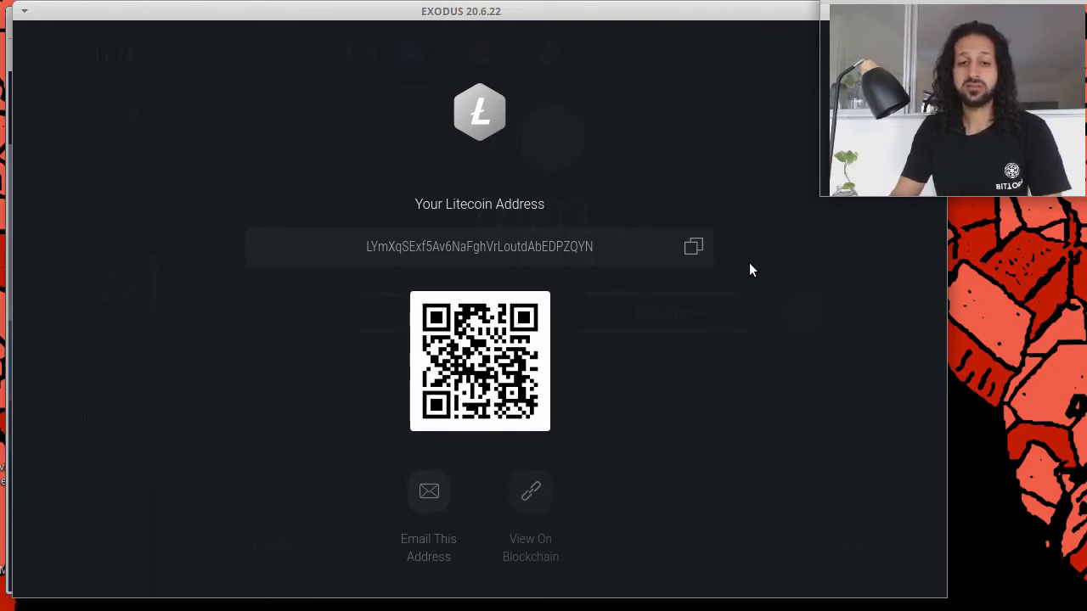
mouse_move(399, 261)
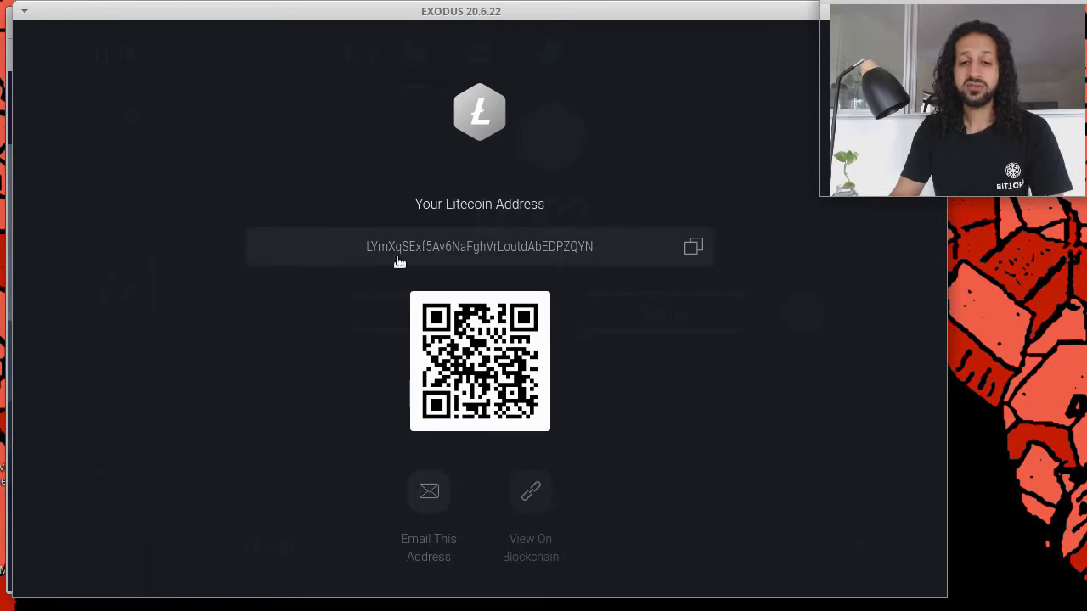
mouse_move(377, 262)
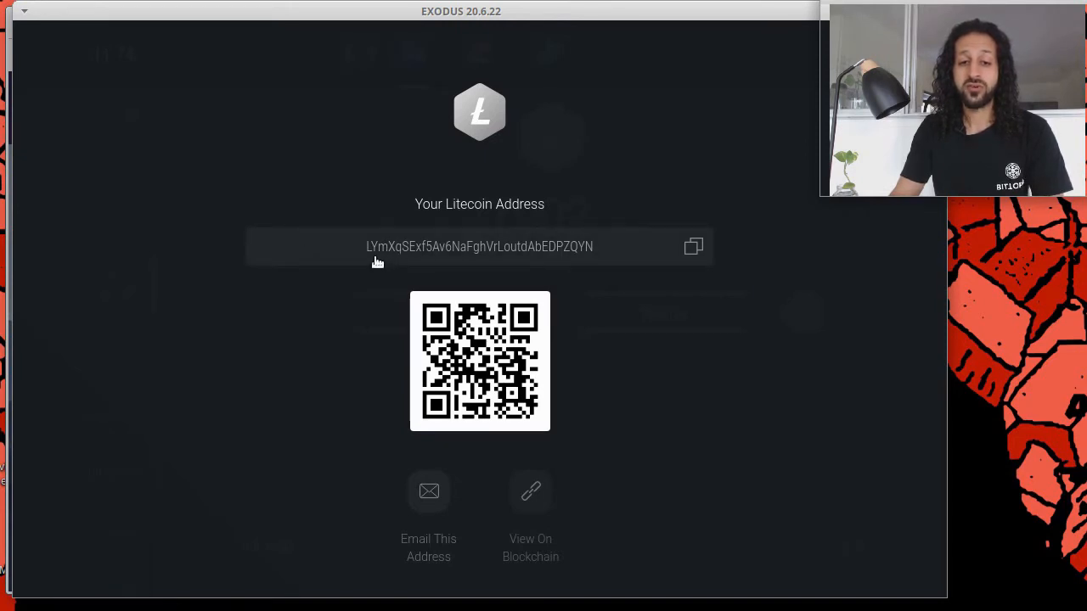
mouse_move(607, 265)
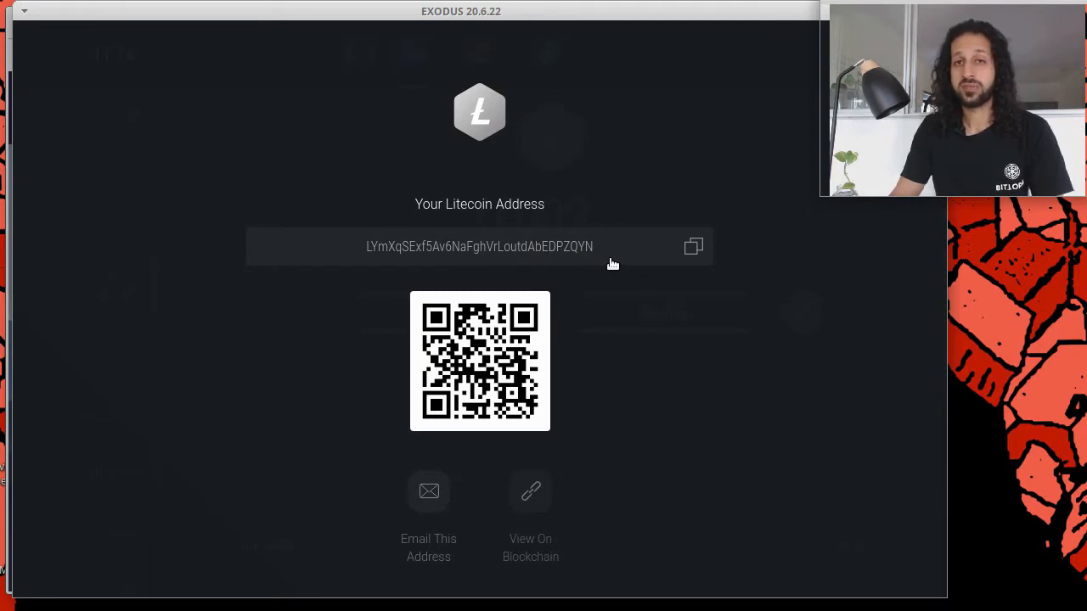
mouse_move(608, 178)
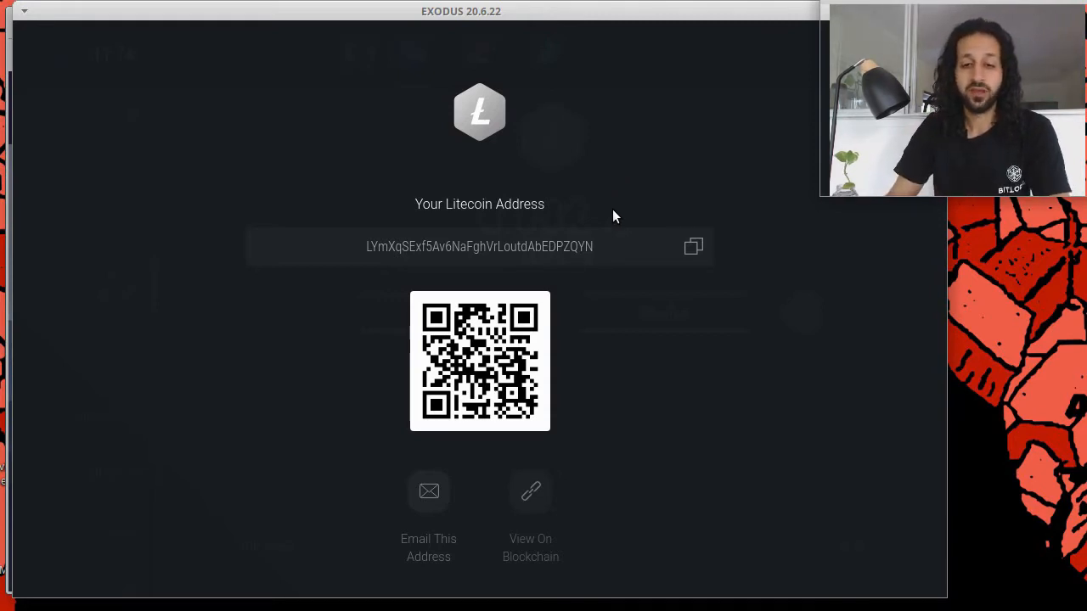
mouse_move(693, 246)
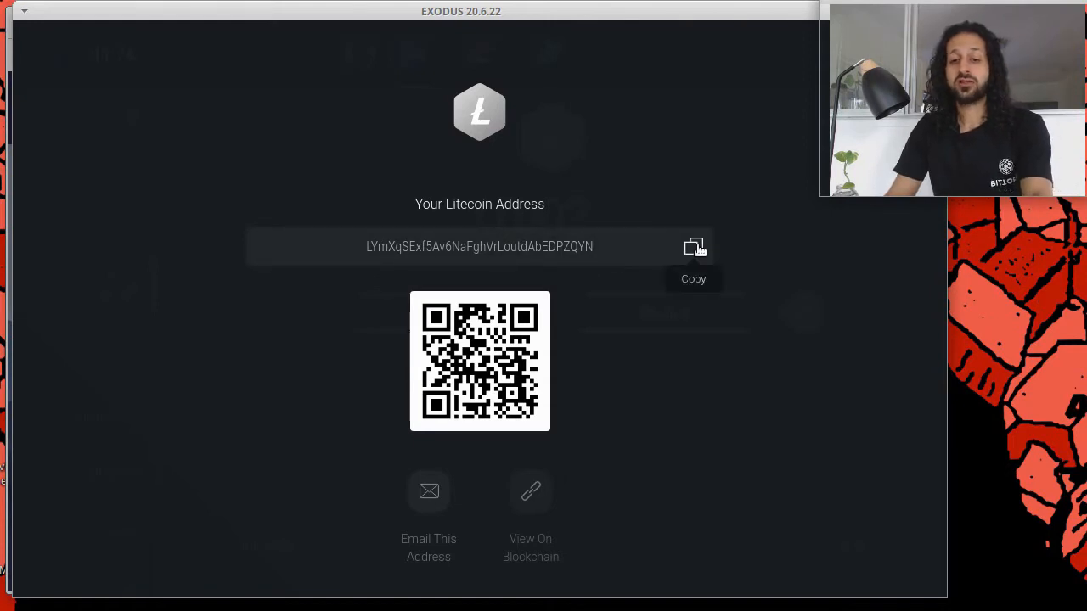
mouse_move(543, 357)
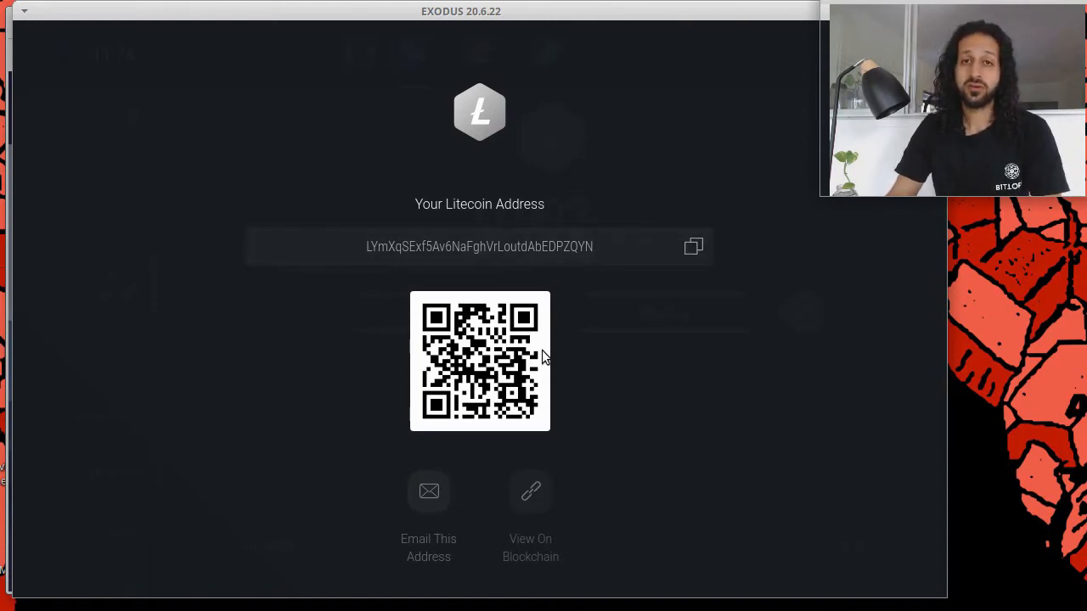
mouse_move(954, 397)
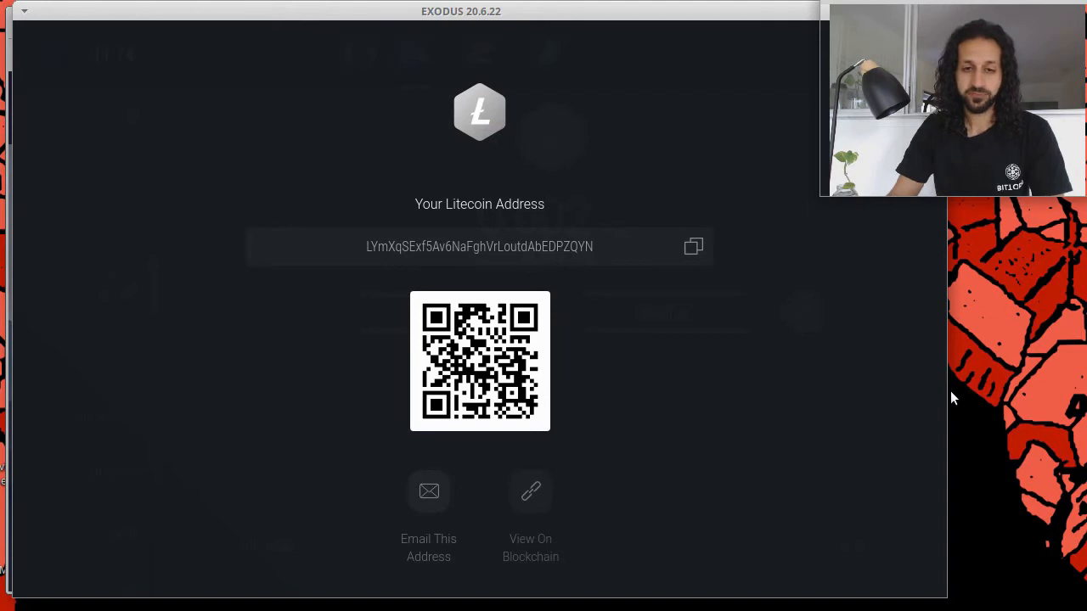
mouse_move(891, 386)
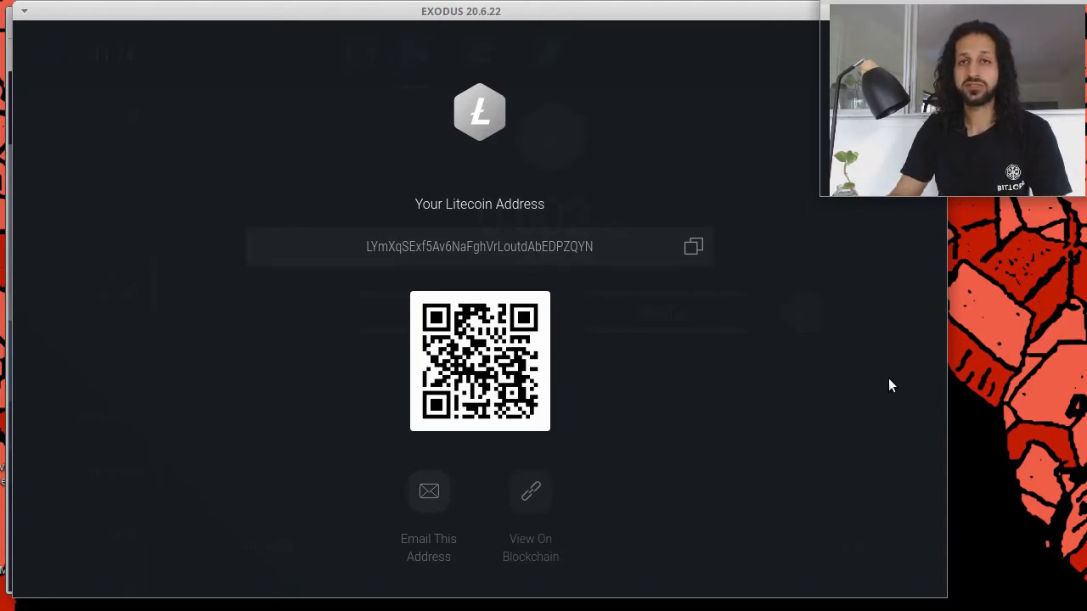
mouse_move(785, 326)
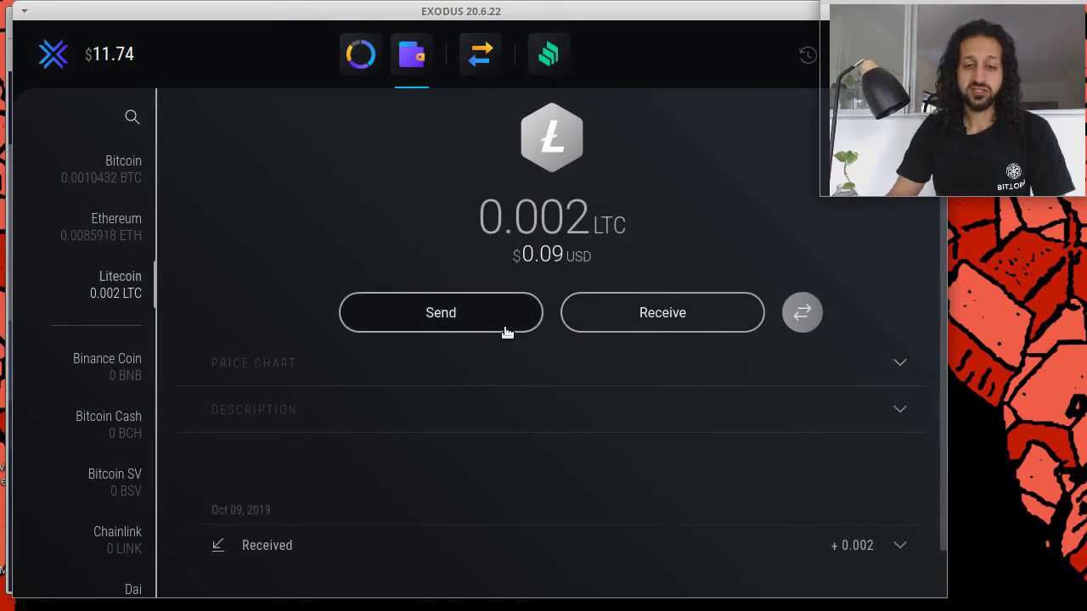
- Start a Litecoin send and enter 1,000 USD, flagged as not enough funds
click(442, 312)
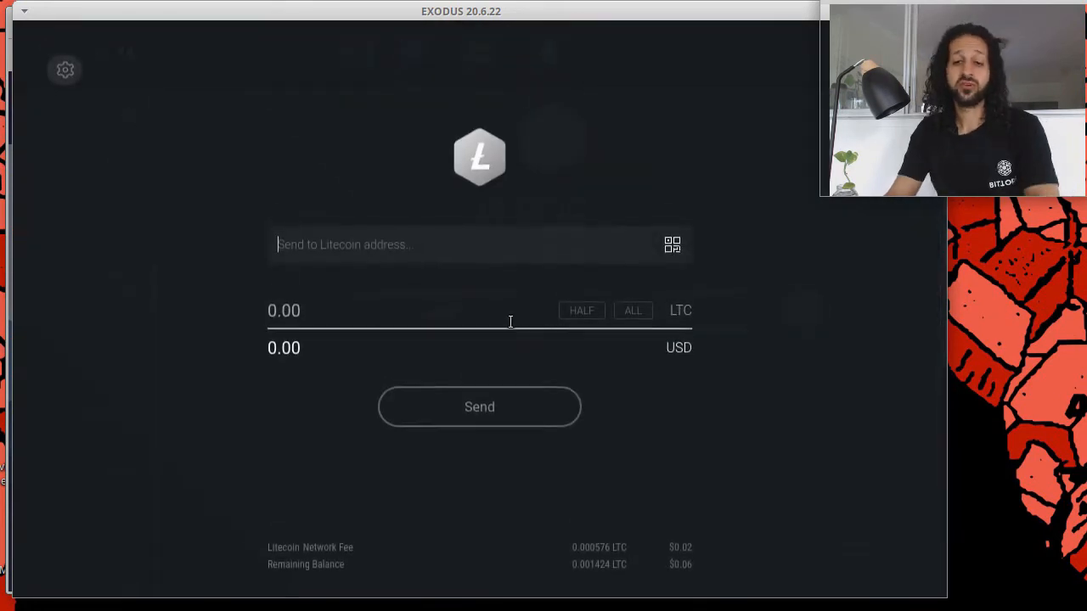
click(673, 244)
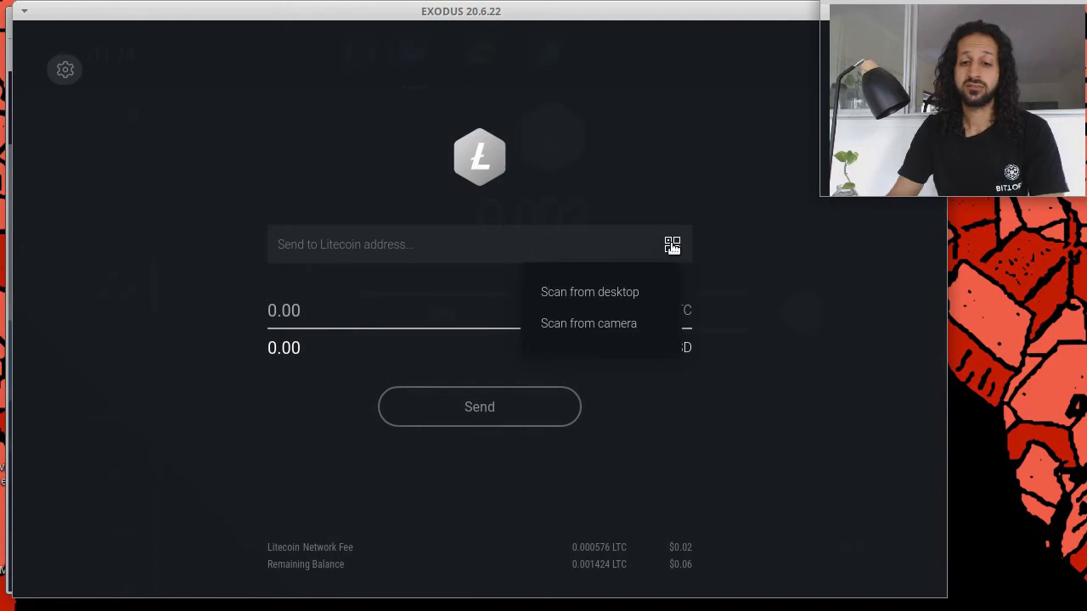
click(390, 244)
text(20)
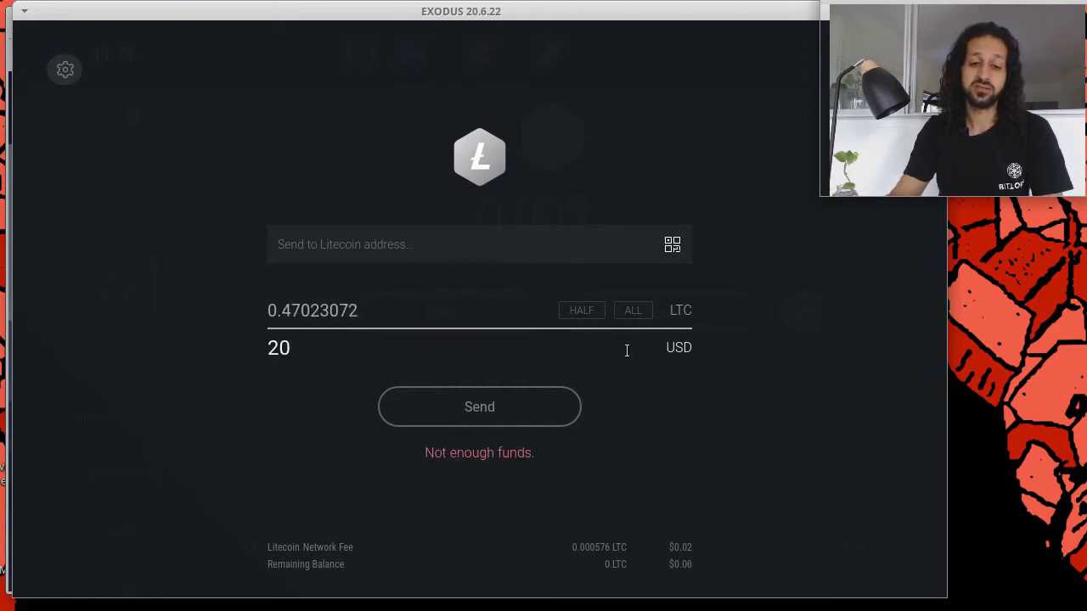
click(339, 309)
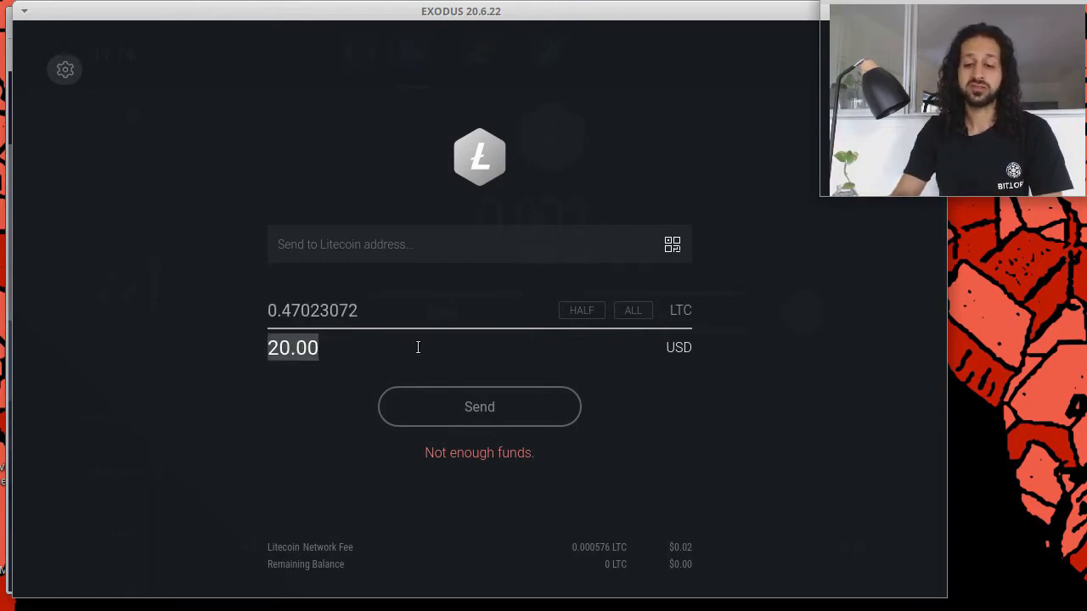
text(1,000)
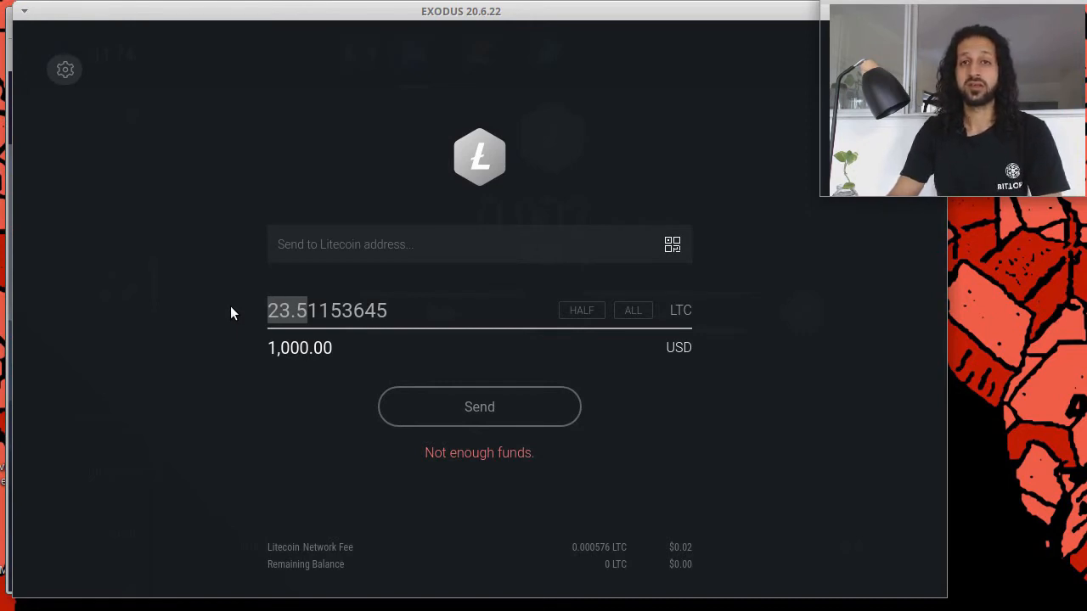
mouse_move(214, 338)
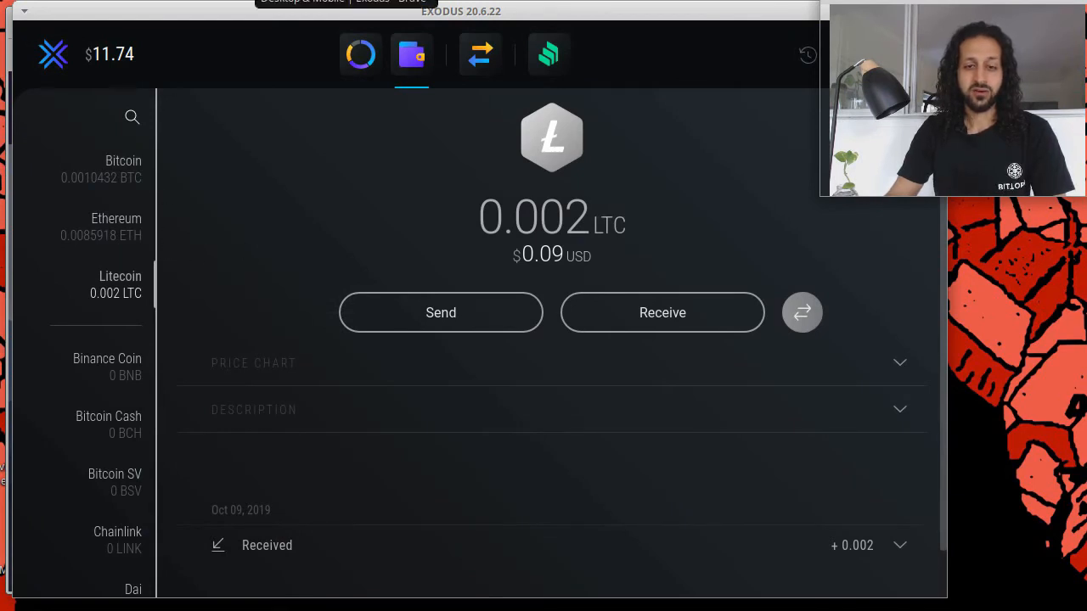
mouse_move(689, 258)
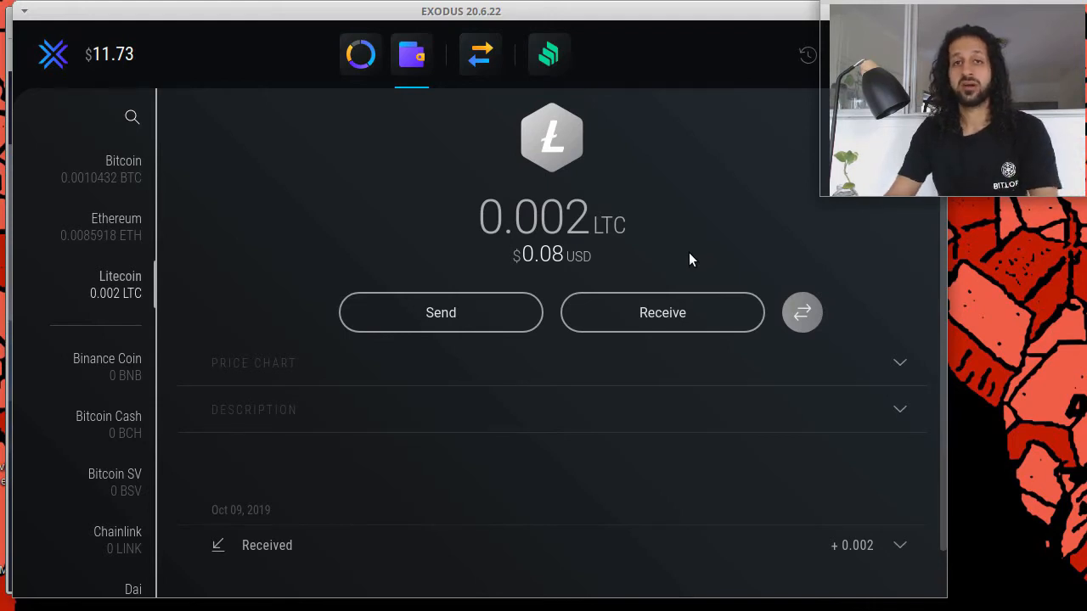
mouse_move(682, 225)
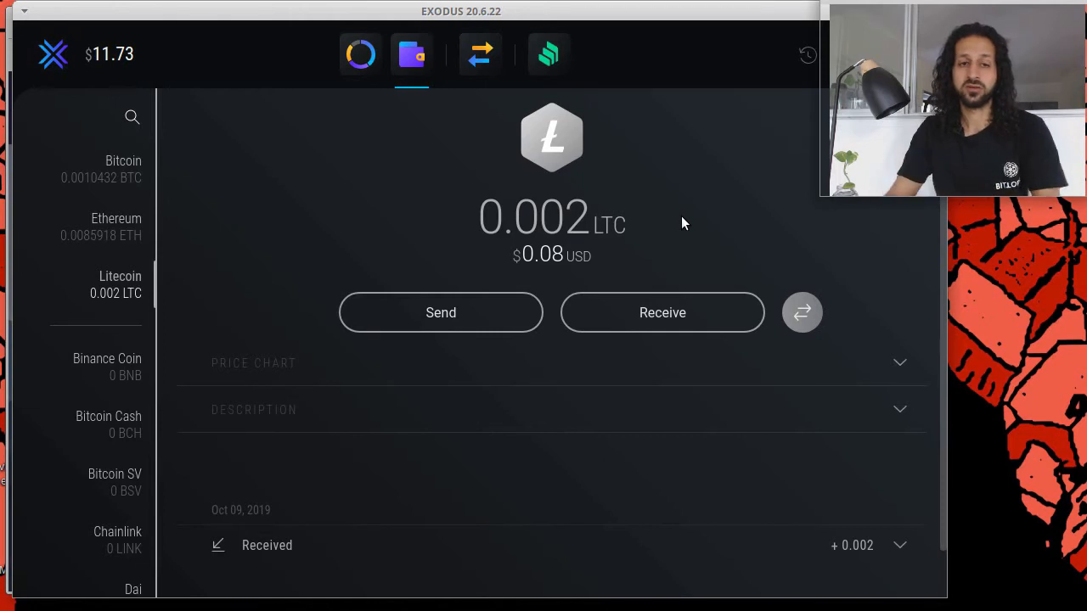
mouse_move(608, 229)
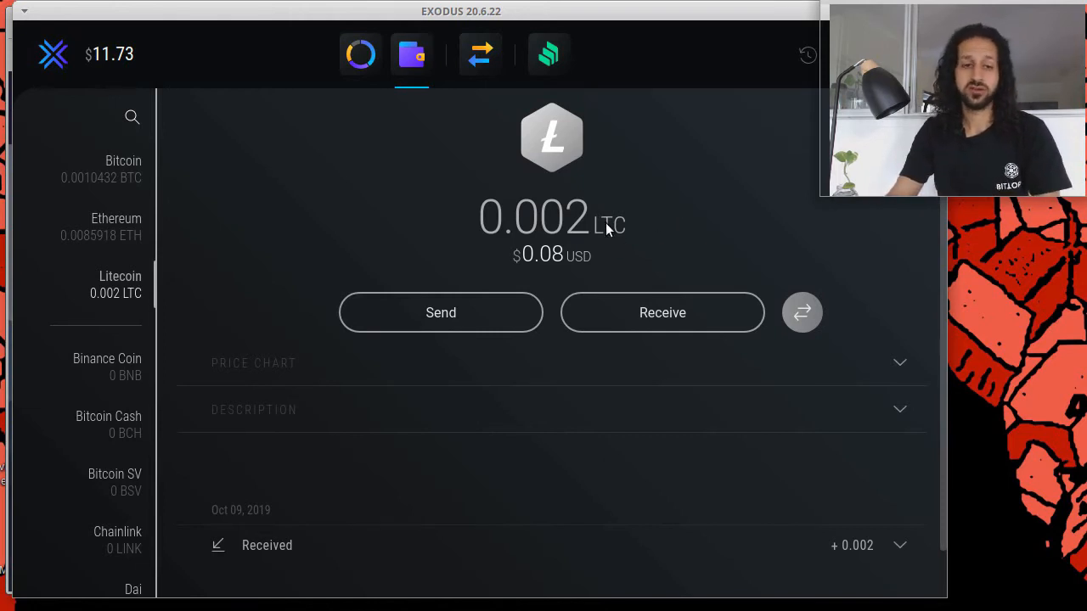
mouse_move(535, 201)
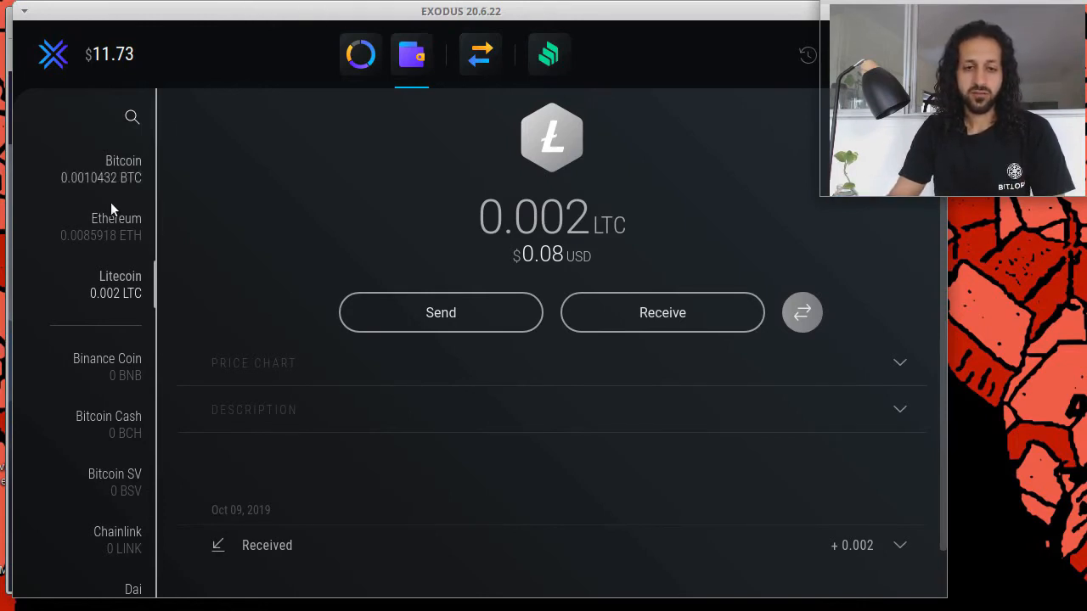
- Leave the Exodus wallet for the exodus.io page in the browser
click(115, 228)
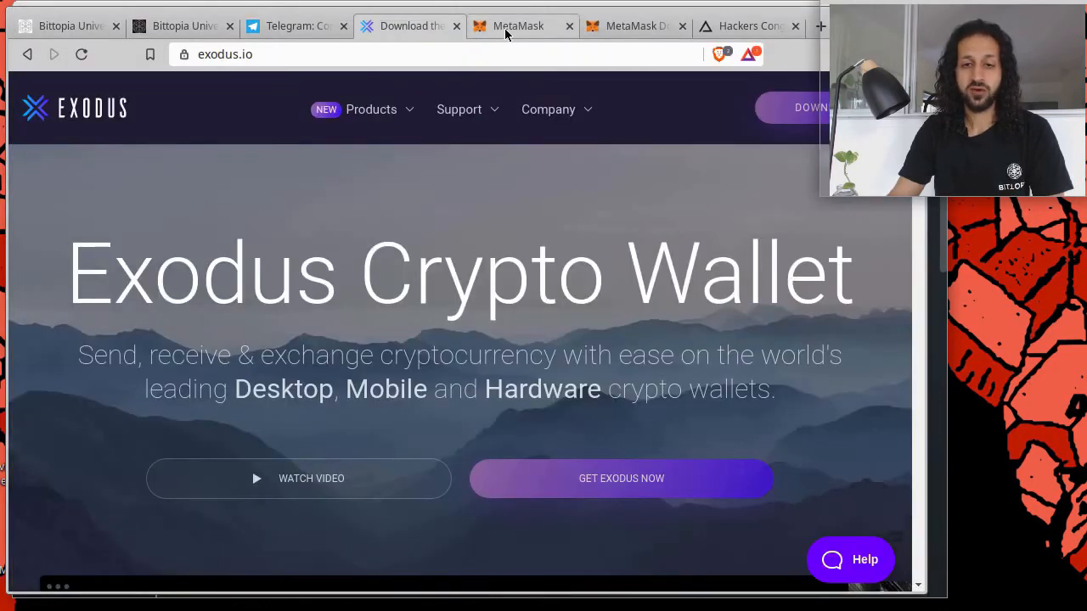
- Switch to the MetaMask website tab at metamask.io
click(518, 25)
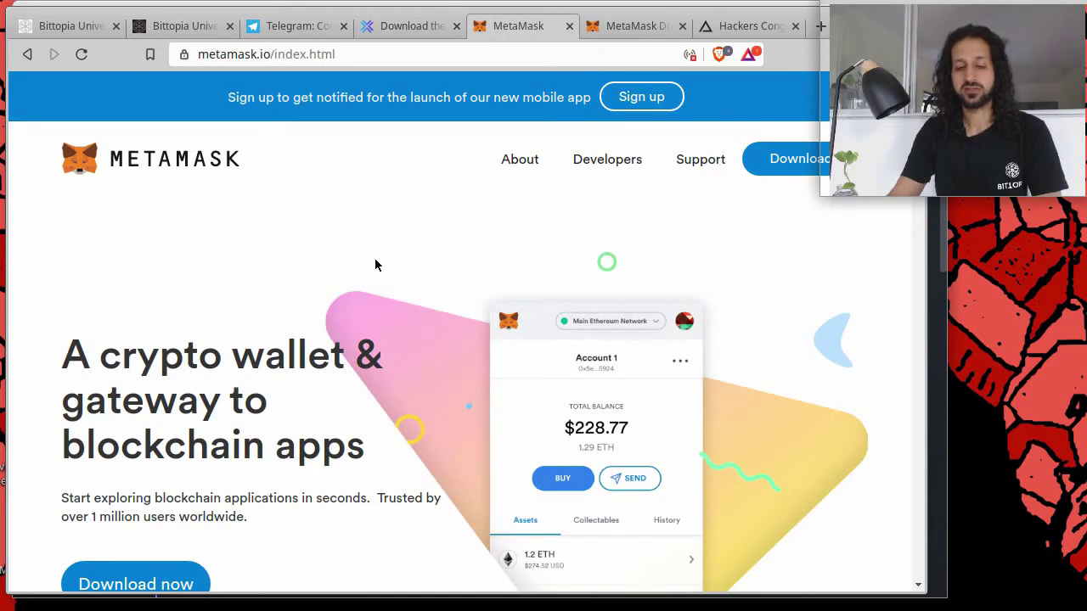
mouse_move(343, 235)
text(arag)
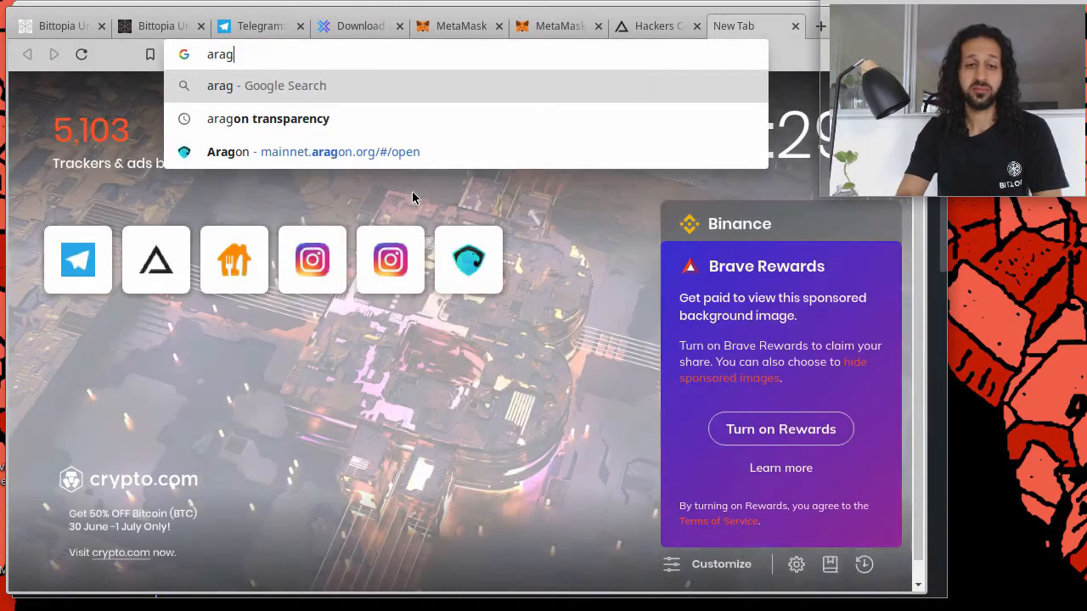
- Load mainnet.aragon.org and bring up its Ethereum account-connection options (Unknown, Frame, Fortmatic, Portis)
click(313, 151)
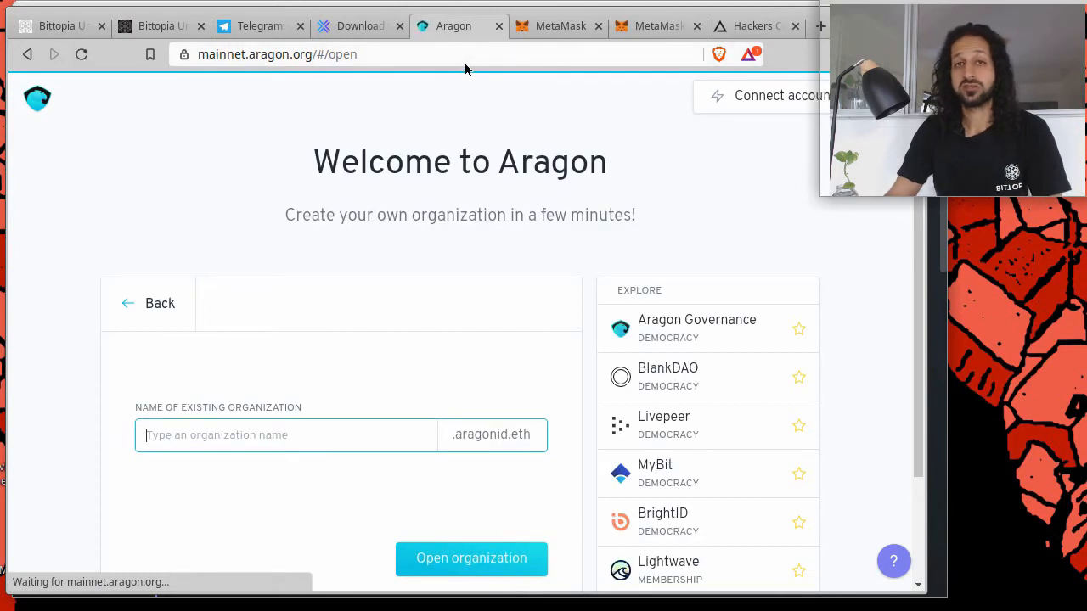
mouse_move(577, 217)
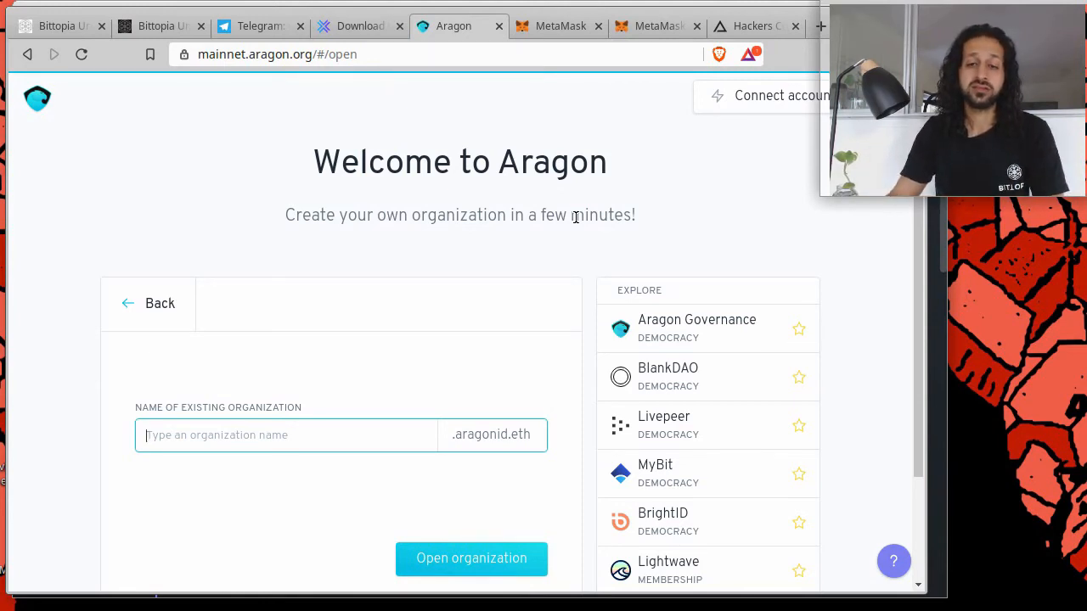
mouse_move(594, 238)
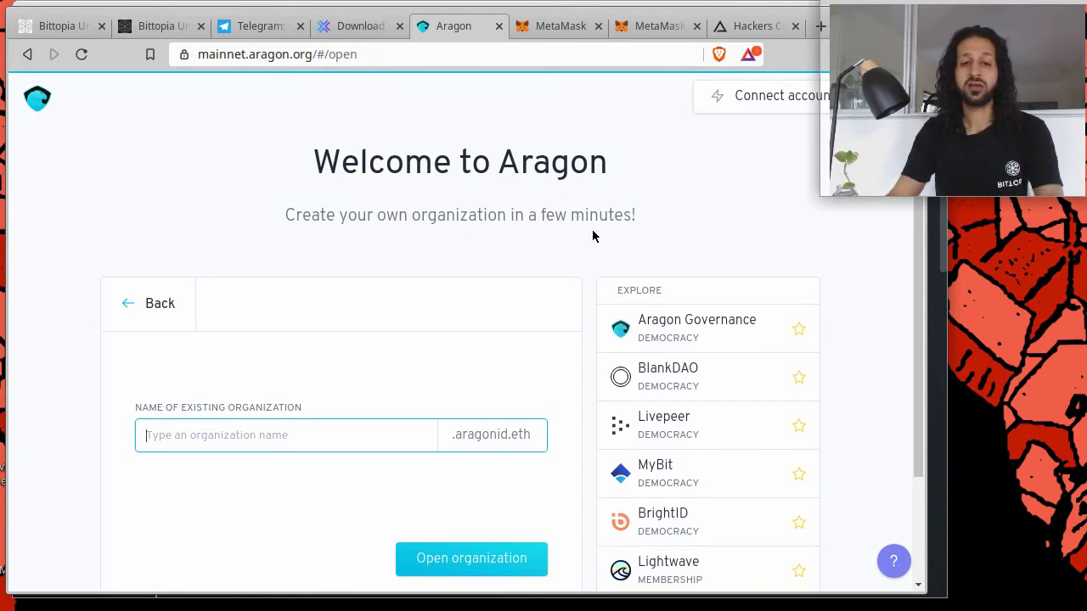
scroll(down, 3)
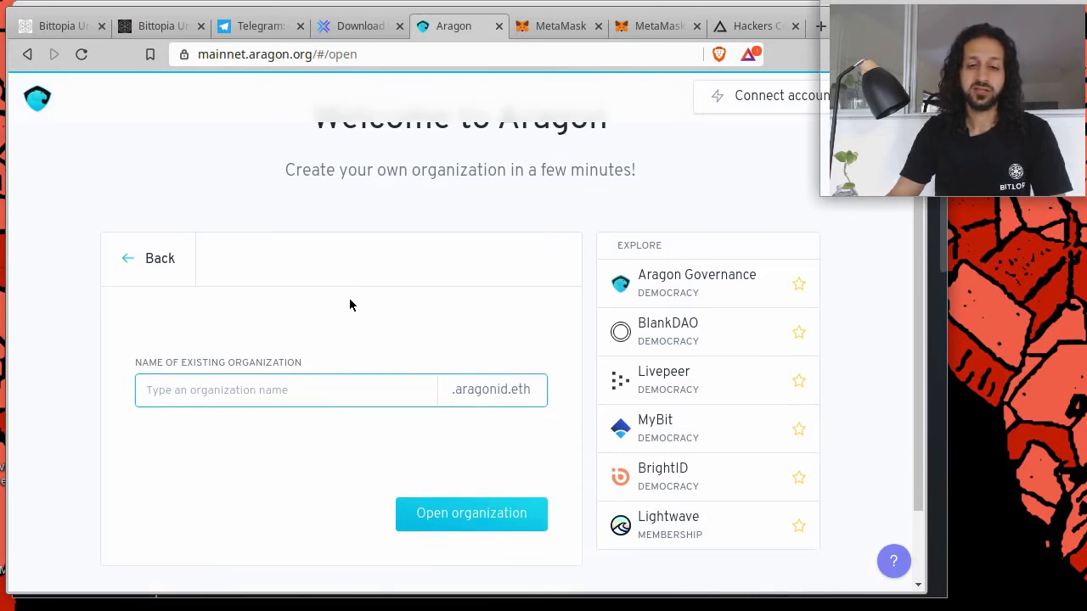
click(779, 95)
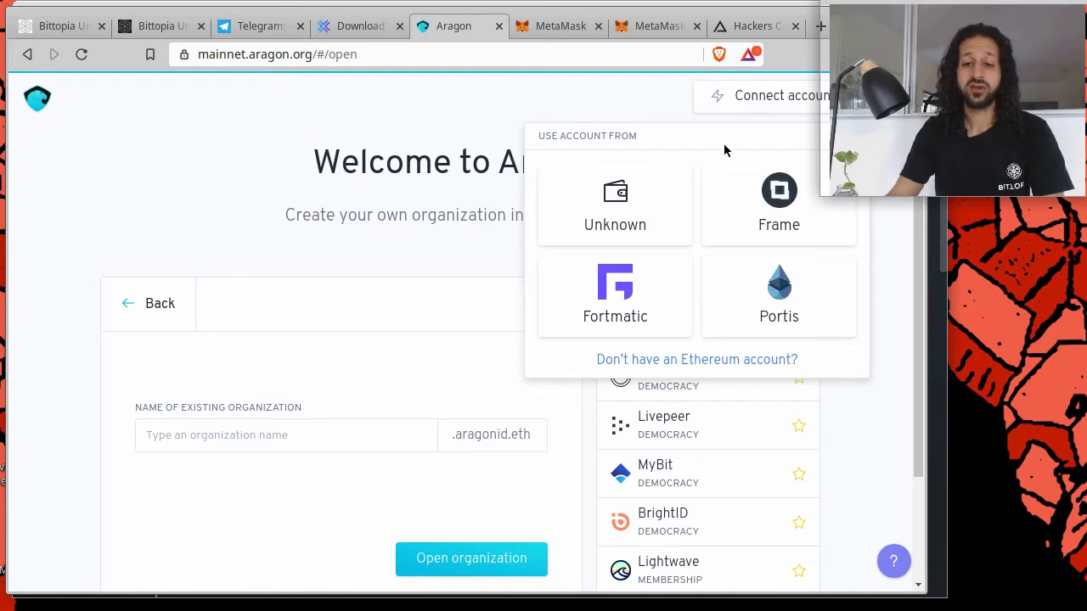
mouse_move(660, 197)
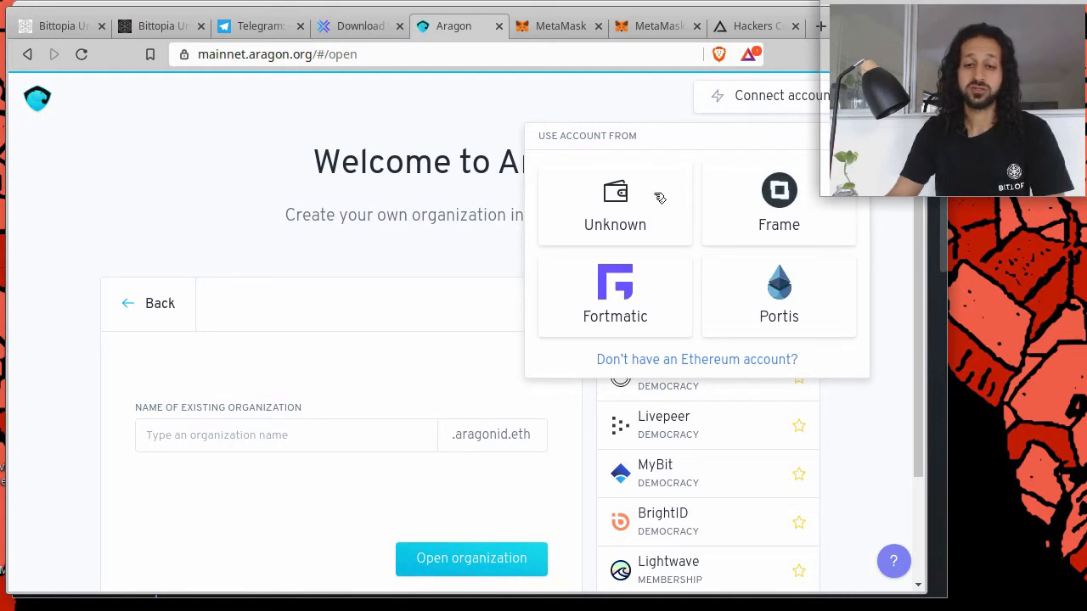
mouse_move(652, 115)
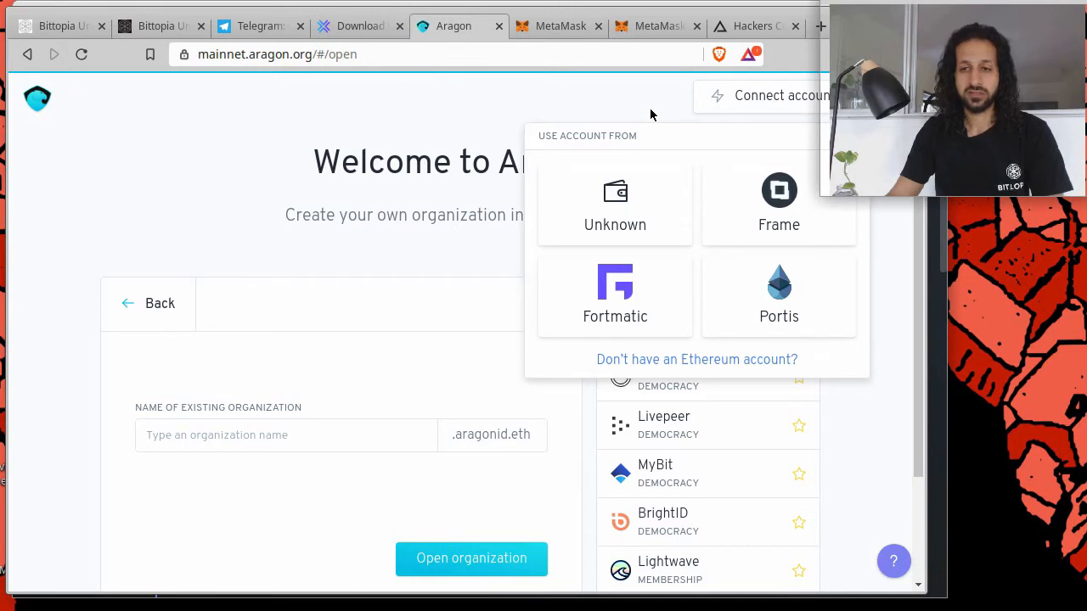
mouse_move(812, 222)
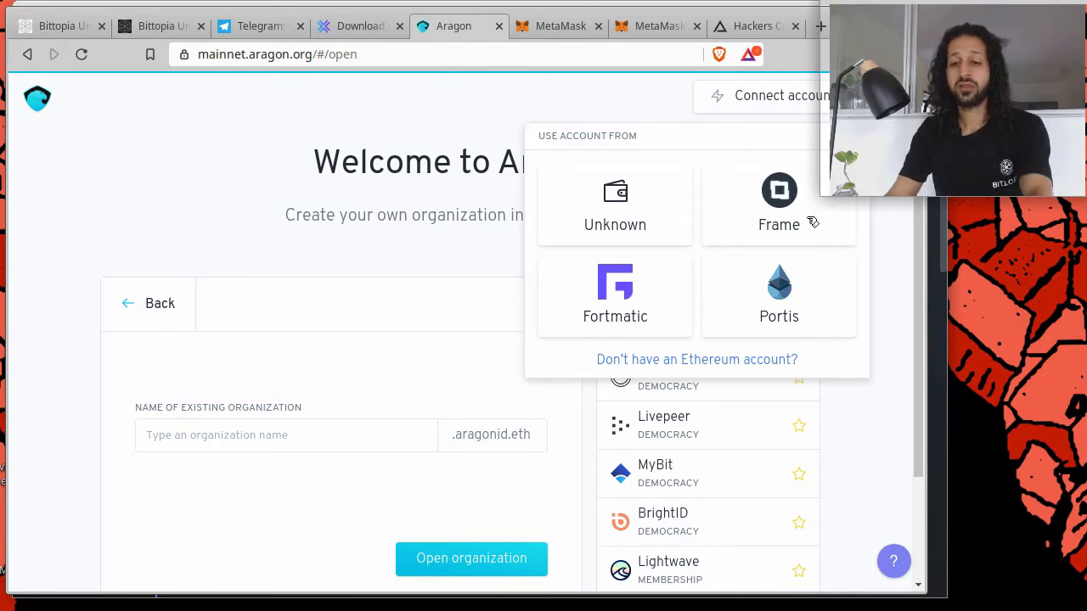
mouse_move(618, 105)
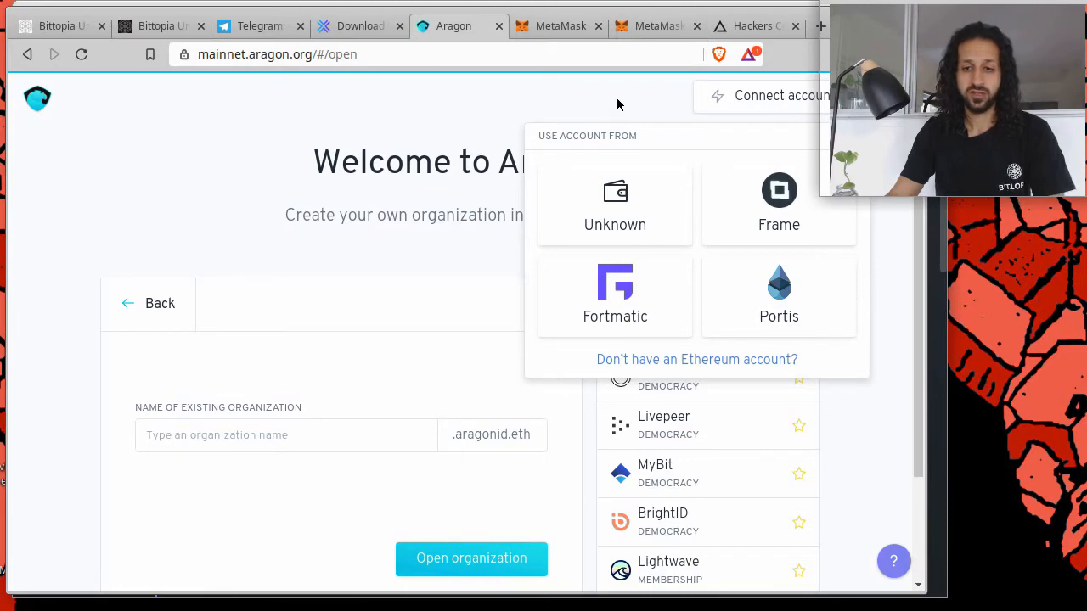
- Return to the MetaMask website and reach its download section for the Chrome extension
click(556, 25)
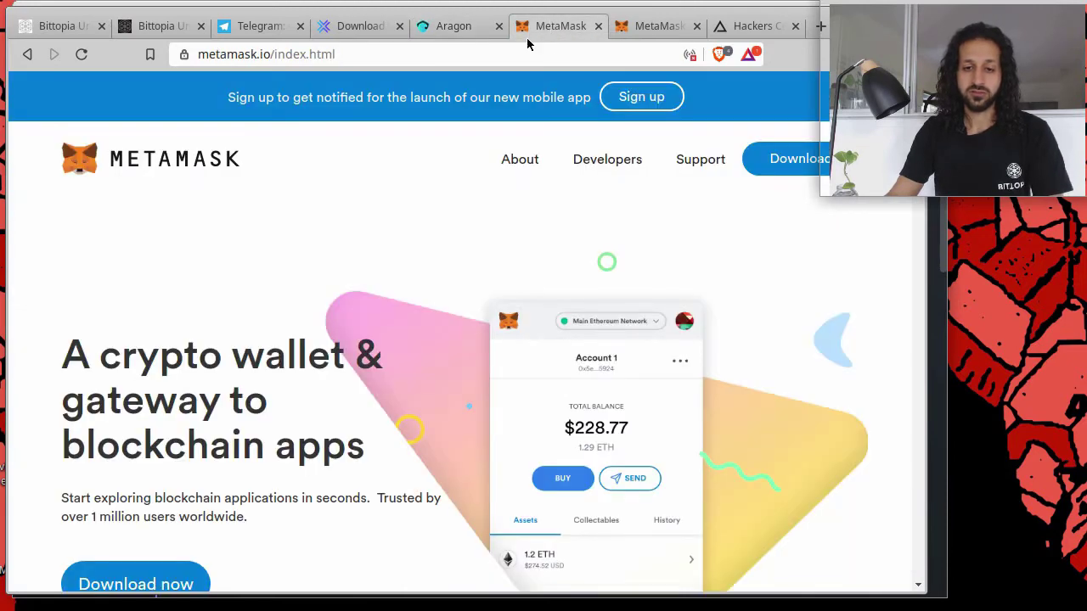
scroll(down, 3)
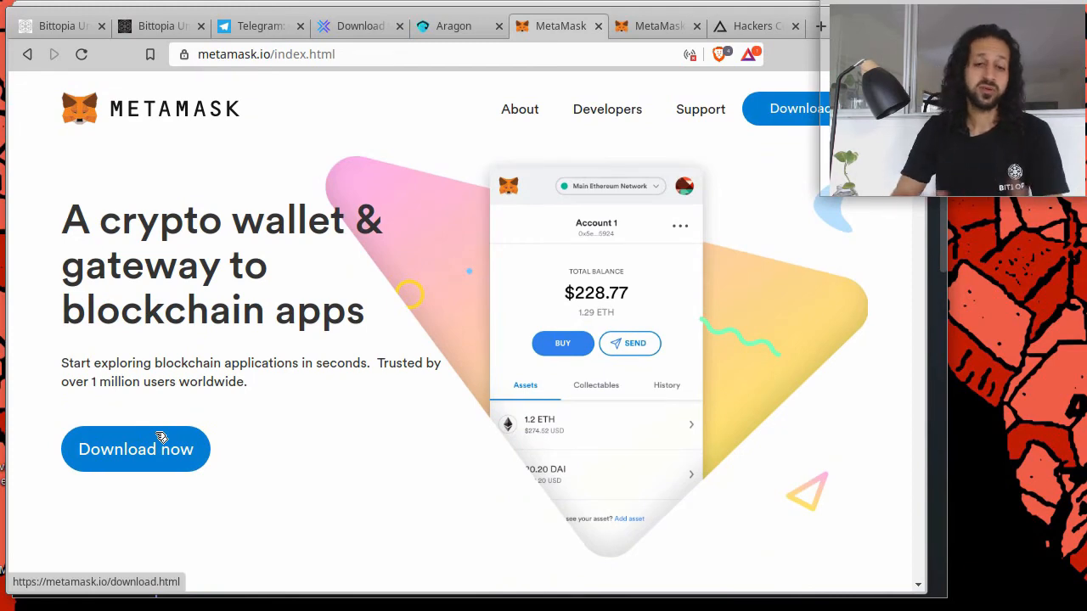
scroll(down, 3)
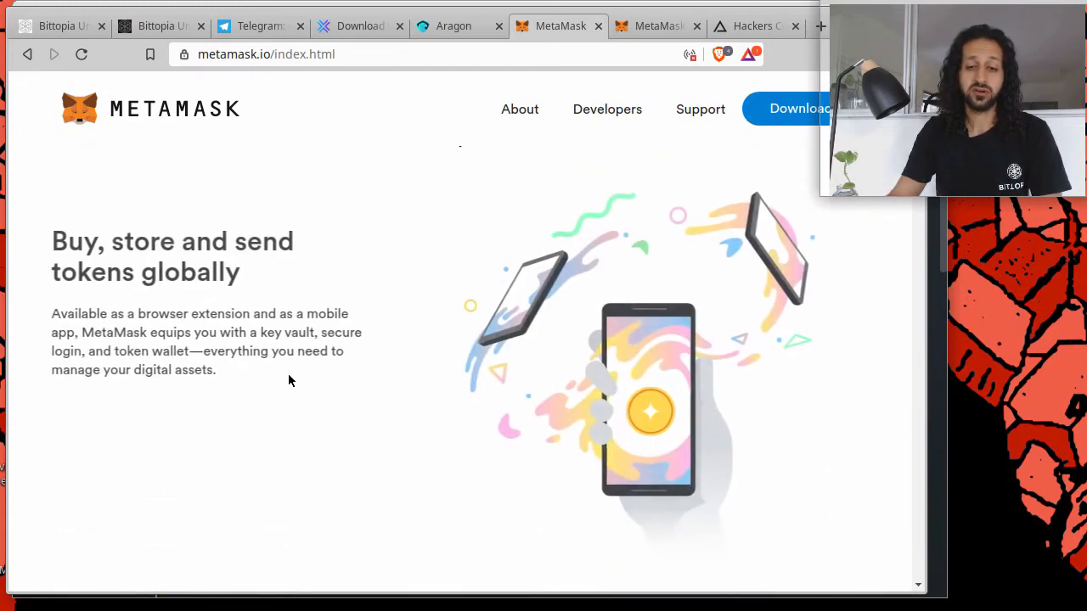
scroll(down, 3)
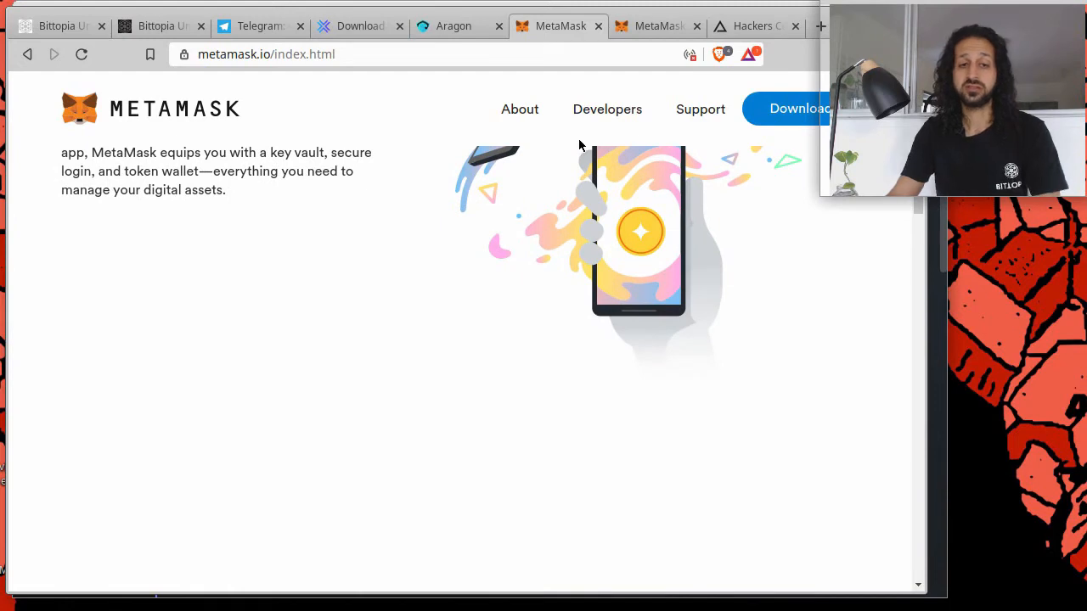
mouse_move(547, 180)
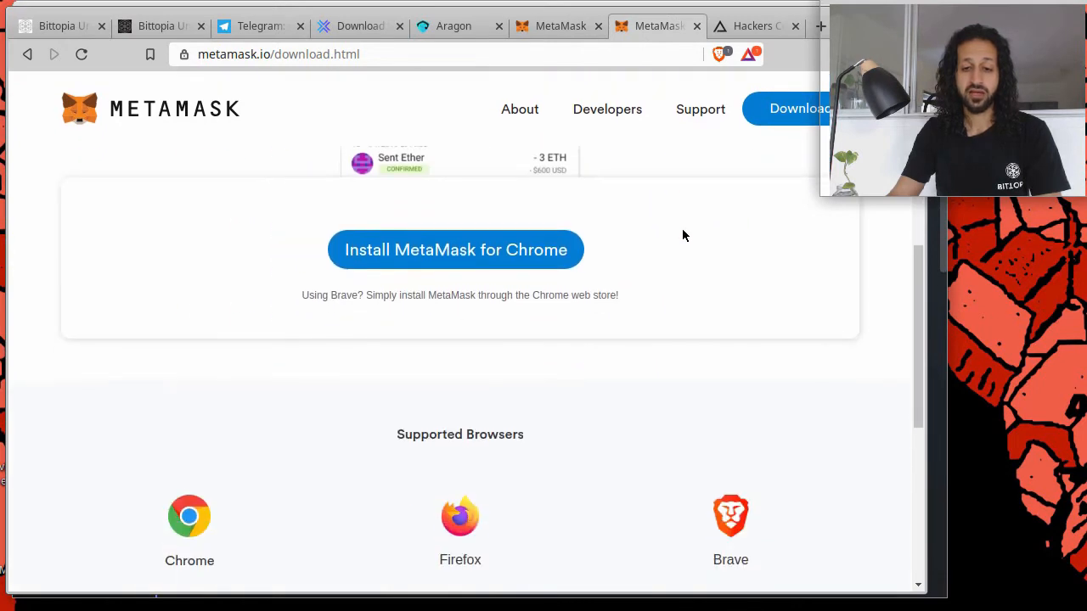
scroll(down, 3)
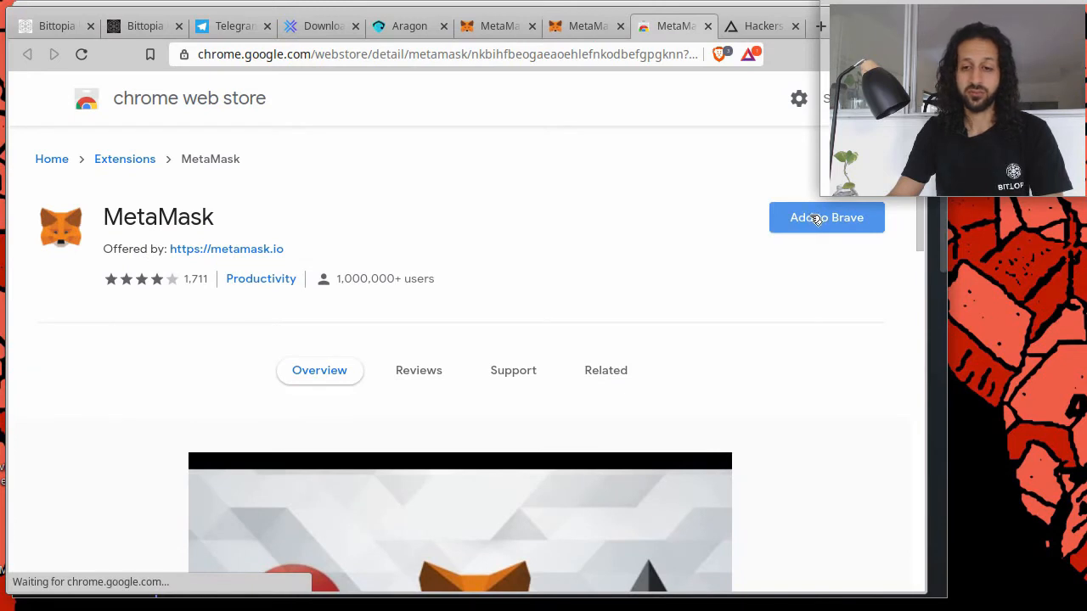
- Add the MetaMask extension to Brave from the Chrome Web Store and confirm the install
click(825, 217)
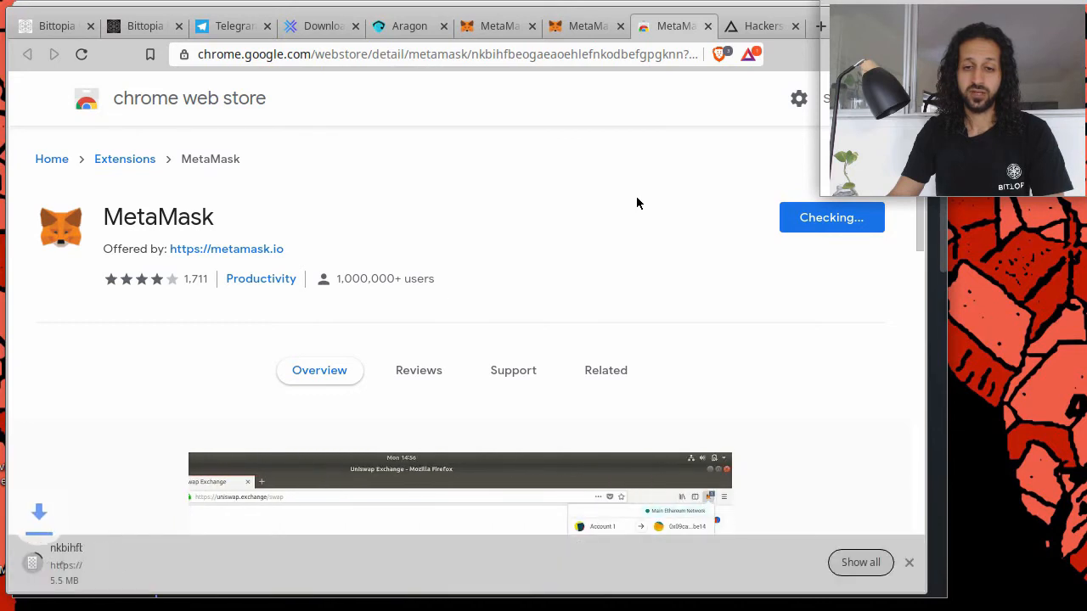
mouse_move(648, 222)
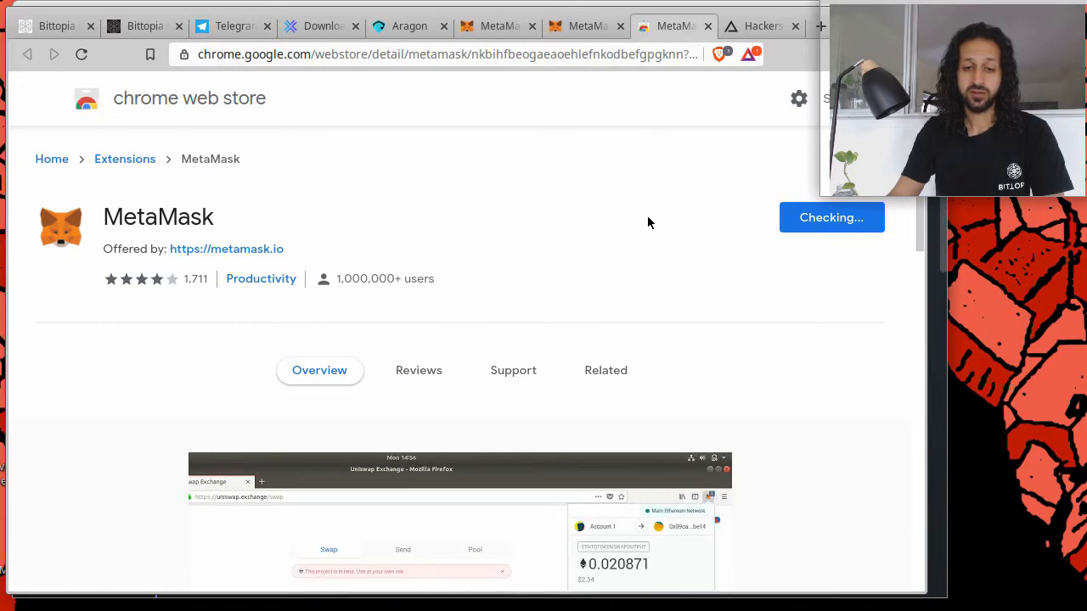
click(832, 217)
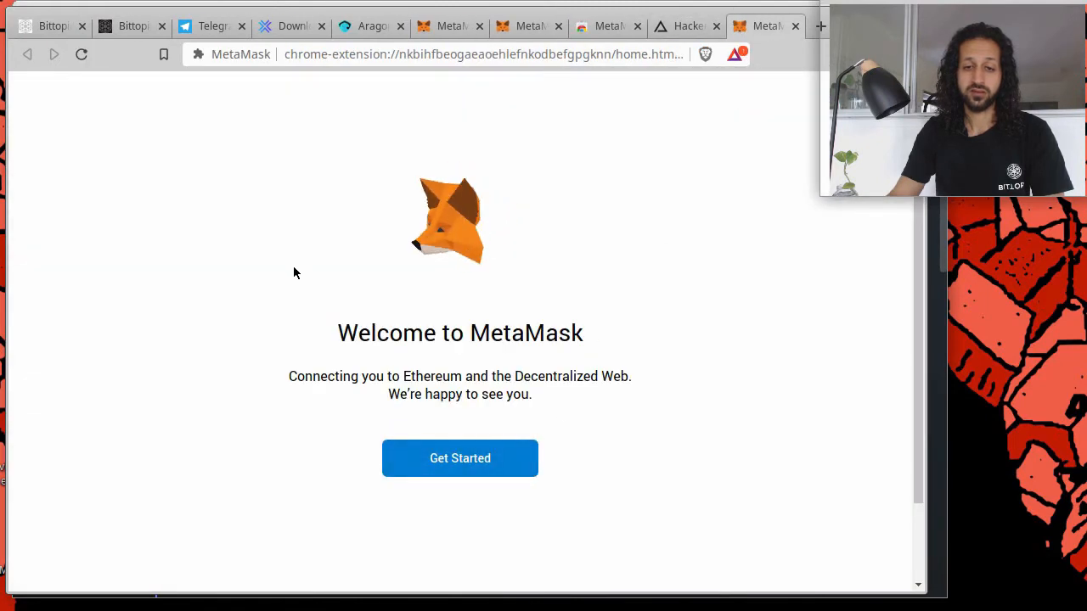
- Begin MetaMask setup and agree to share anonymous usage data on 'Help Us Improve MetaMask'
click(458, 458)
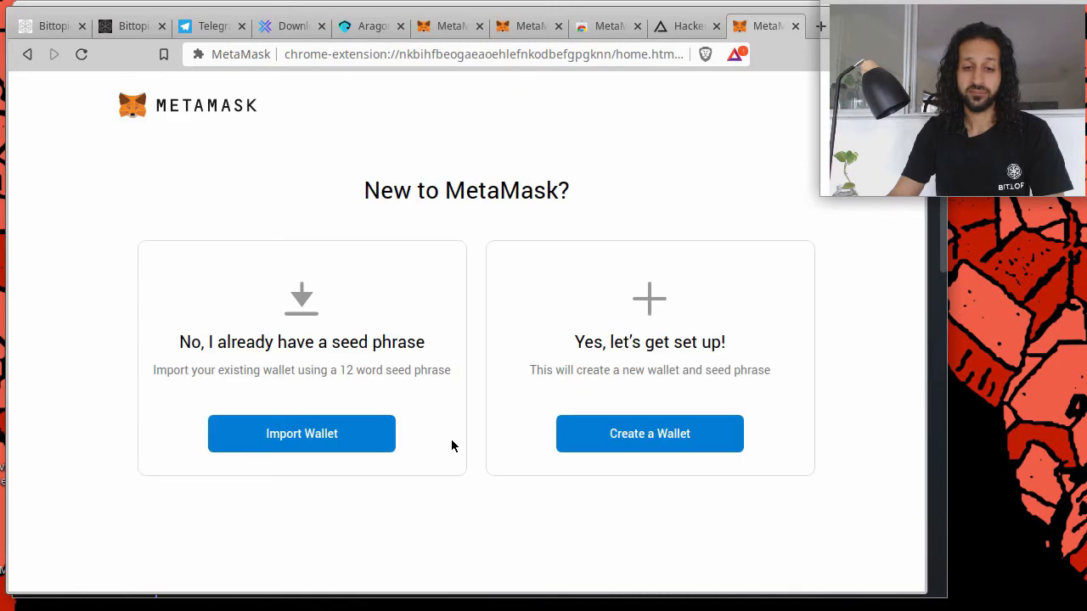
mouse_move(438, 303)
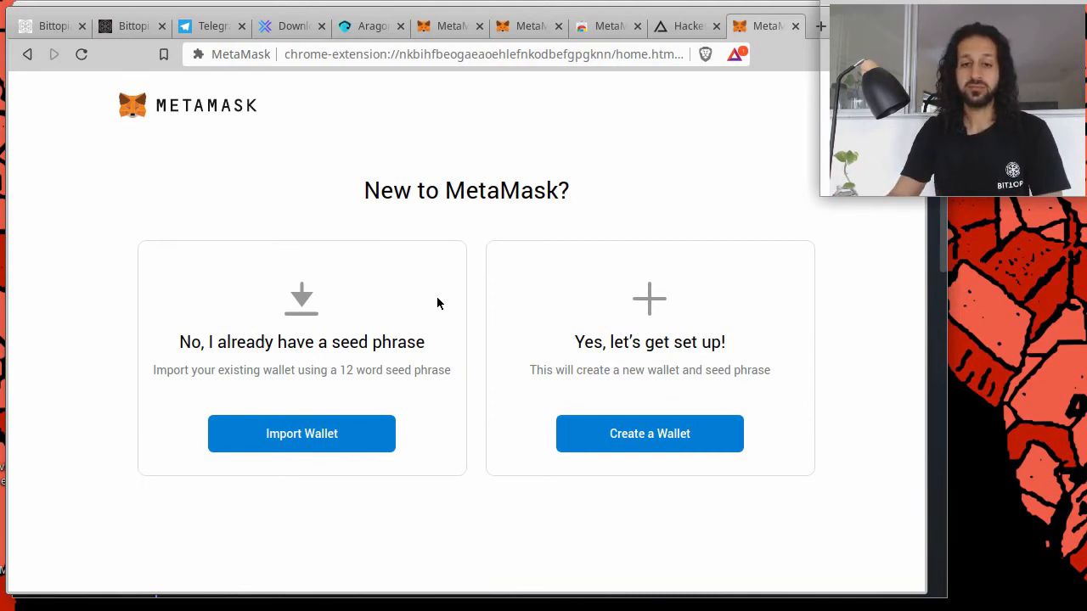
mouse_move(390, 367)
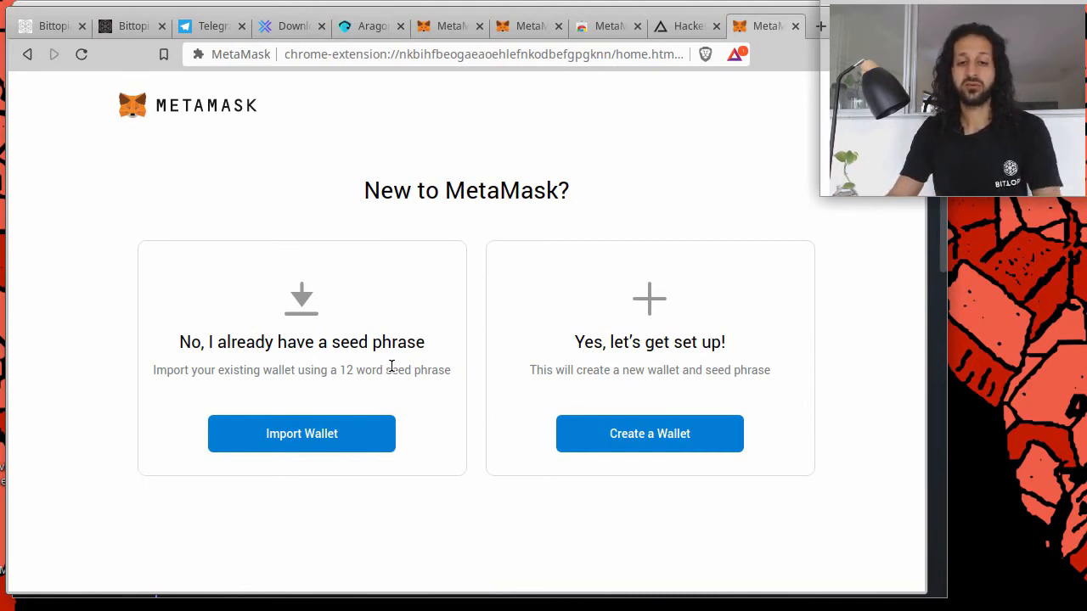
mouse_move(408, 336)
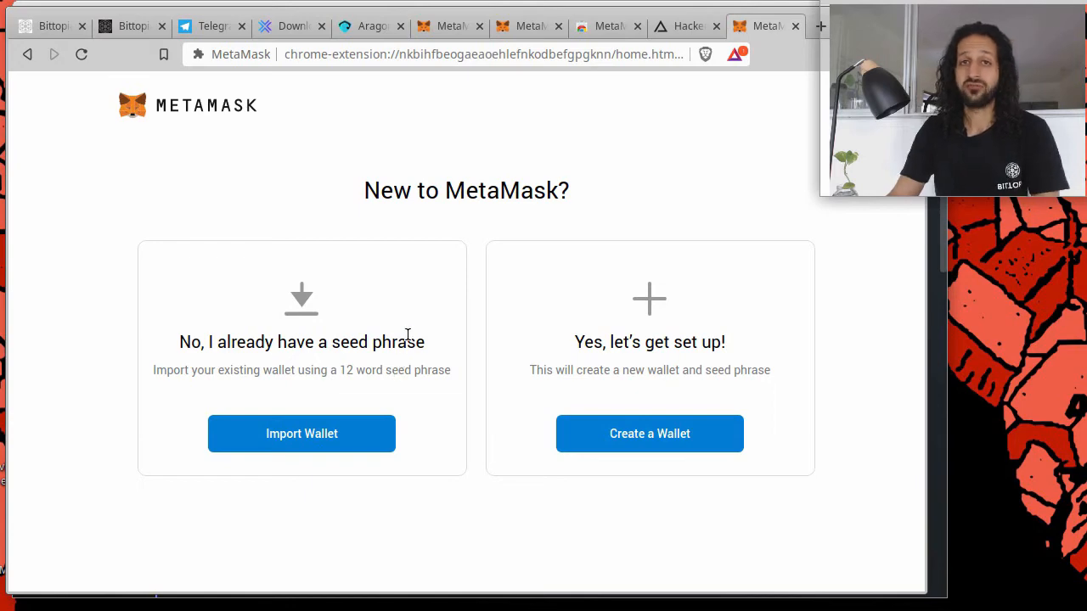
mouse_move(658, 418)
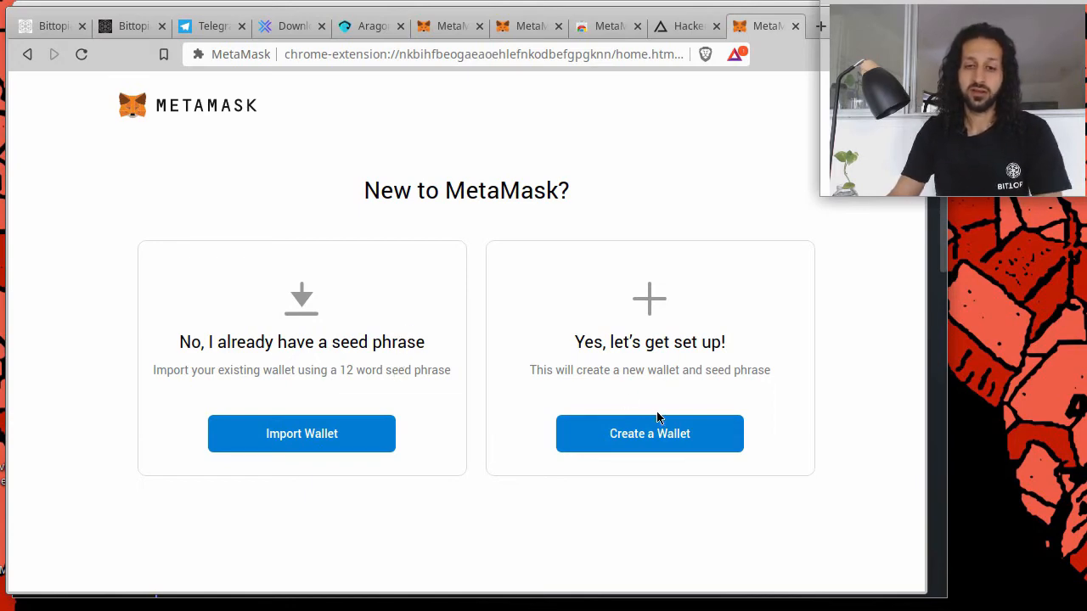
click(649, 435)
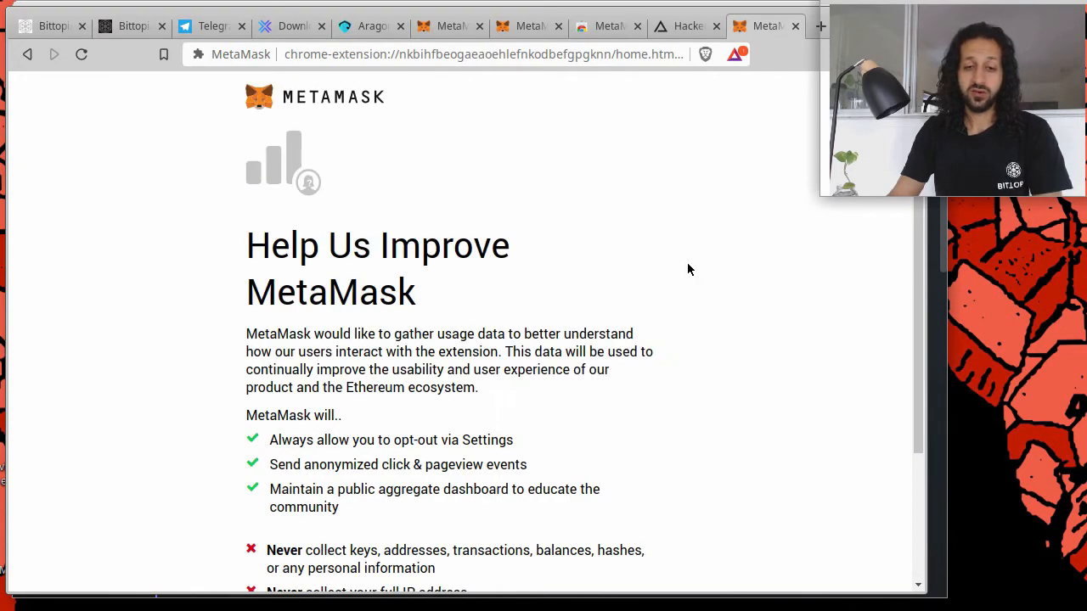
scroll(down, 3)
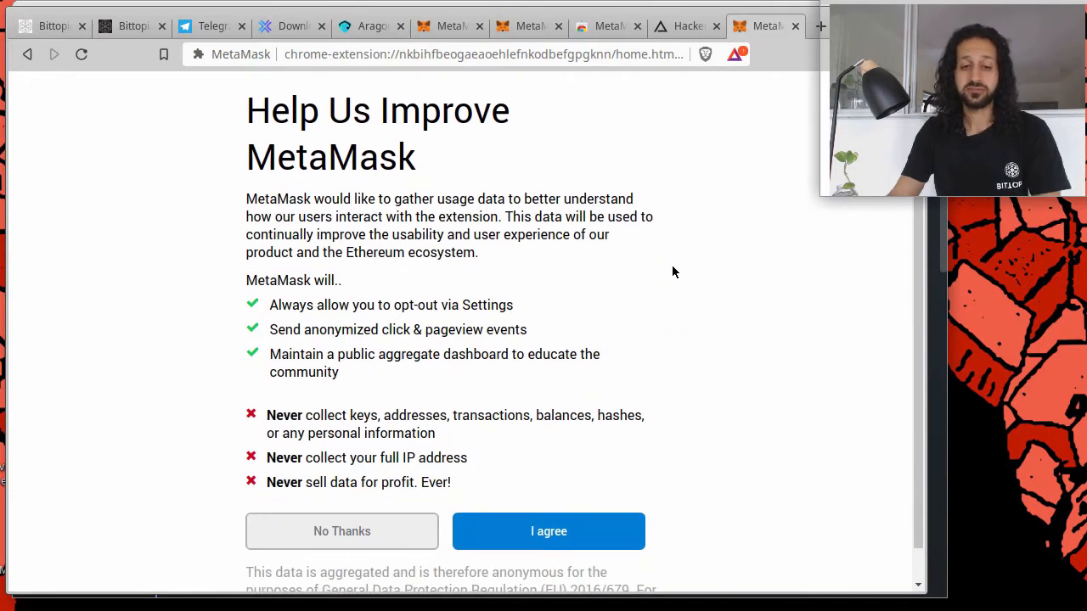
mouse_move(603, 494)
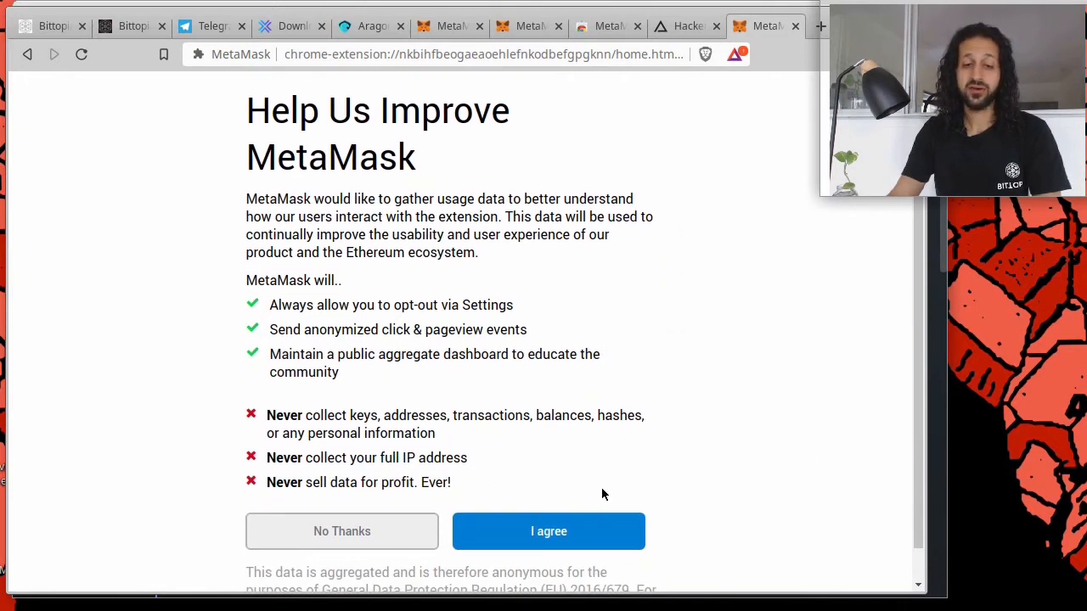
mouse_move(669, 329)
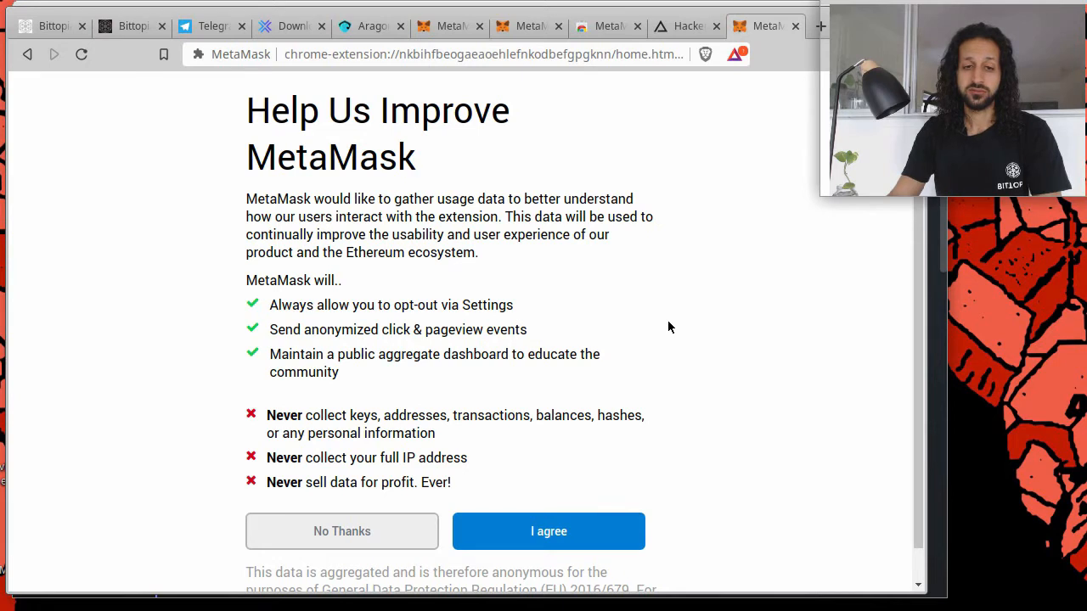
click(548, 530)
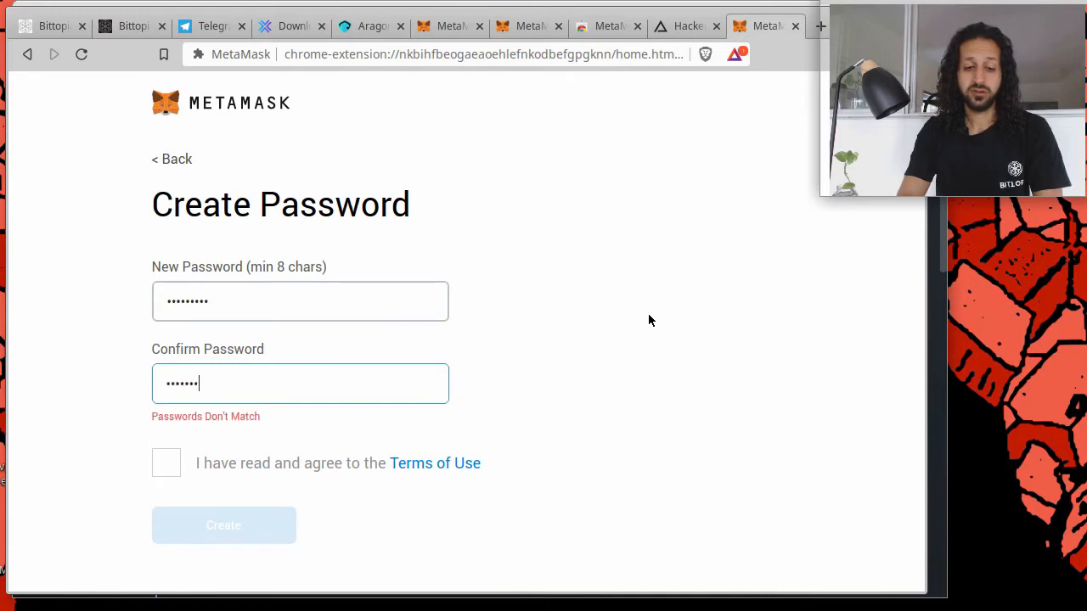
- Complete the new-wallet password, reveal the secret backup words and keep a copy in Mousepad
text(•)
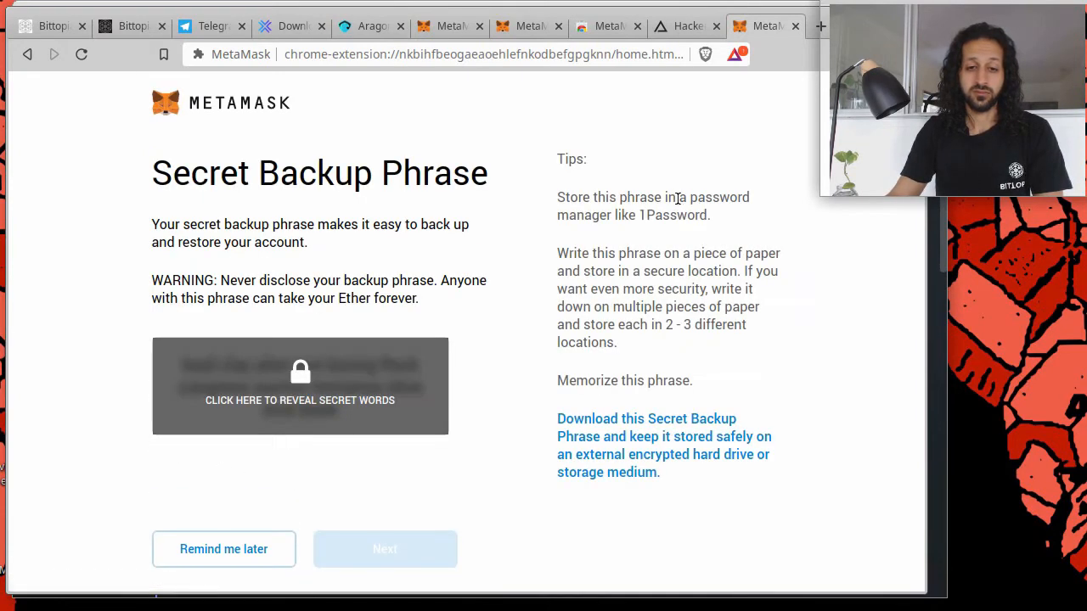
mouse_move(458, 365)
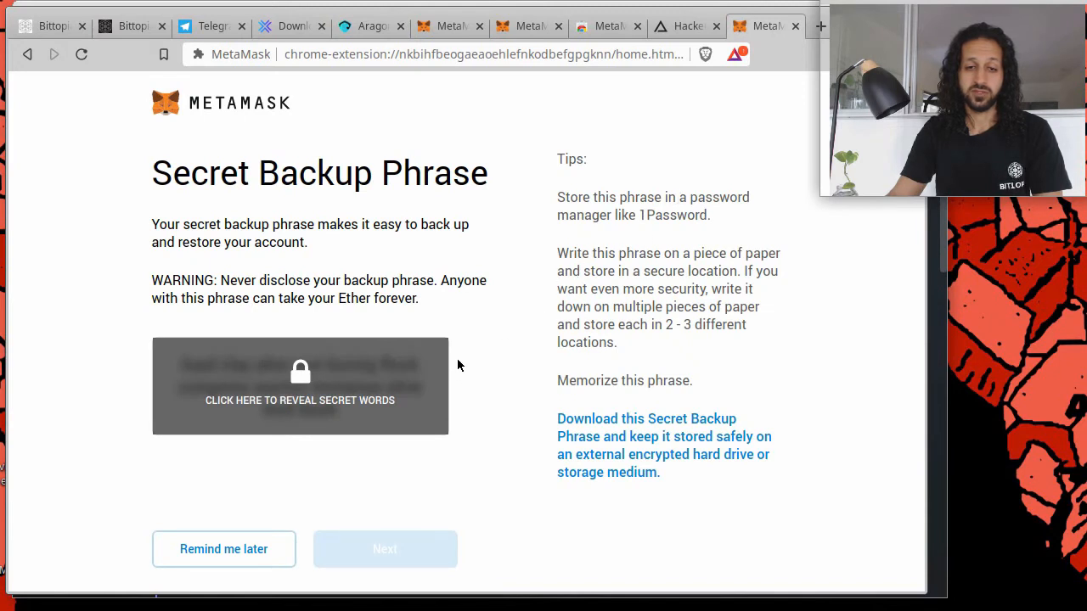
mouse_move(377, 261)
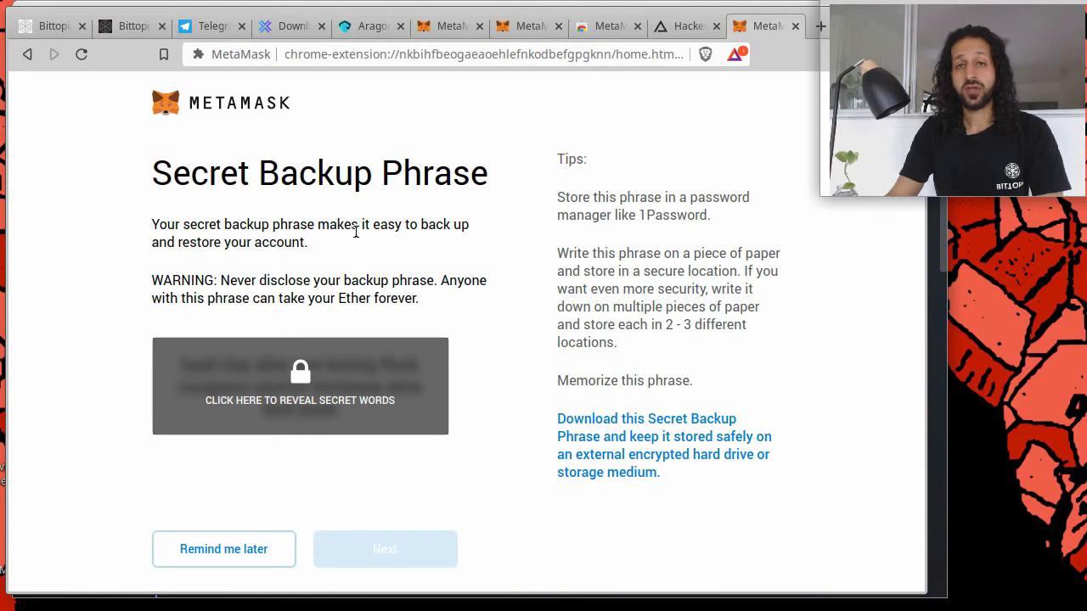
click(299, 386)
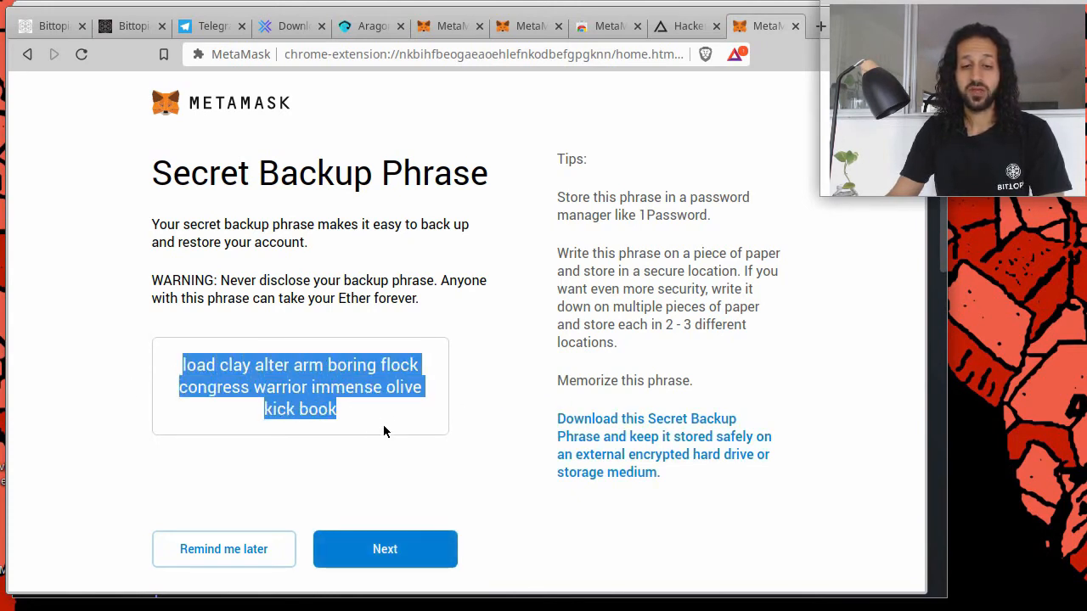
mouse_move(385, 423)
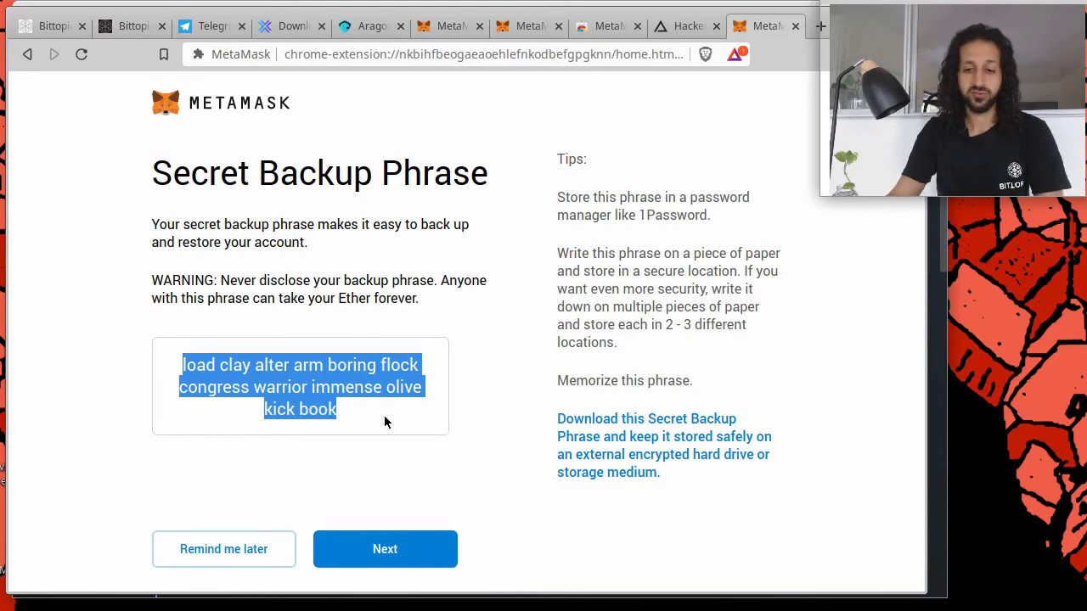
mouse_move(666, 491)
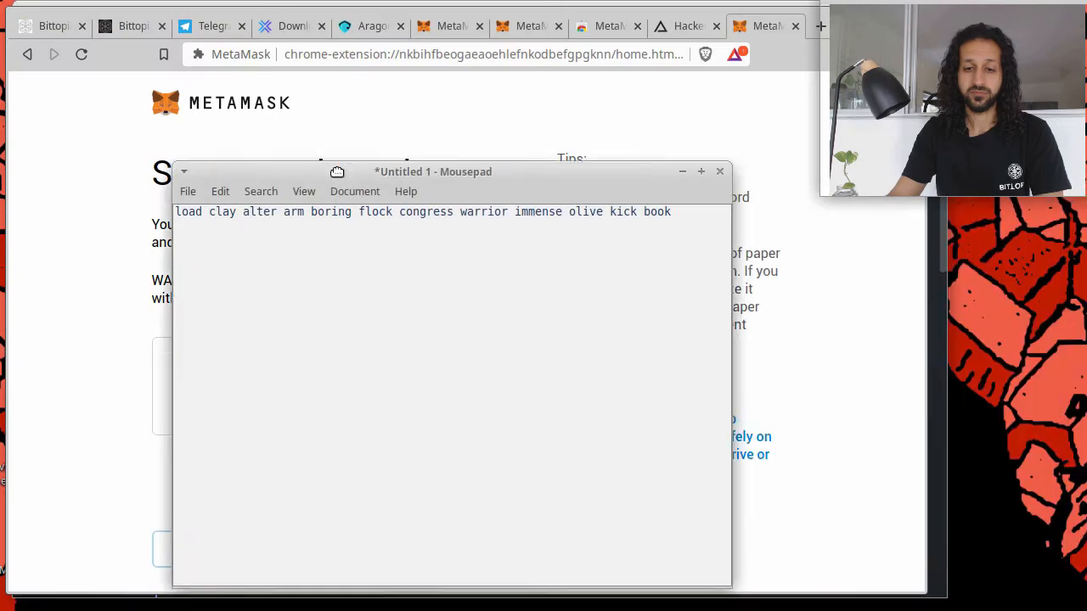
click(720, 171)
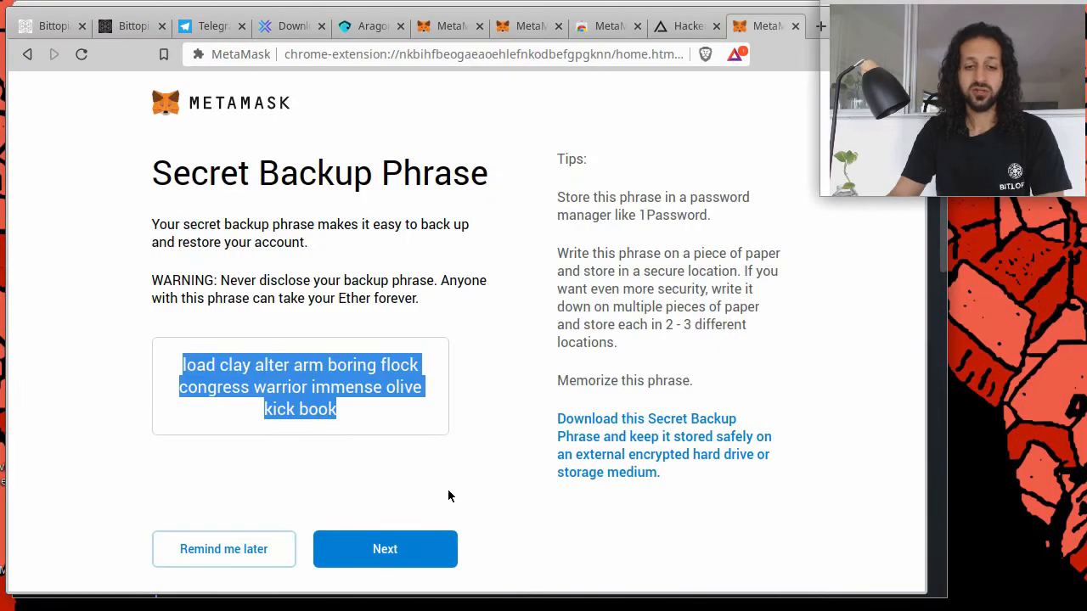
click(384, 548)
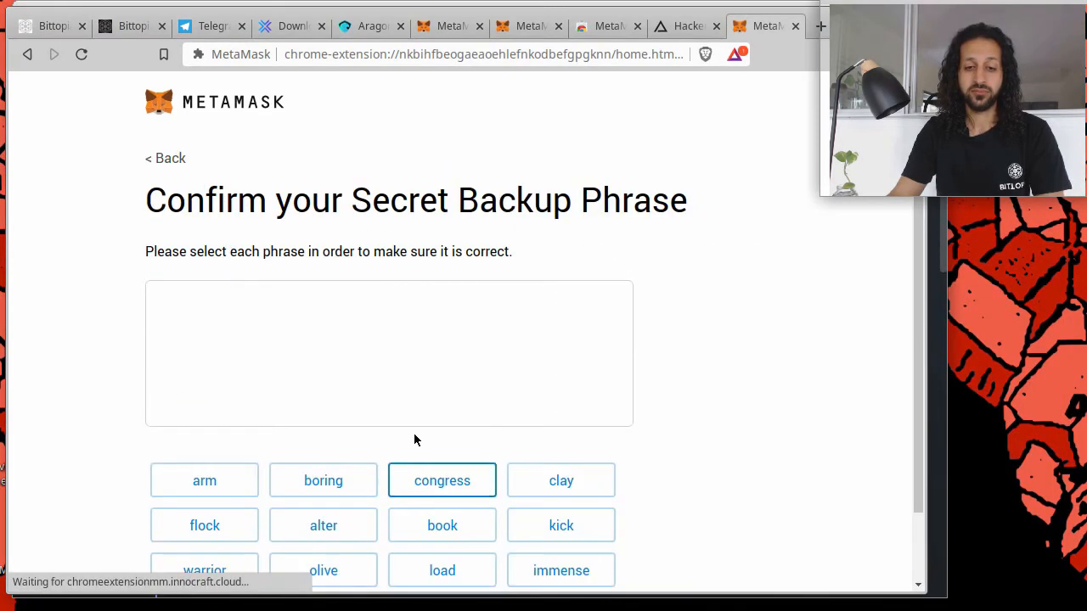
scroll(down, 3)
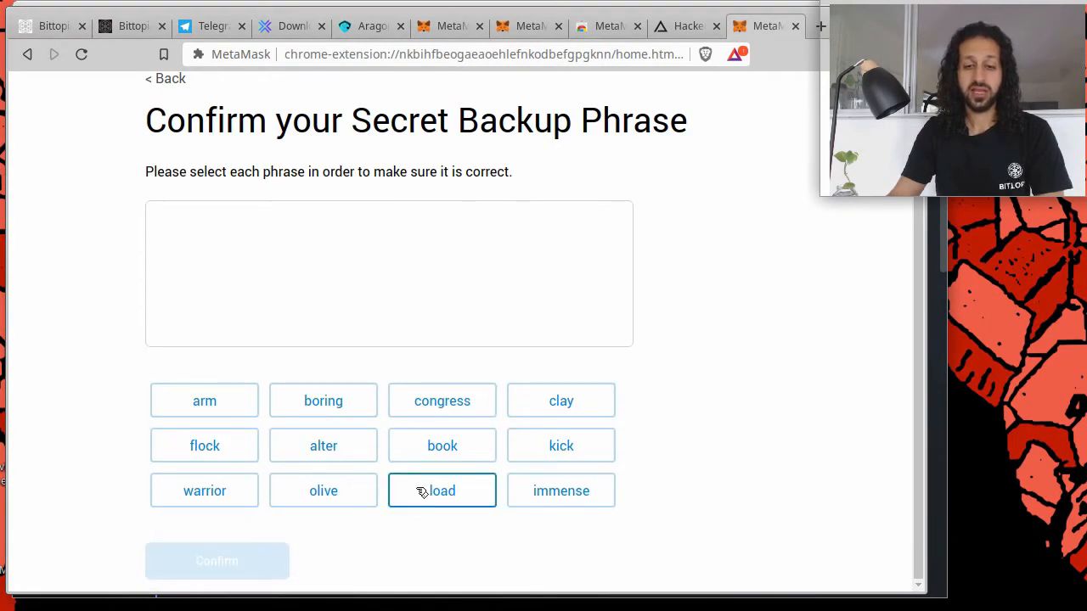
click(441, 491)
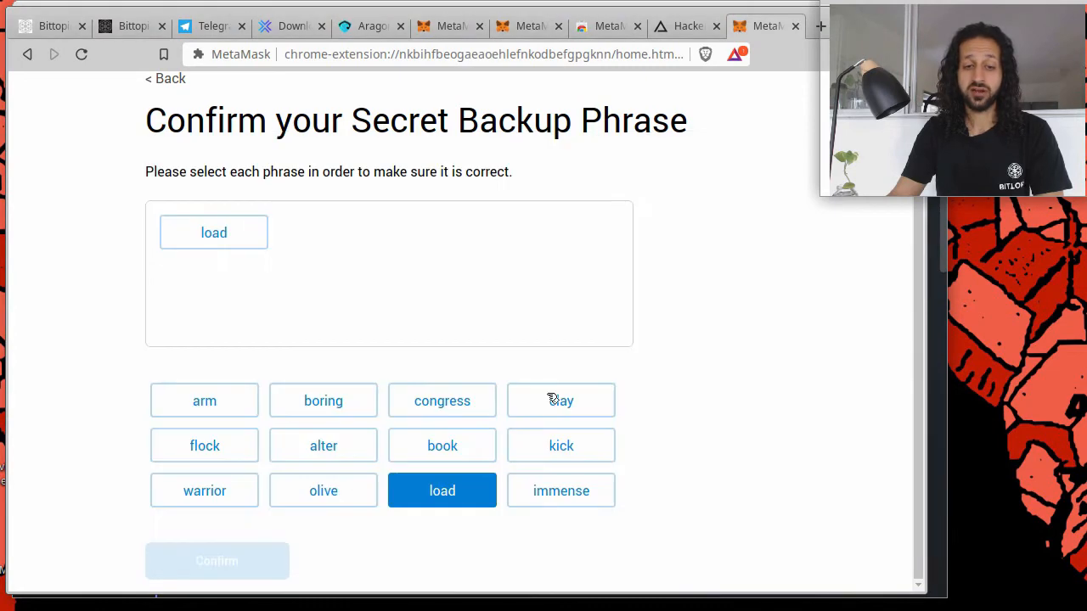
click(561, 401)
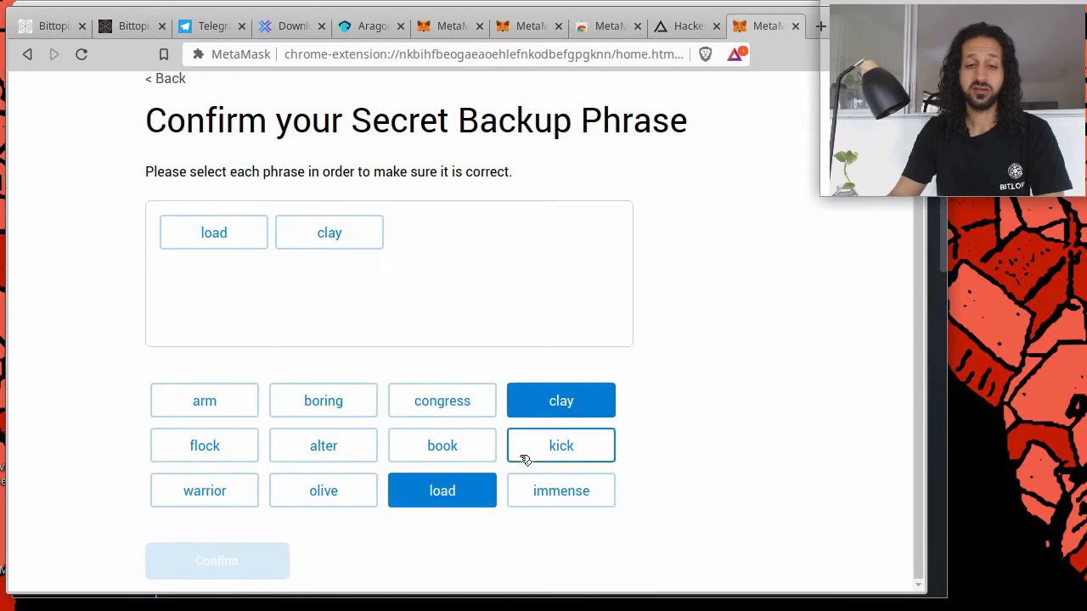
mouse_move(322, 445)
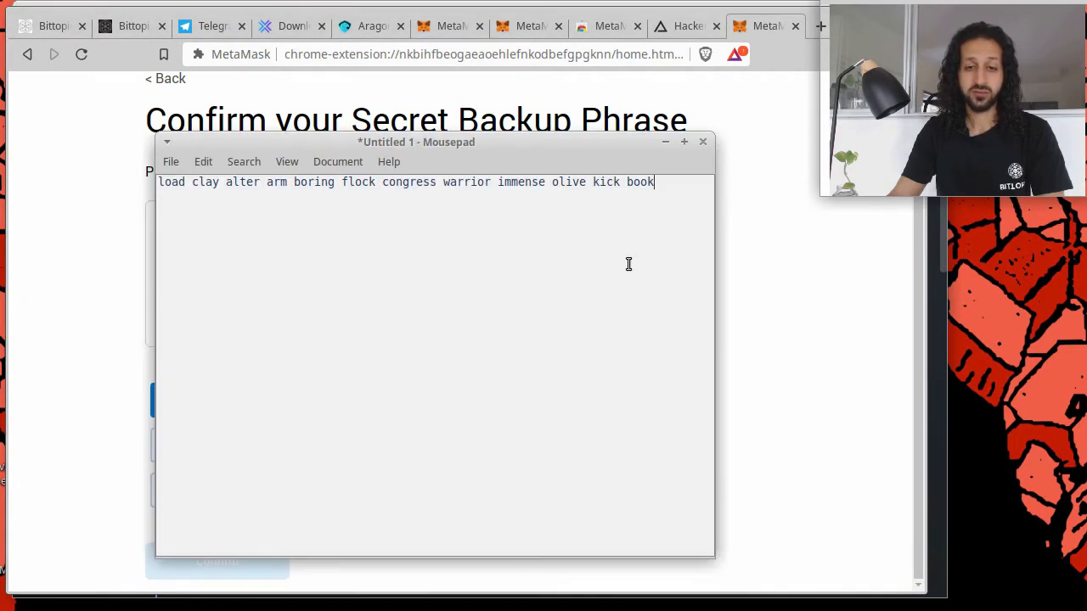
mouse_move(565, 318)
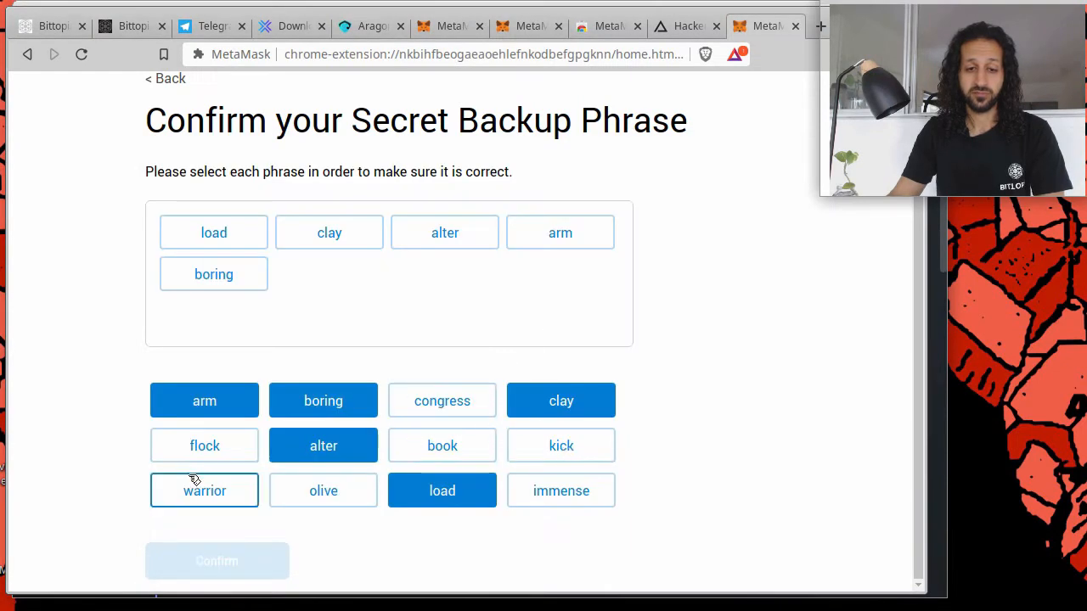
click(204, 445)
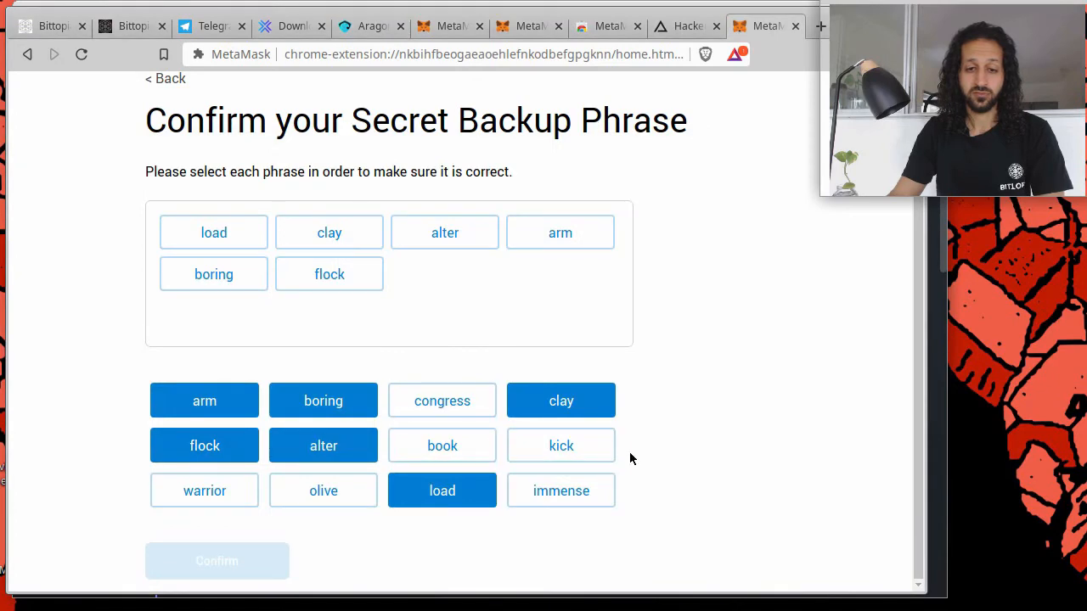
click(442, 401)
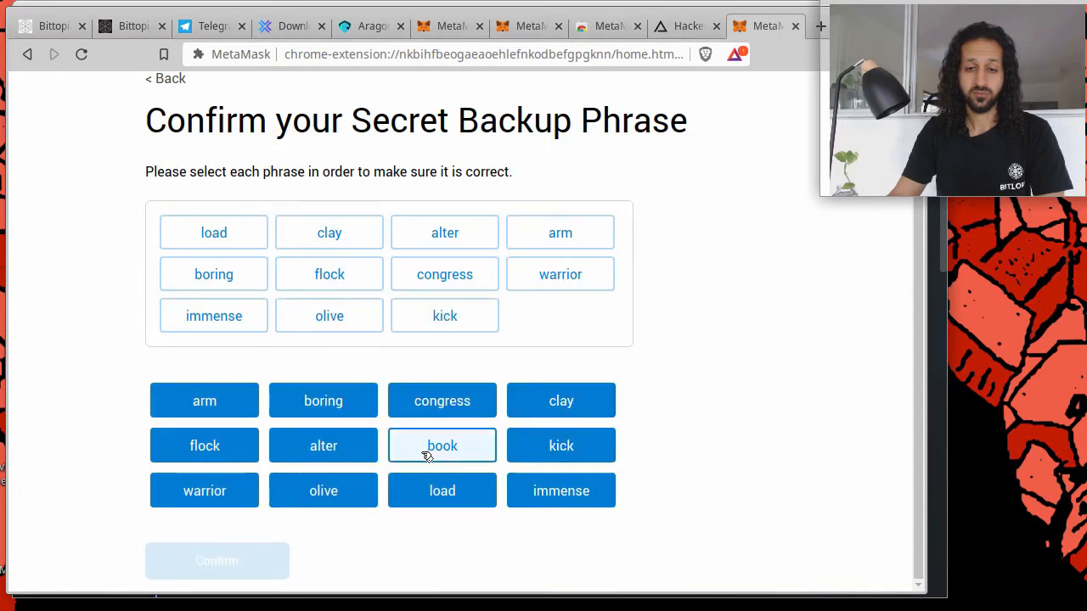
click(217, 560)
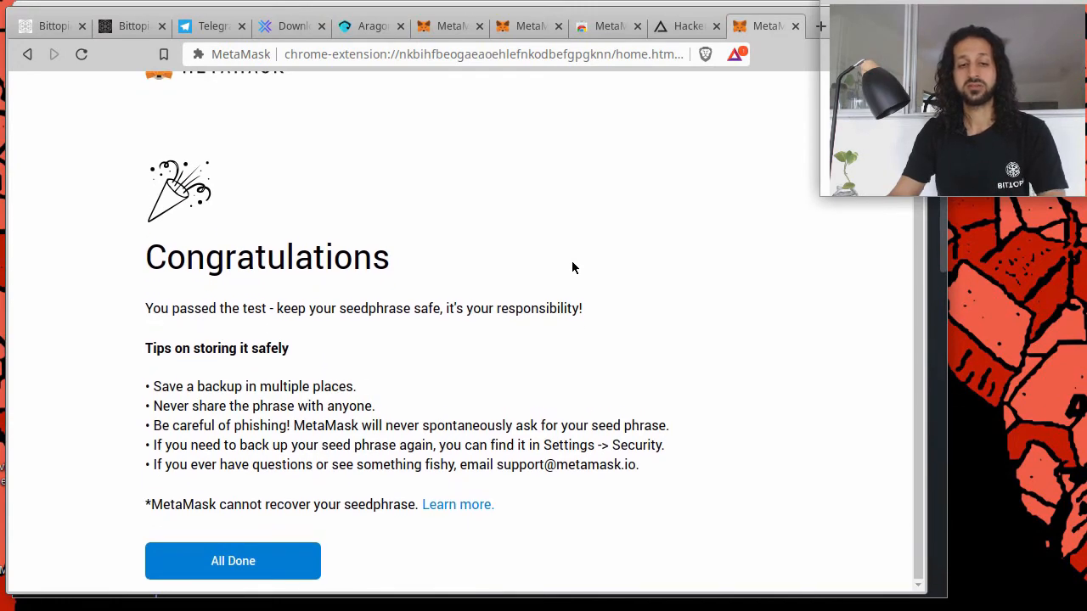
mouse_move(557, 279)
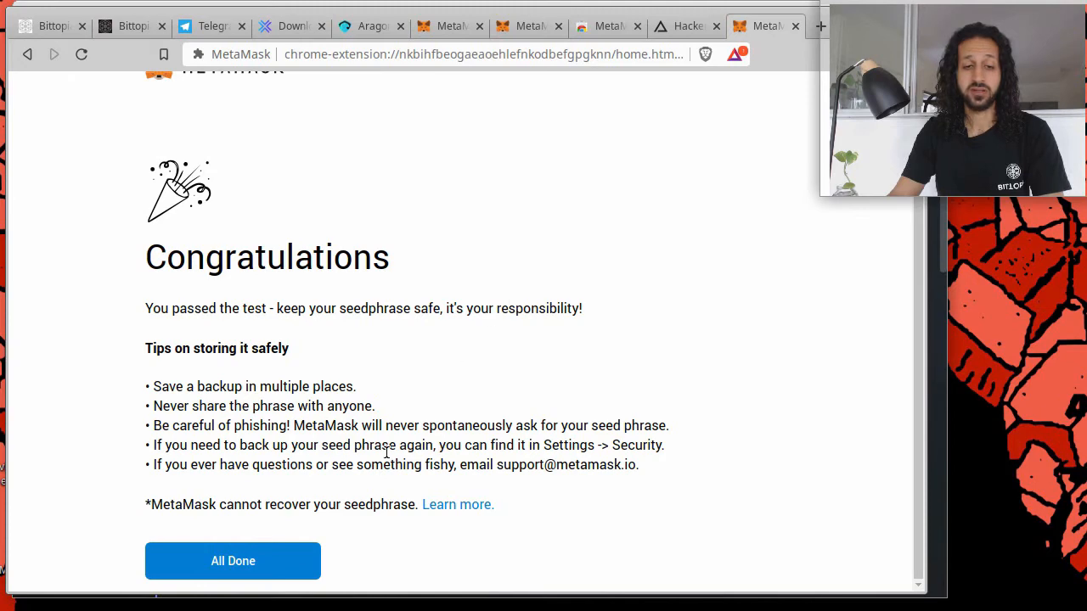
- Choose 'All Done' so the wallet home shows Account 1 with 0 ETH on Main Ethereum Network
click(232, 560)
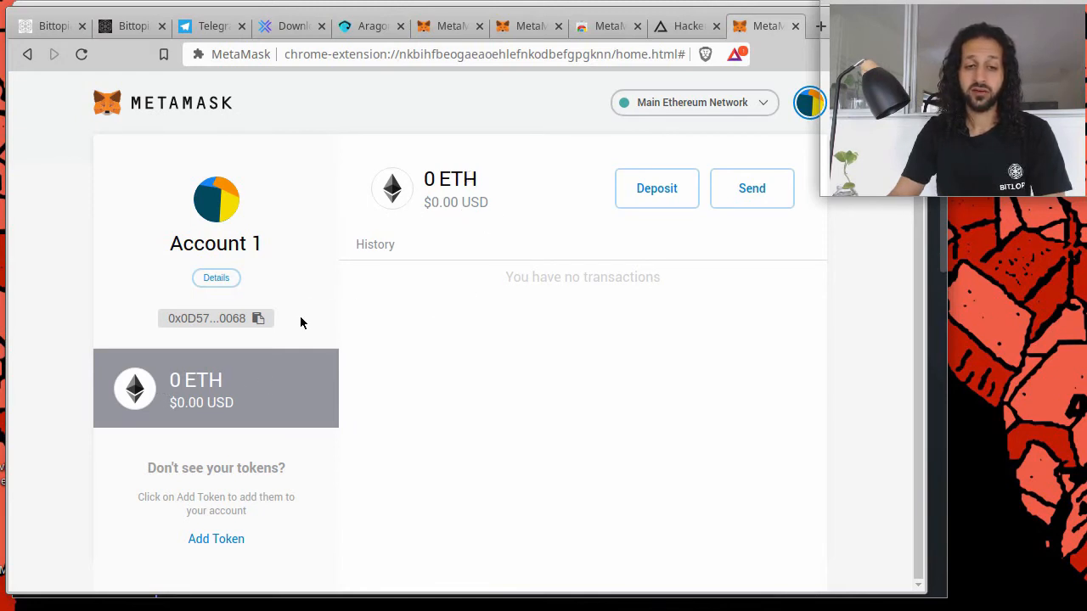
mouse_move(535, 228)
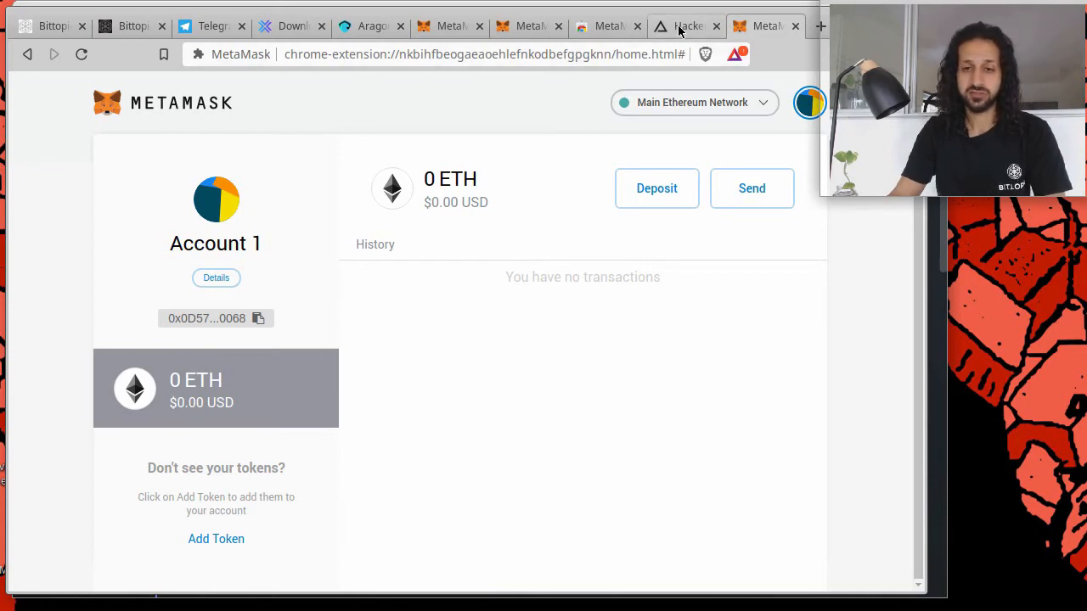
mouse_move(688, 25)
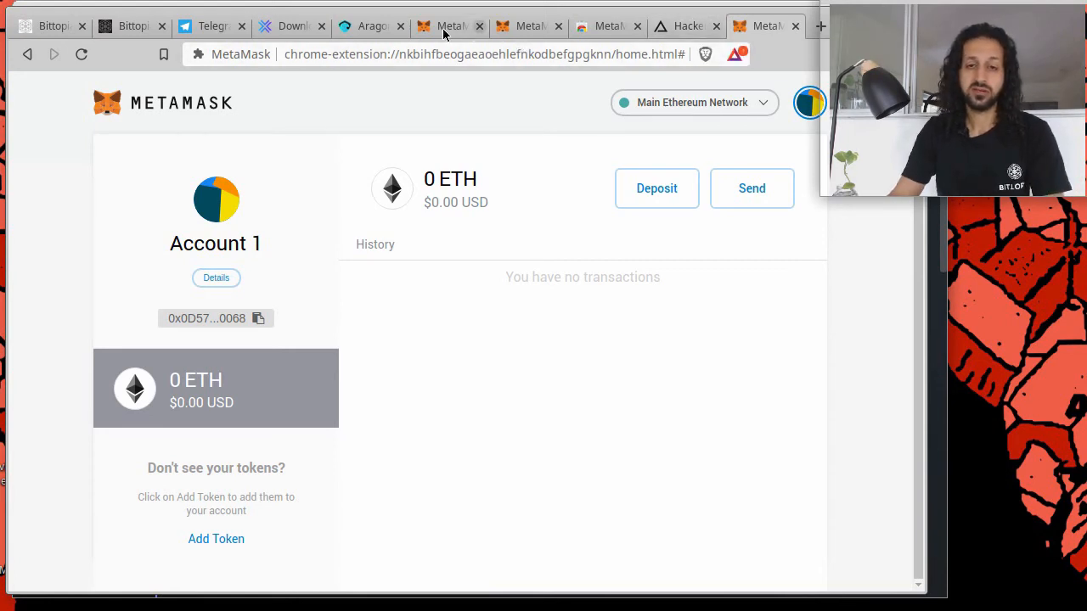
- Back on Aragon, pick 'Use MetaMask' and request connecting the browser wallet's Account 1, retrying once
click(370, 27)
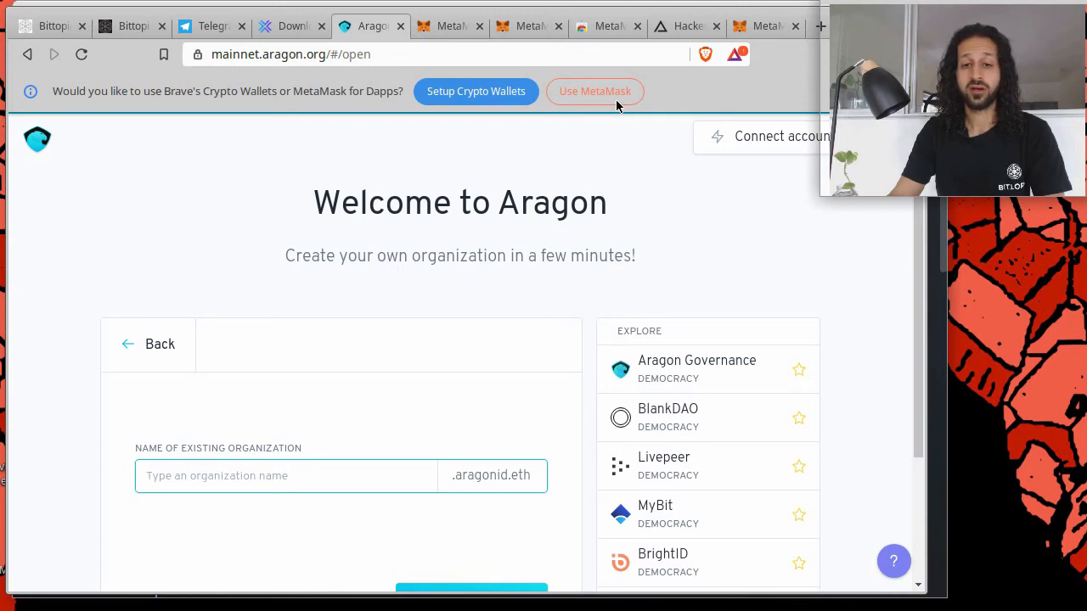
click(595, 91)
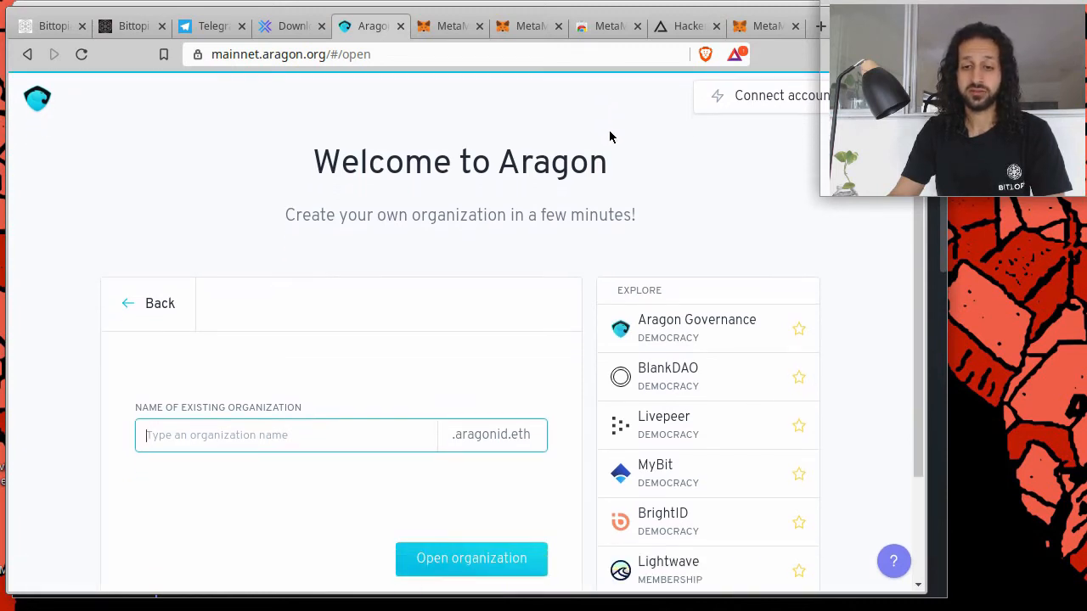
click(777, 95)
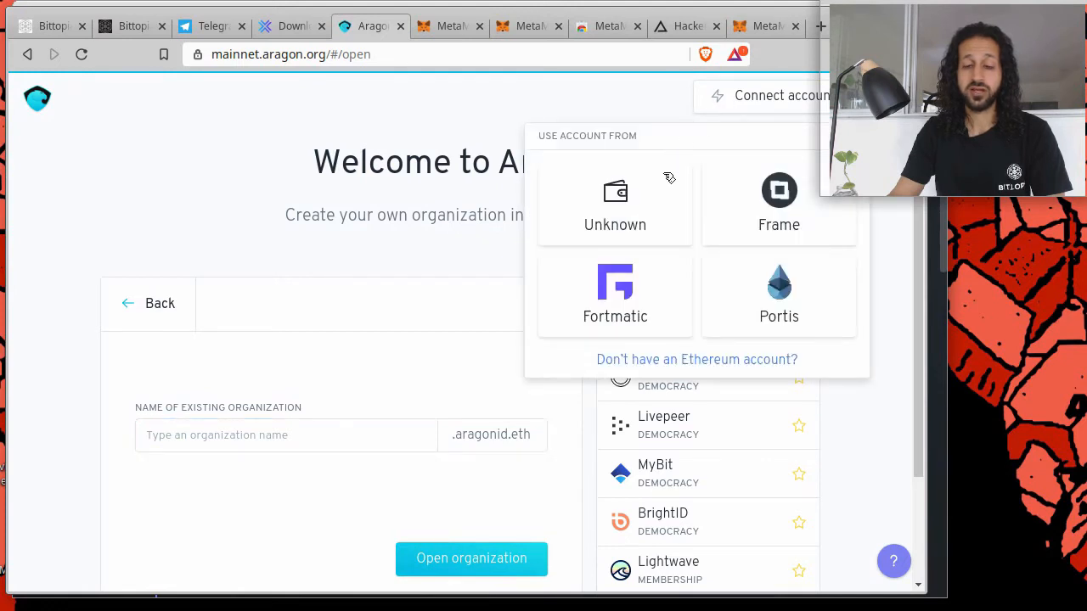
click(640, 102)
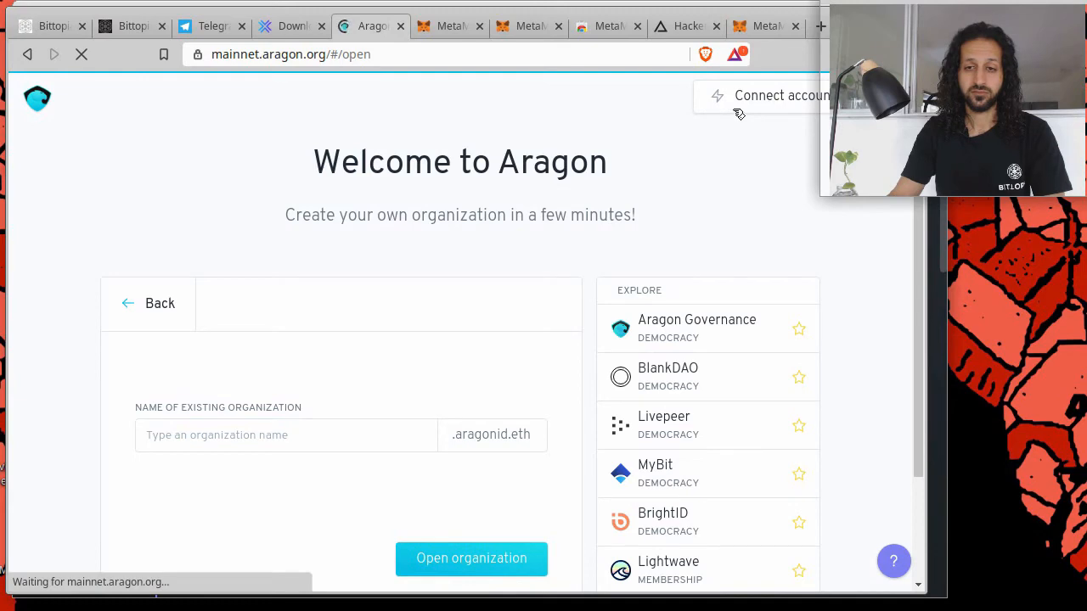
click(285, 434)
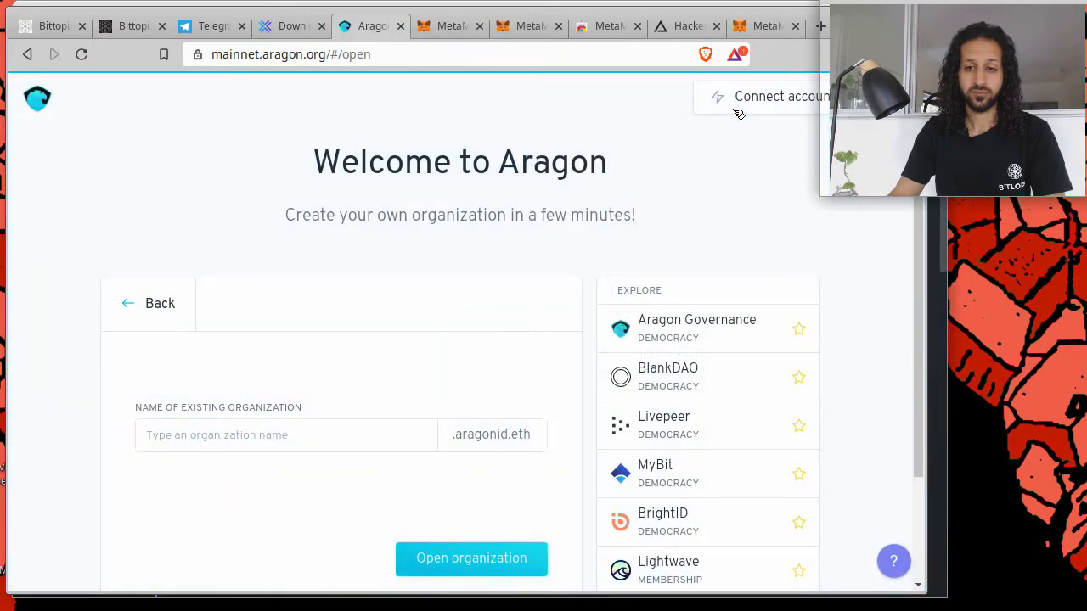
click(779, 95)
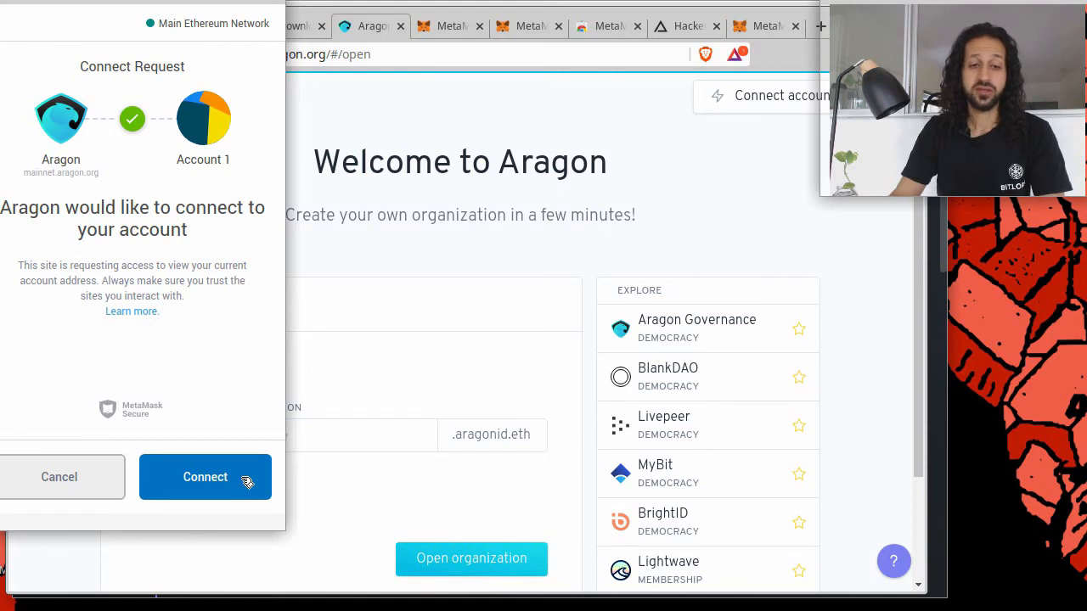
- Leave the Open organization form for Aragon's start page (0.1 ETH needed), then switch to the Exodus site
click(204, 475)
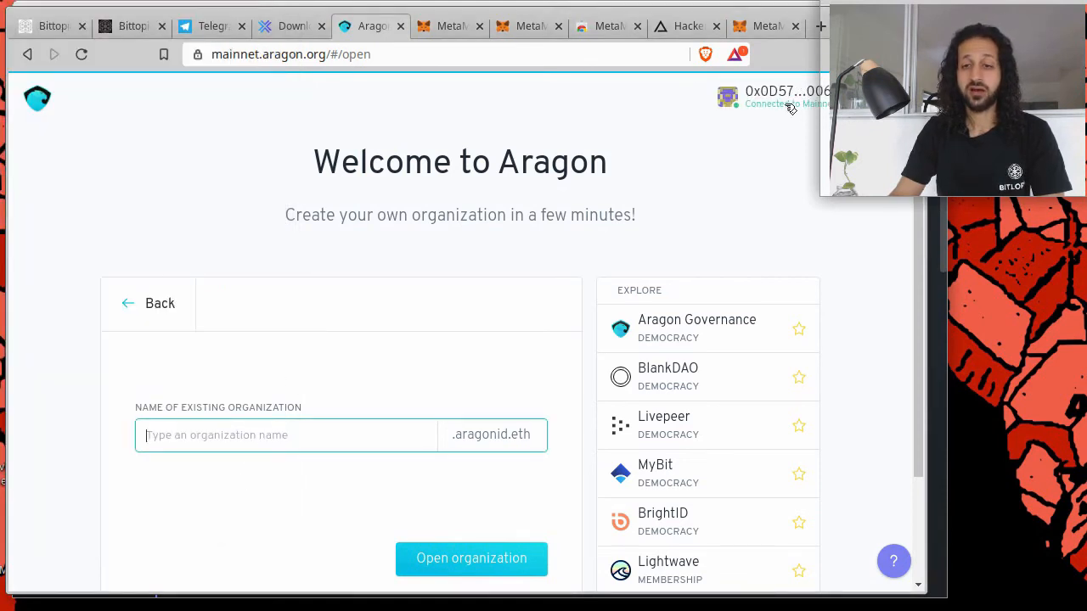
mouse_move(360, 330)
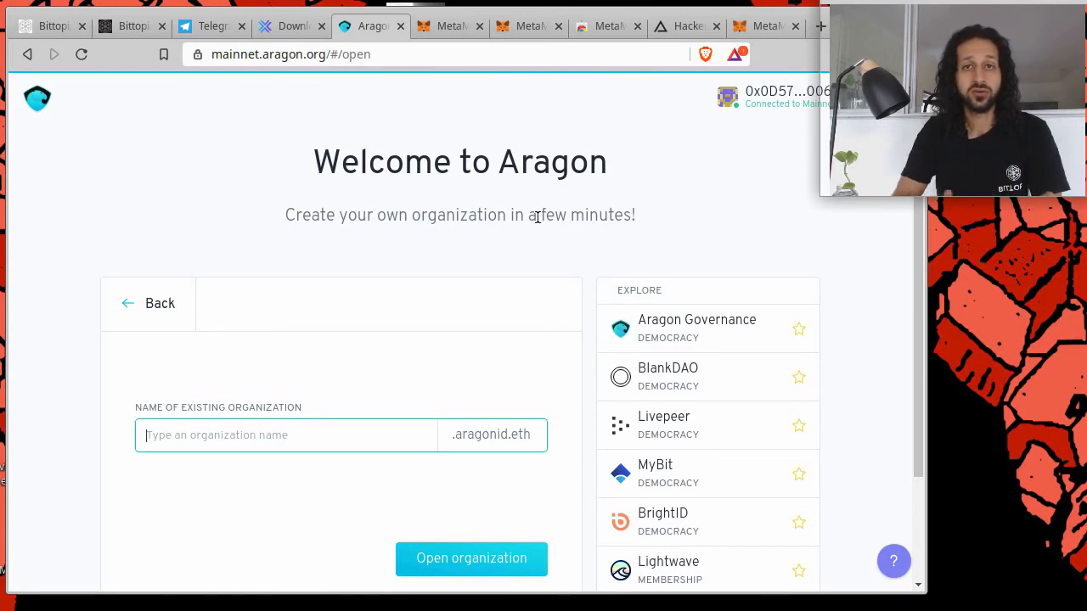
mouse_move(397, 173)
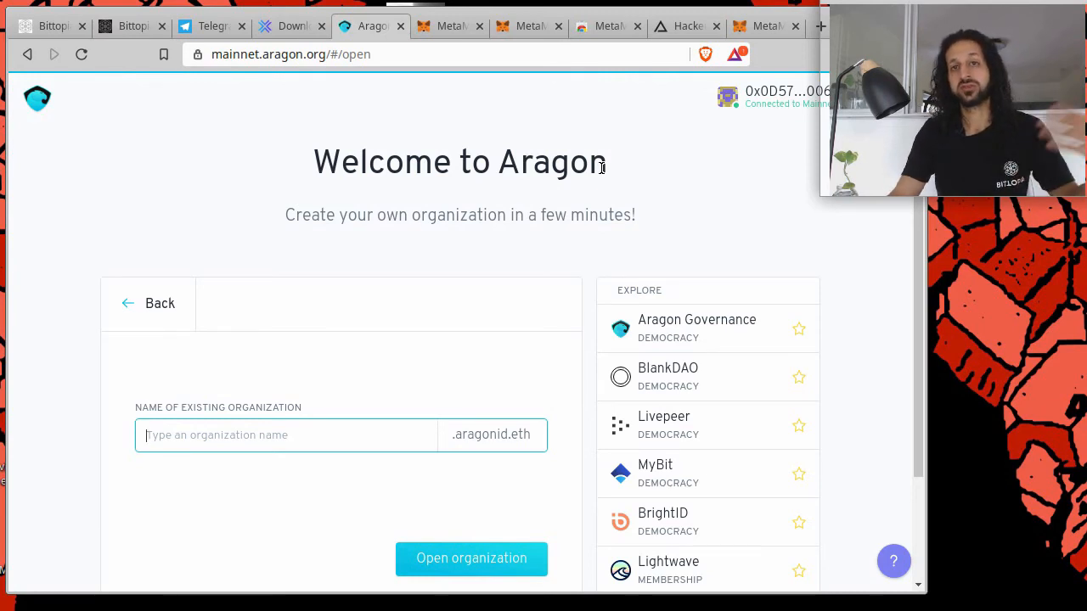
mouse_move(479, 214)
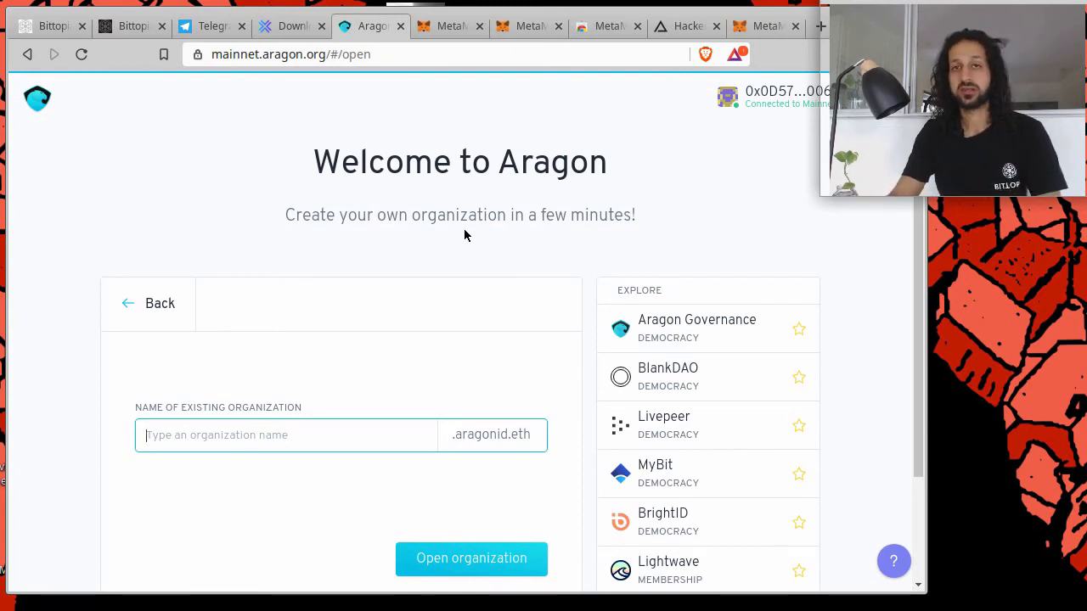
scroll(down, 3)
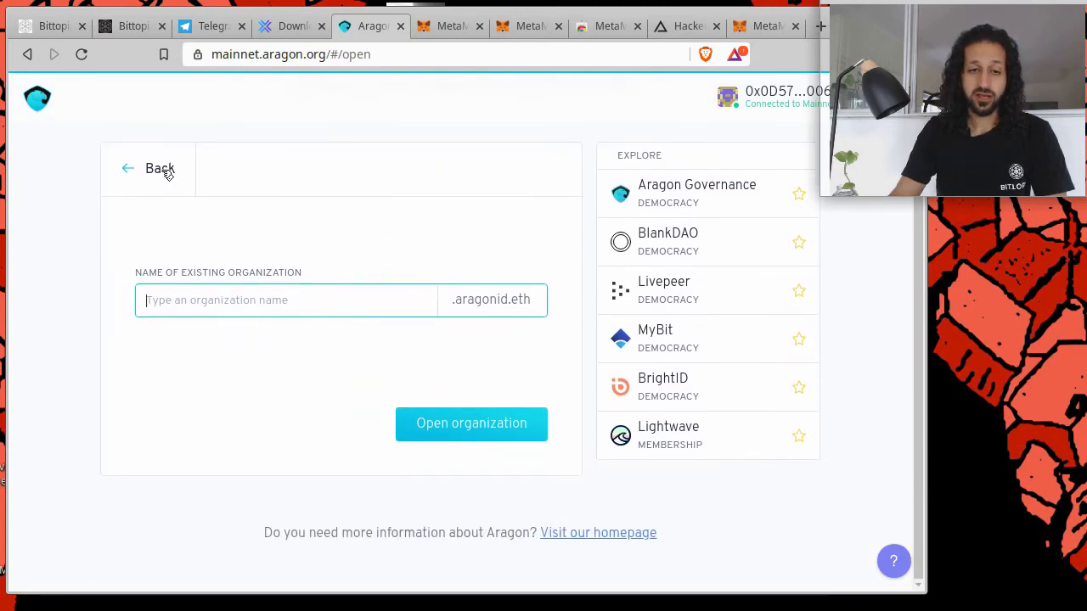
click(160, 168)
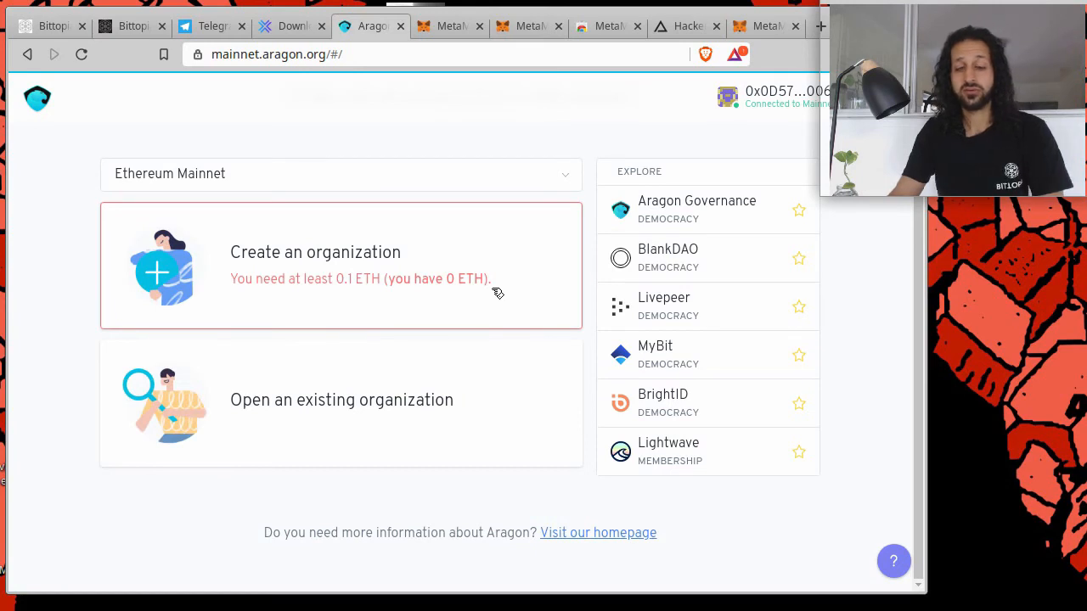
mouse_move(496, 210)
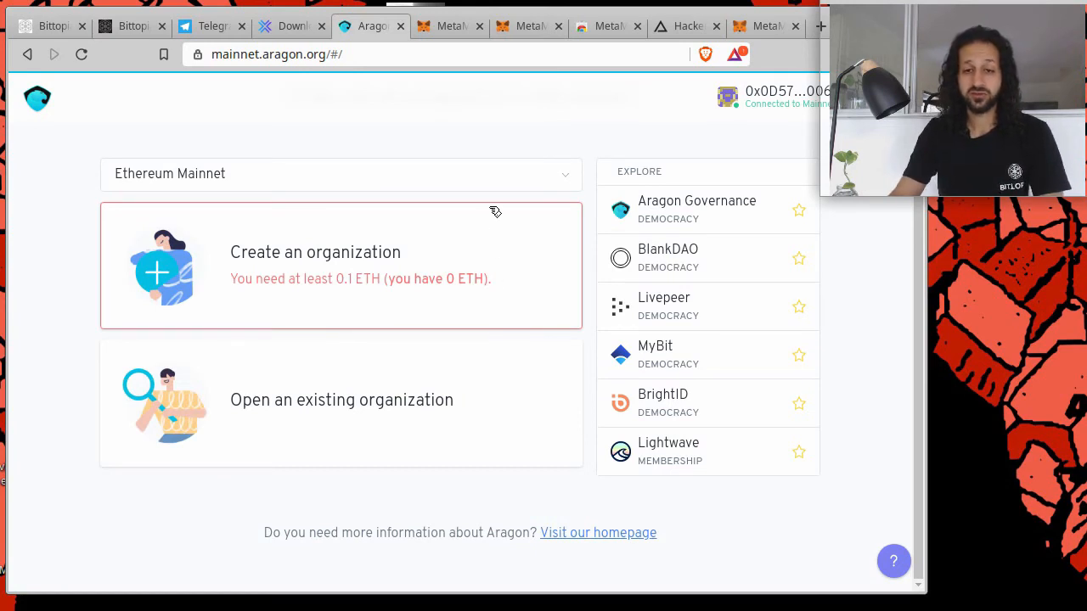
mouse_move(304, 428)
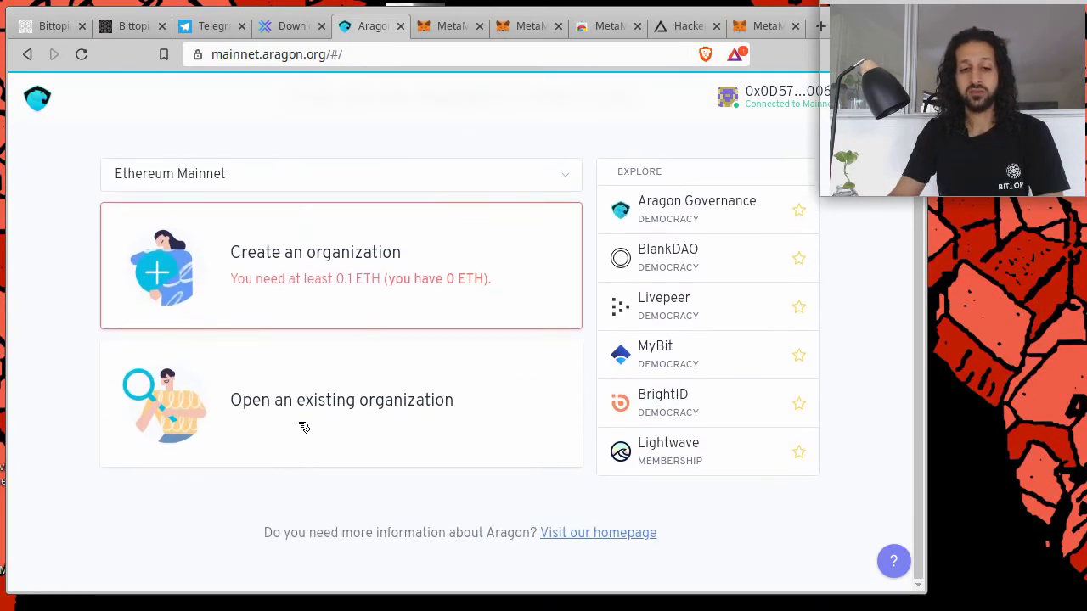
mouse_move(394, 414)
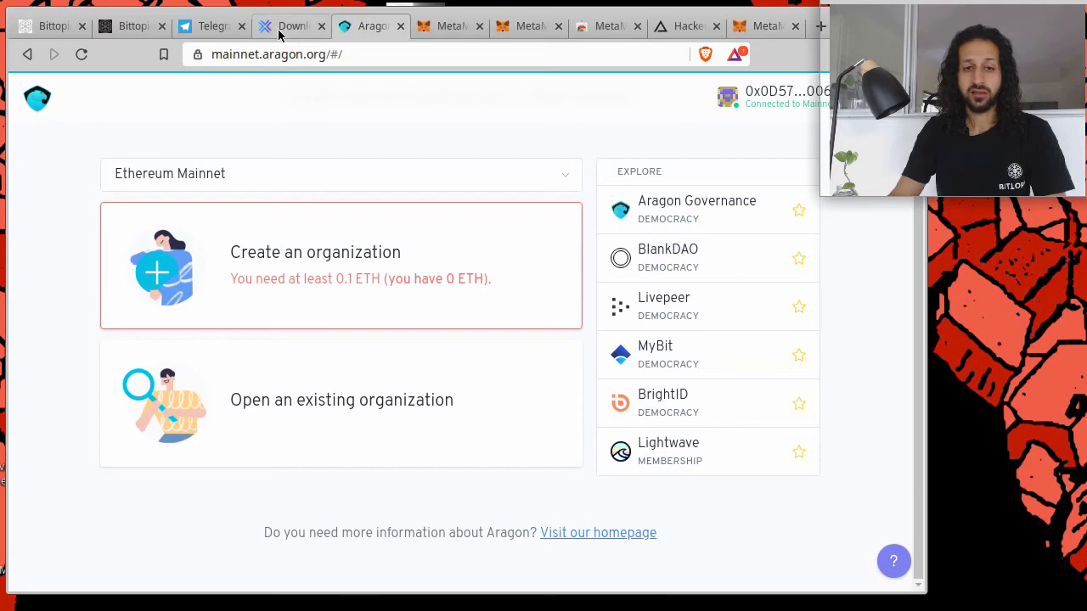
click(292, 26)
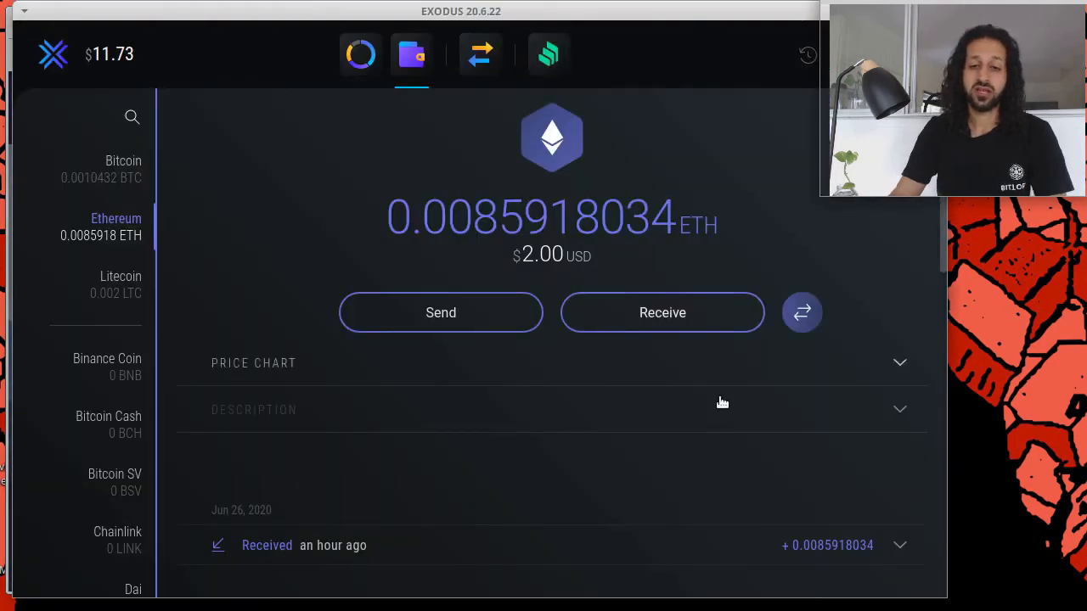
mouse_move(584, 229)
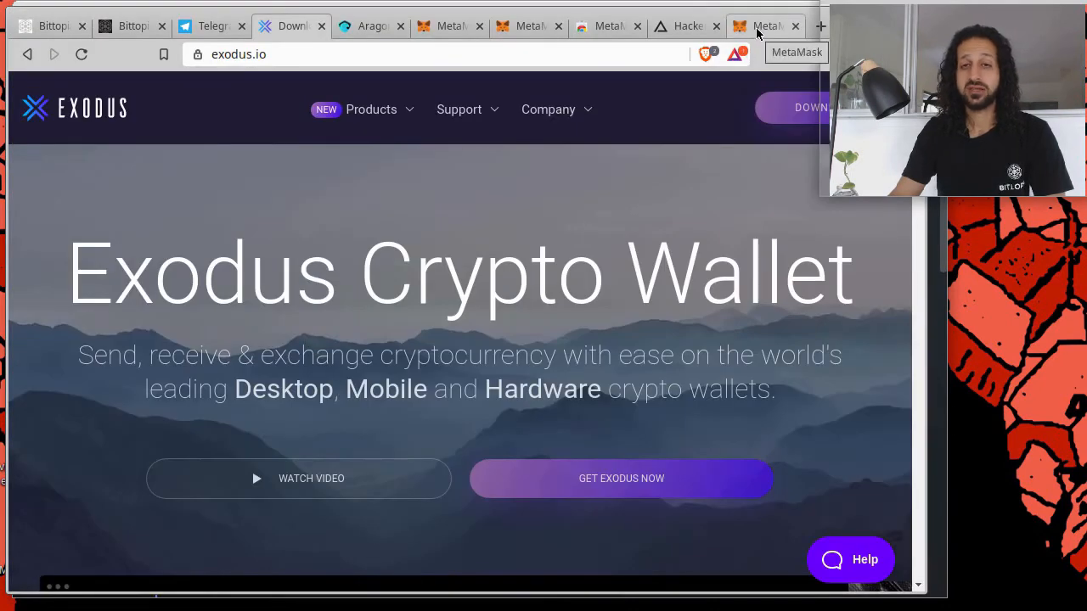
- In MetaMask, show Account 1's receiving address via Deposit > View Account, copy it and close the popup
click(764, 25)
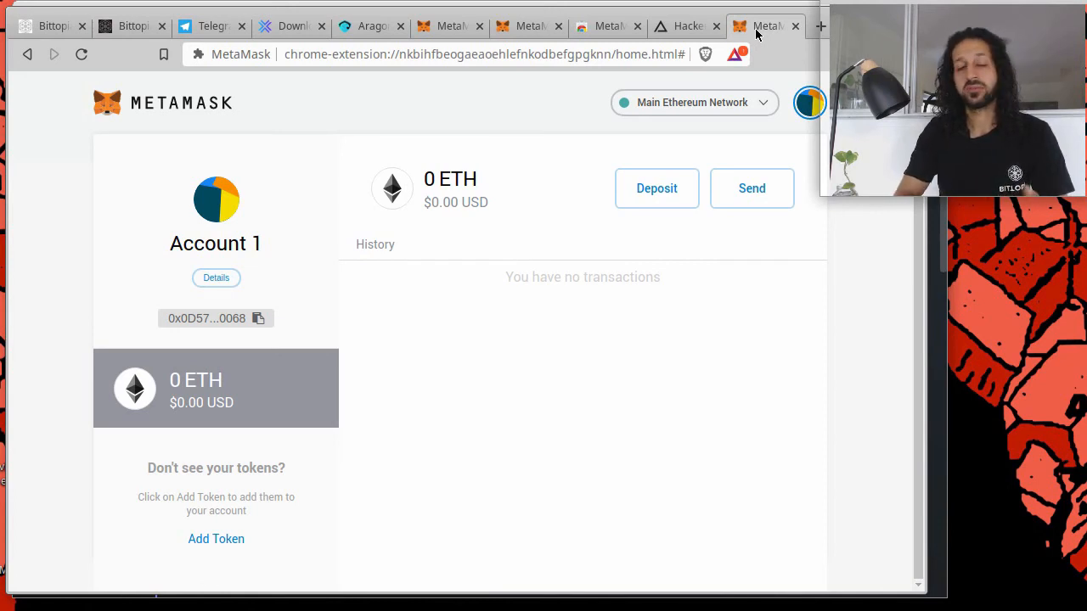
mouse_move(737, 124)
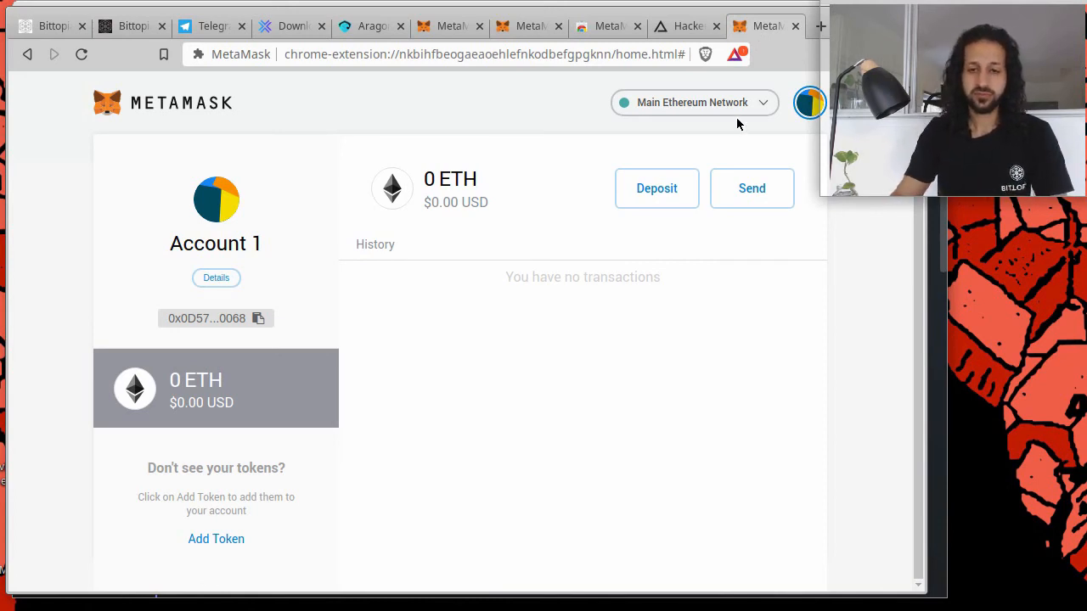
click(656, 187)
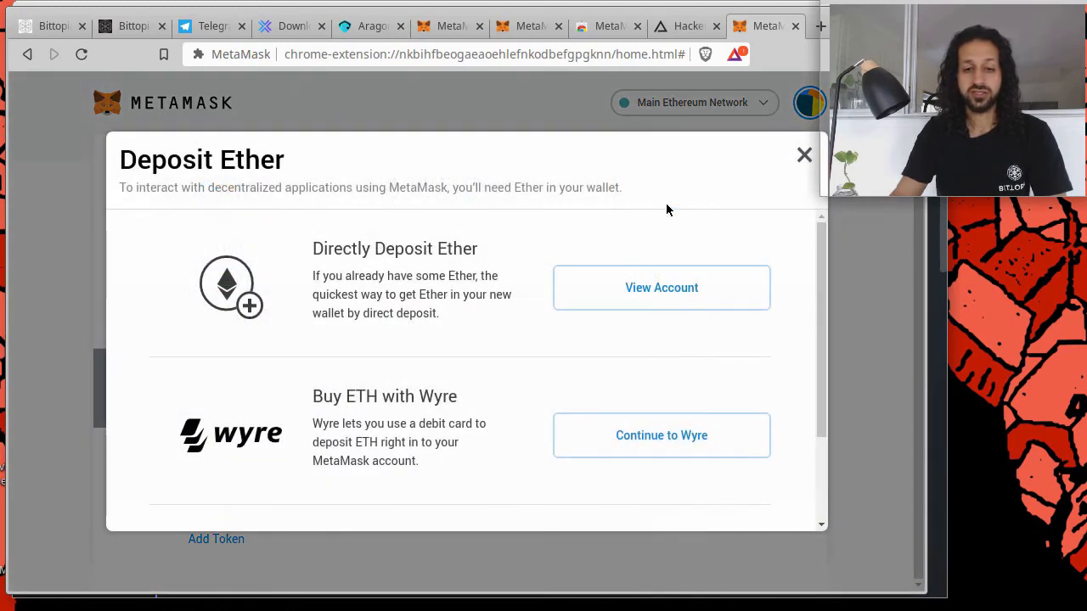
mouse_move(629, 287)
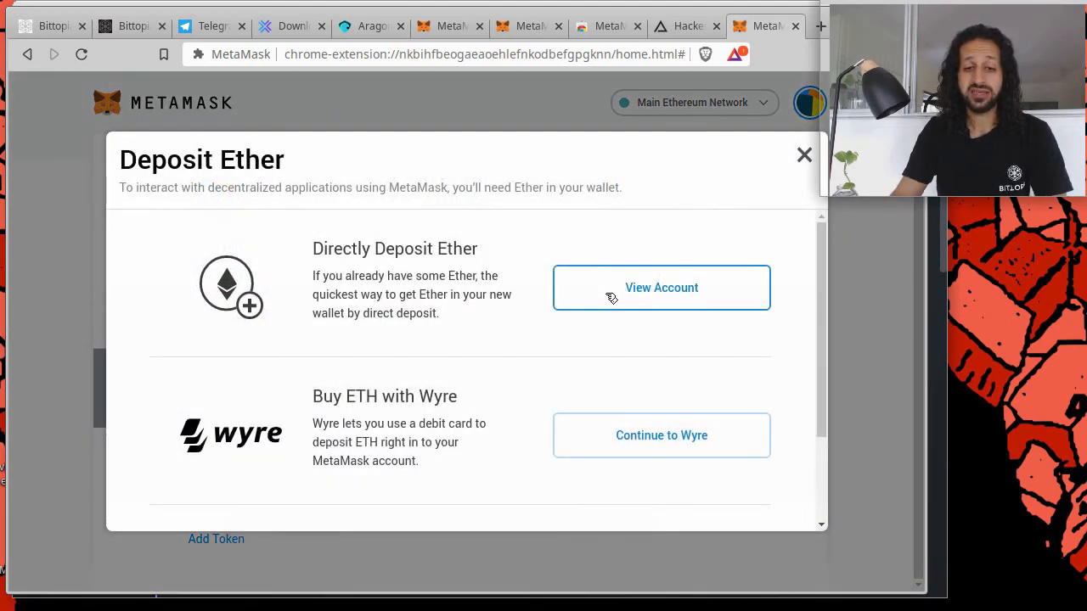
click(662, 287)
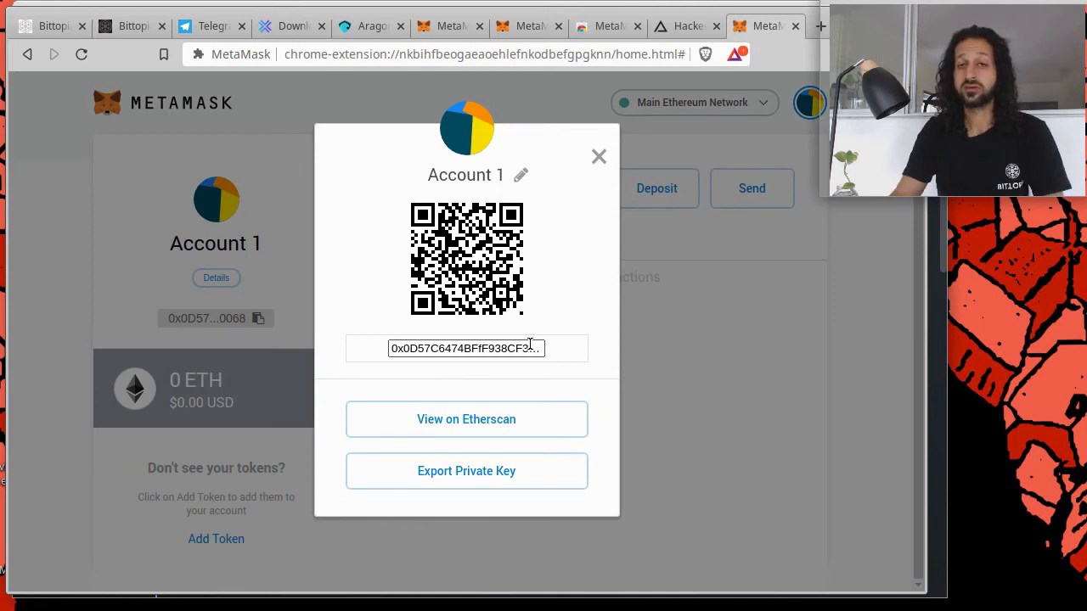
triple_click(466, 348)
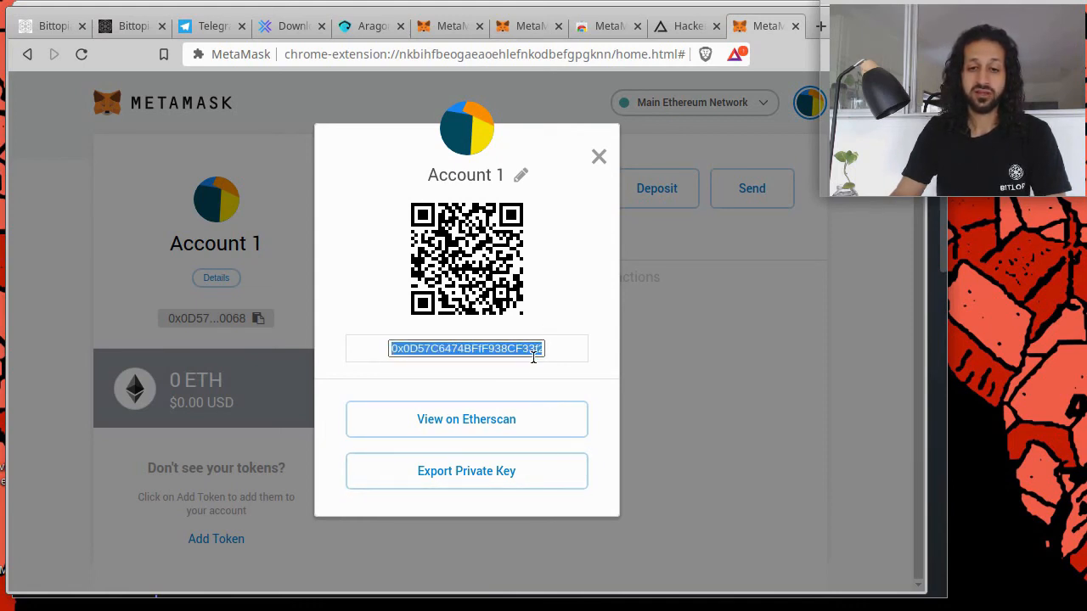
click(598, 156)
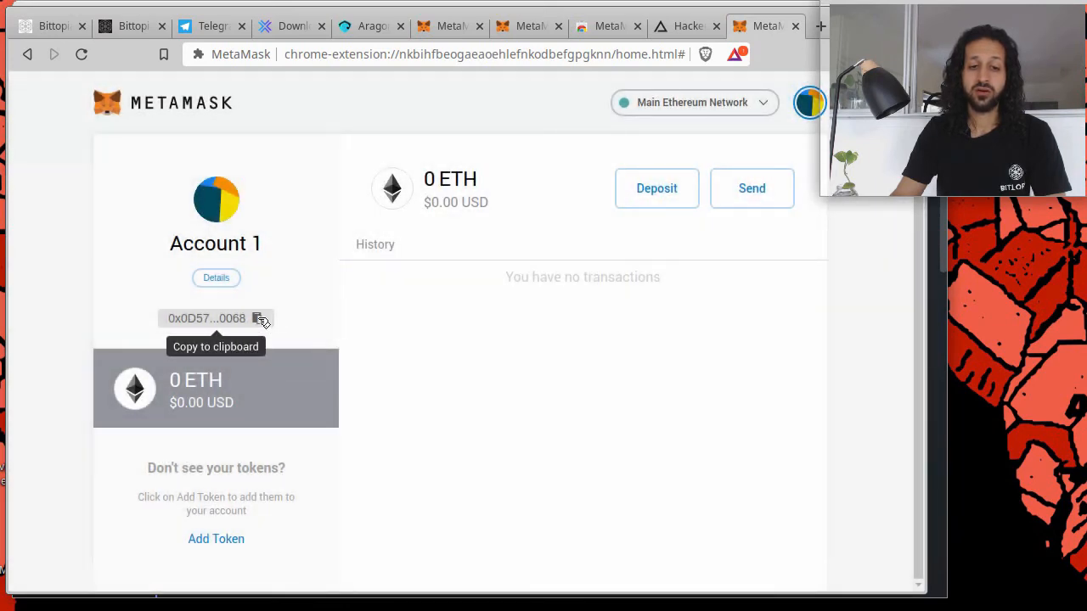
mouse_move(438, 245)
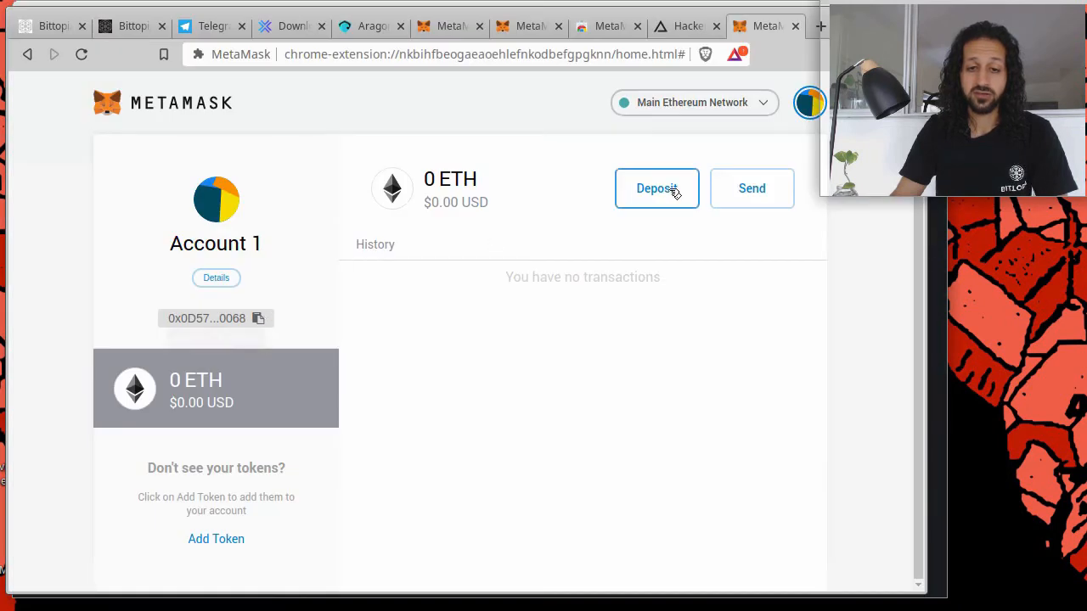
mouse_move(380, 57)
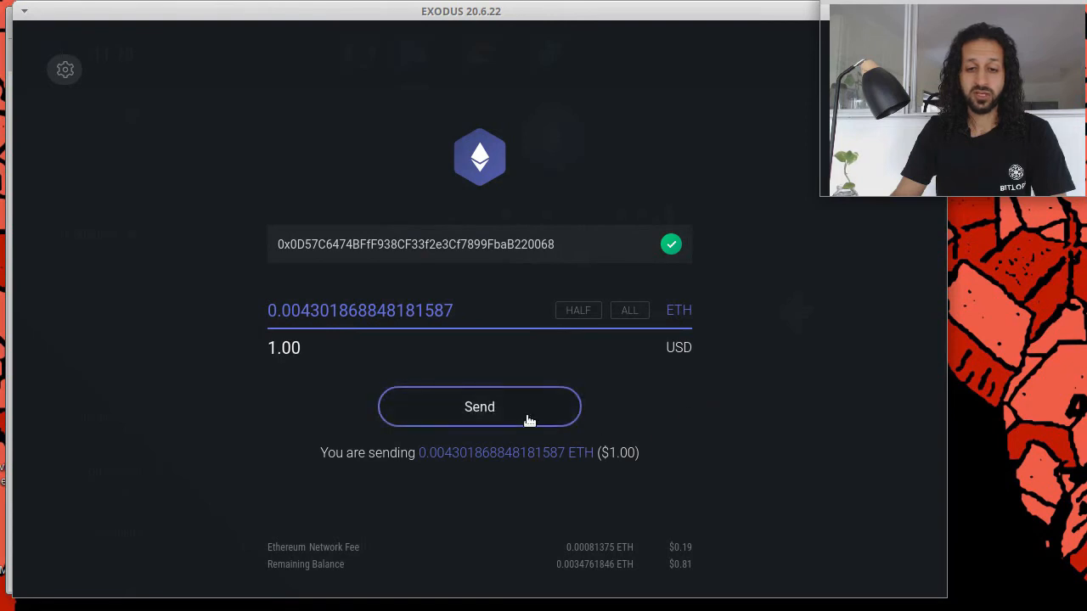
- Send 1.00 USD of ETH (0.0043018688) from Exodus to the MetaMask address and dismiss the success message
click(479, 406)
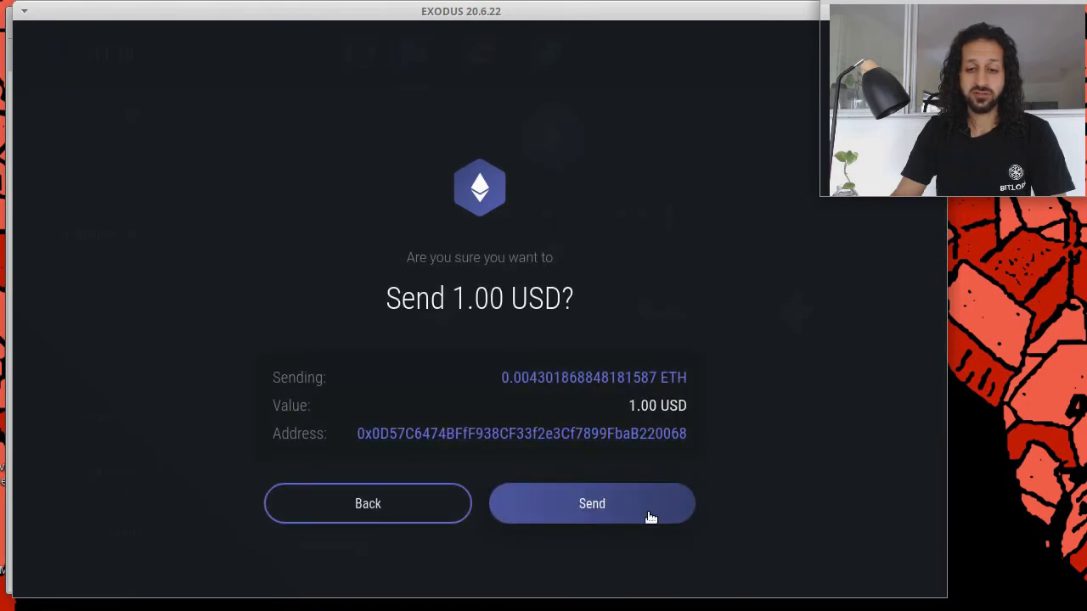
click(591, 503)
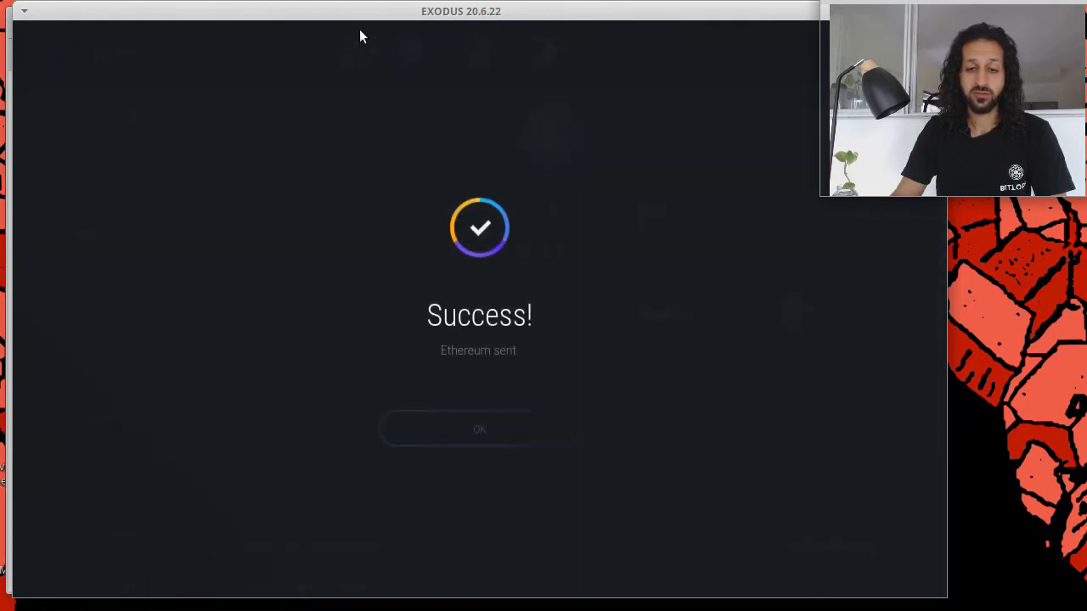
click(479, 427)
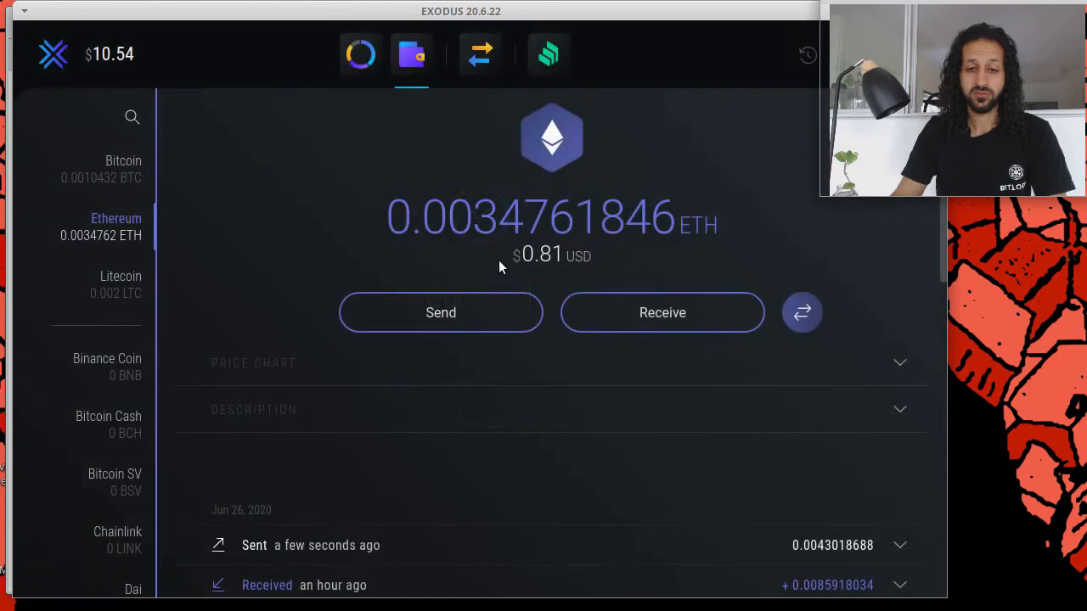
mouse_move(525, 278)
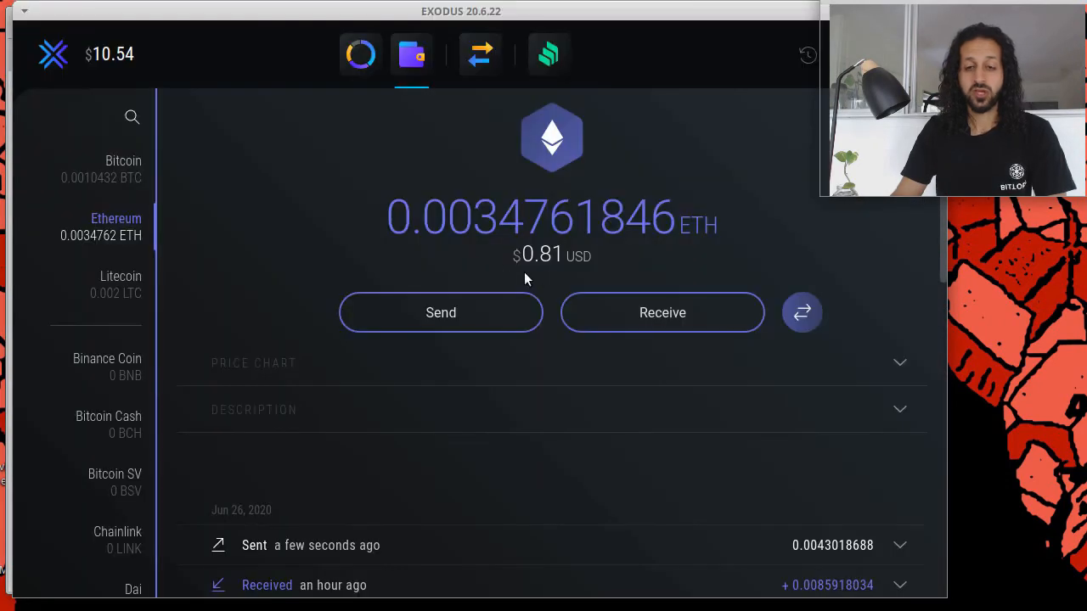
mouse_move(554, 266)
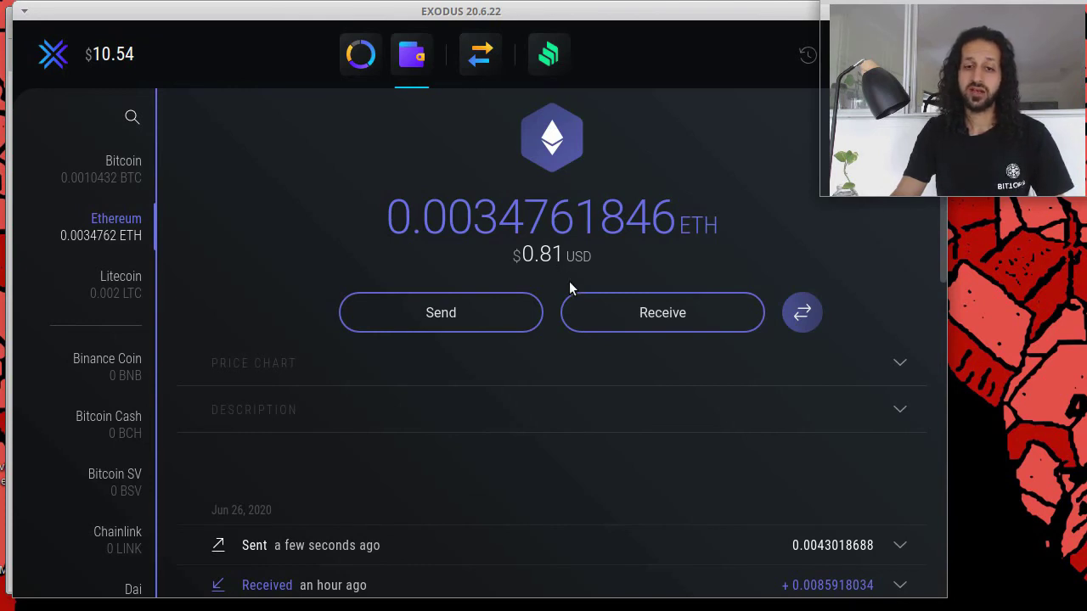
mouse_move(557, 273)
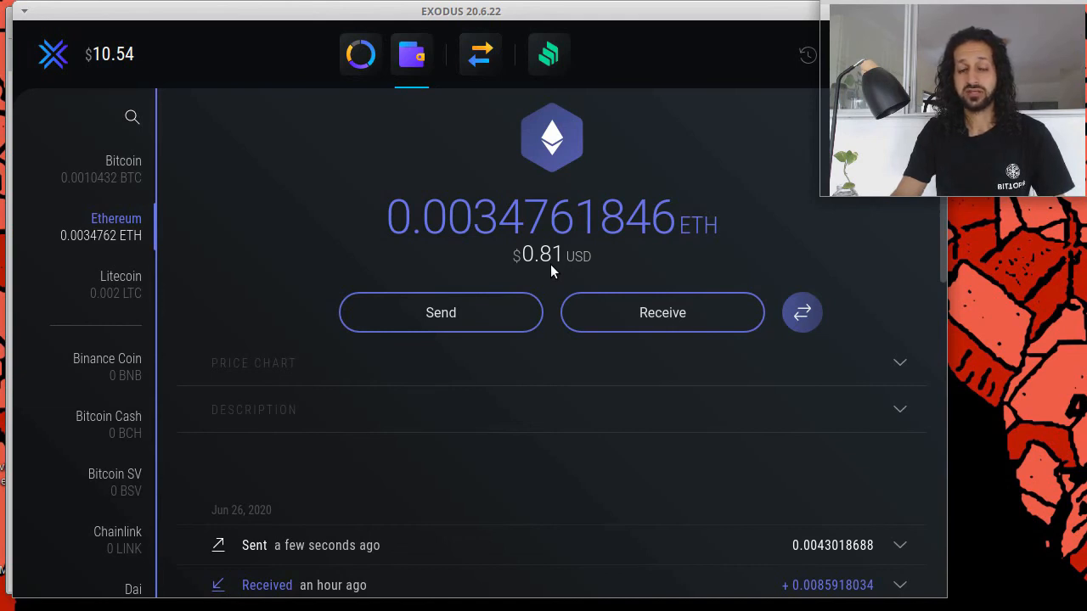
mouse_move(618, 295)
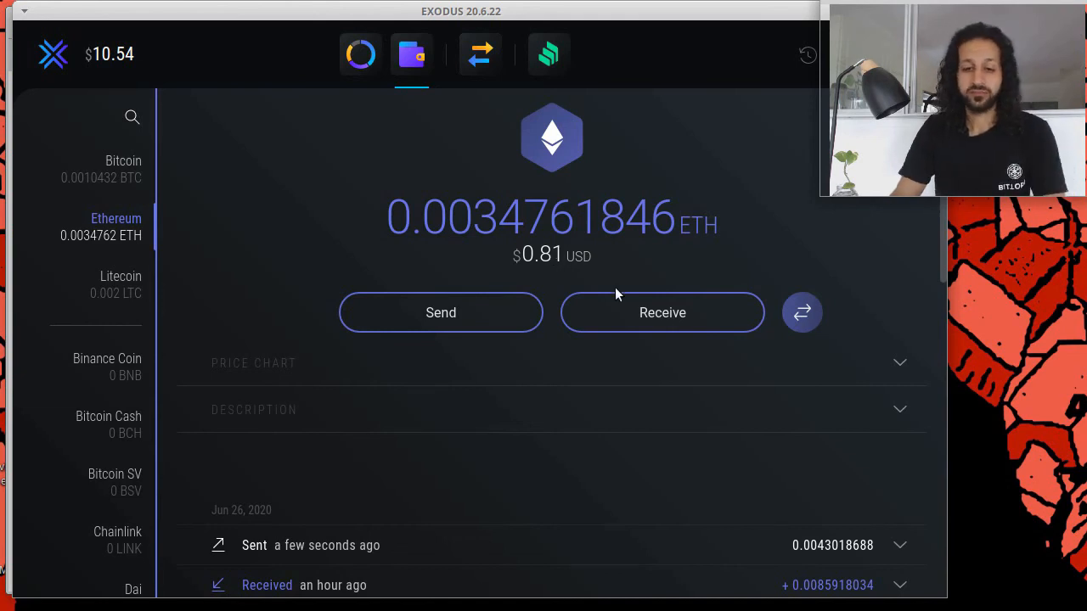
mouse_move(615, 178)
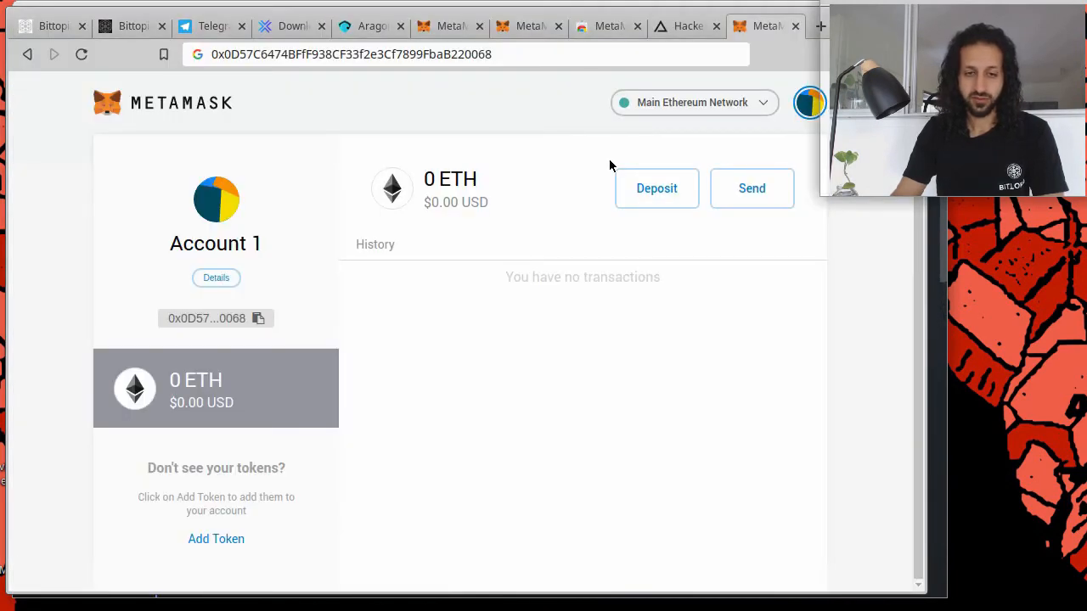
mouse_move(584, 187)
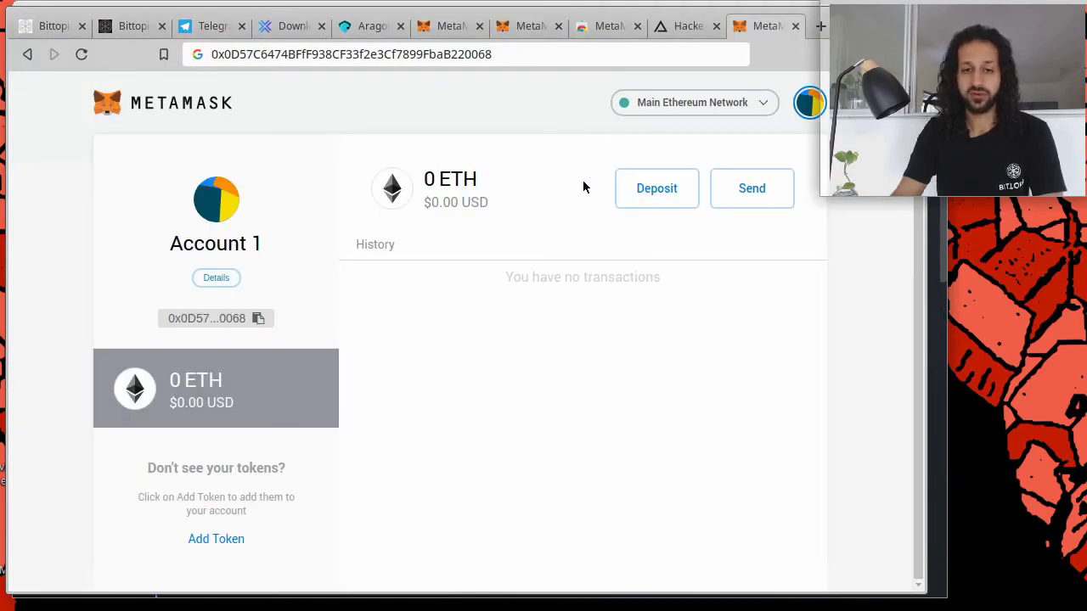
mouse_move(526, 263)
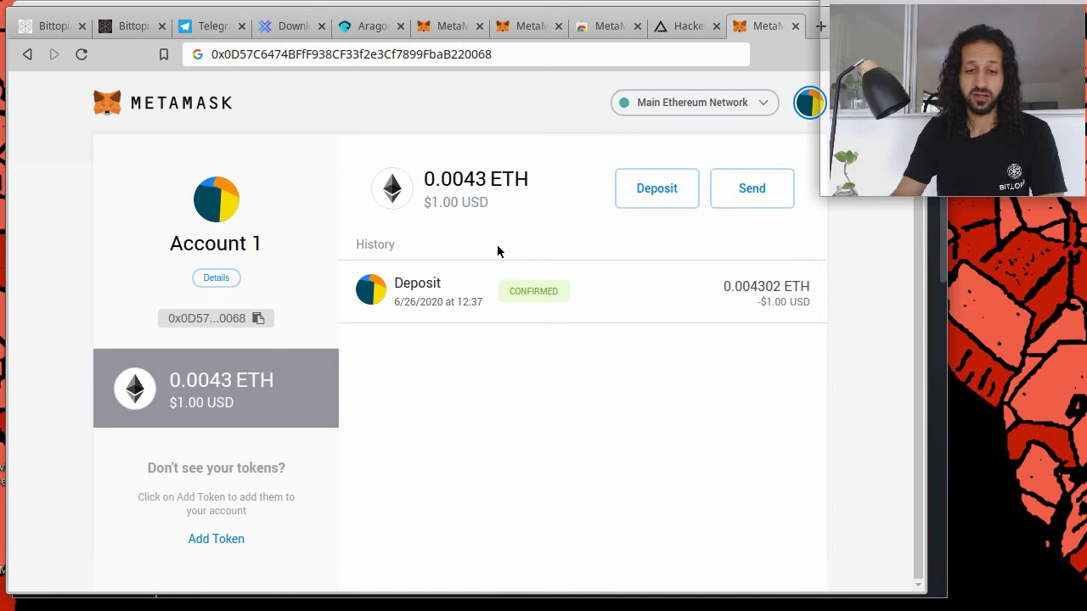
mouse_move(509, 272)
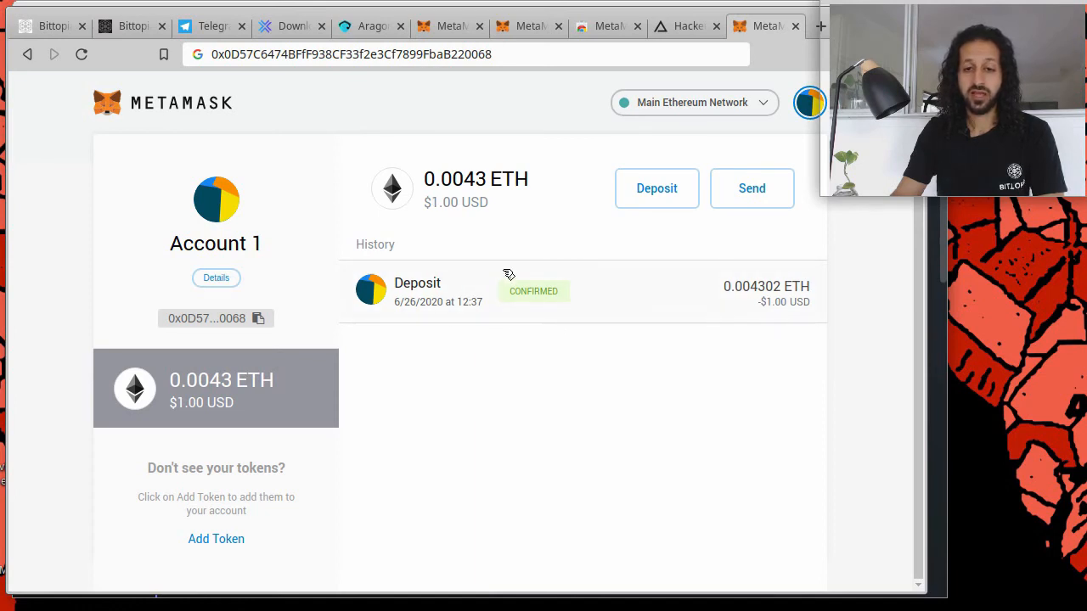
mouse_move(621, 312)
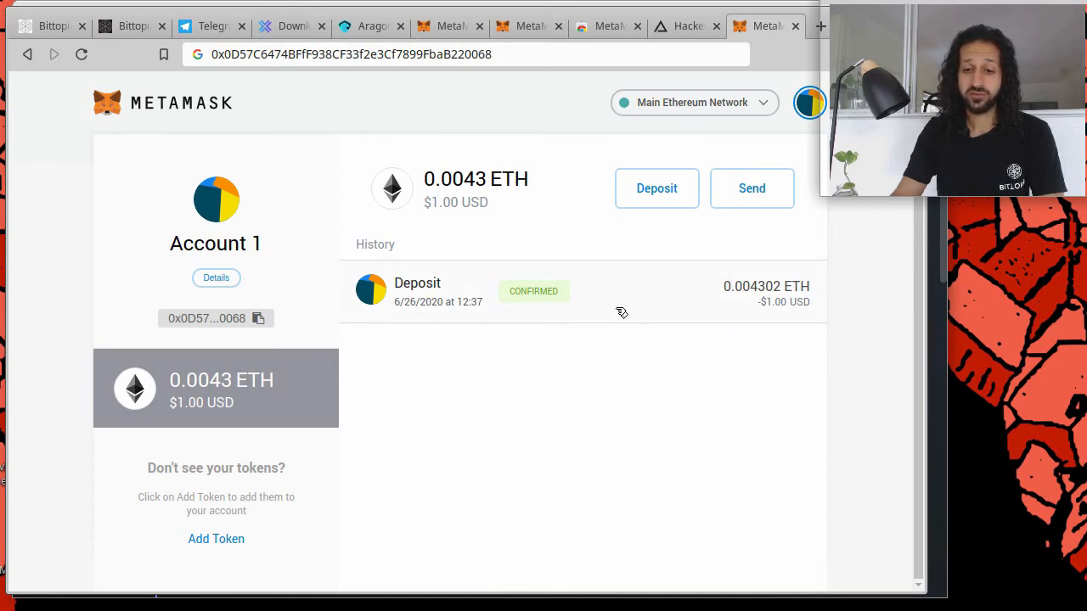
- Highlight the $1.00 balance value, return to the MetaMask wallet, then switch to Exodus
double_click(440, 202)
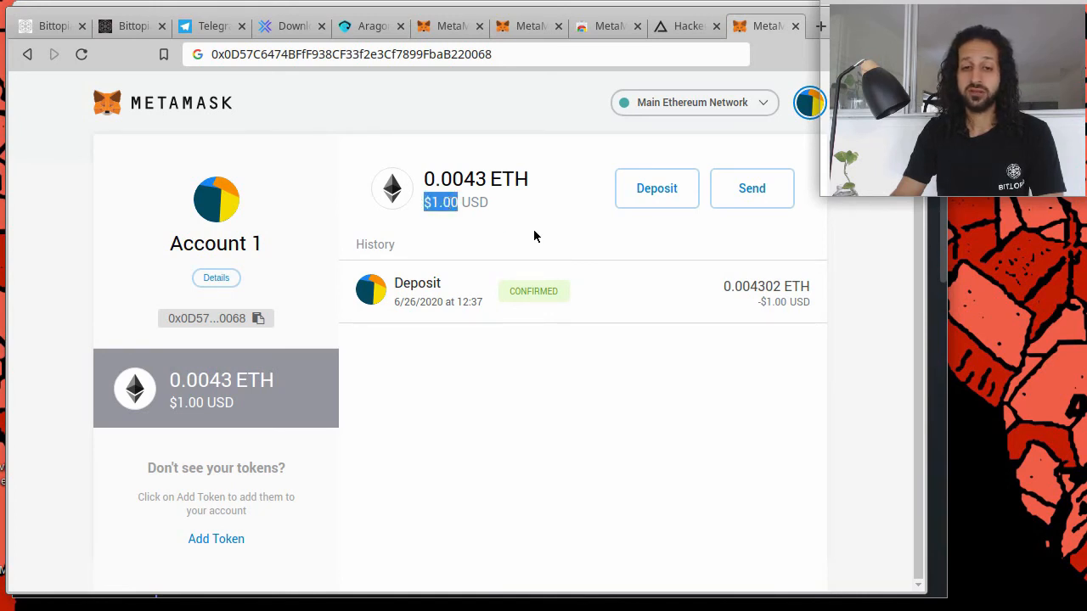
mouse_move(496, 224)
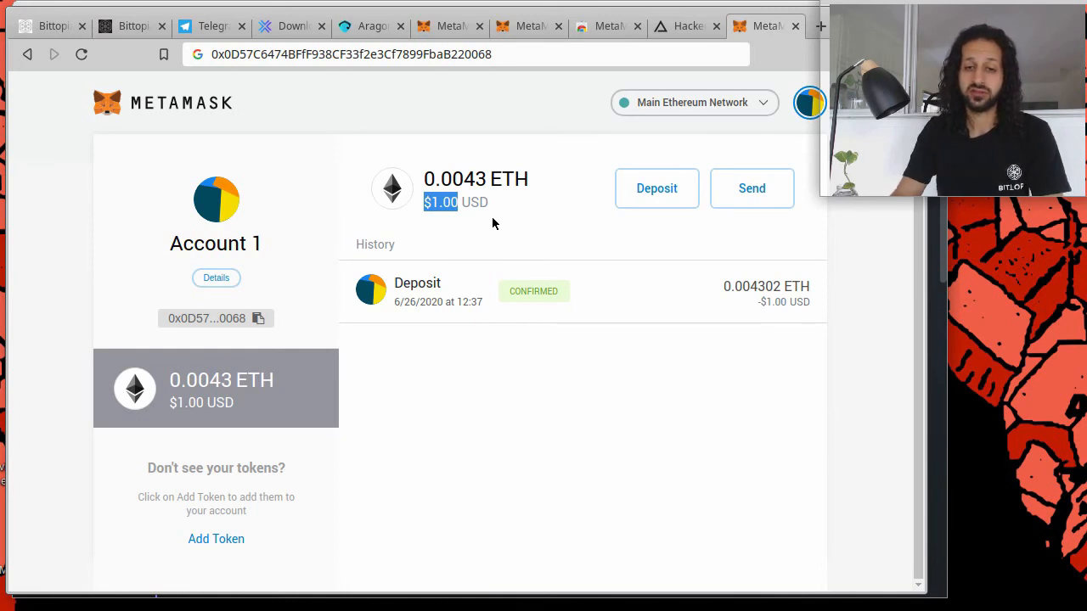
mouse_move(649, 285)
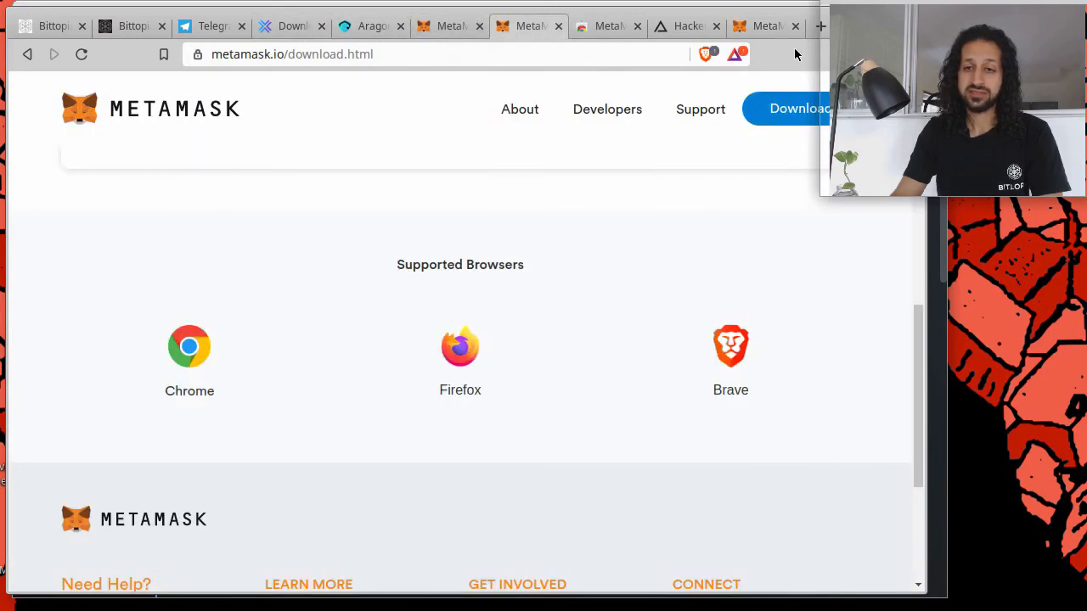
click(764, 26)
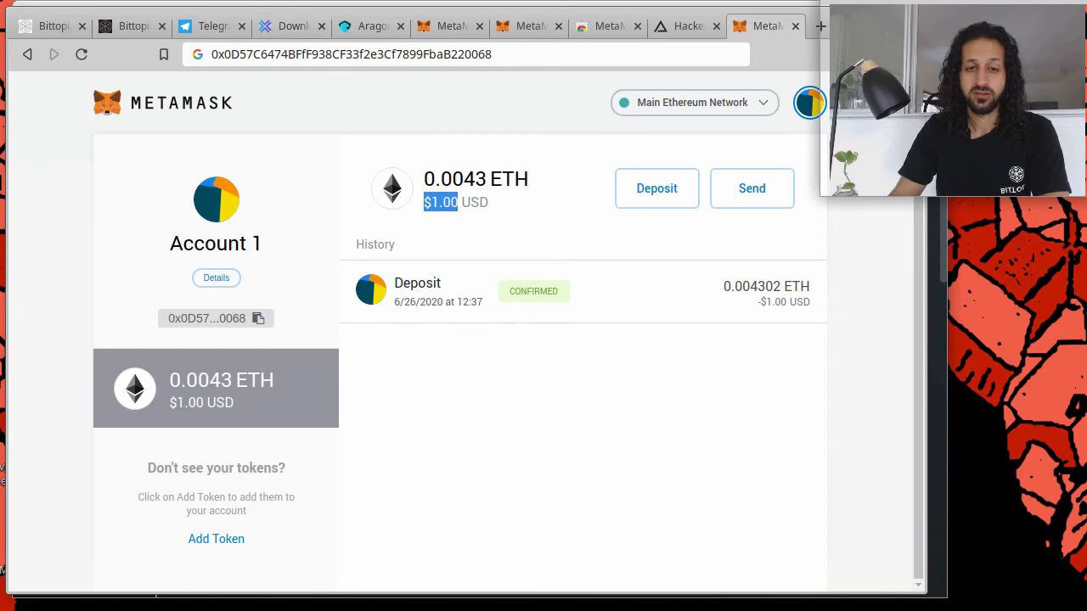
click(750, 187)
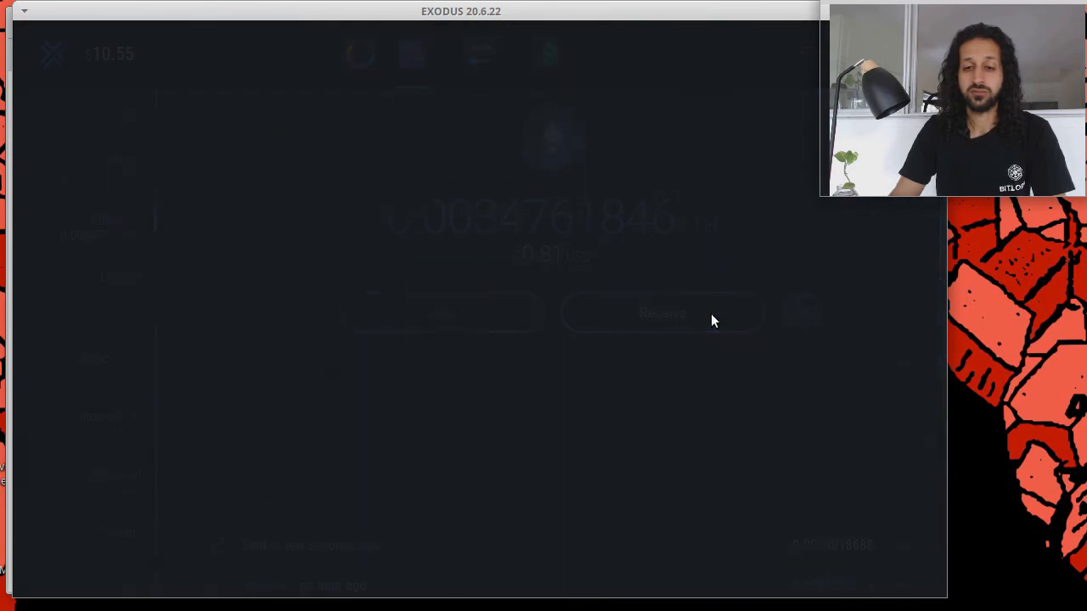
- Enter the maximum 0.003714 ETH ($0.86) to address 0xd909…E969 at the Average fee
click(663, 313)
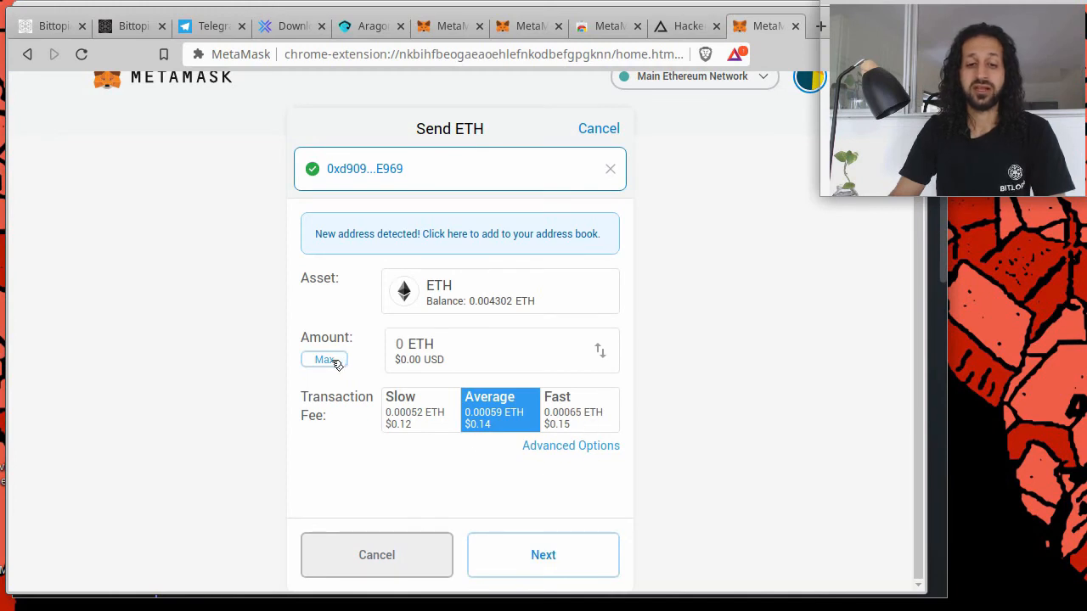
click(323, 360)
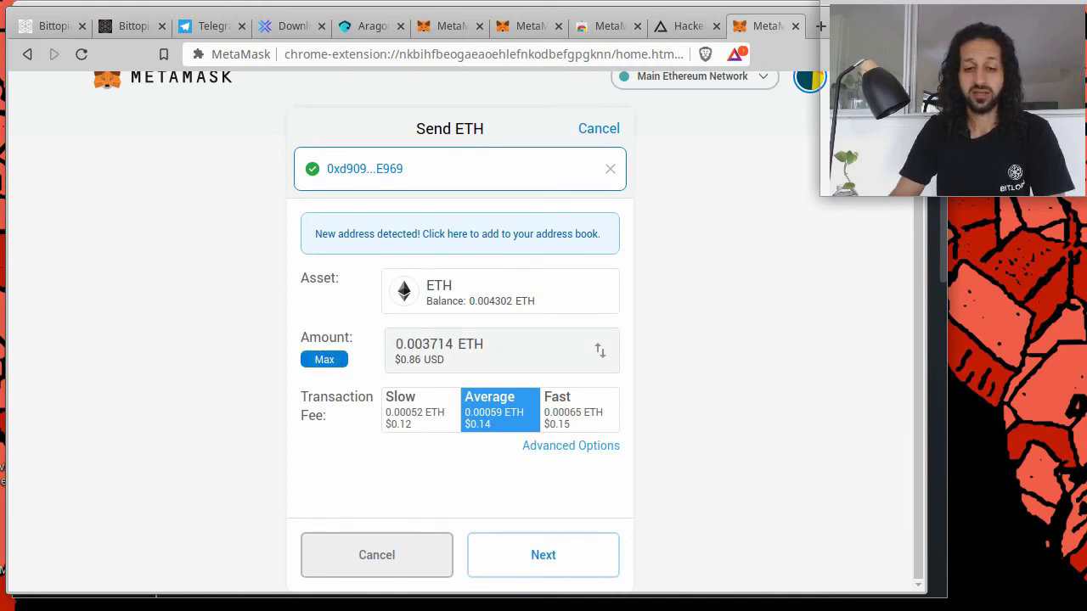
mouse_move(508, 428)
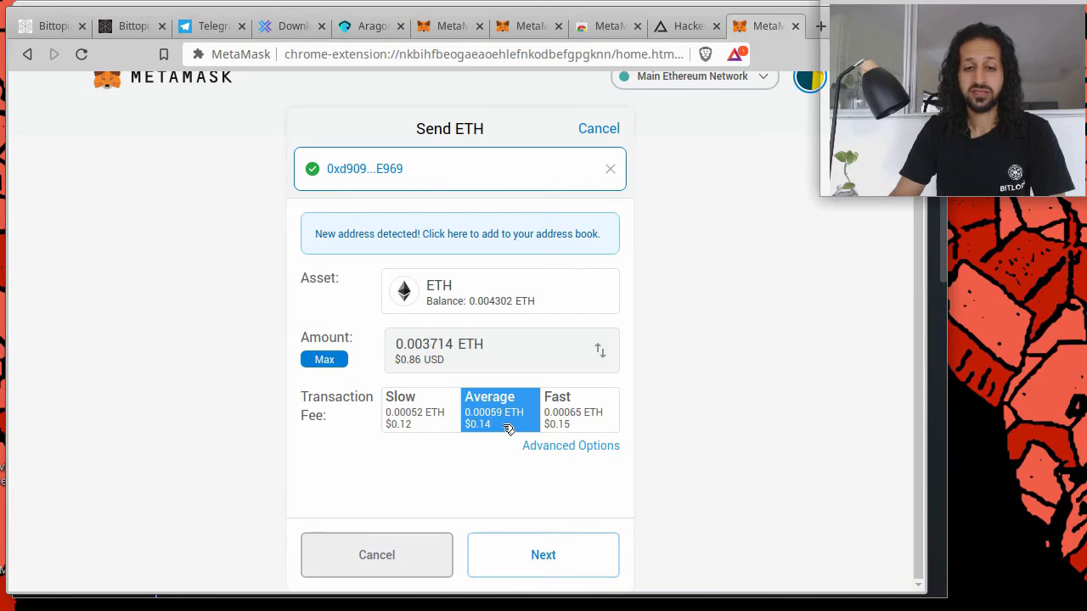
mouse_move(421, 424)
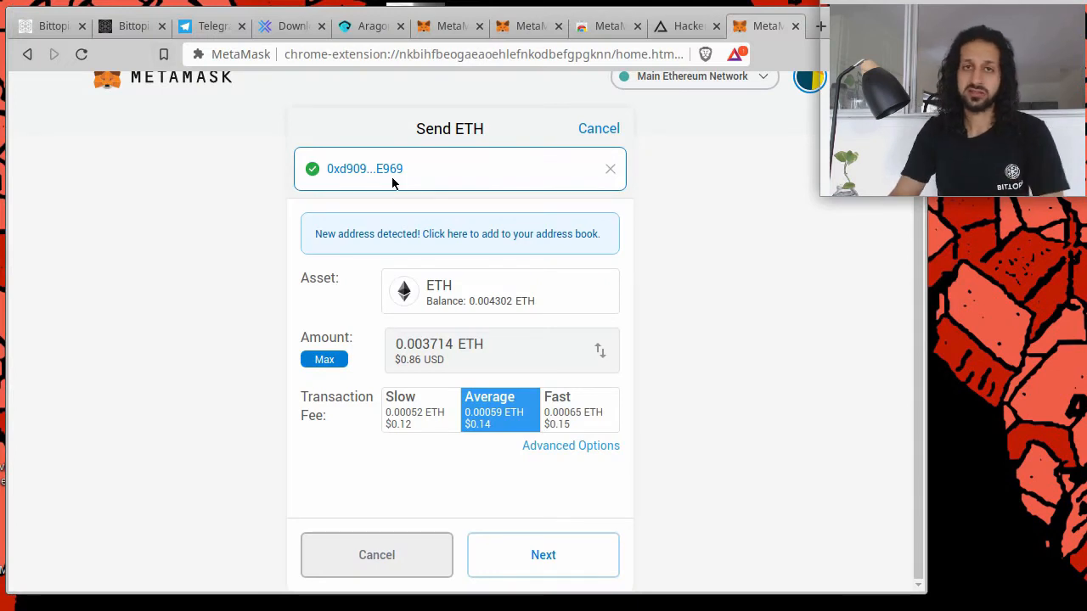
mouse_move(753, 287)
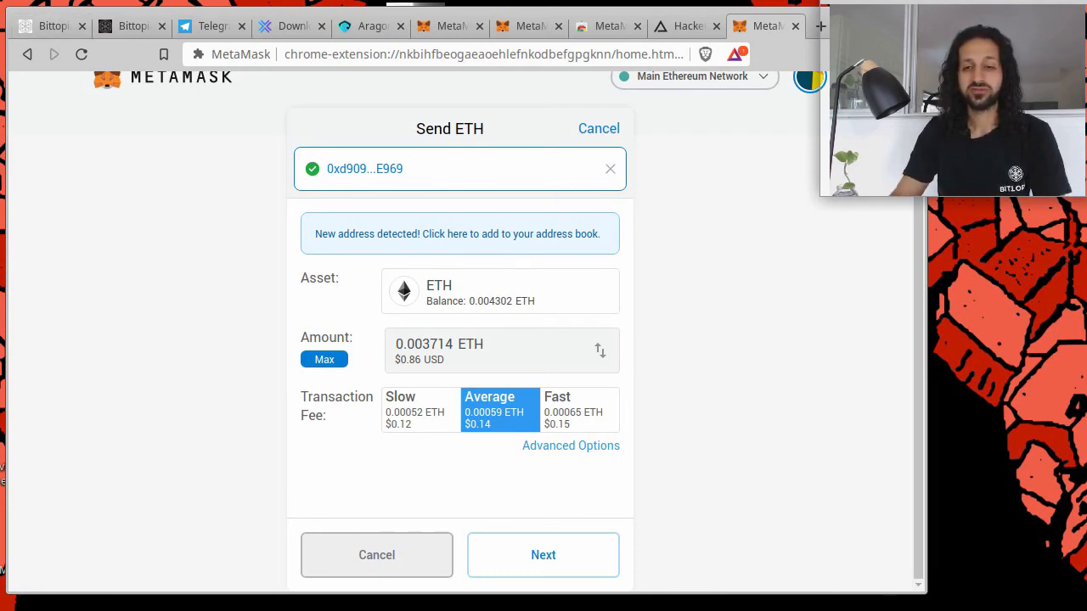
mouse_move(559, 339)
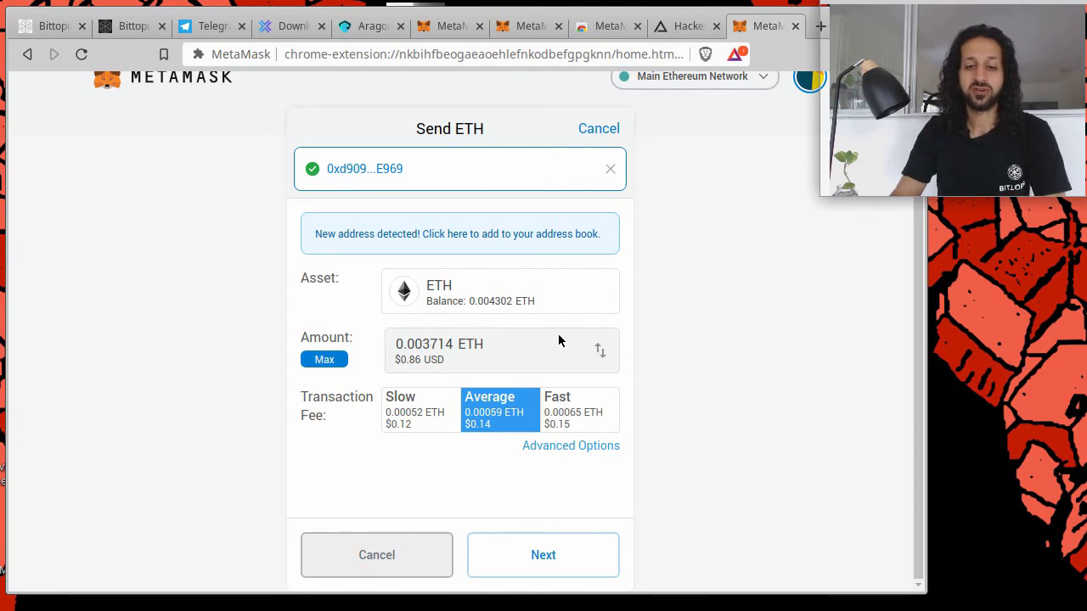
mouse_move(629, 364)
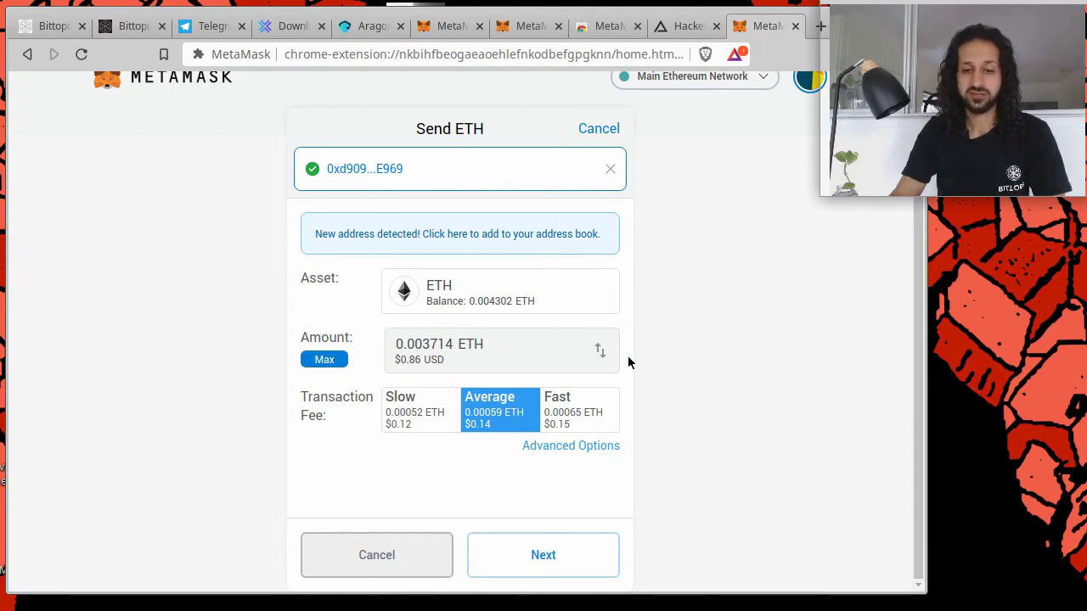
mouse_move(637, 350)
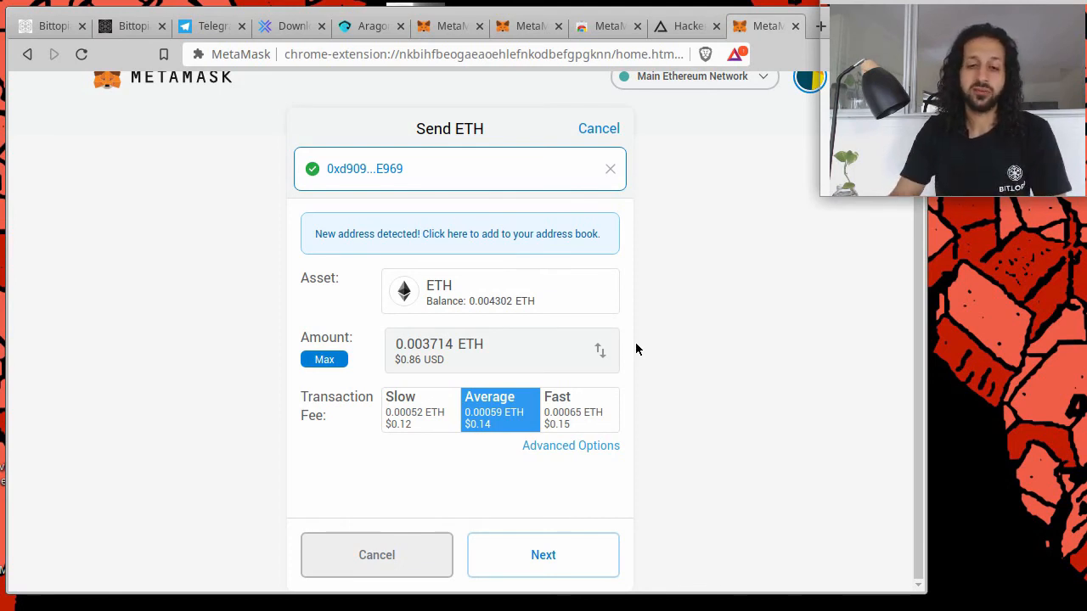
mouse_move(703, 314)
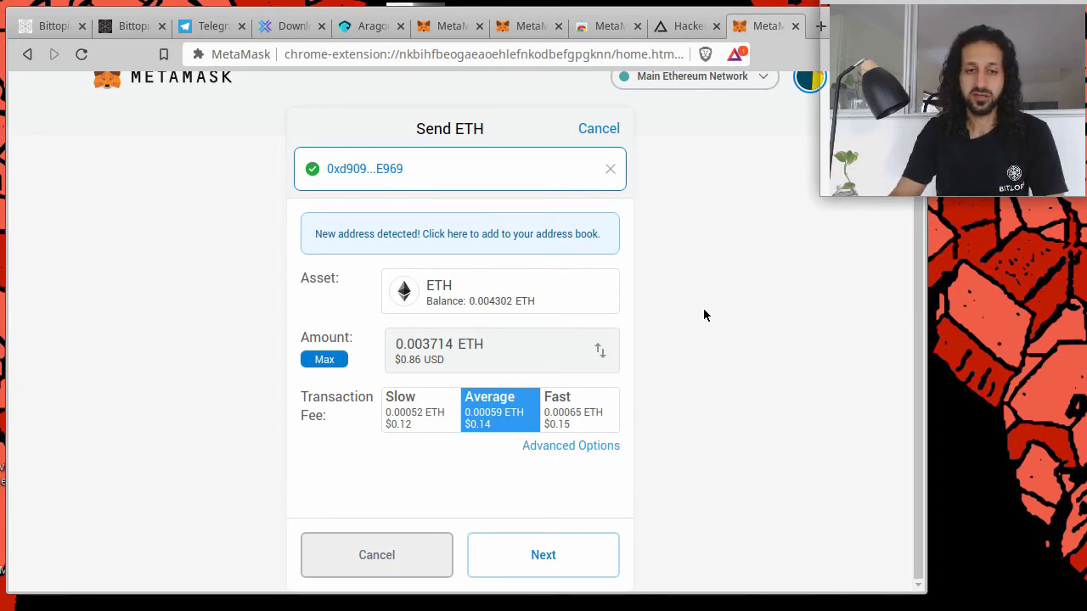
- Check Customize Gas without changes, then proceed to the confirmation screen totalling 0.004302 ETH
click(570, 444)
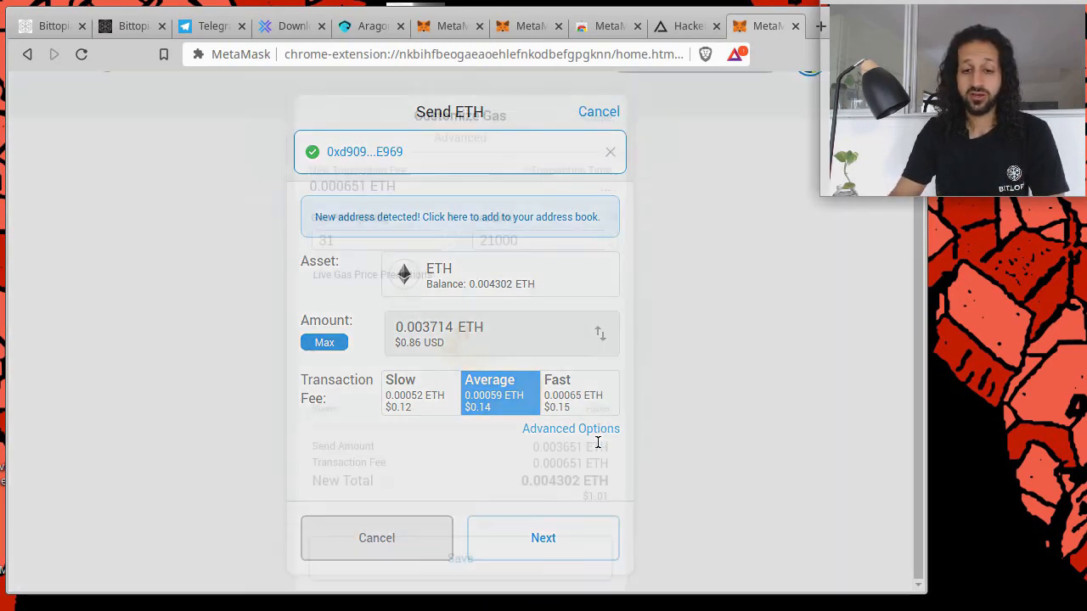
click(571, 428)
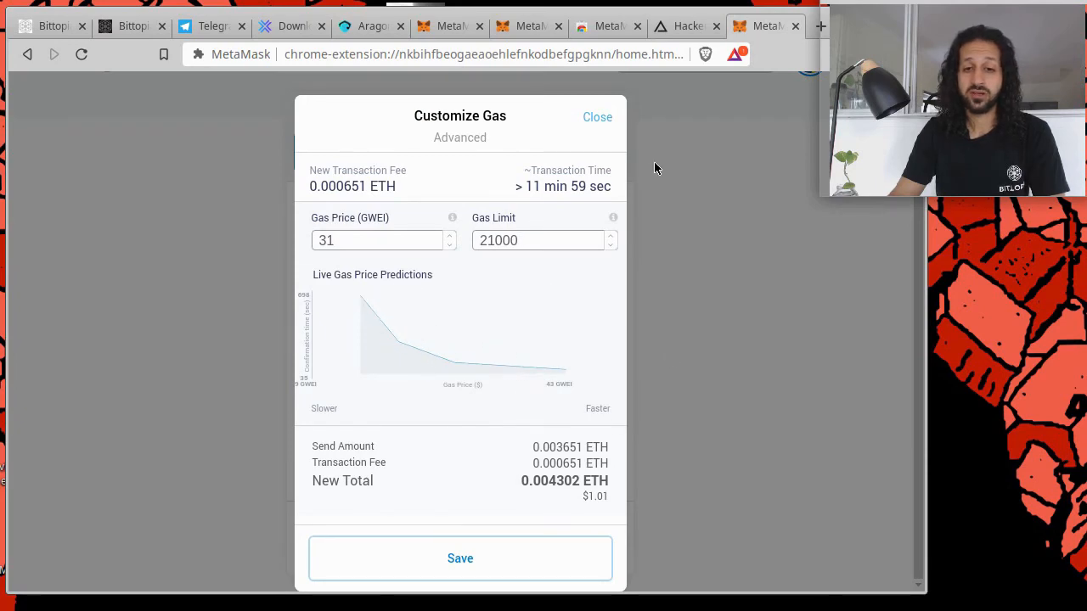
click(598, 115)
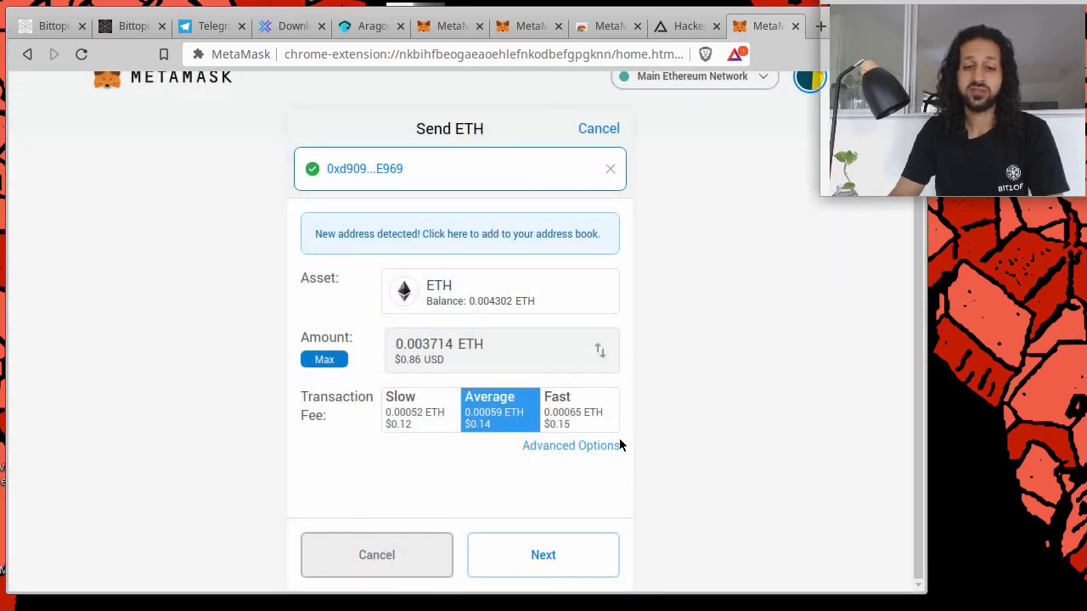
mouse_move(530, 485)
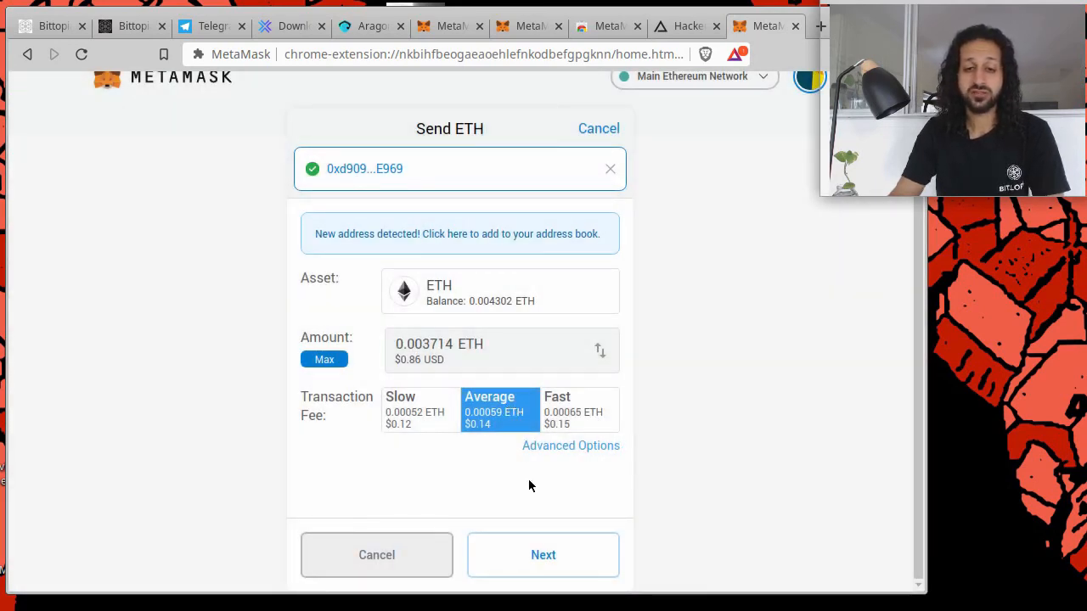
click(543, 554)
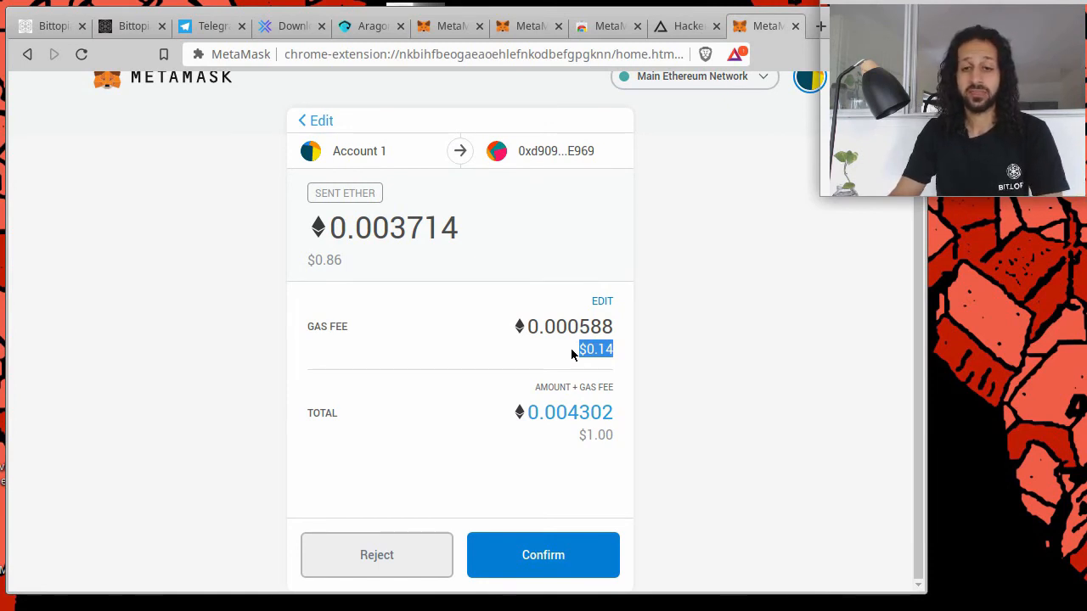
- Confirm the 0.003714 ETH transfer so Account 1 shows 0 ETH with a confirmed Sent Ether entry
click(544, 553)
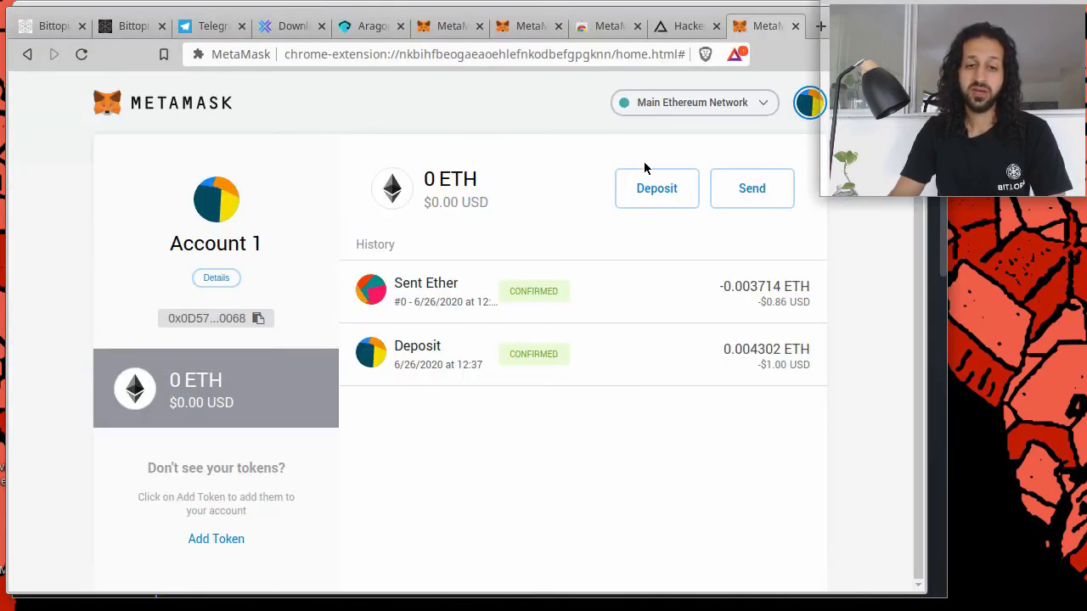
- Open the existing tbf organization in Aragon, then flip between the MetaMask download and home pages
click(450, 26)
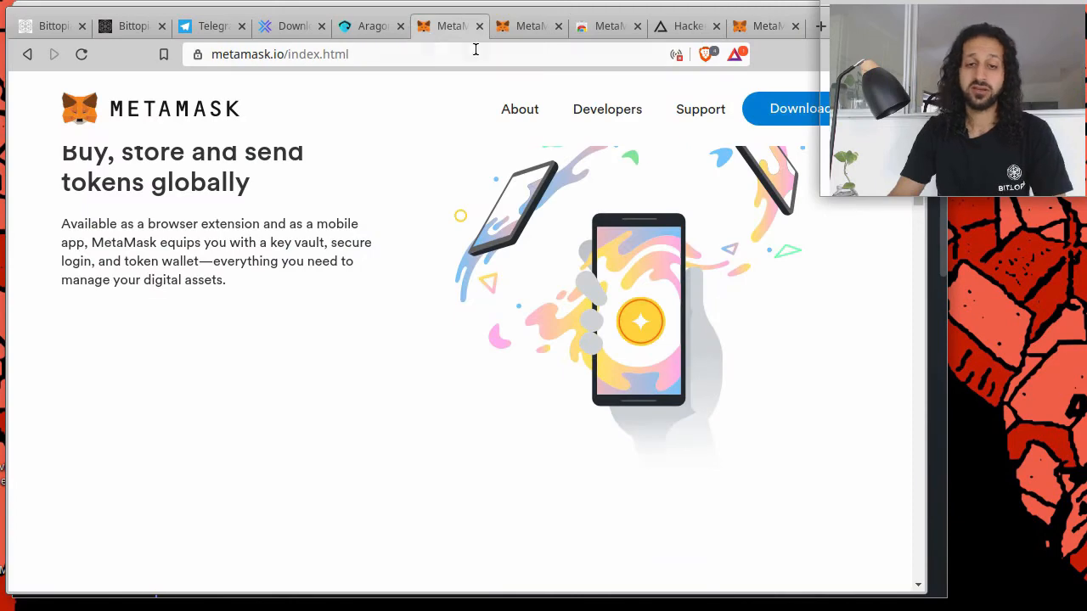
mouse_move(530, 26)
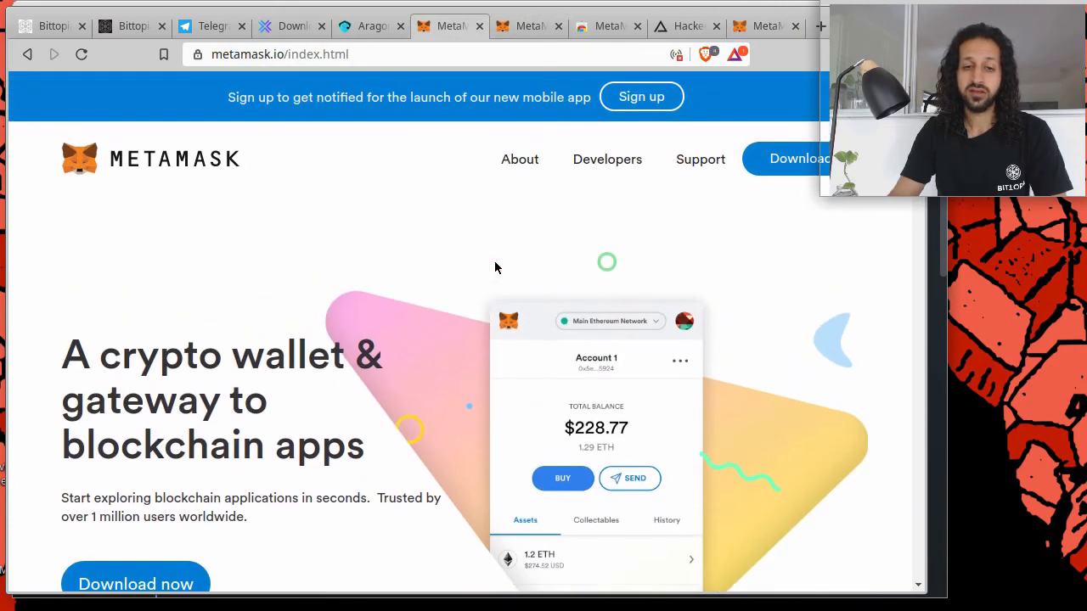
click(370, 25)
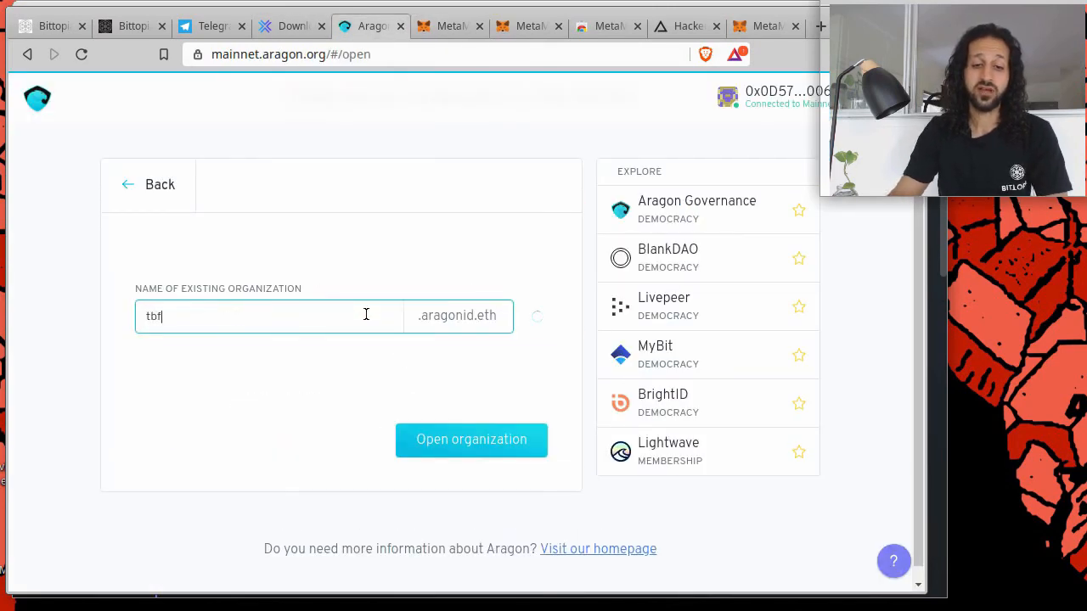
click(472, 440)
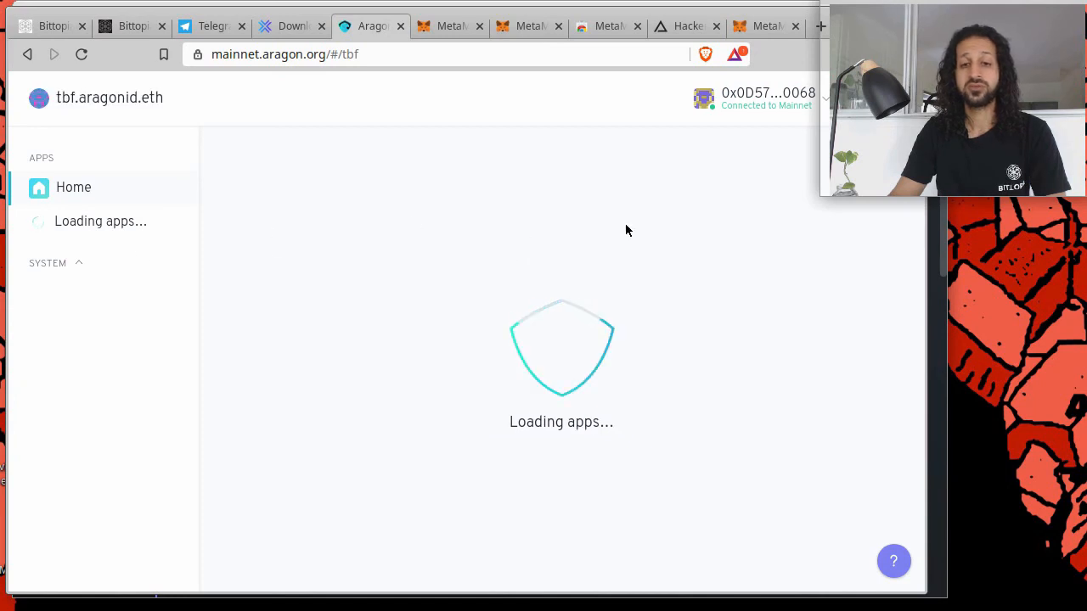
mouse_move(686, 168)
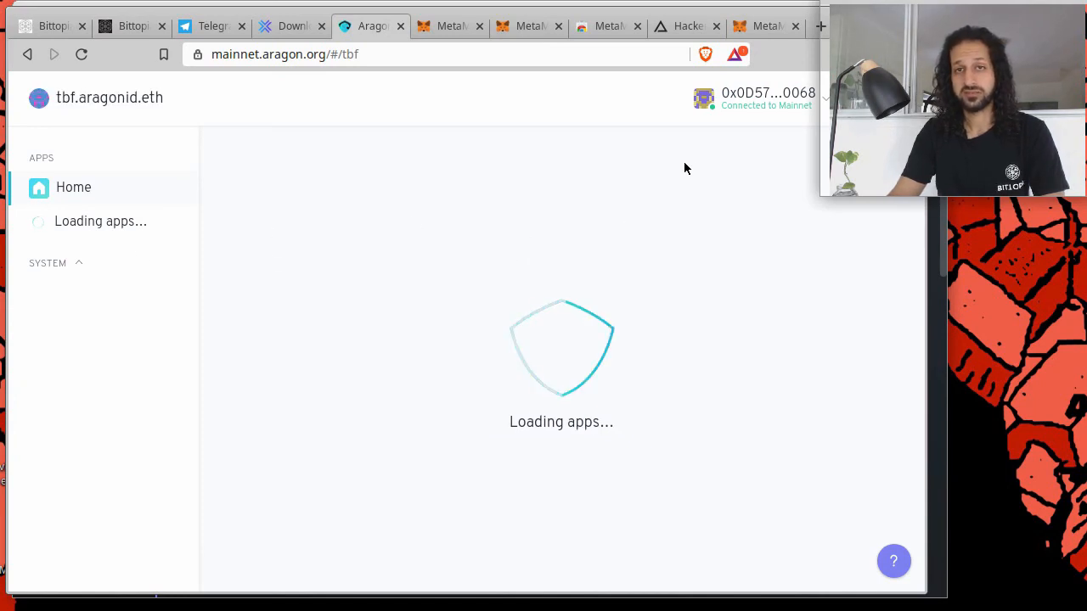
mouse_move(530, 27)
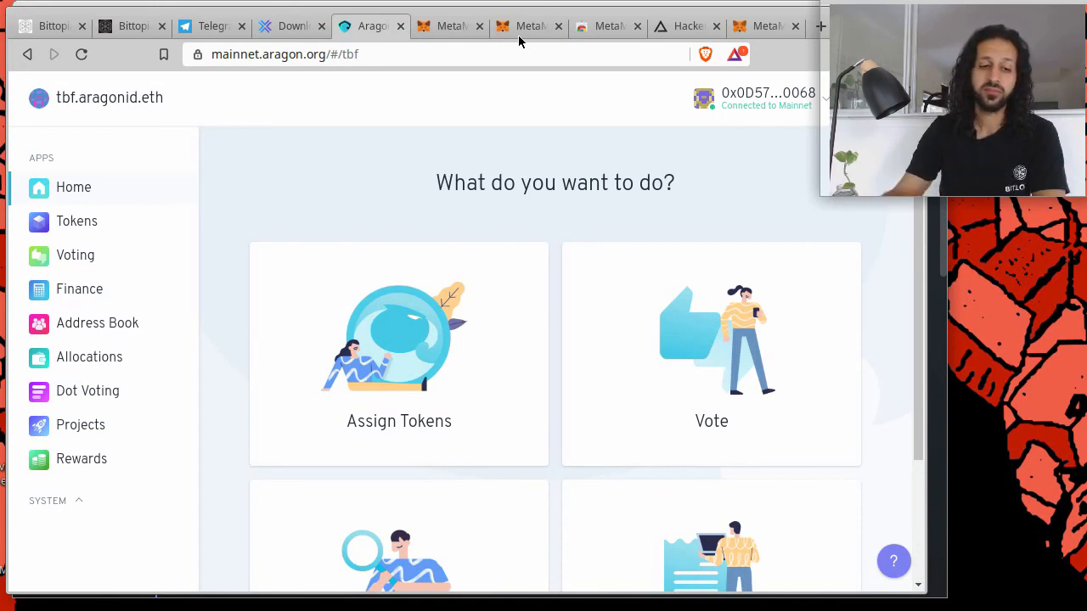
click(527, 25)
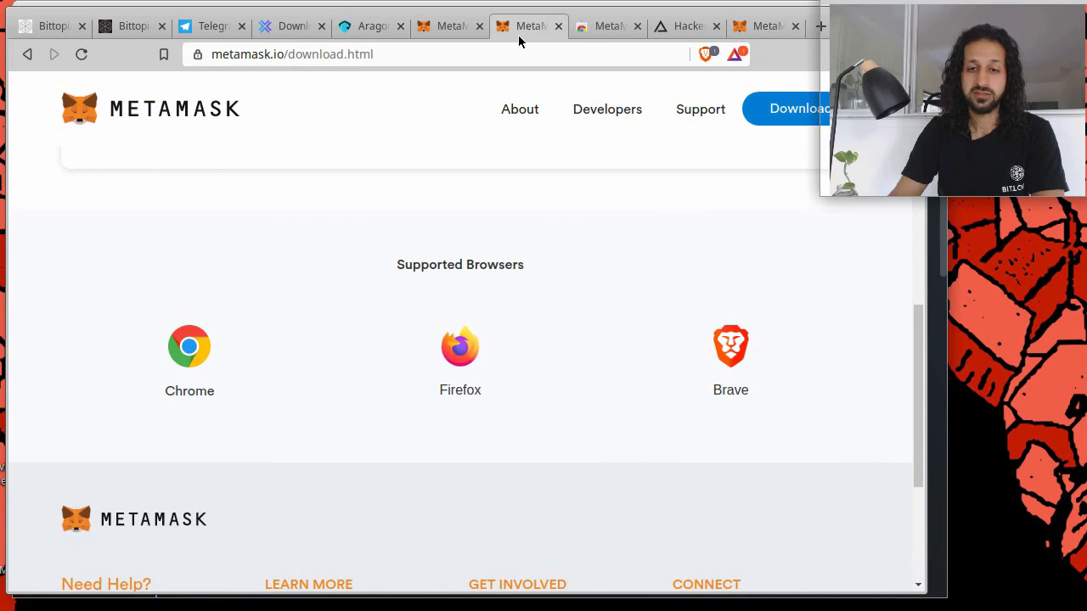
click(448, 25)
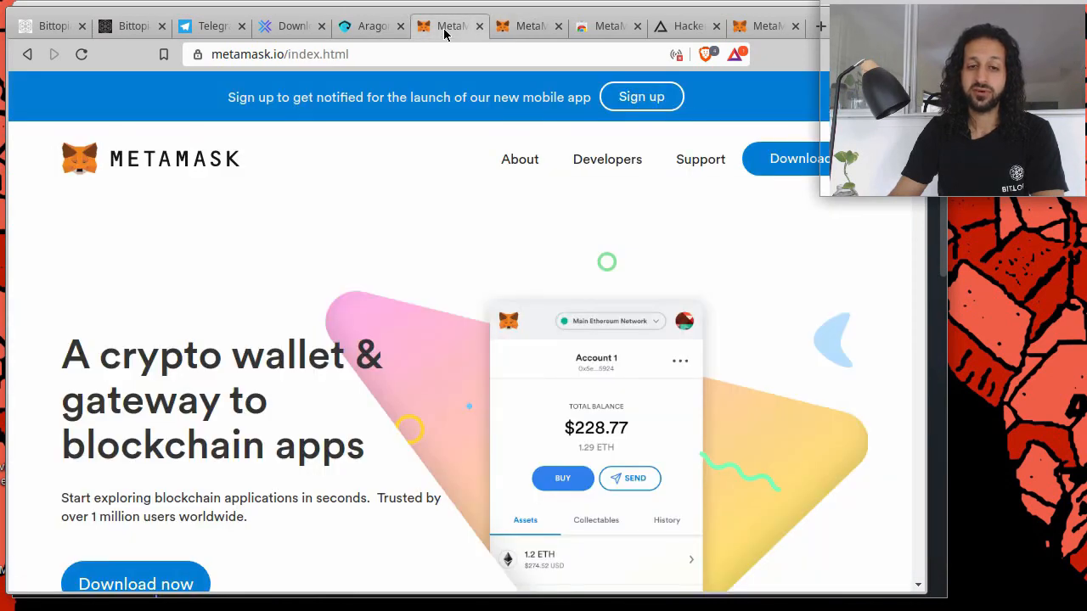
mouse_move(373, 25)
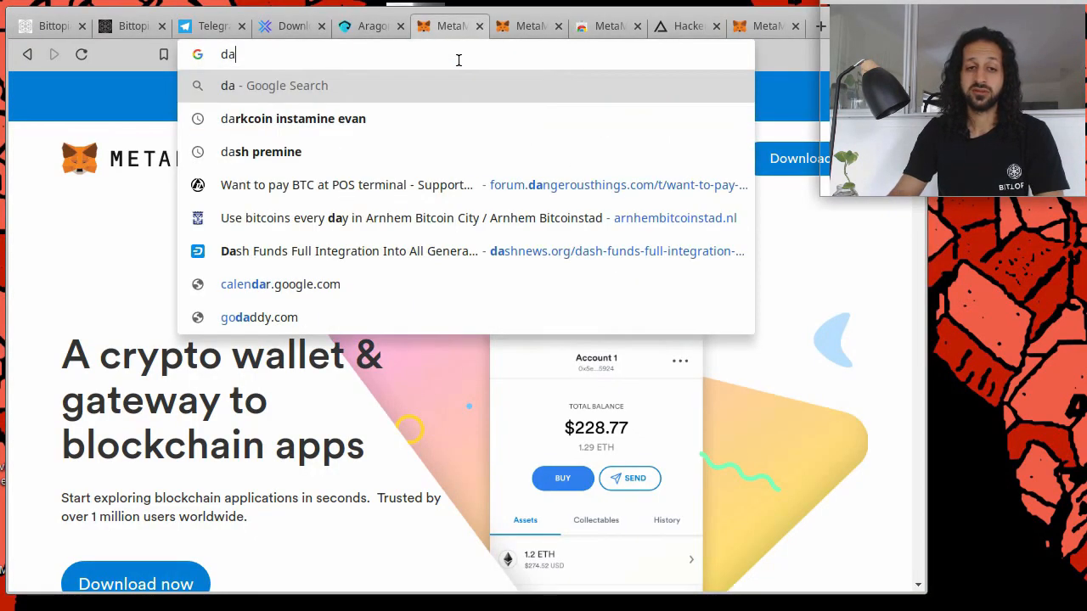
- Search Google for 'dapps' and open the DappRadar ranked dapps result
text(dapps&oq=dapps&aqs=chrome..69i57.1234j0j4&sourceid=...)
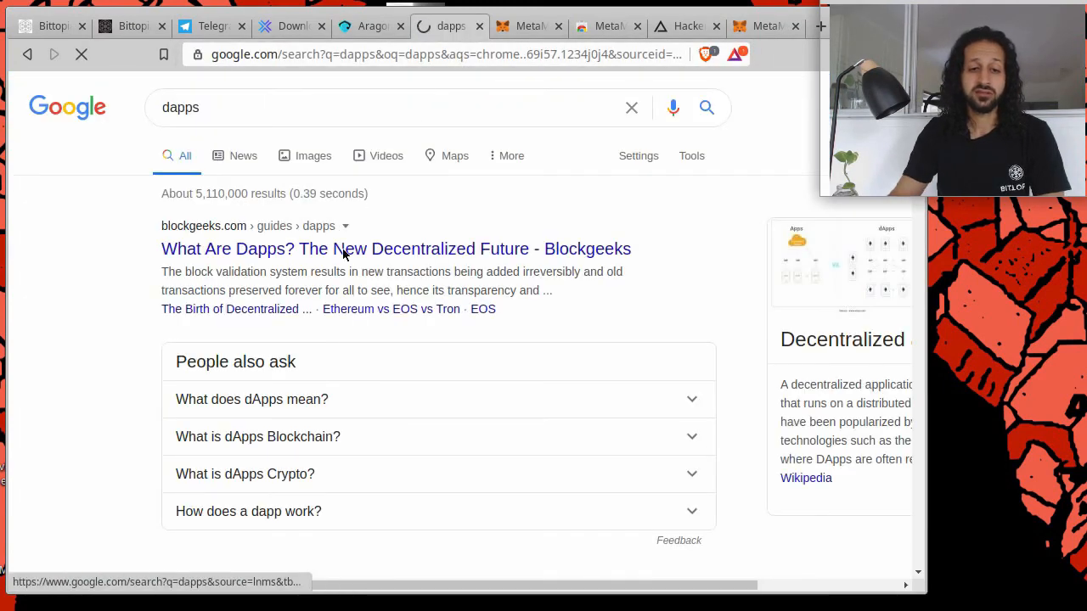
scroll(down, 3)
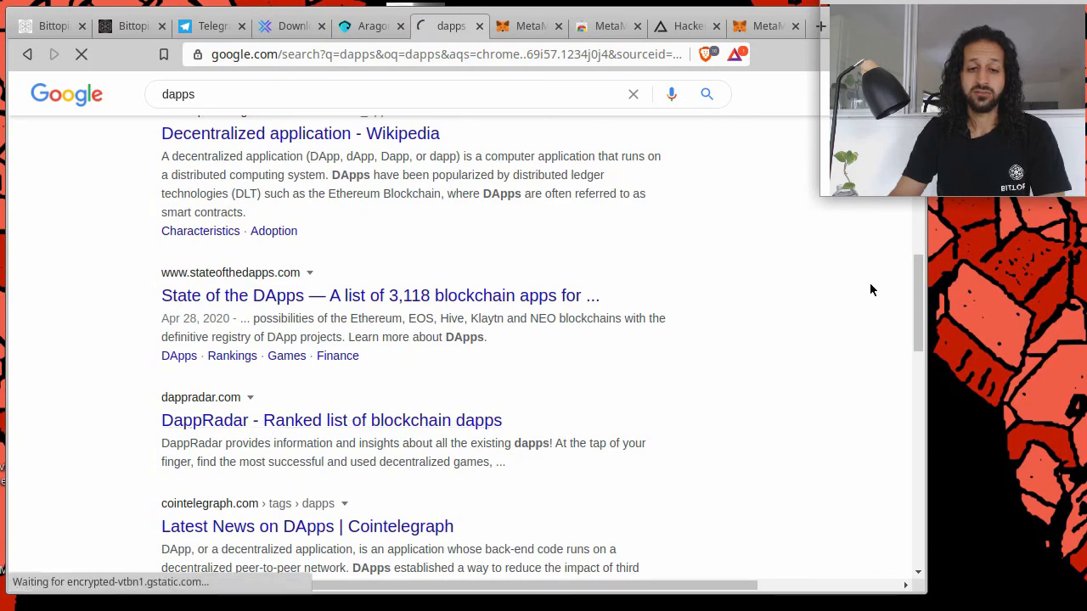
click(331, 420)
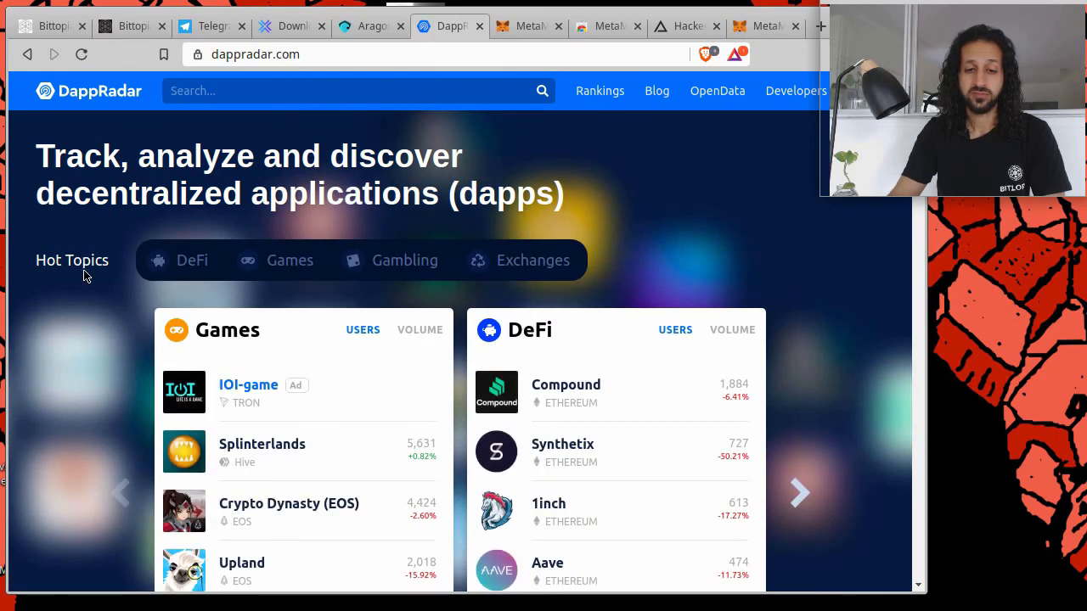
- Browse DappRadar's Hot Topics, rankings and Editors Picks, then switch to the MetaMask download page
scroll(down, 3)
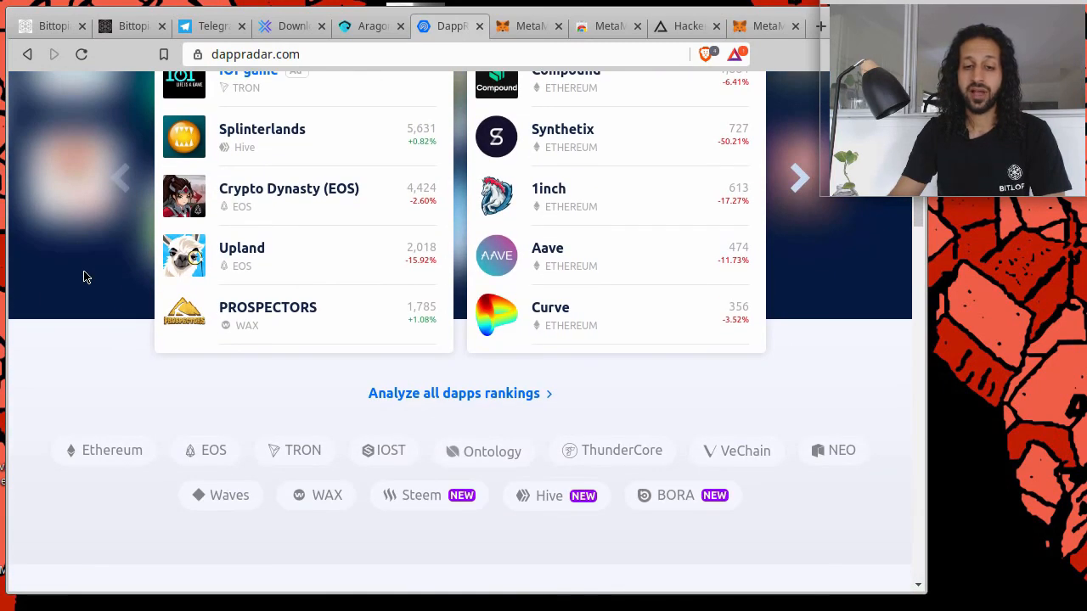
scroll(down, 3)
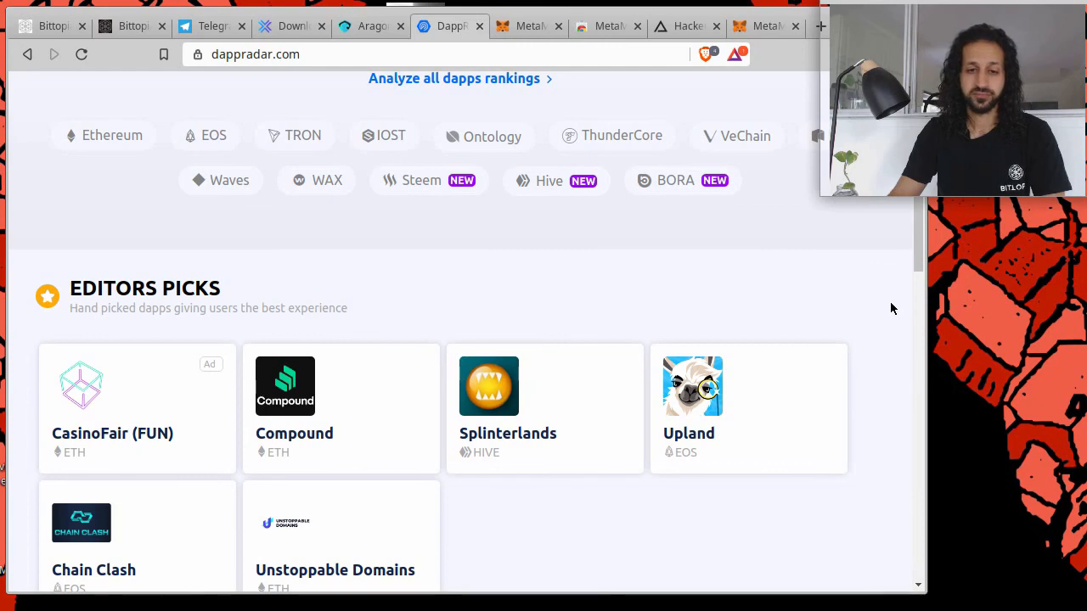
scroll(down, 3)
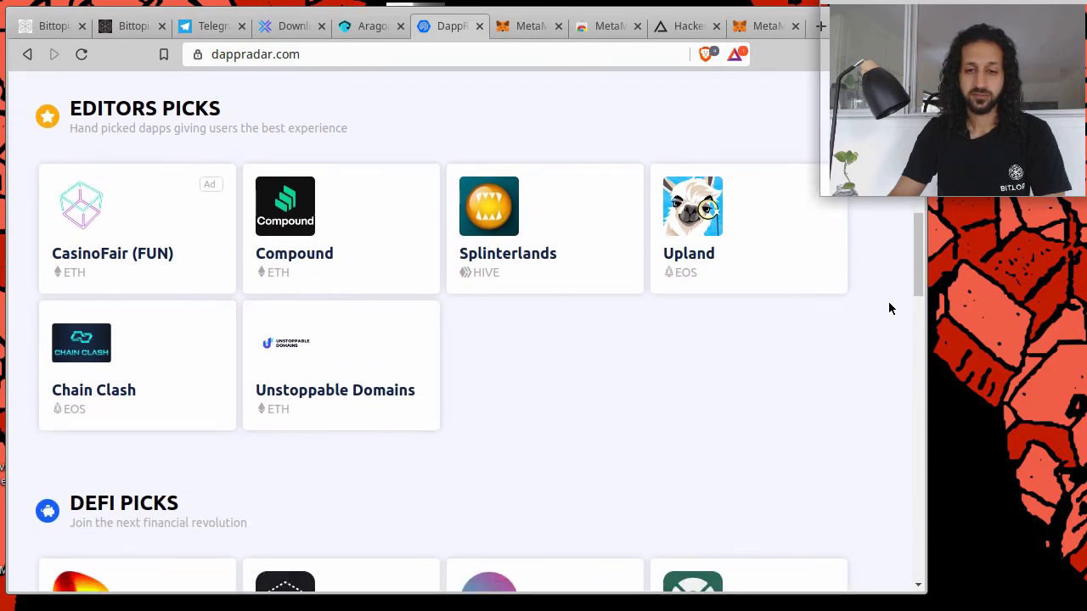
scroll(down, 3)
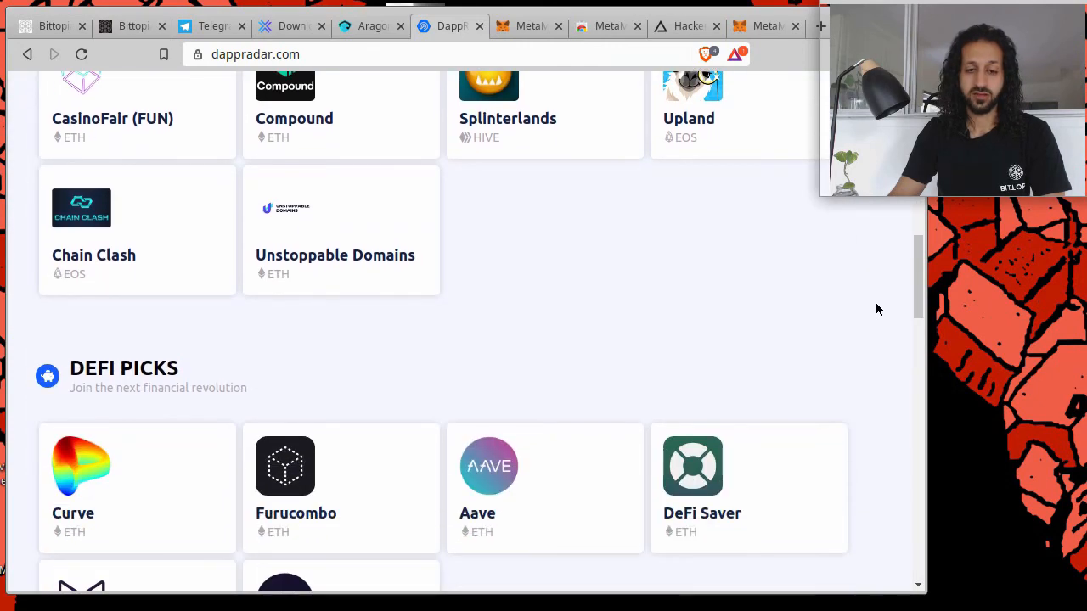
scroll(up, 3)
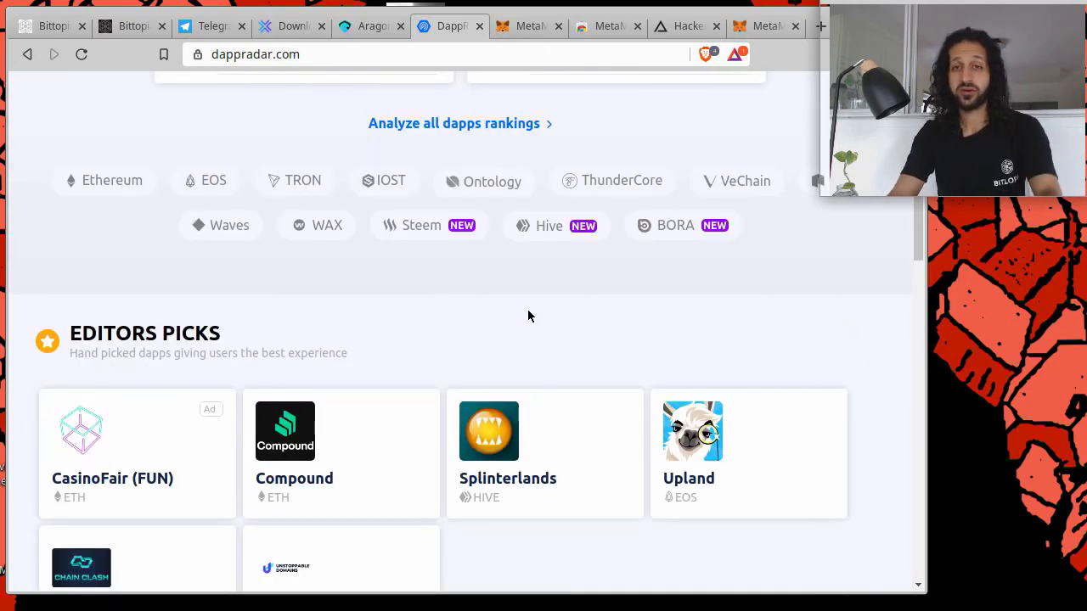
scroll(up, 3)
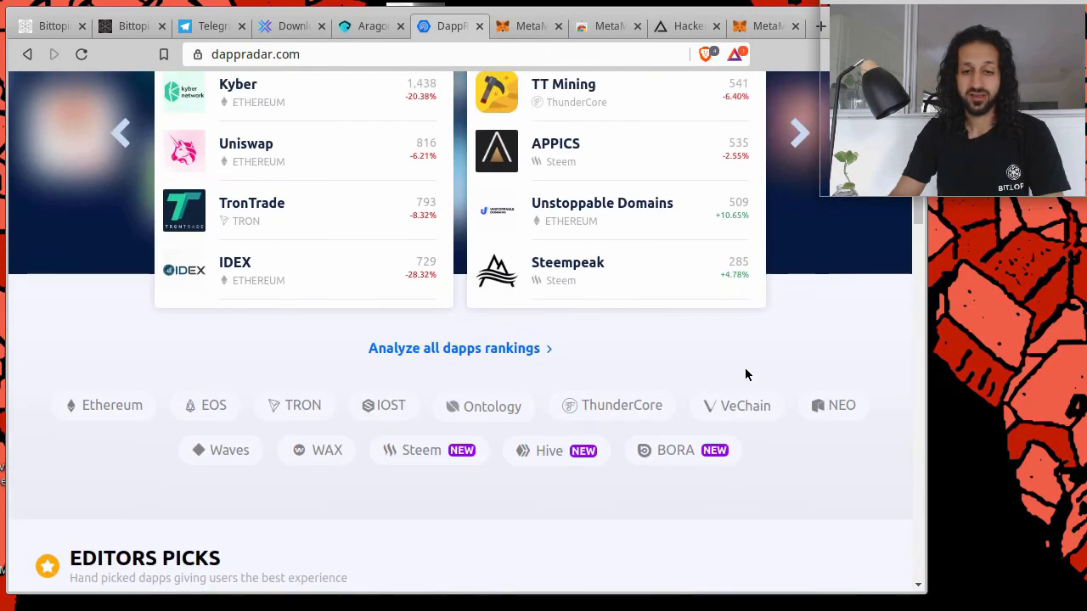
scroll(up, 3)
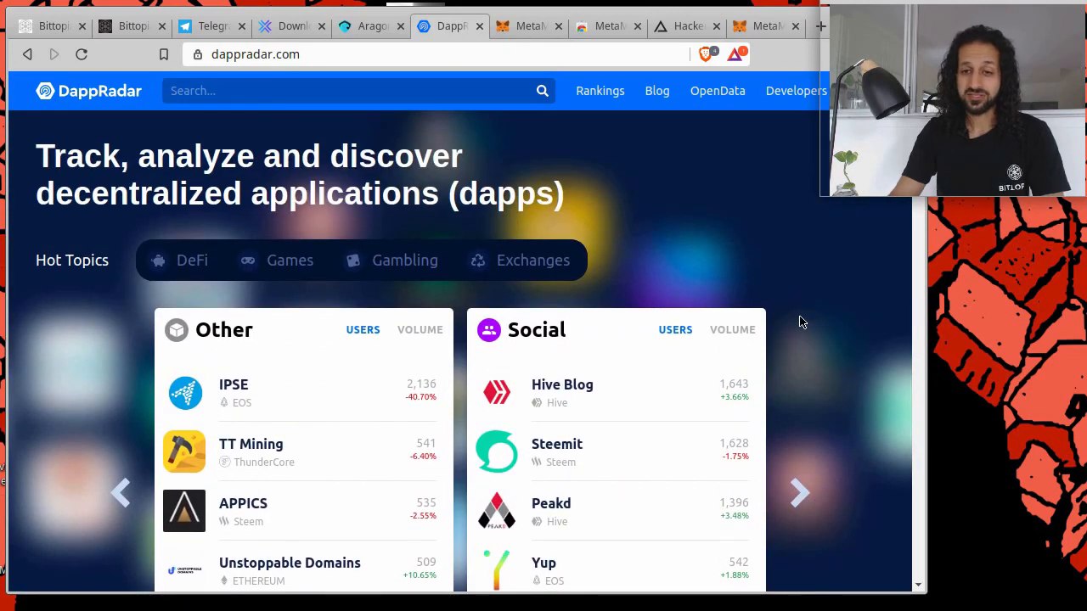
mouse_move(574, 163)
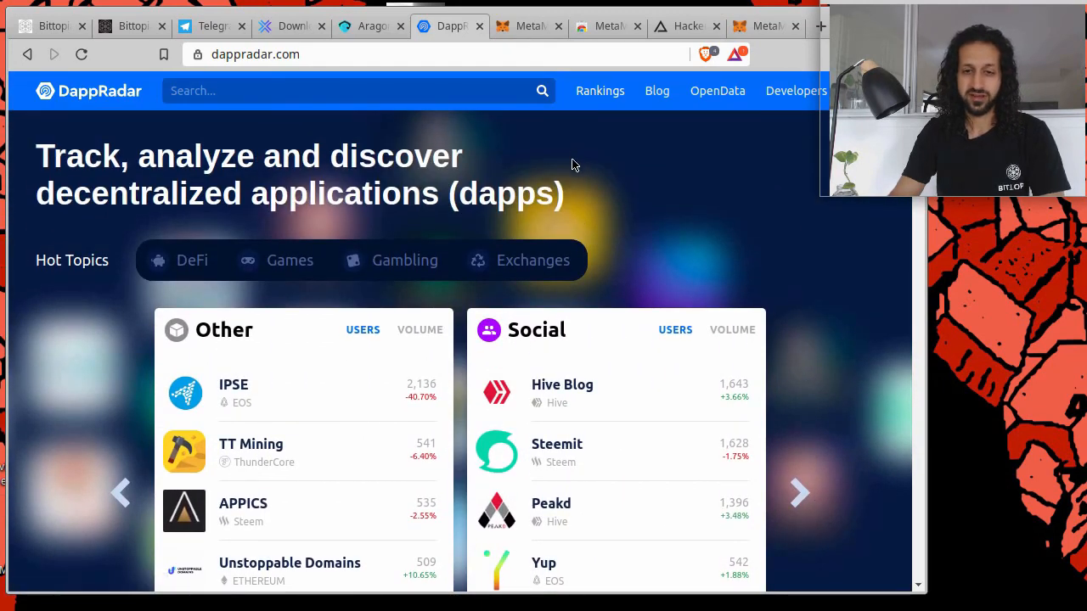
click(798, 492)
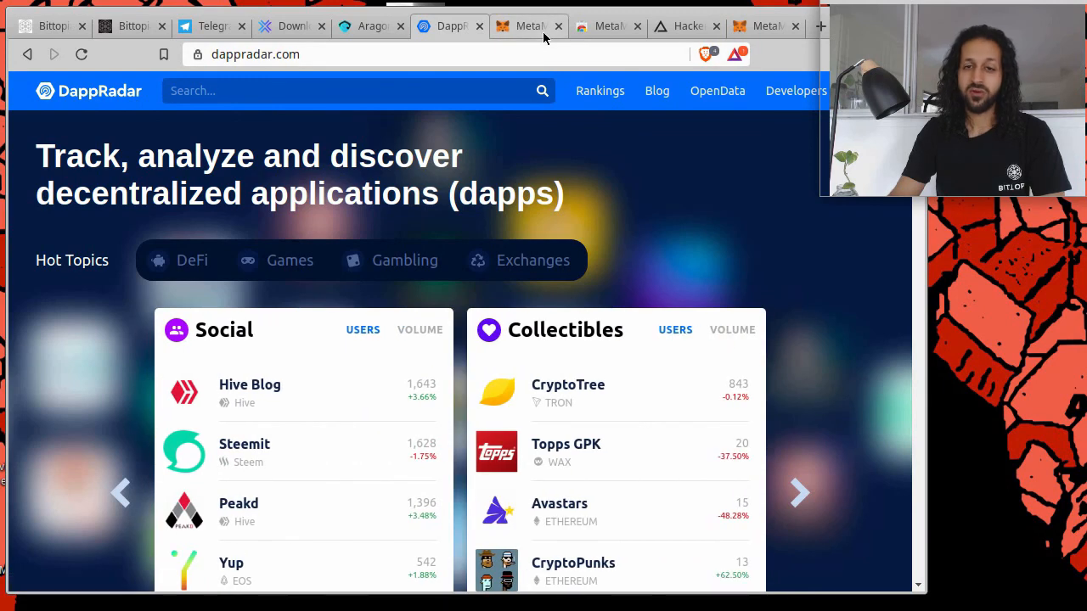
click(527, 26)
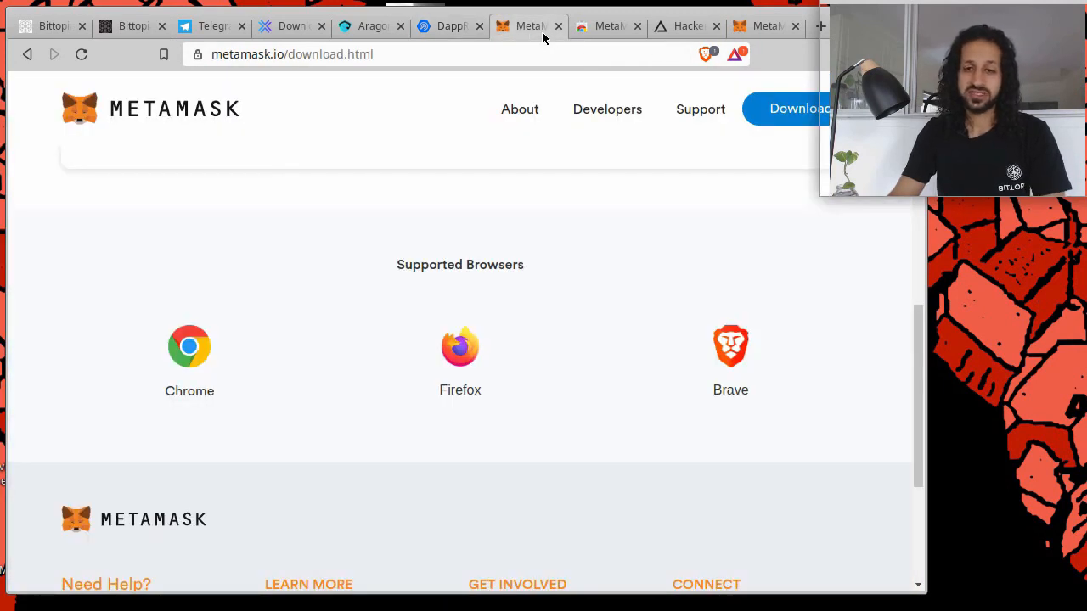
- Switch to the hcpp.cz tab showing the HCPP20 Hackers Congress Digital Totality poster
click(686, 25)
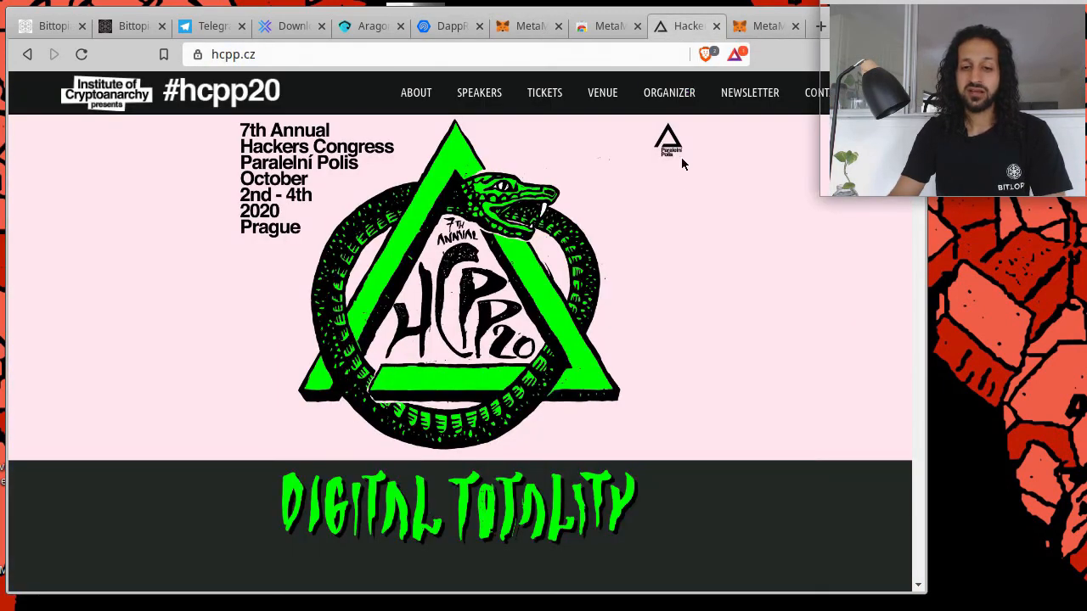
mouse_move(670, 197)
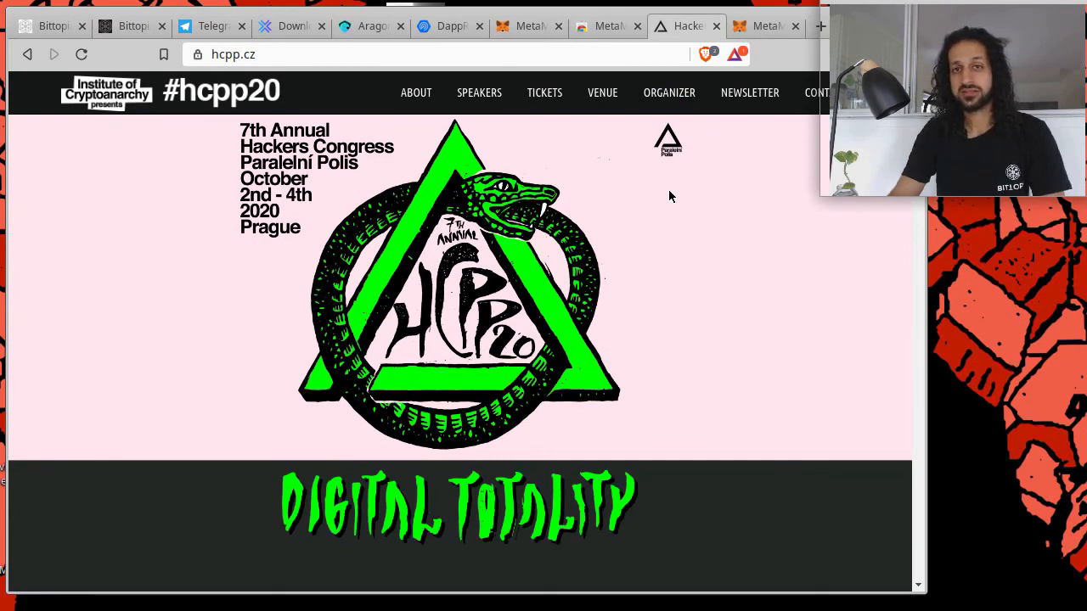
mouse_move(669, 228)
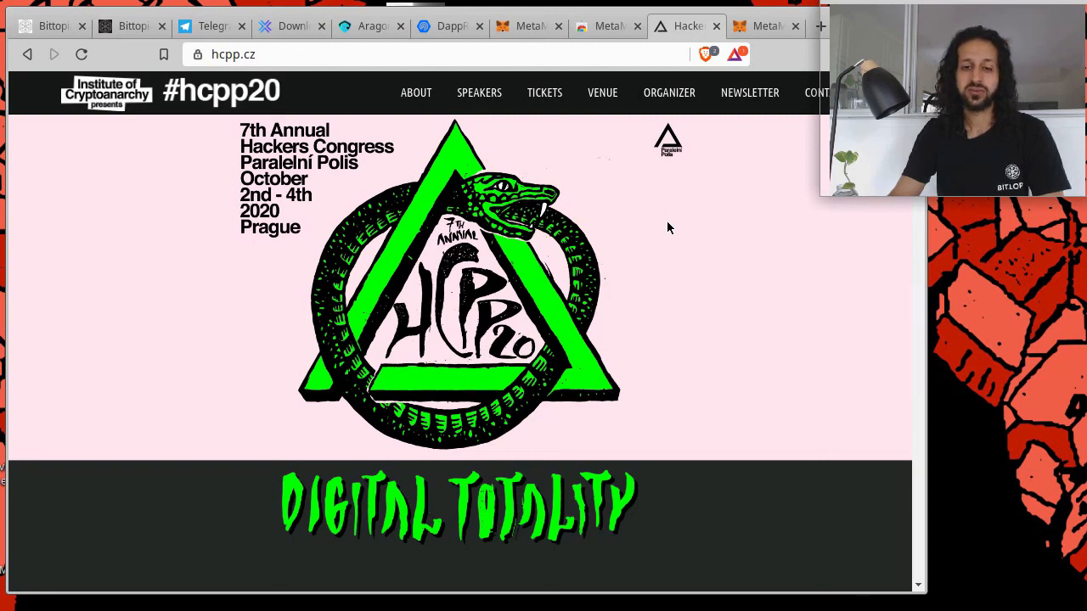
mouse_move(694, 248)
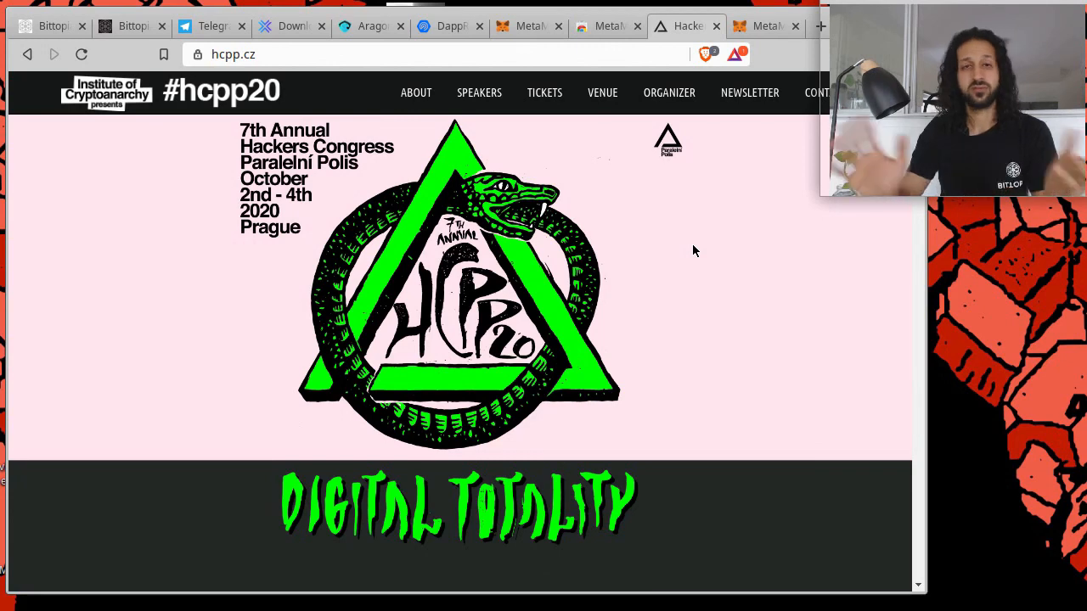
scroll(down, 3)
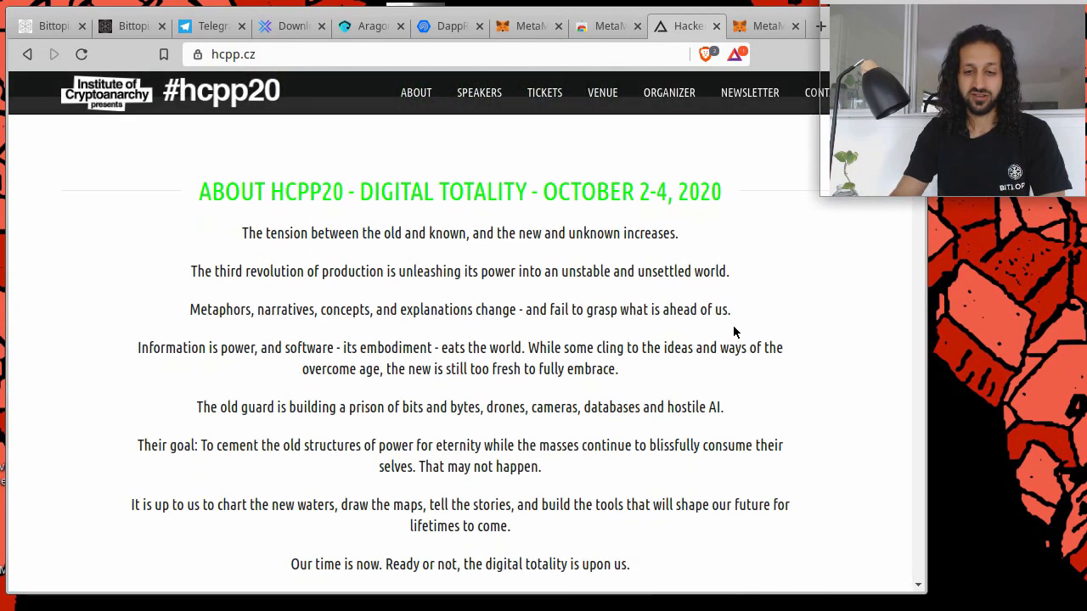
scroll(down, 3)
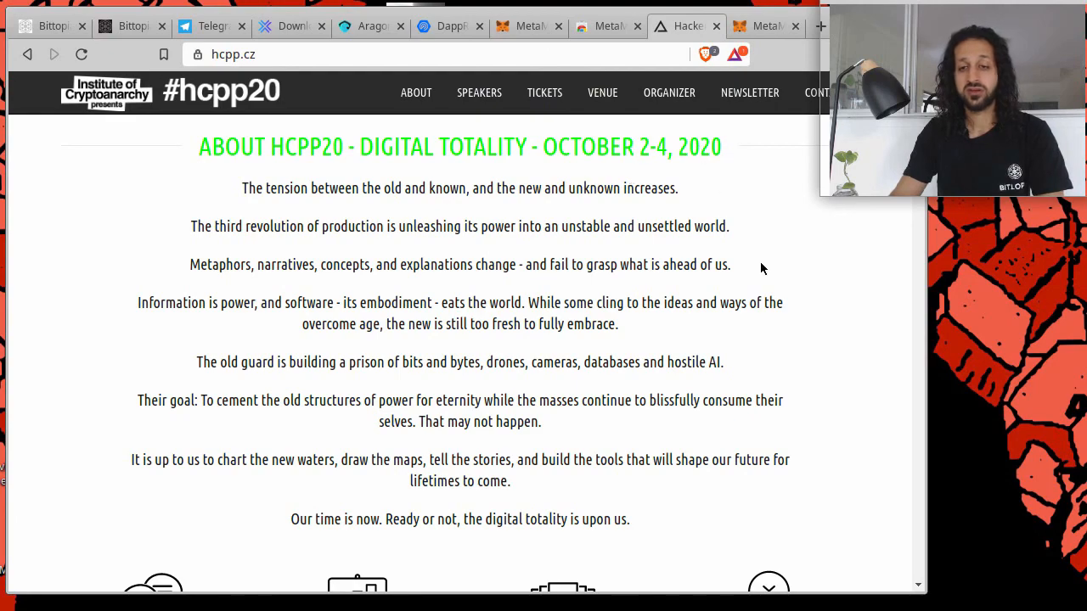
scroll(down, 3)
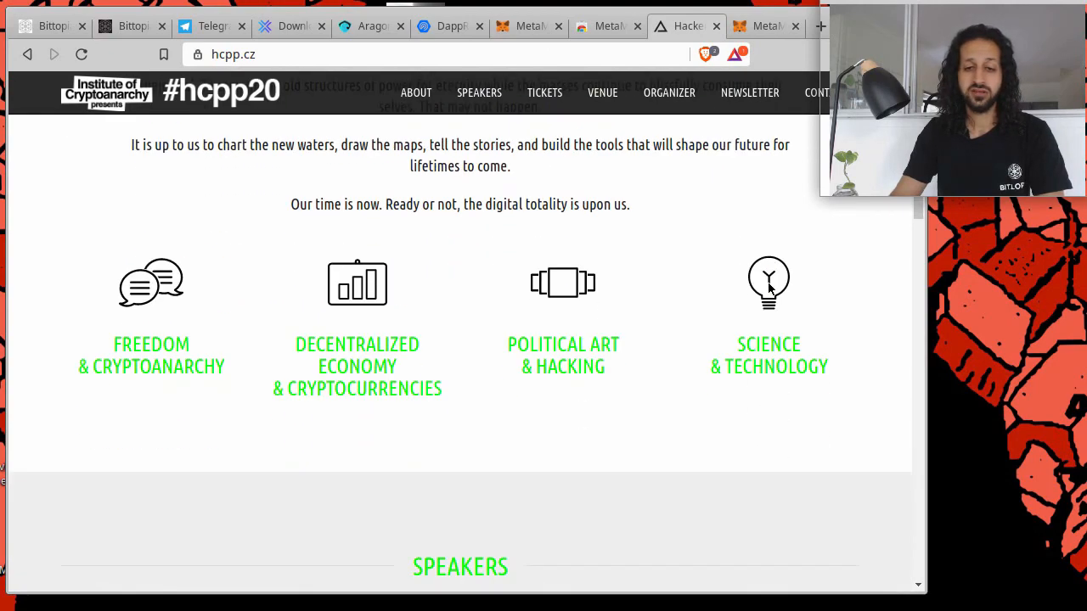
scroll(up, 3)
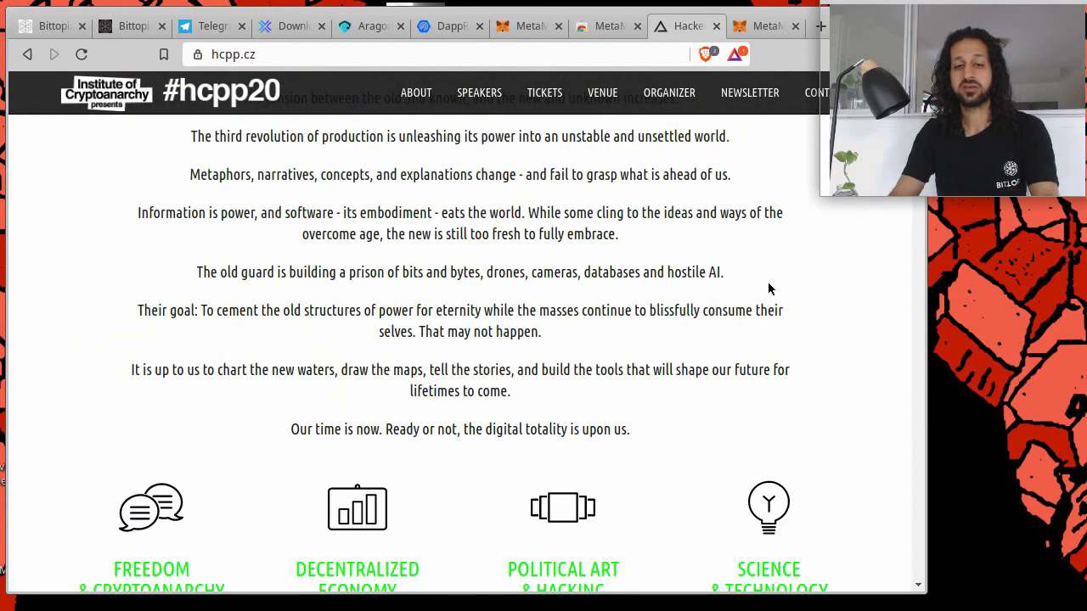
scroll(up, 3)
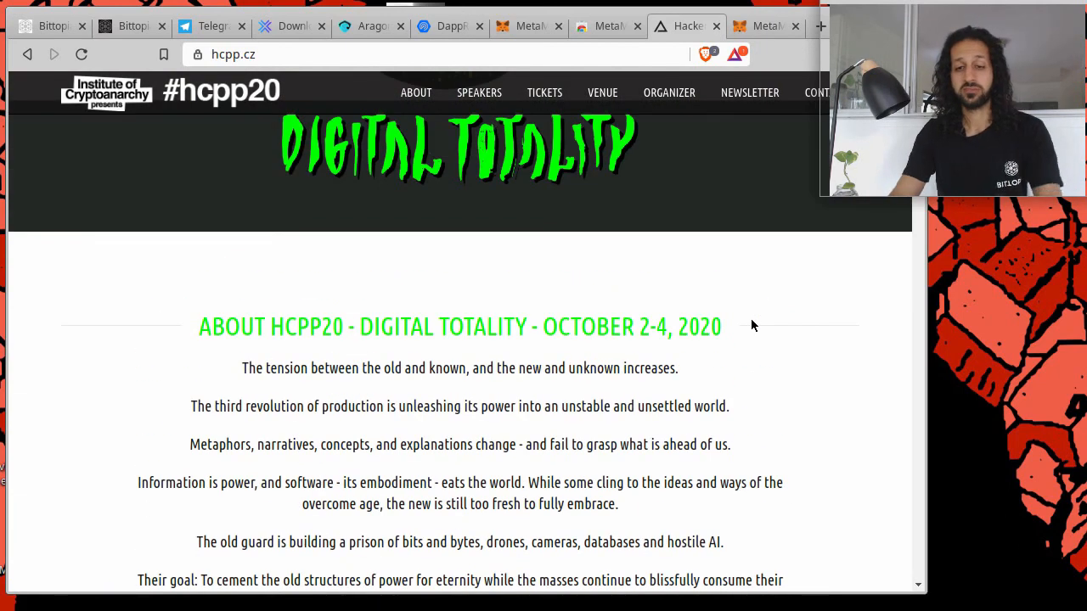
scroll(up, 3)
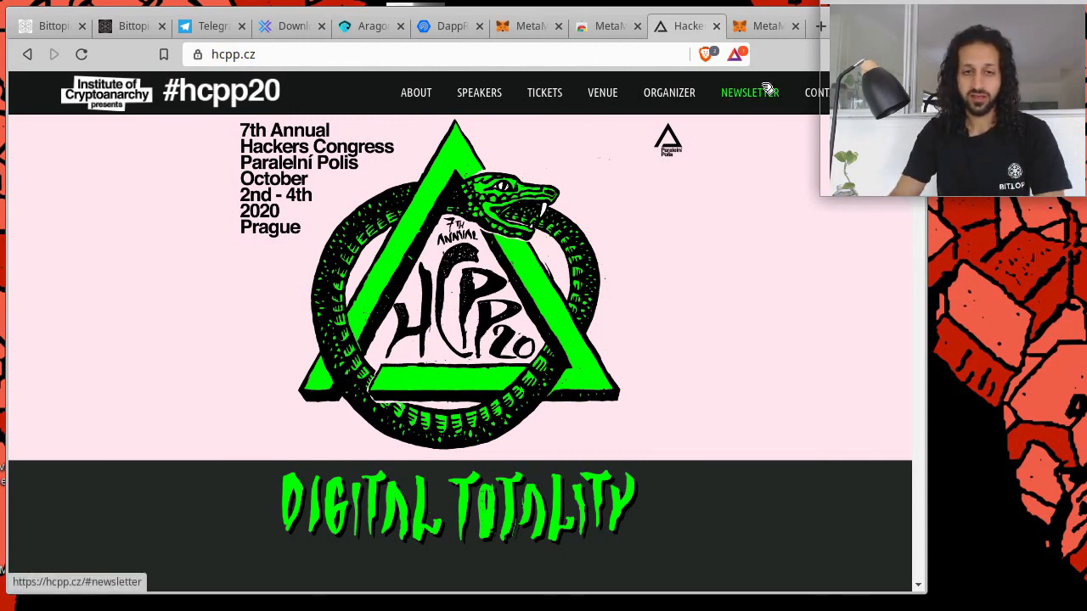
mouse_move(764, 26)
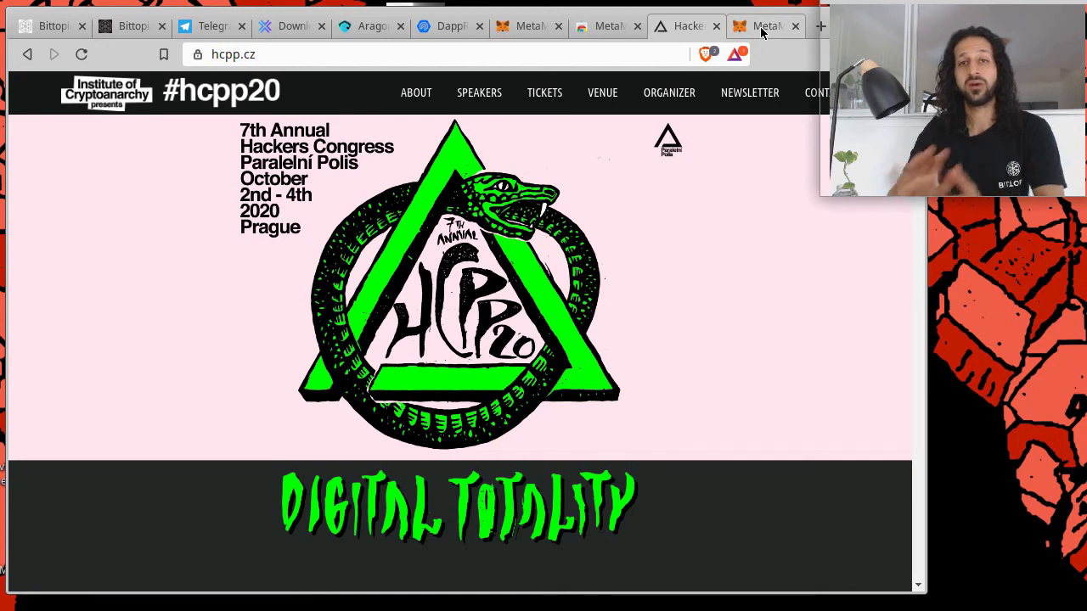
mouse_move(690, 265)
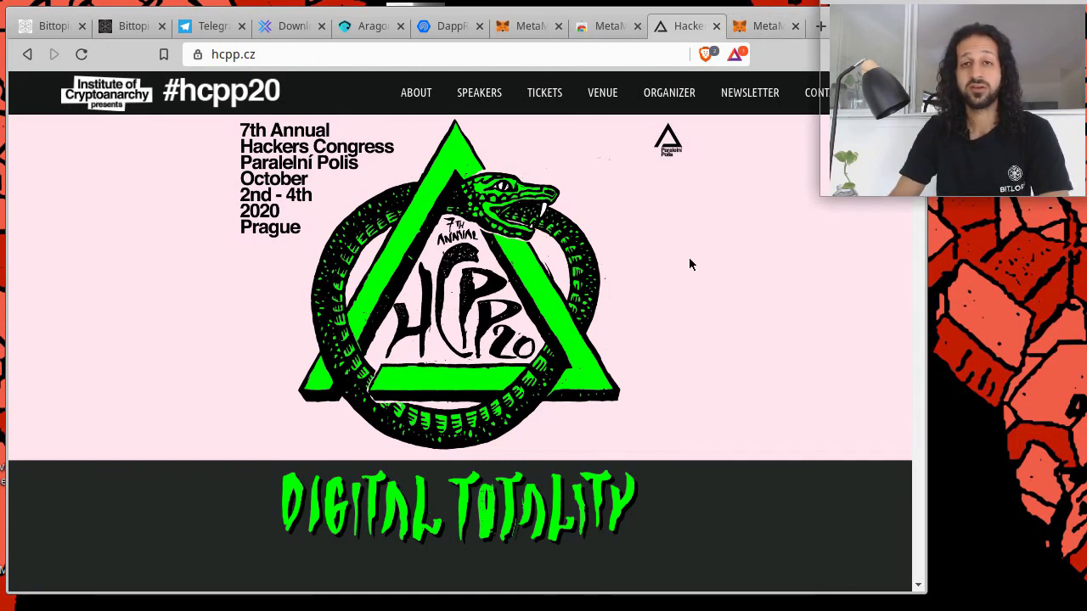
mouse_move(618, 278)
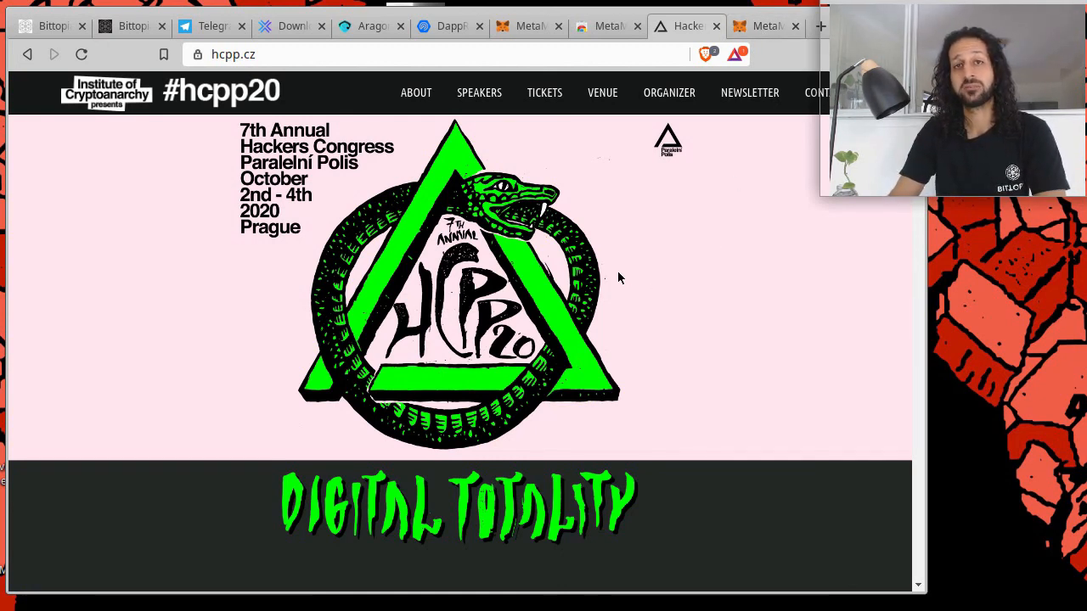
mouse_move(598, 295)
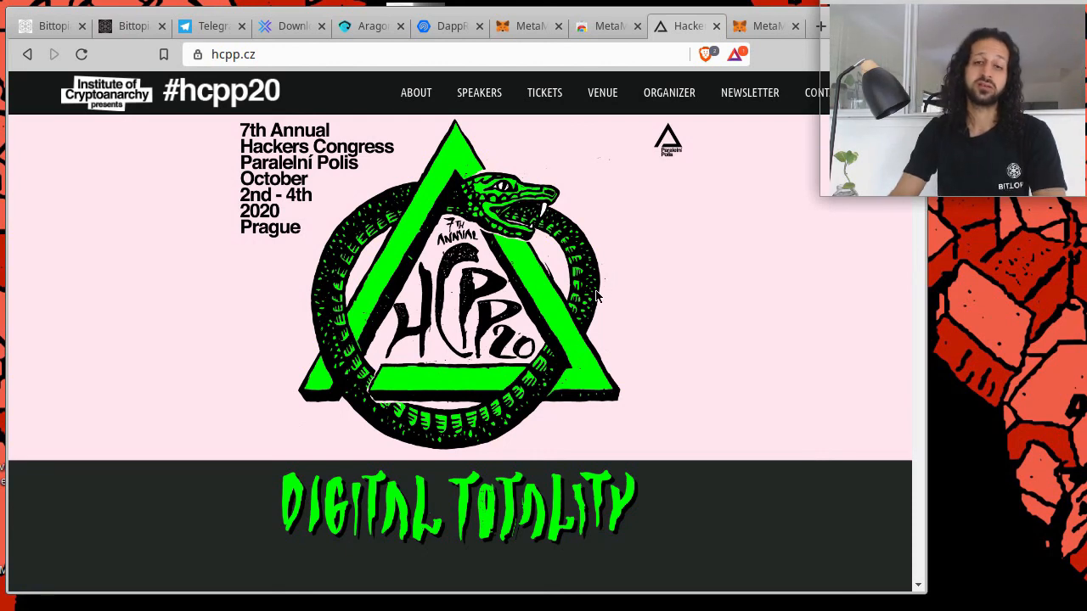
mouse_move(636, 255)
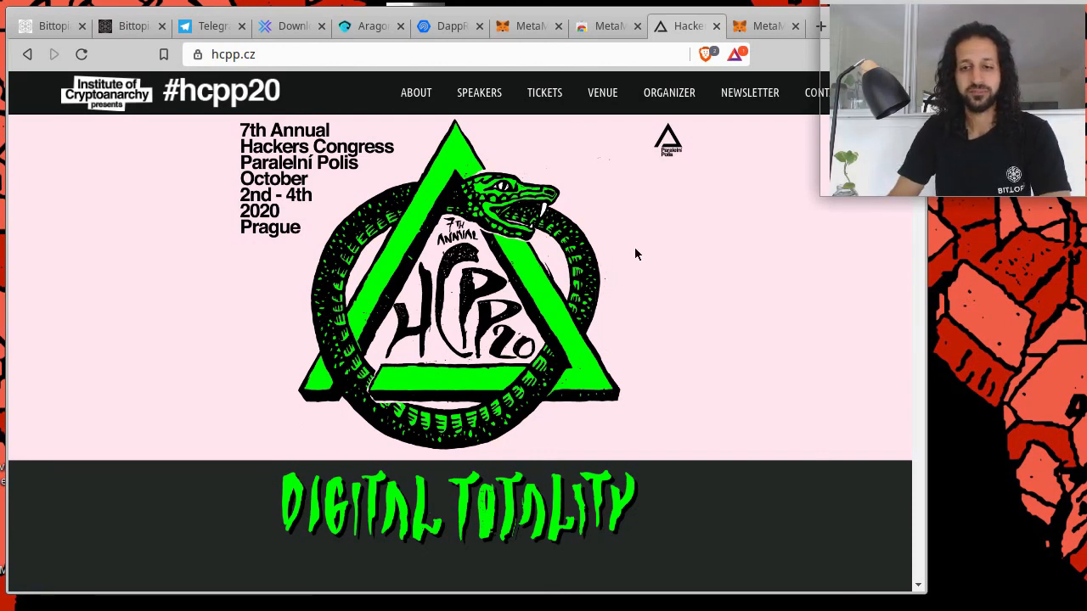
mouse_move(656, 204)
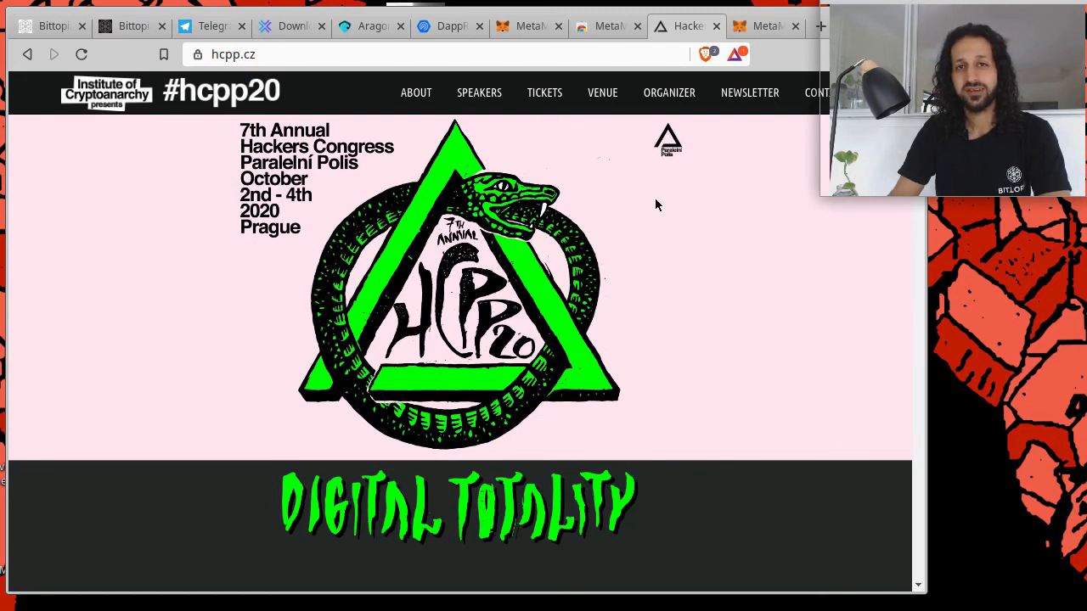